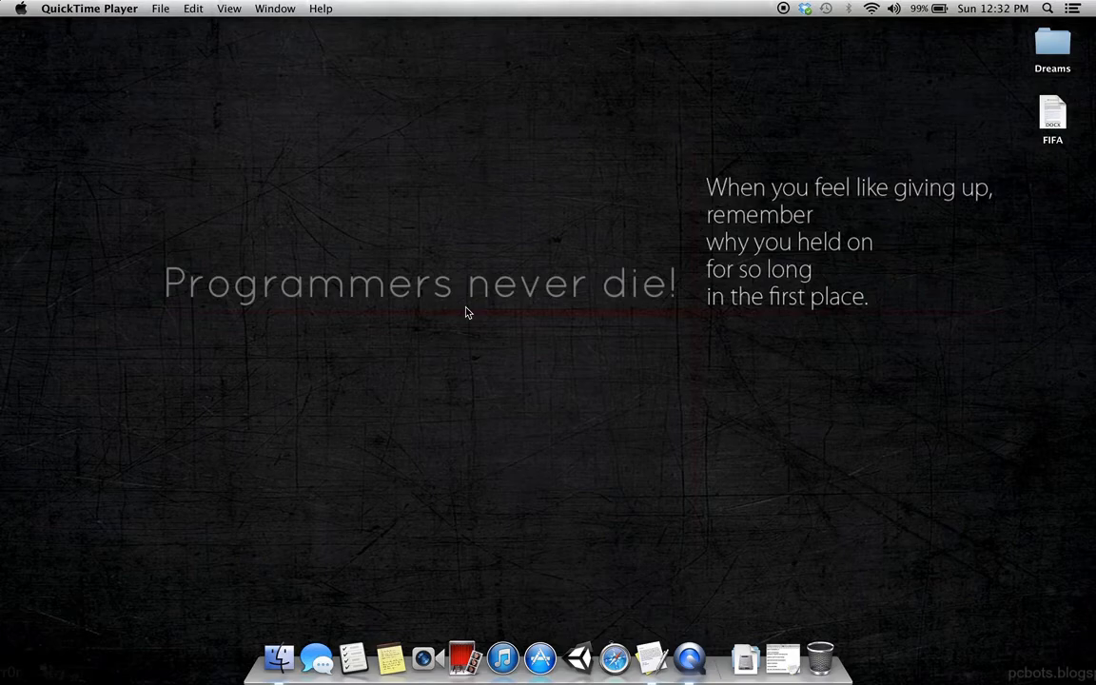
pyautogui.moveTo(824, 443)
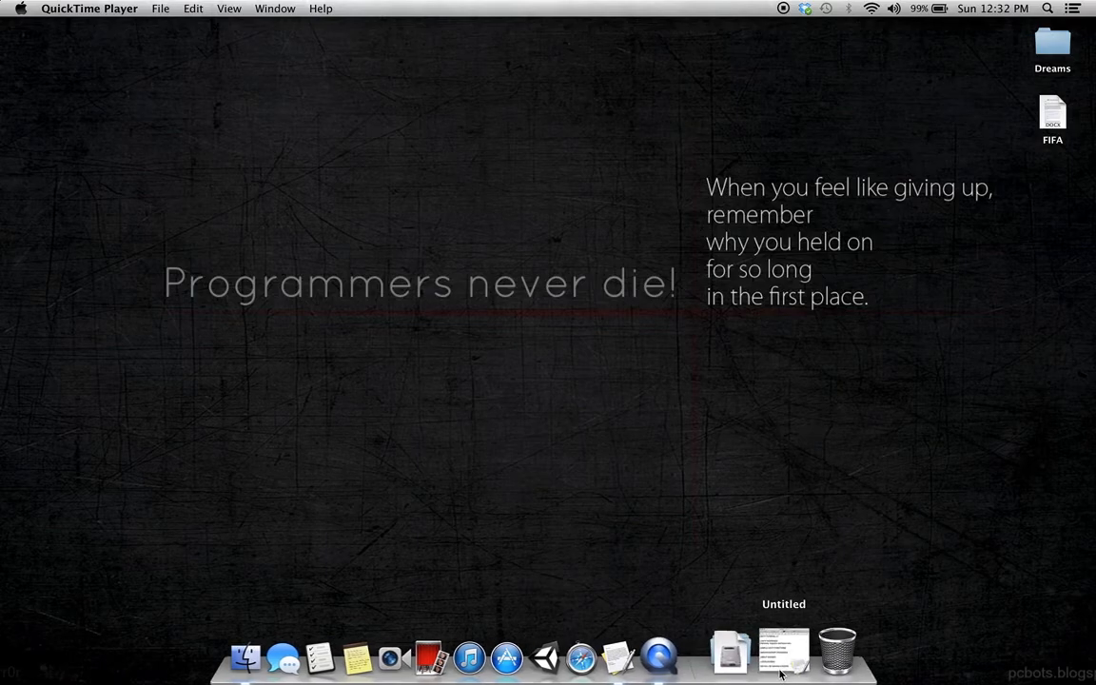
# Step: Restore the minimized 'Untitled' TextEdit notes document with the Unity tutorial outline
pyautogui.click(784, 650)
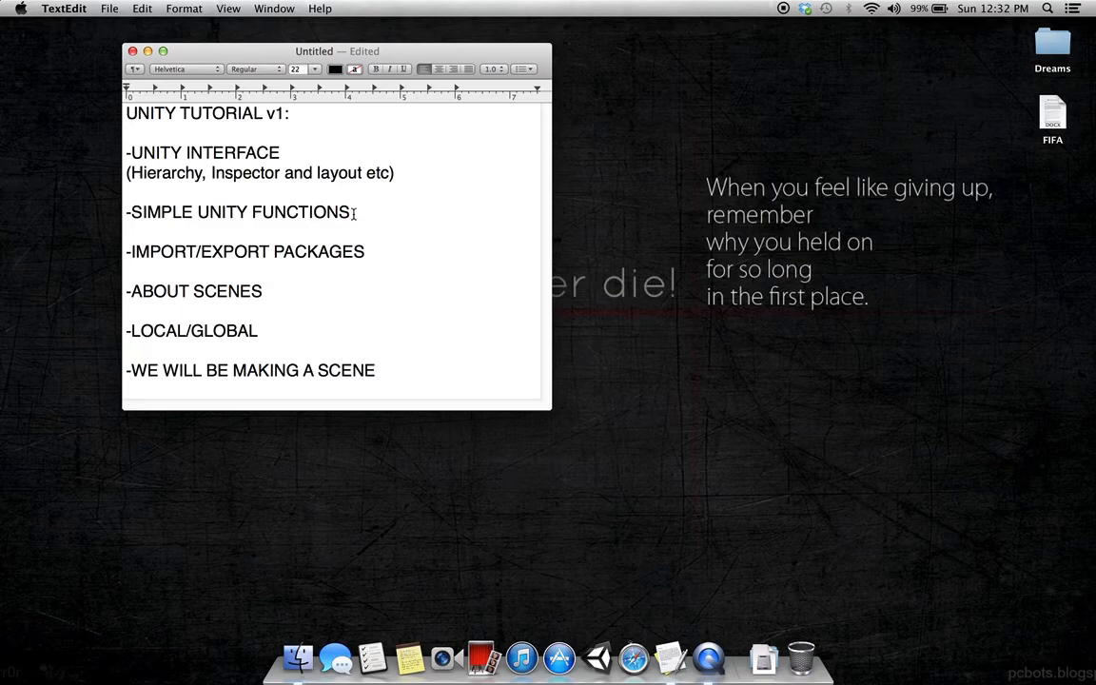
# Step: Activate the TextEdit notes to go over the outline before moving to Safari
pyautogui.click(375, 369)
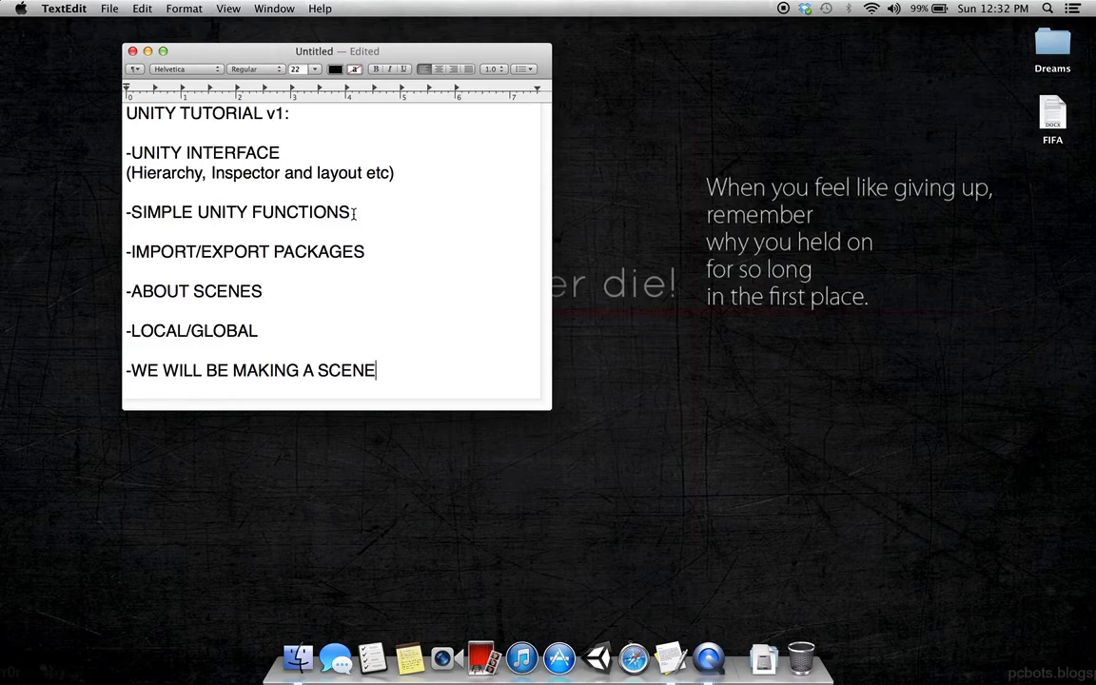
pyautogui.moveTo(390, 246)
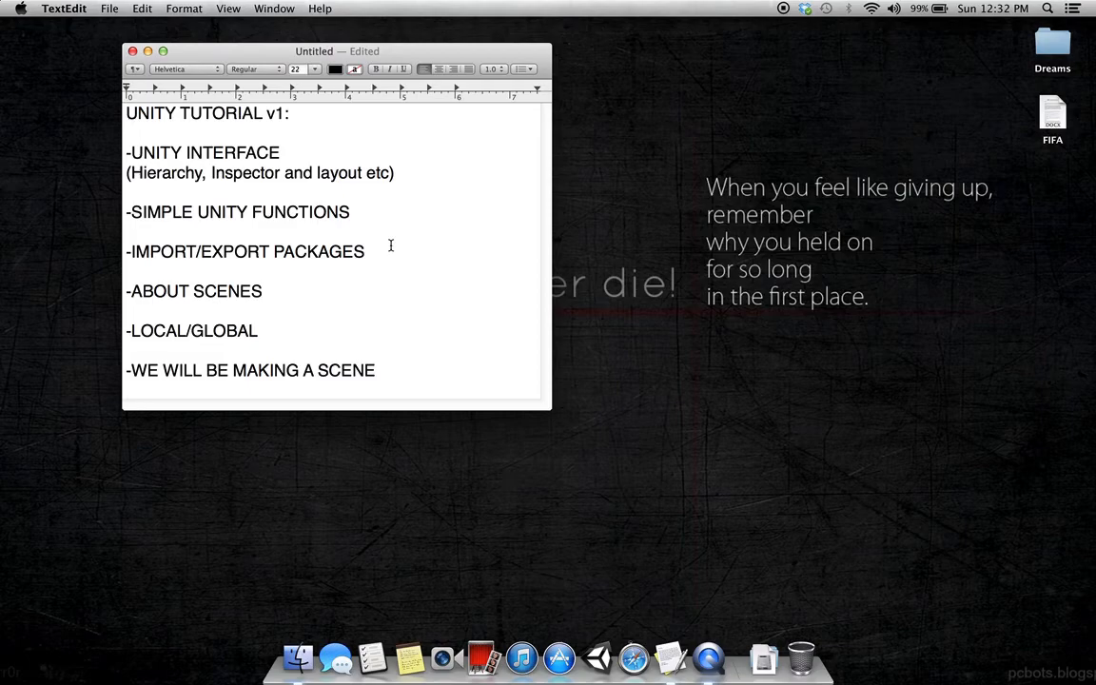
pyautogui.click(374, 368)
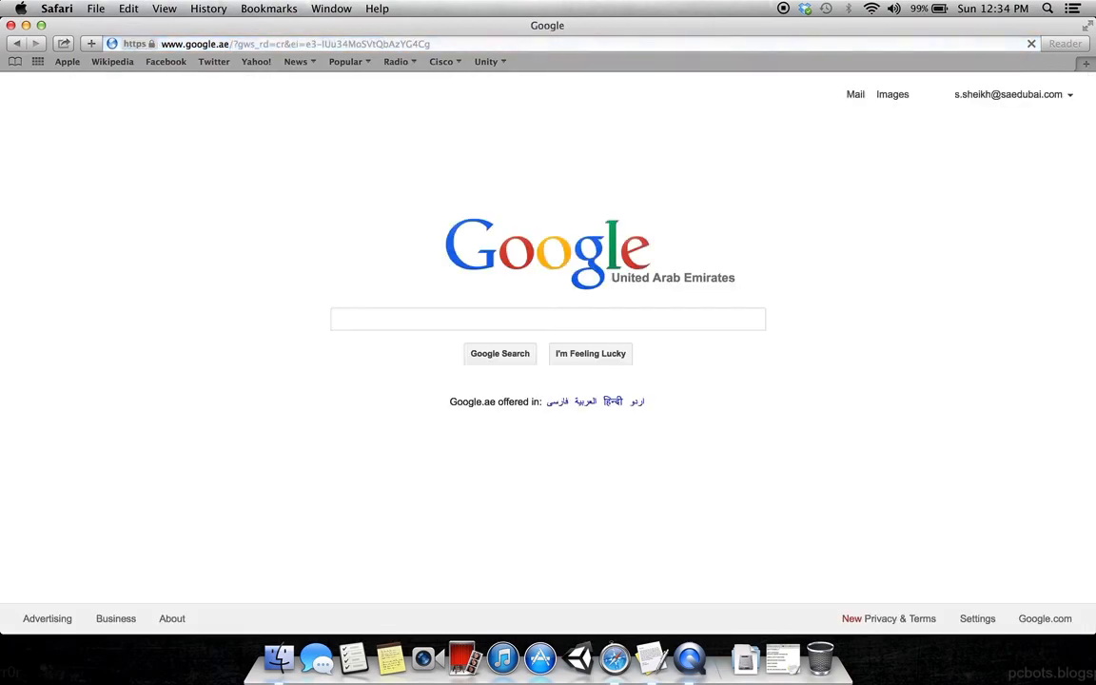
# Step: Search Google for 'download unity' and open the official Unity - Download result
pyautogui.click(547, 319)
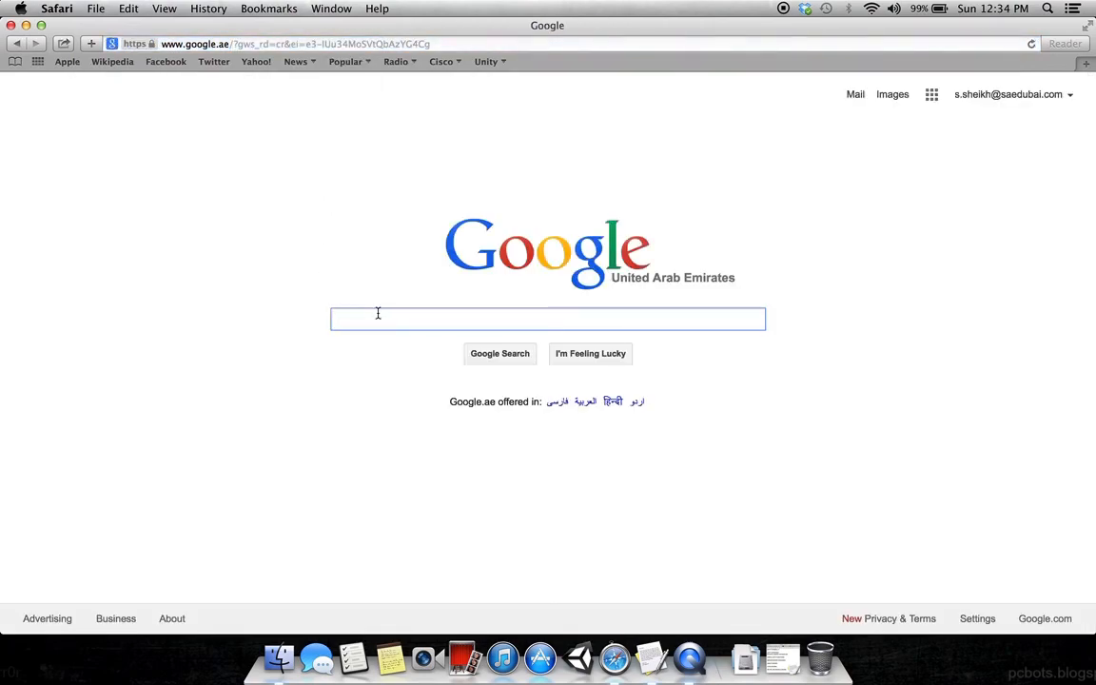
pyautogui.write('download unity')
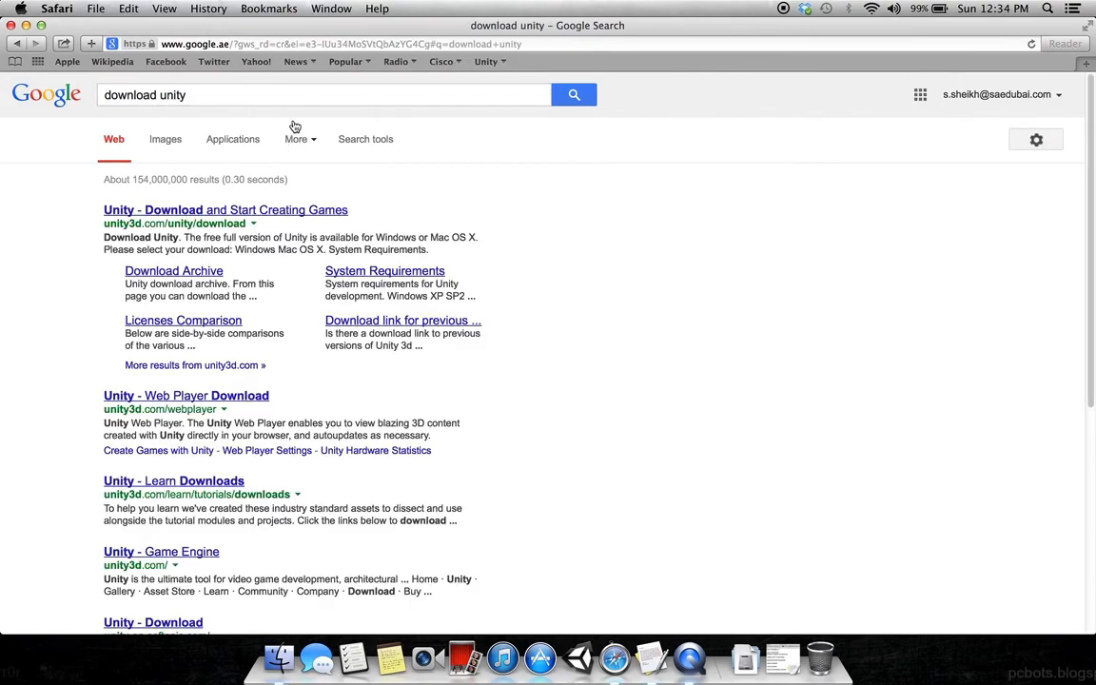
pyautogui.click(225, 210)
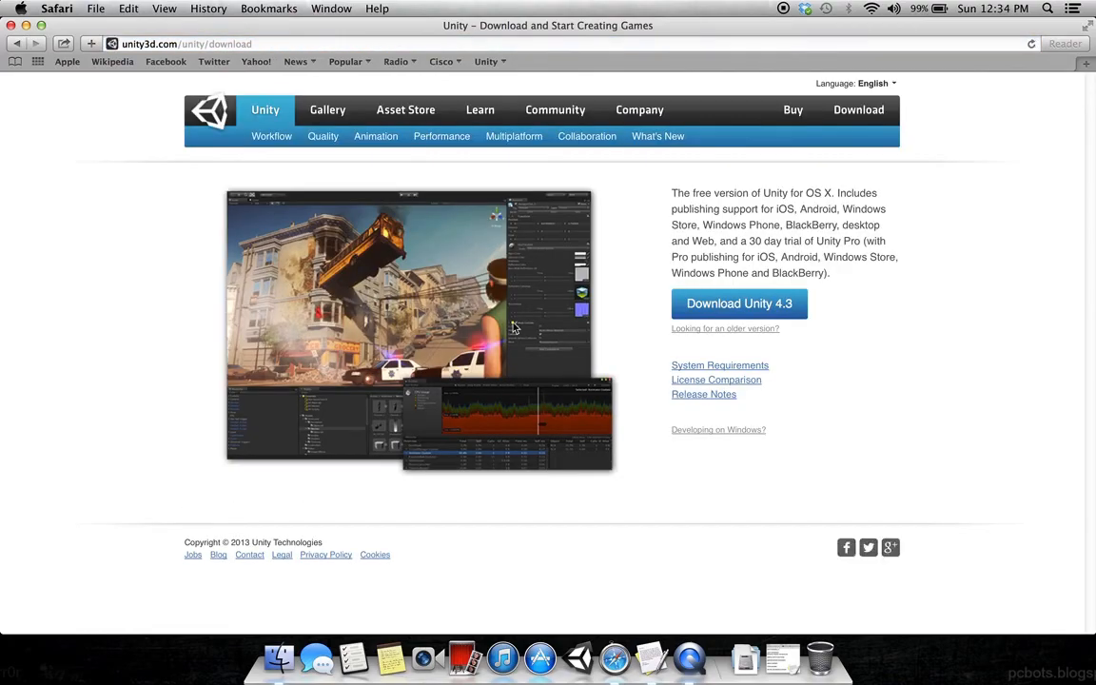
pyautogui.moveTo(844, 407)
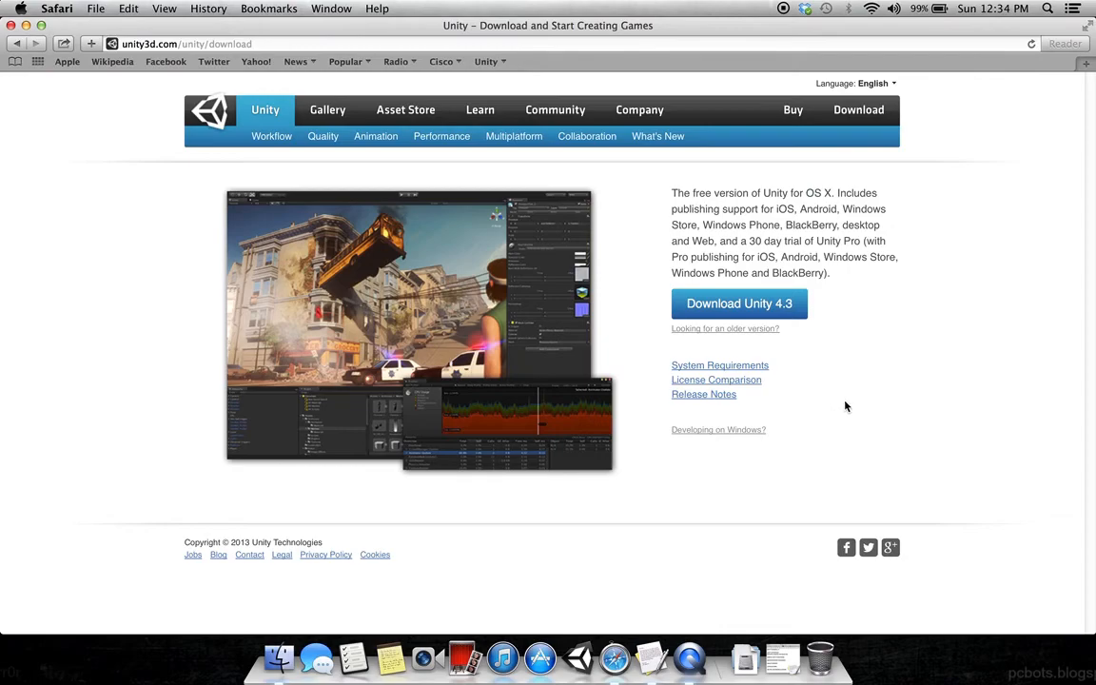
pyautogui.moveTo(791, 108)
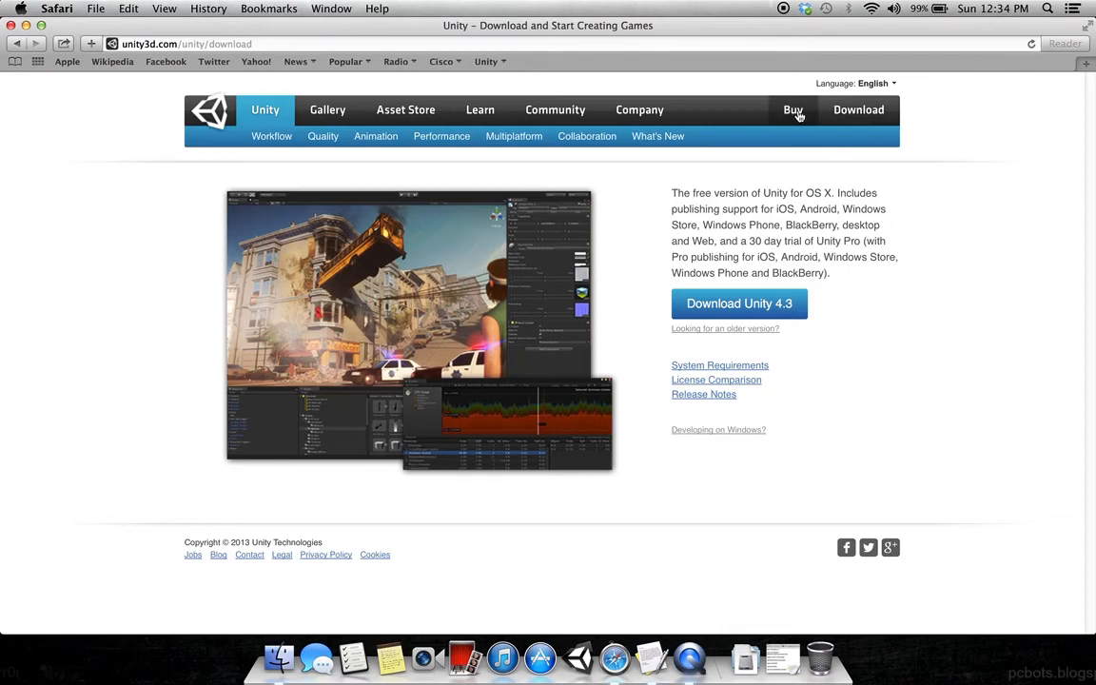
pyautogui.moveTo(798, 182)
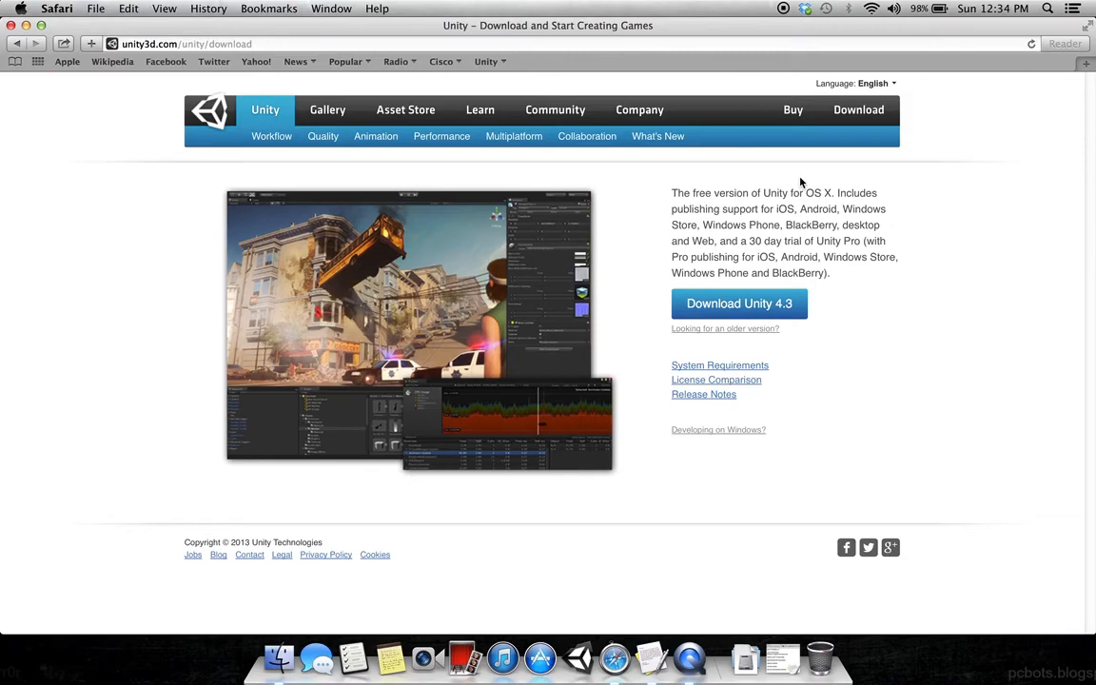
pyautogui.moveTo(434, 213)
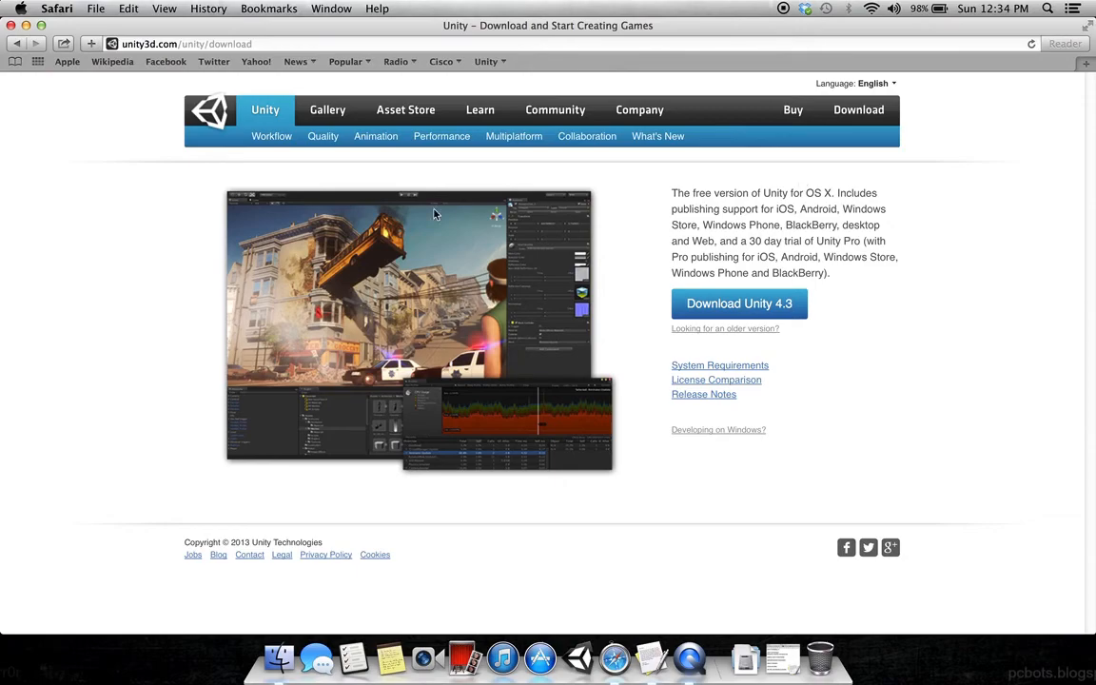
pyautogui.moveTo(394, 228)
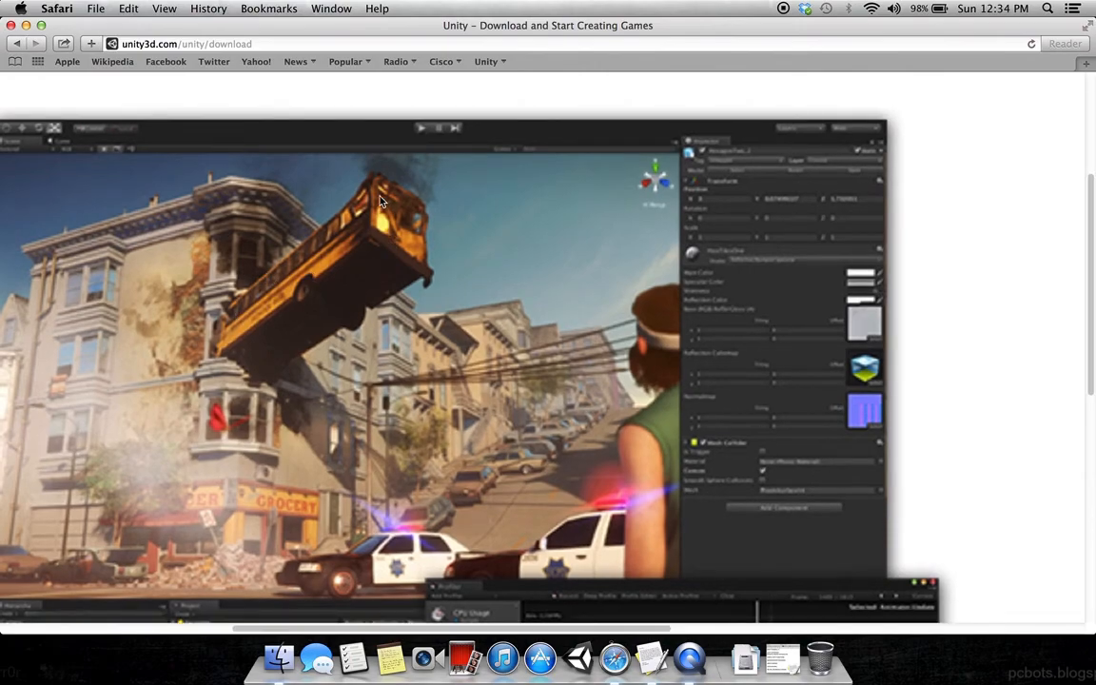
pyautogui.moveTo(255, 371)
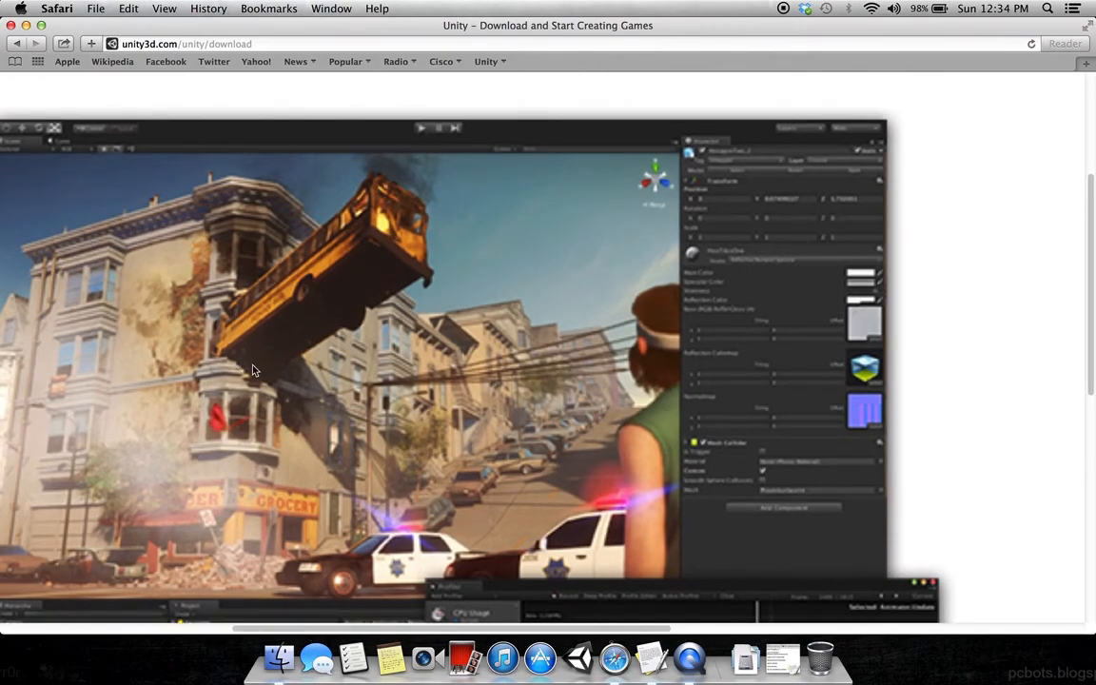
pyautogui.moveTo(320, 420)
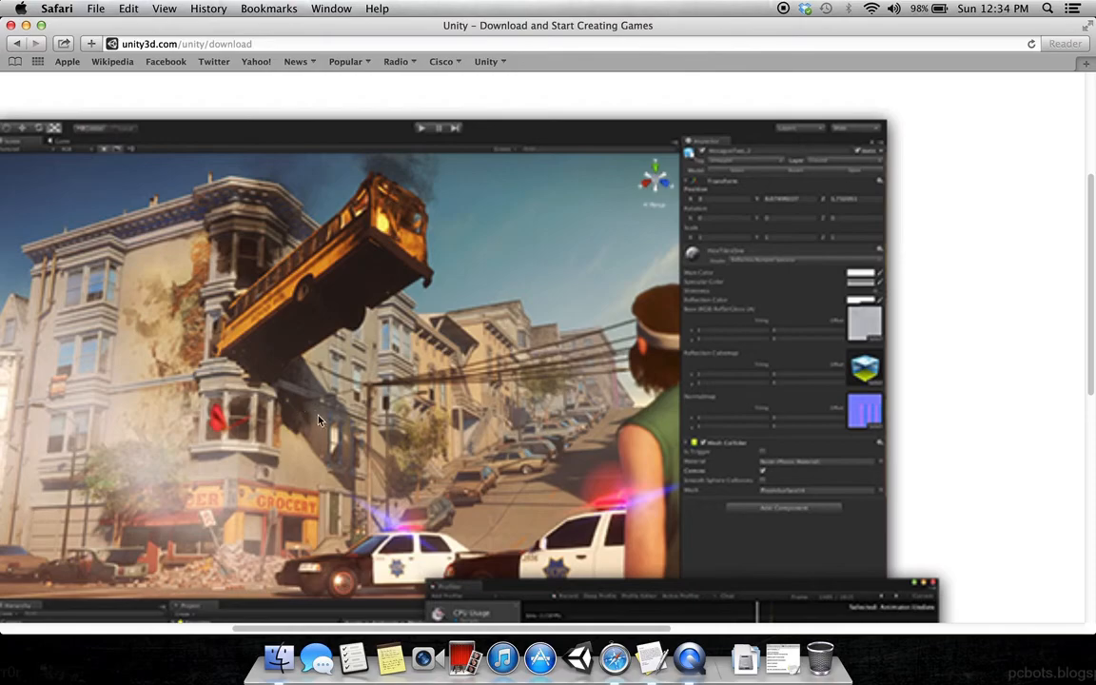
pyautogui.moveTo(348, 422)
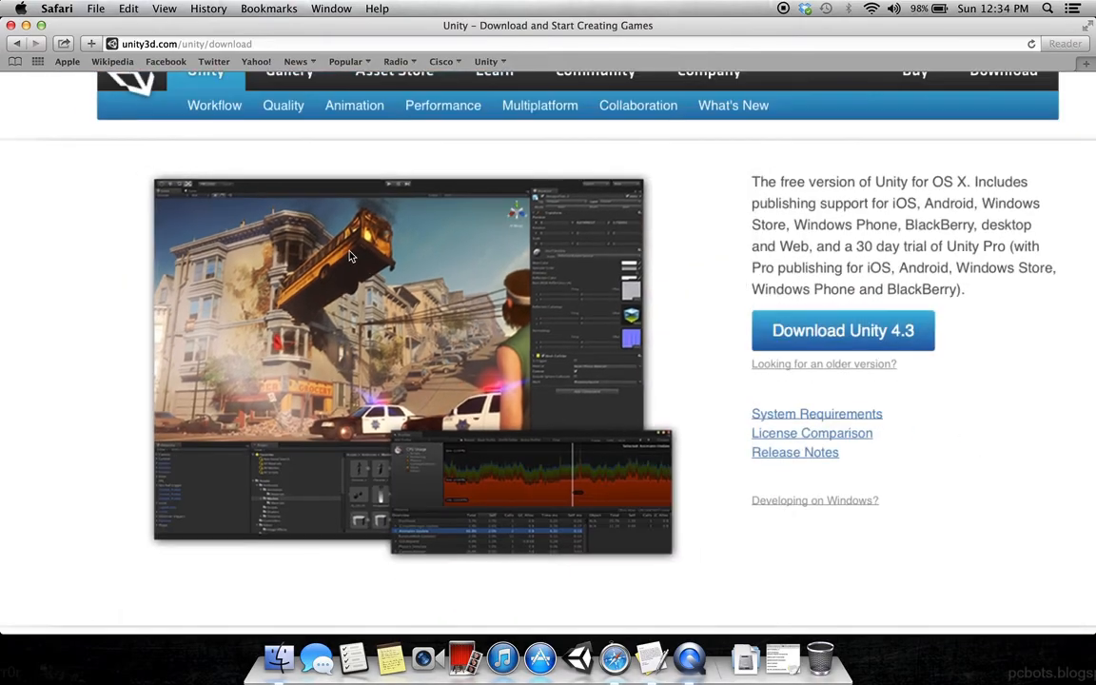
# Step: Follow the System Requirements link below the Download Unity 4.3 button
pyautogui.scroll(-3)
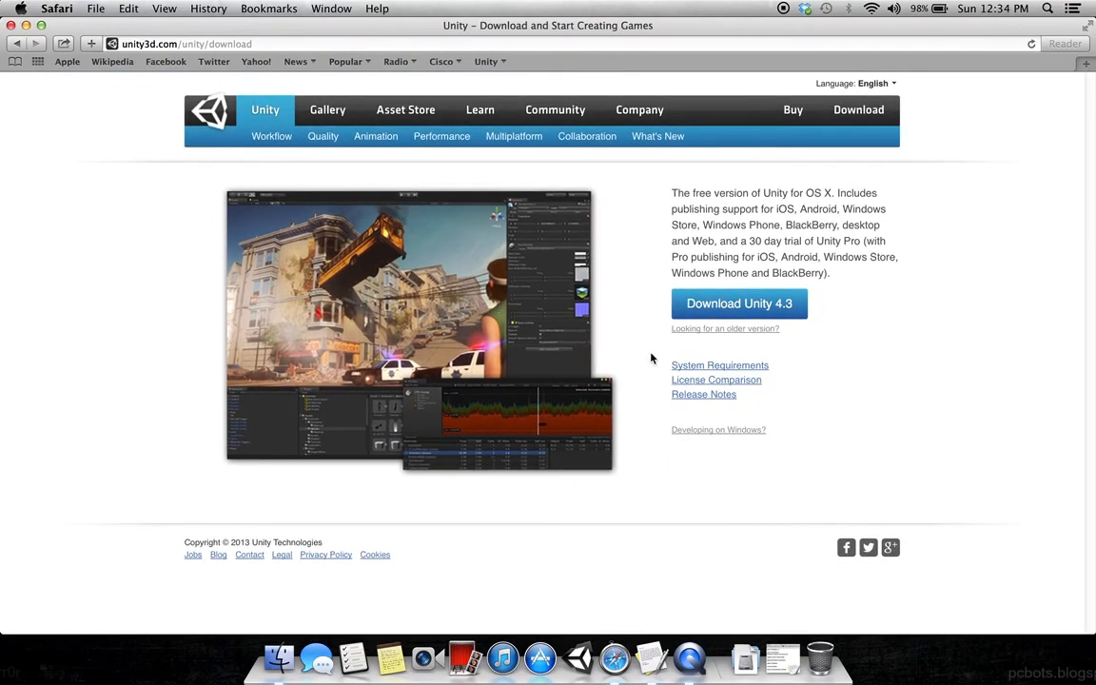
pyautogui.click(719, 365)
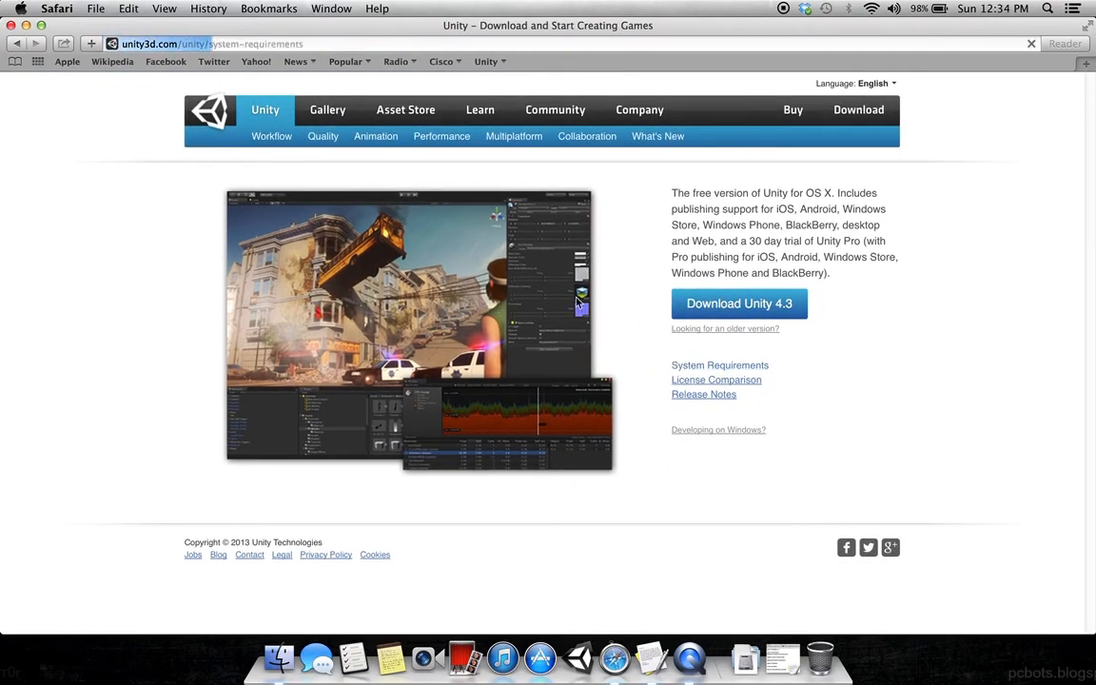
# Step: Load Unity's System Requirements page listing general, iOS and Android requirements
pyautogui.click(719, 365)
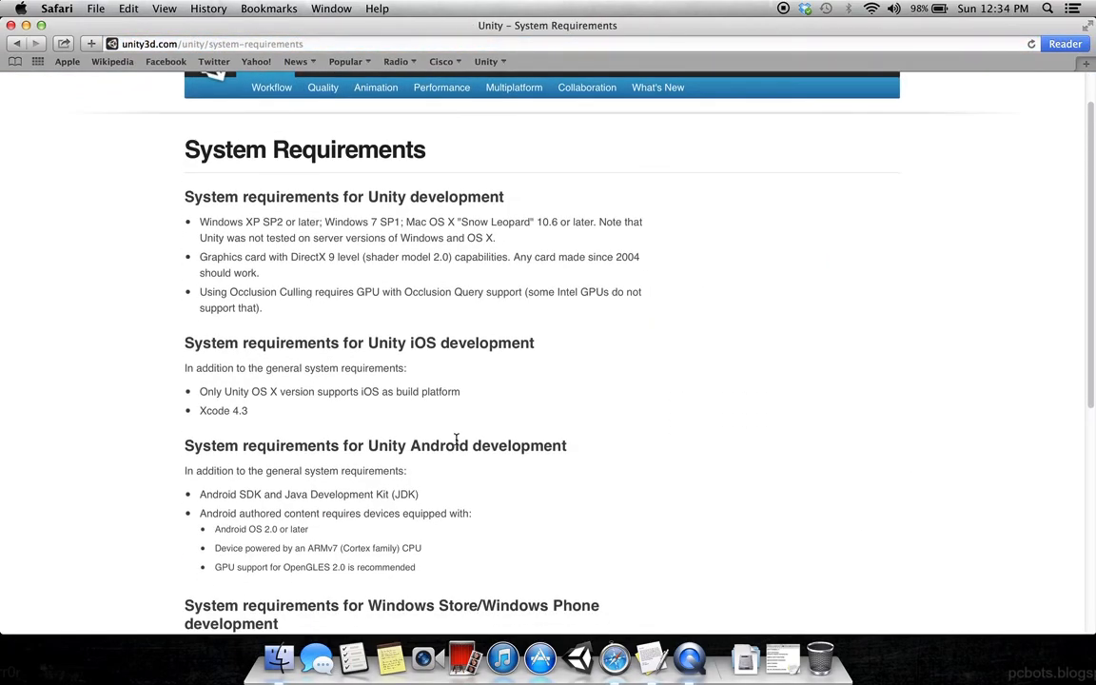
pyautogui.moveTo(571, 590)
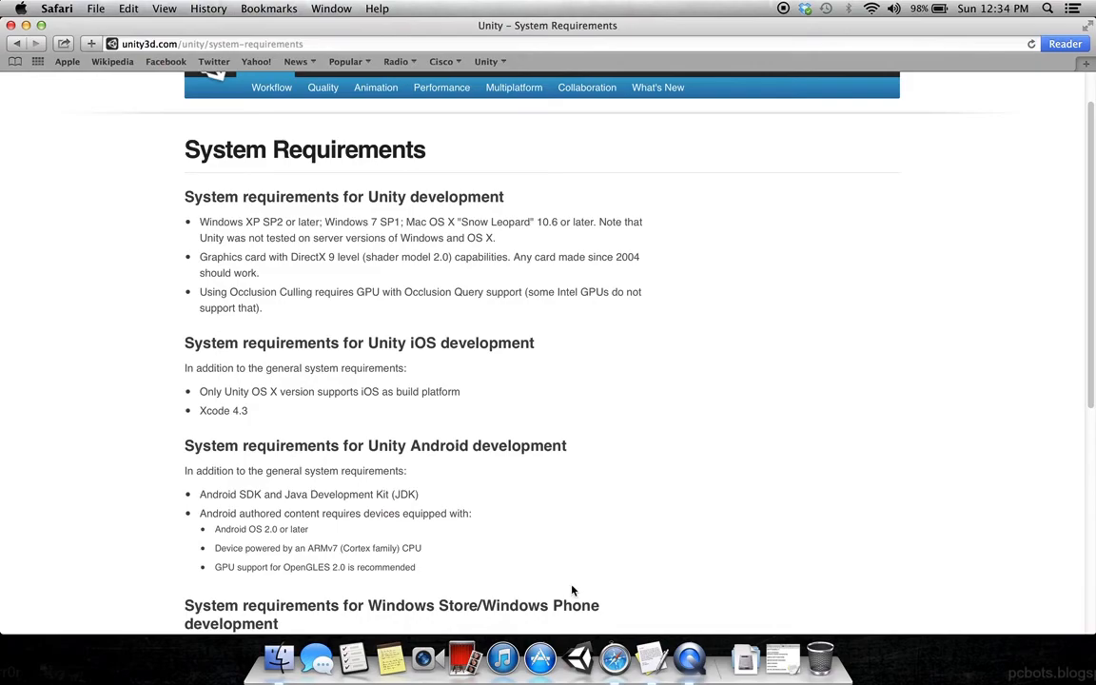
pyautogui.moveTo(428, 422)
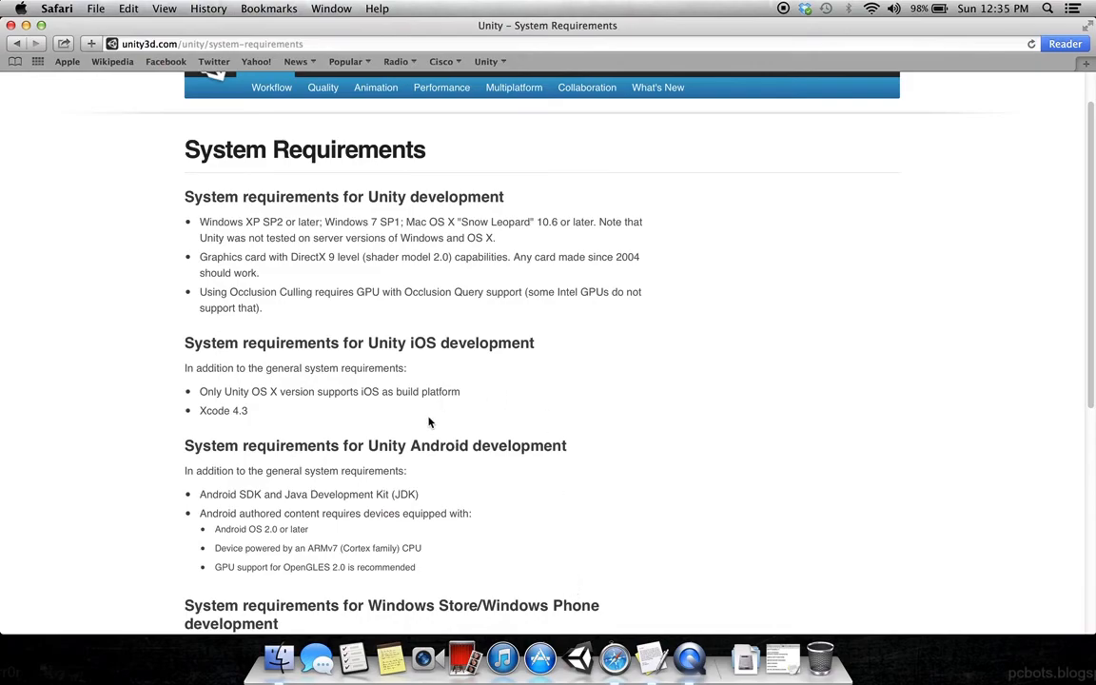
pyautogui.moveTo(495, 437)
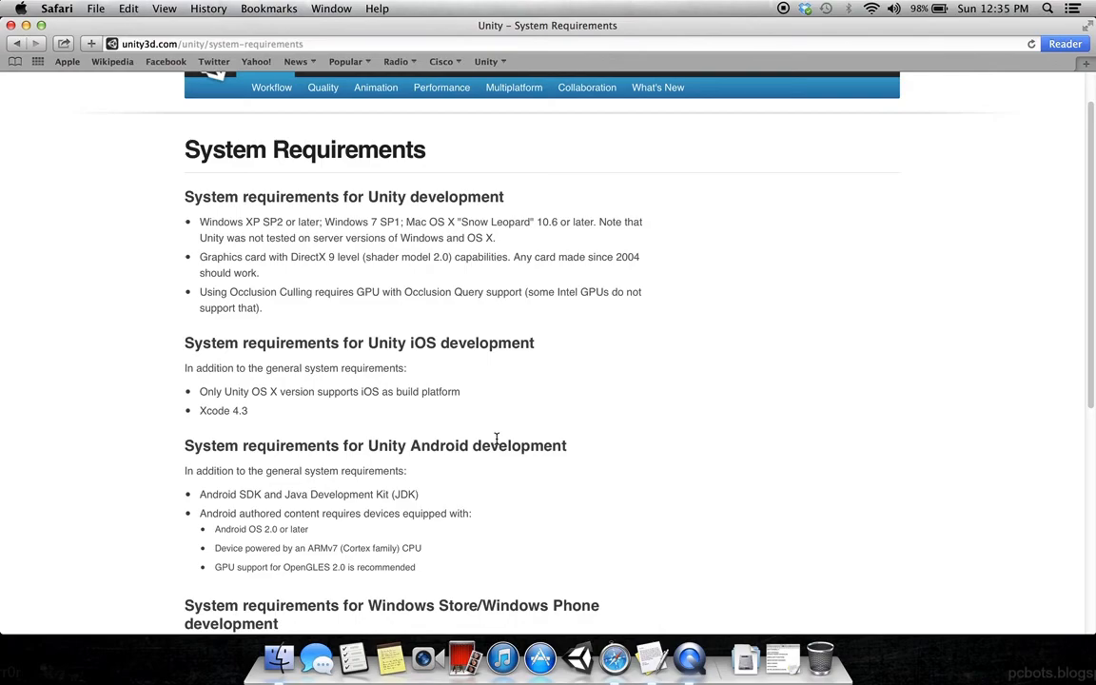
pyautogui.moveTo(601, 324)
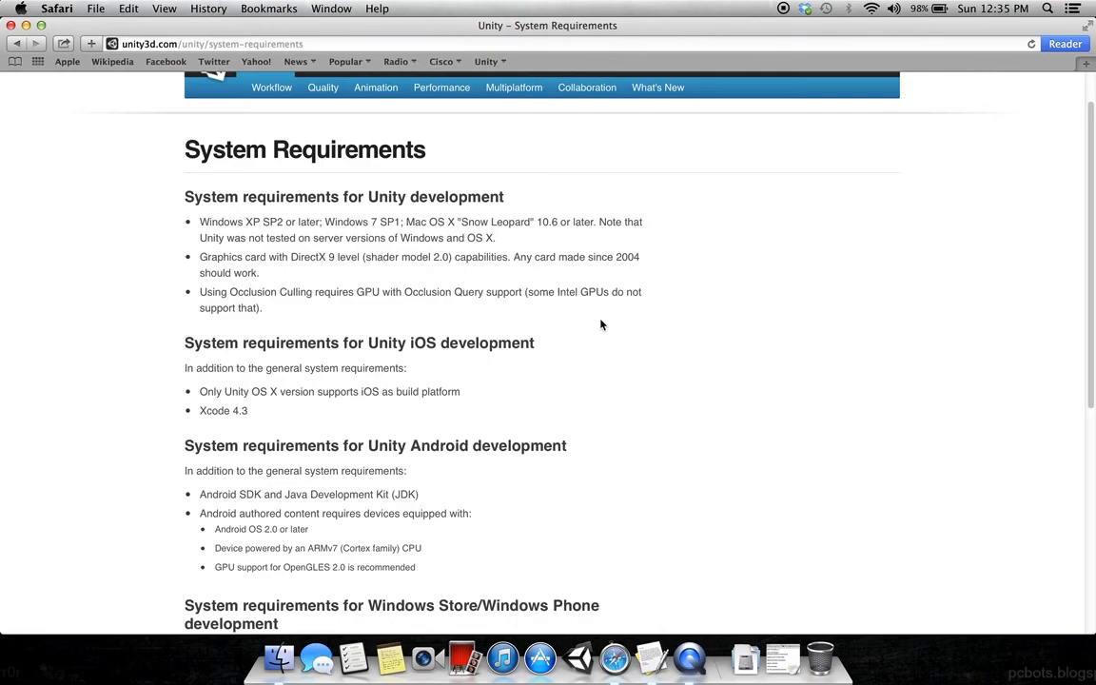
pyautogui.moveTo(623, 304)
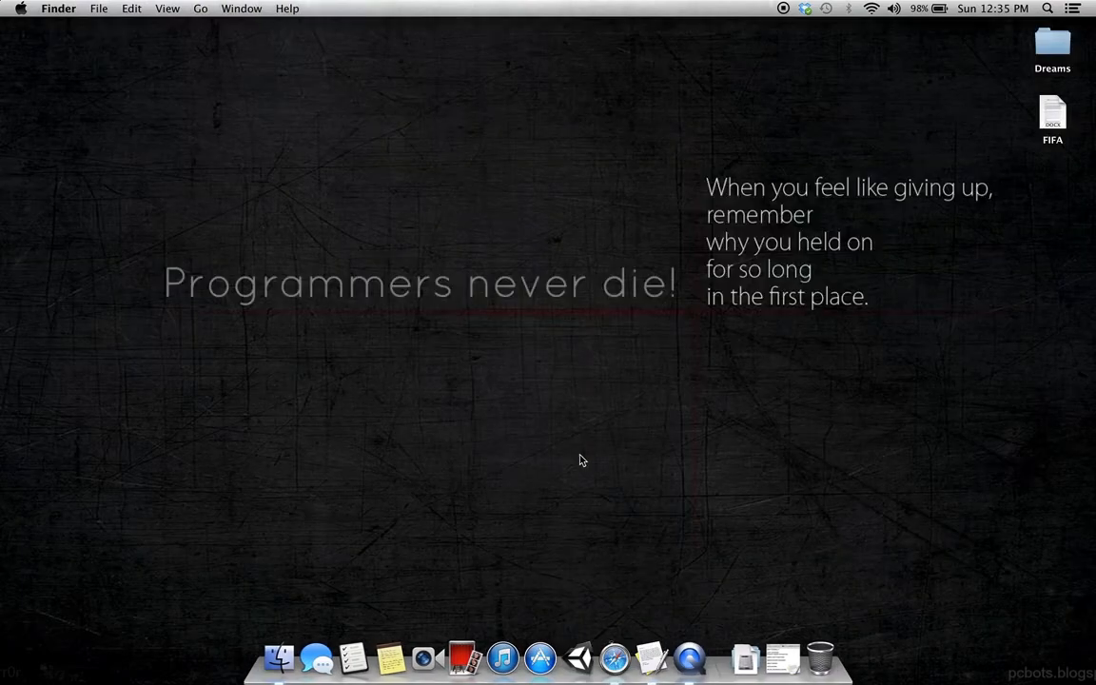
pyautogui.moveTo(580, 656)
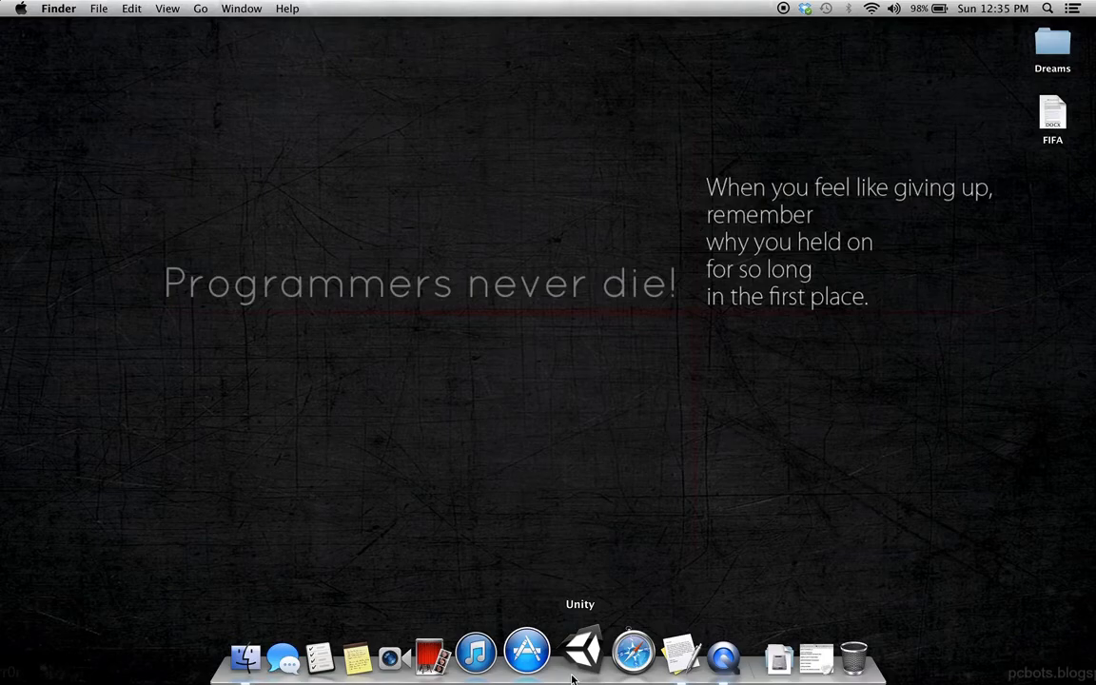
pyautogui.moveTo(638, 559)
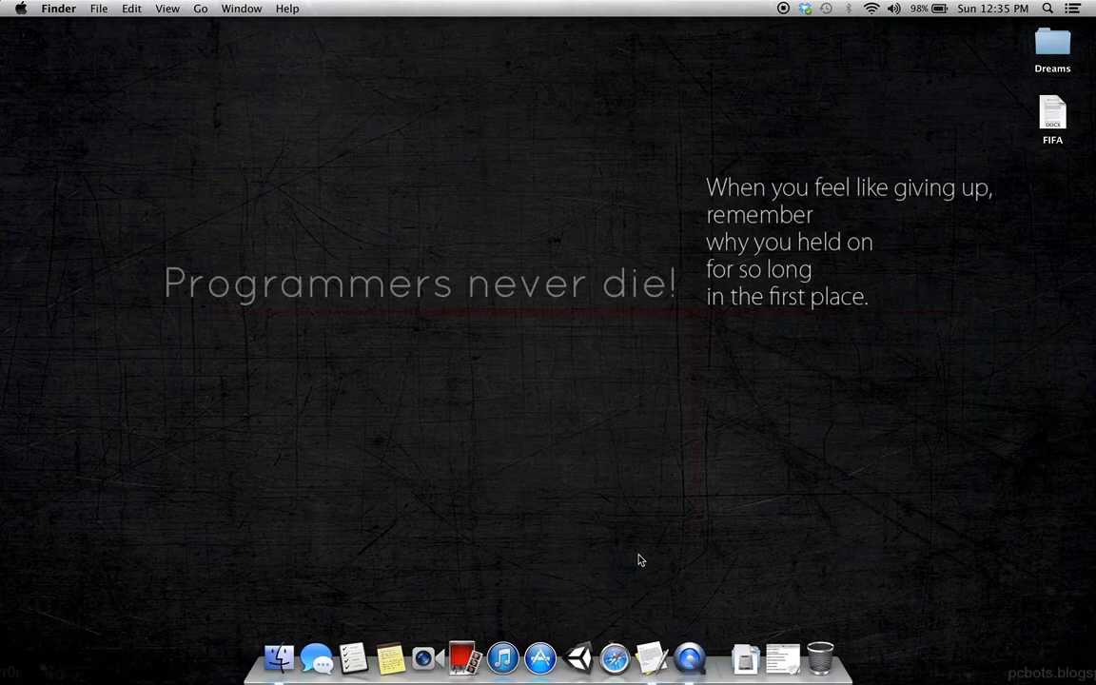
pyautogui.moveTo(620, 517)
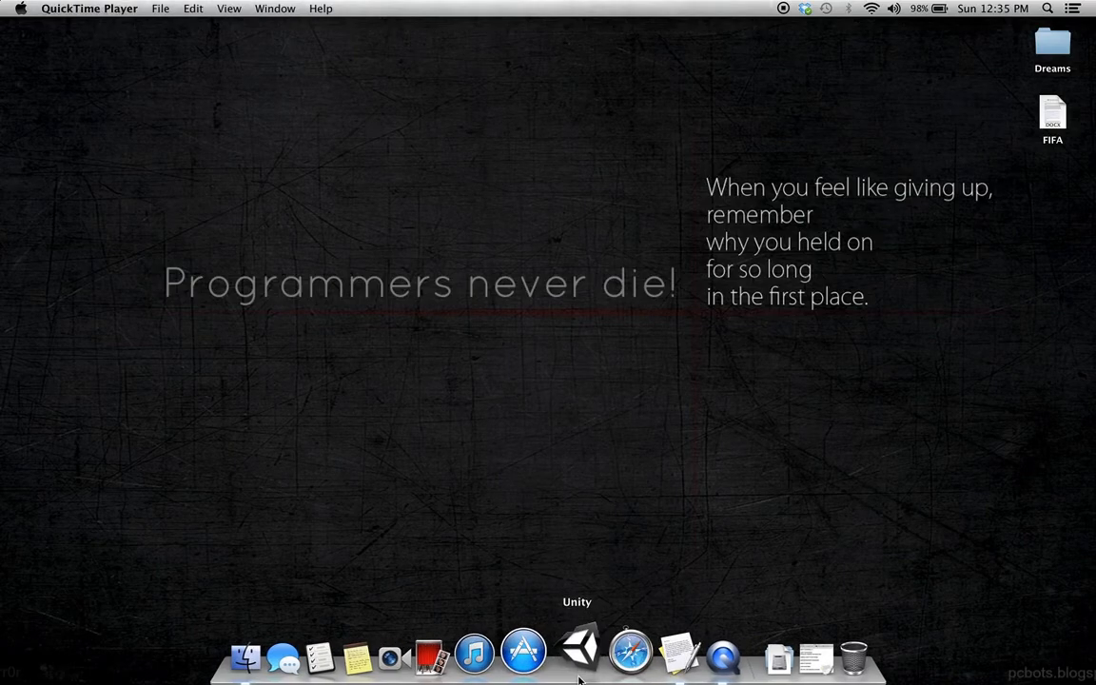
# Step: Launch Unity from the Dock so its Project Wizard lists recent projects
pyautogui.click(576, 651)
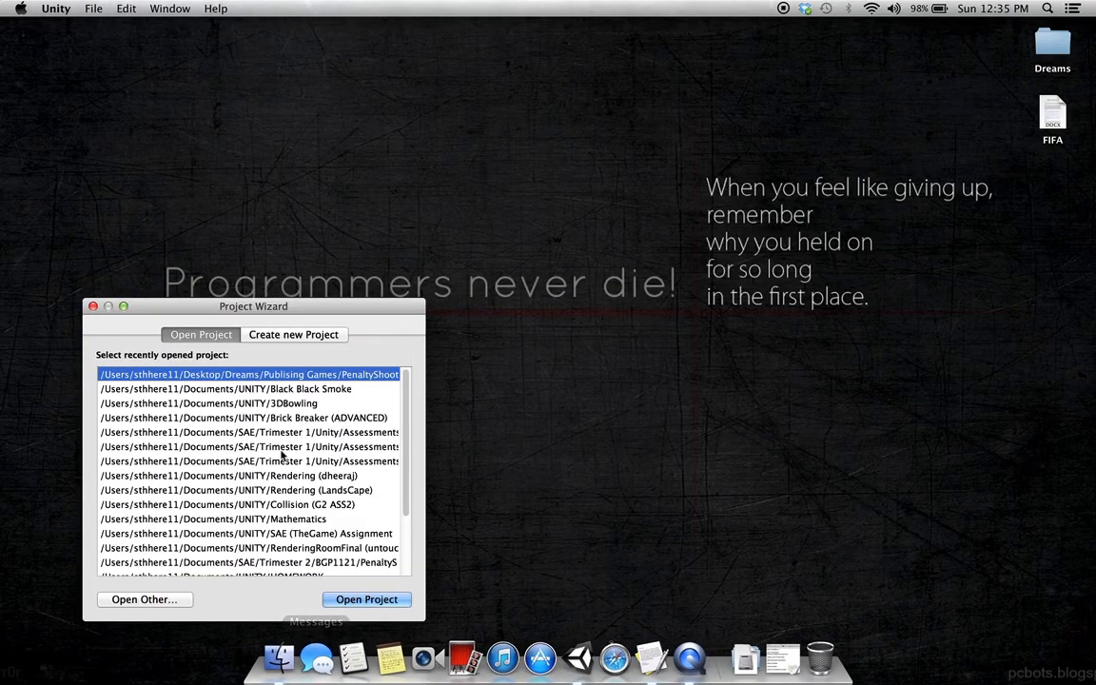
pyautogui.moveTo(276, 369)
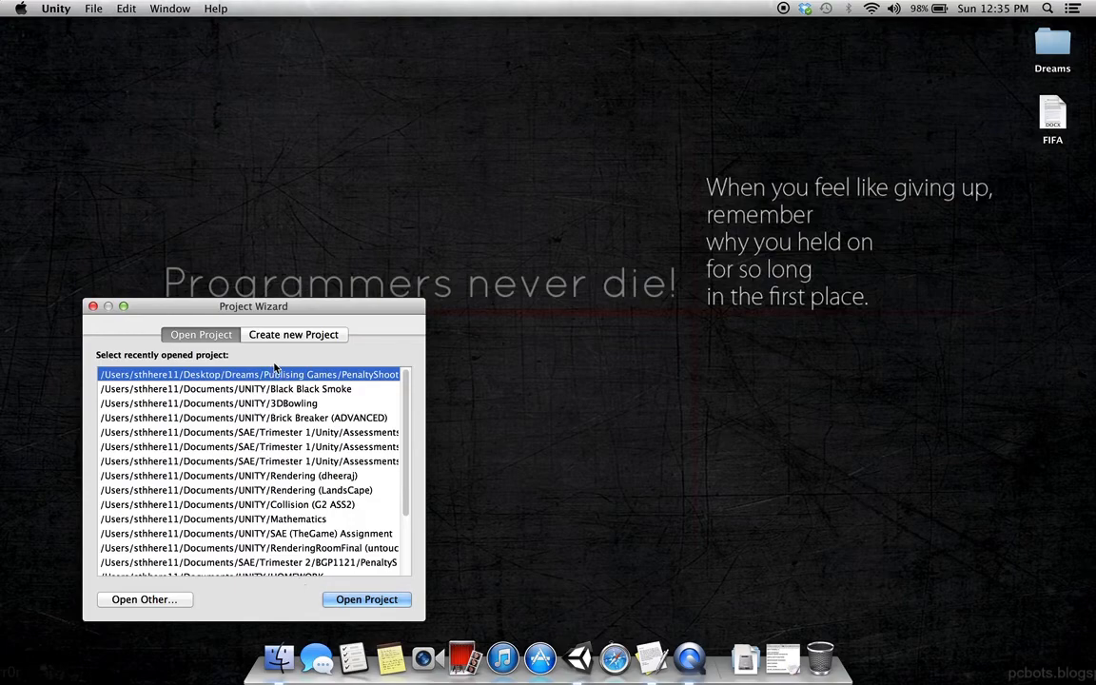
# Step: Switch to Create new Project and leave all packages, including Character Controller, unselected
pyautogui.click(293, 334)
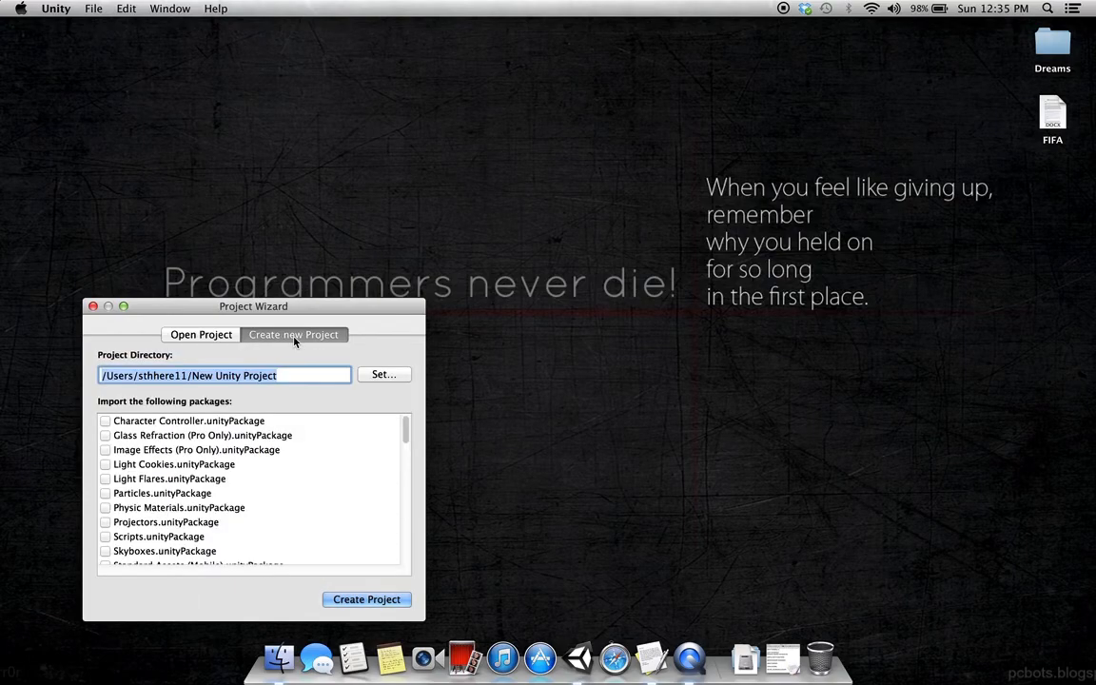
pyautogui.moveTo(243, 423)
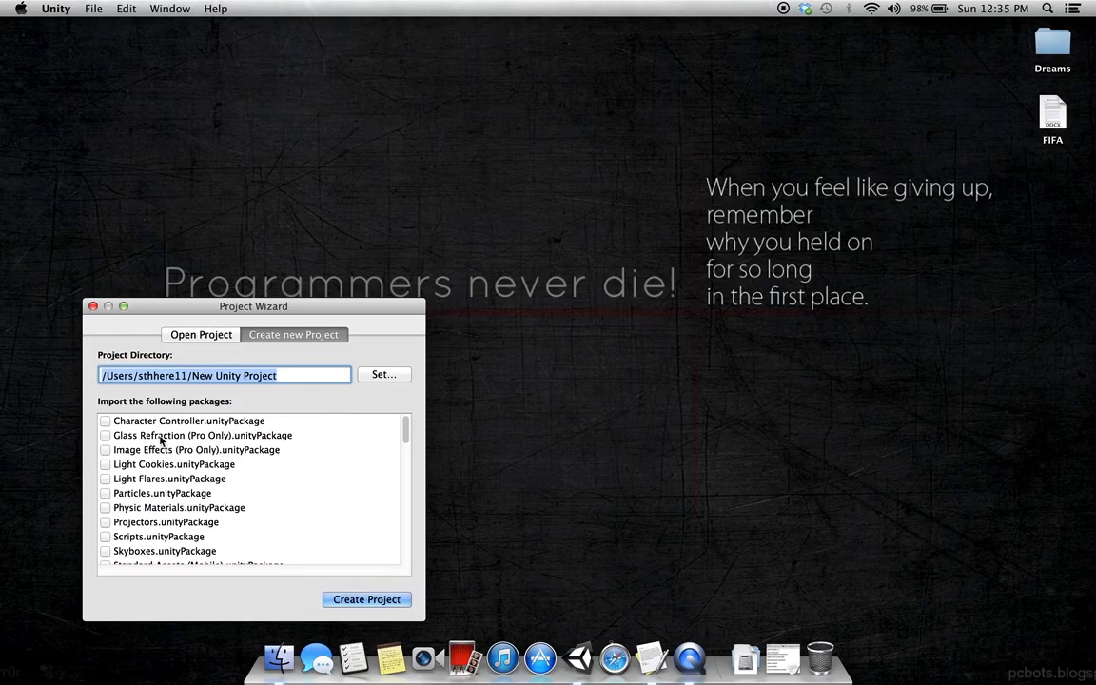
pyautogui.scroll(-3)
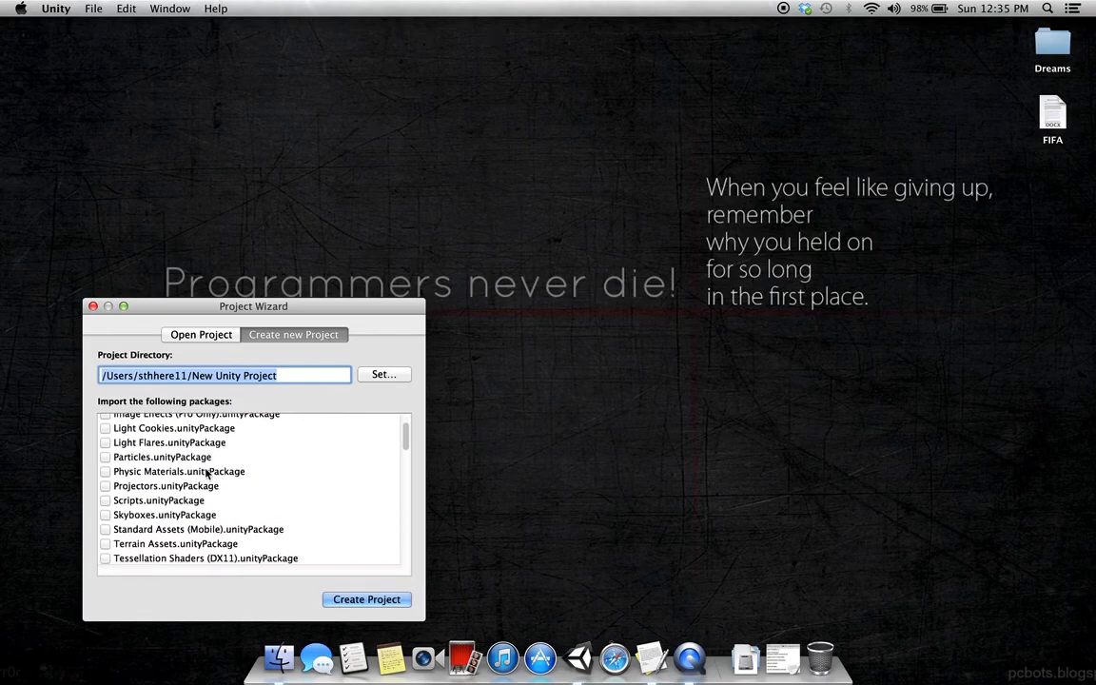
pyautogui.scroll(-3)
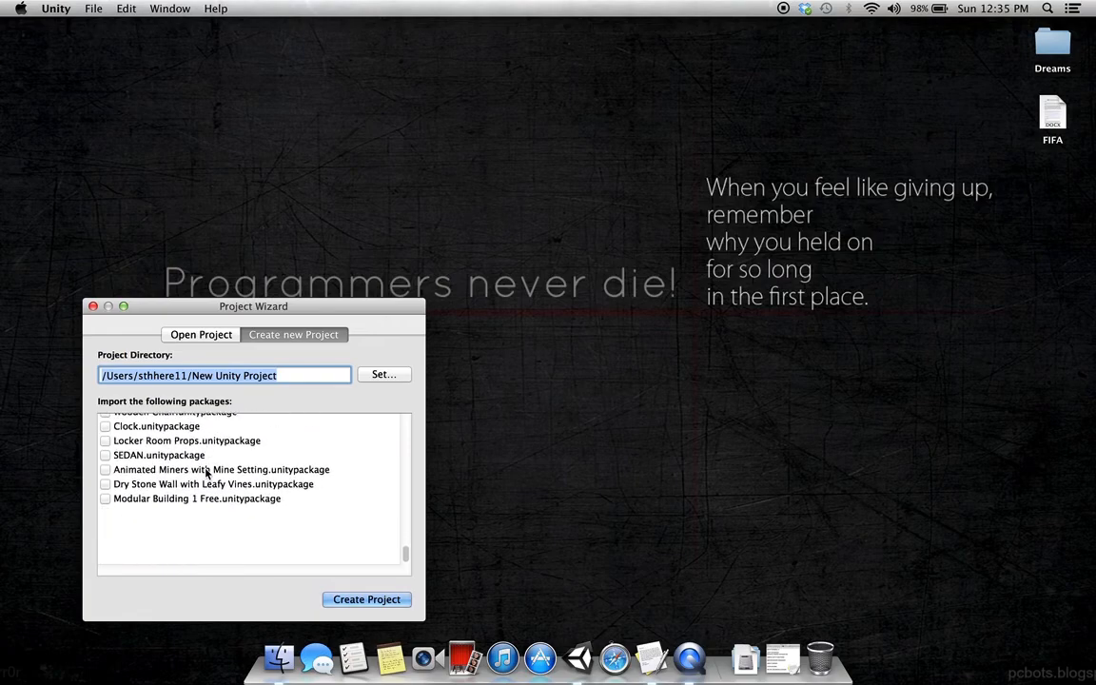
pyautogui.scroll(3)
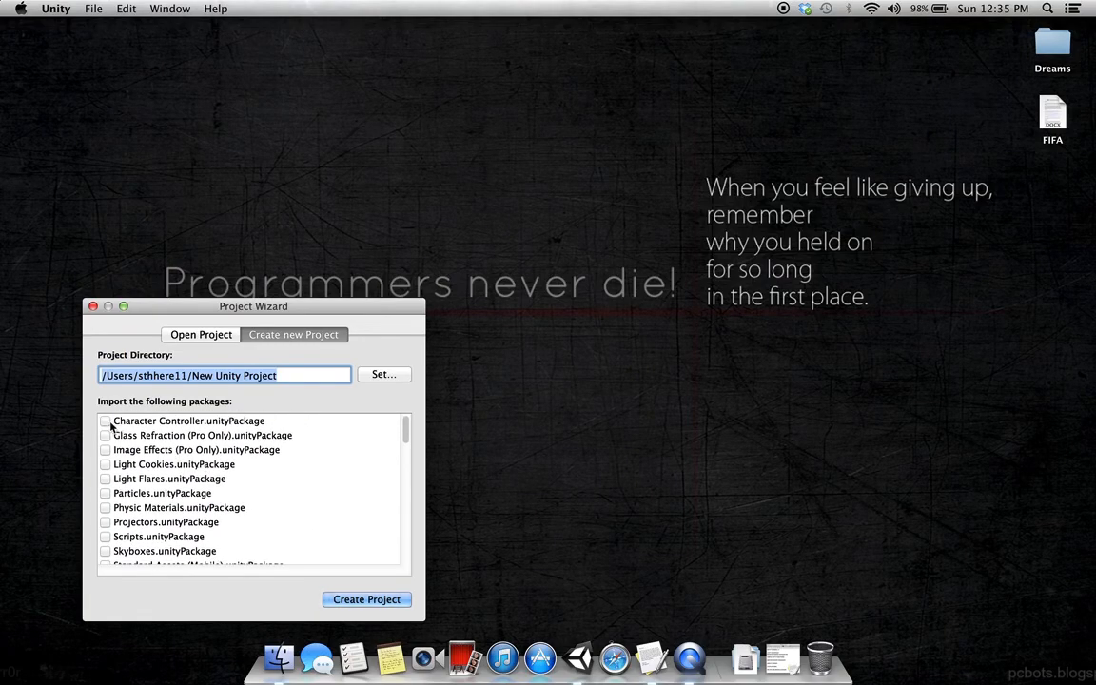
pyautogui.click(106, 420)
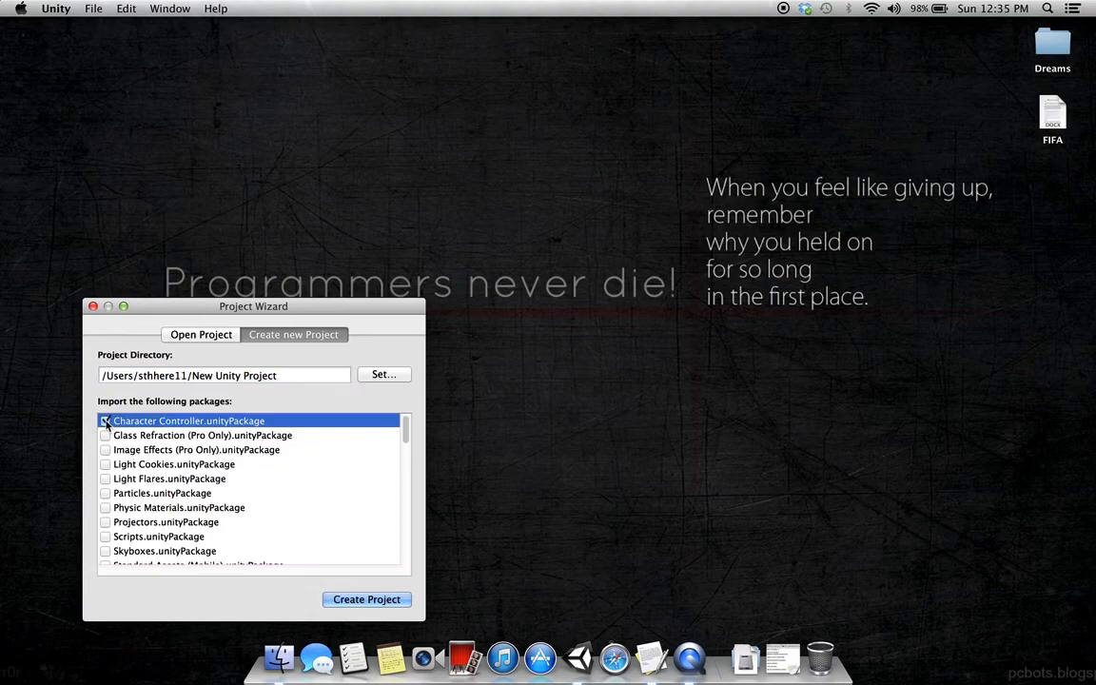
pyautogui.click(104, 420)
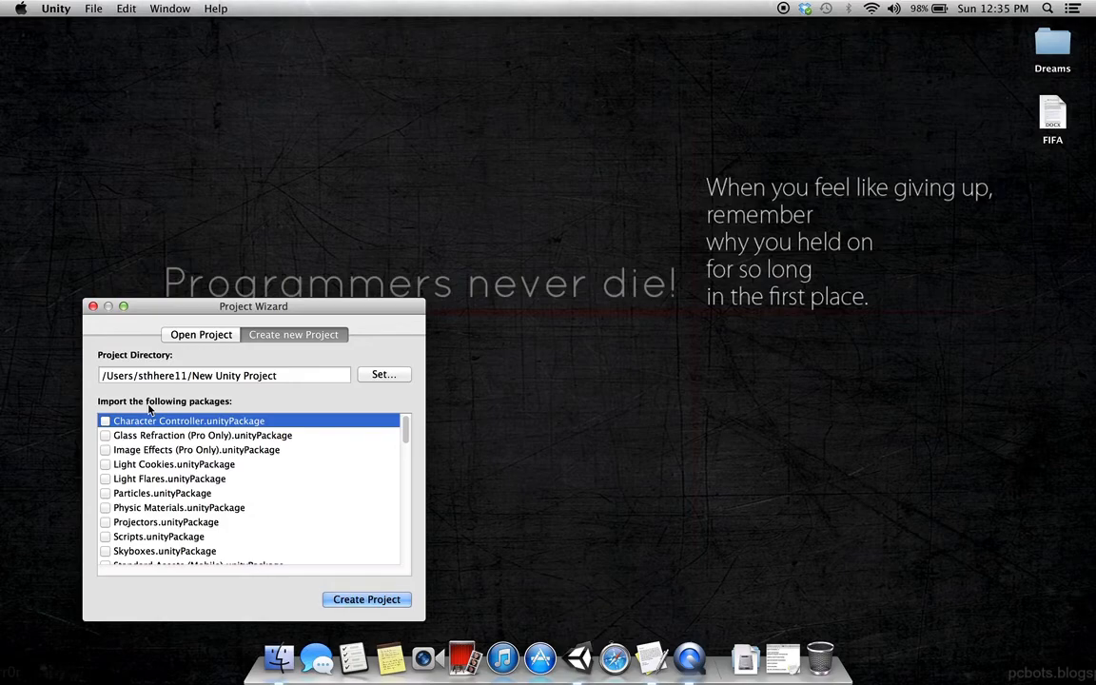
pyautogui.moveTo(134, 479)
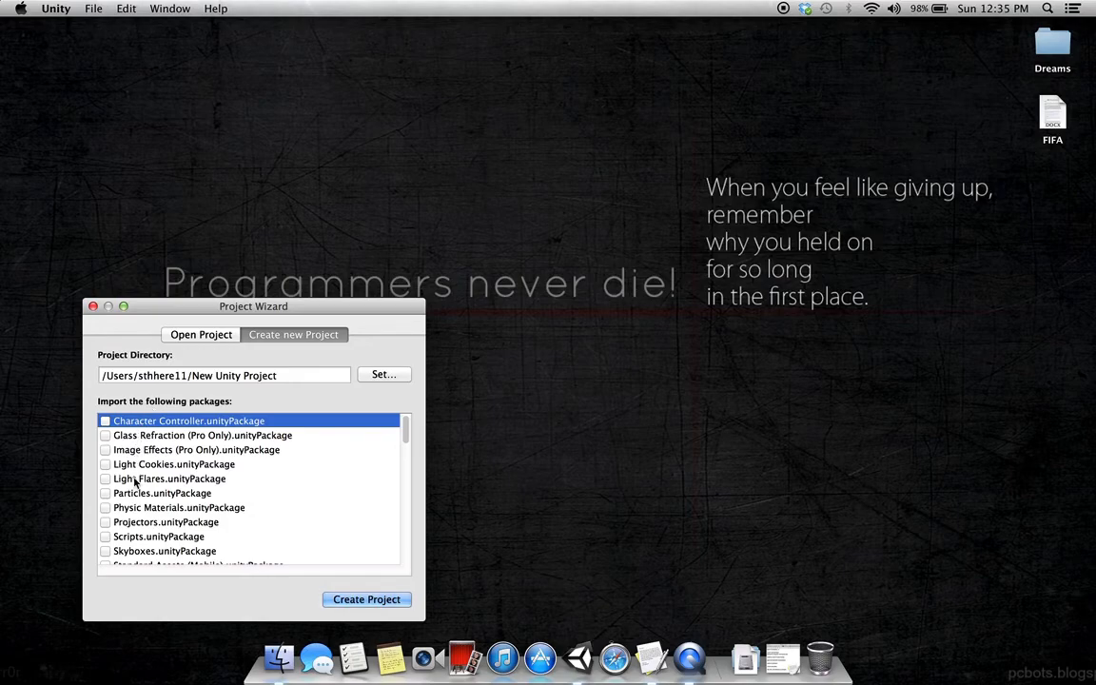
pyautogui.scroll(-3)
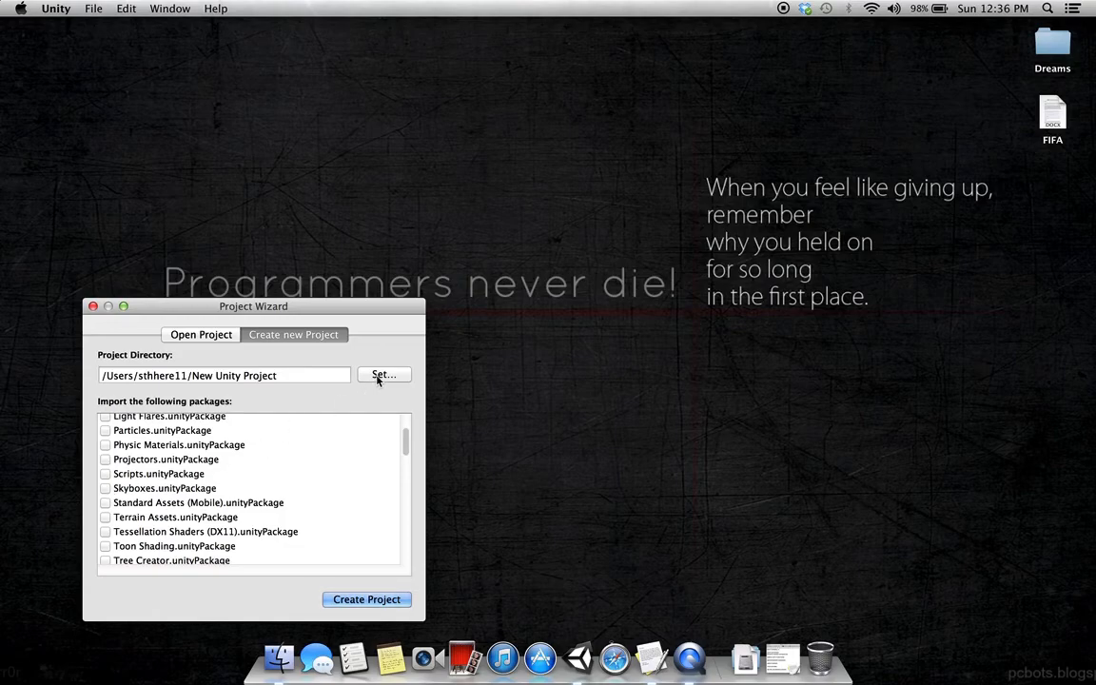
pyautogui.moveTo(168, 365)
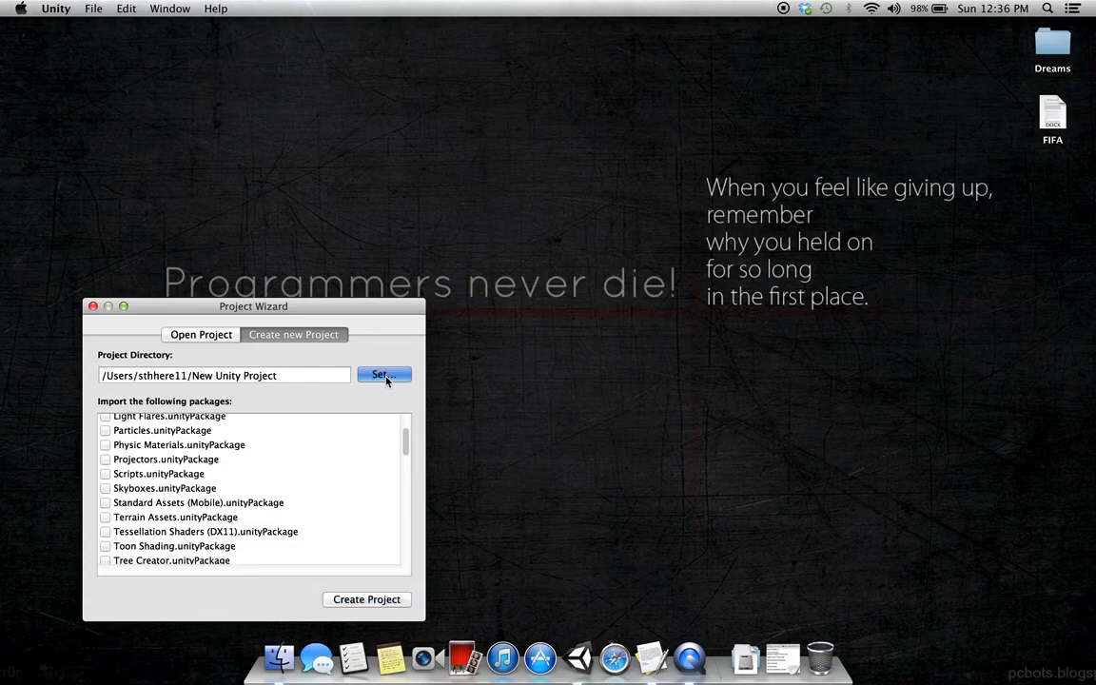
# Step: Set the project location to a Desktop folder named Tutorial1 and create the project
pyautogui.click(384, 372)
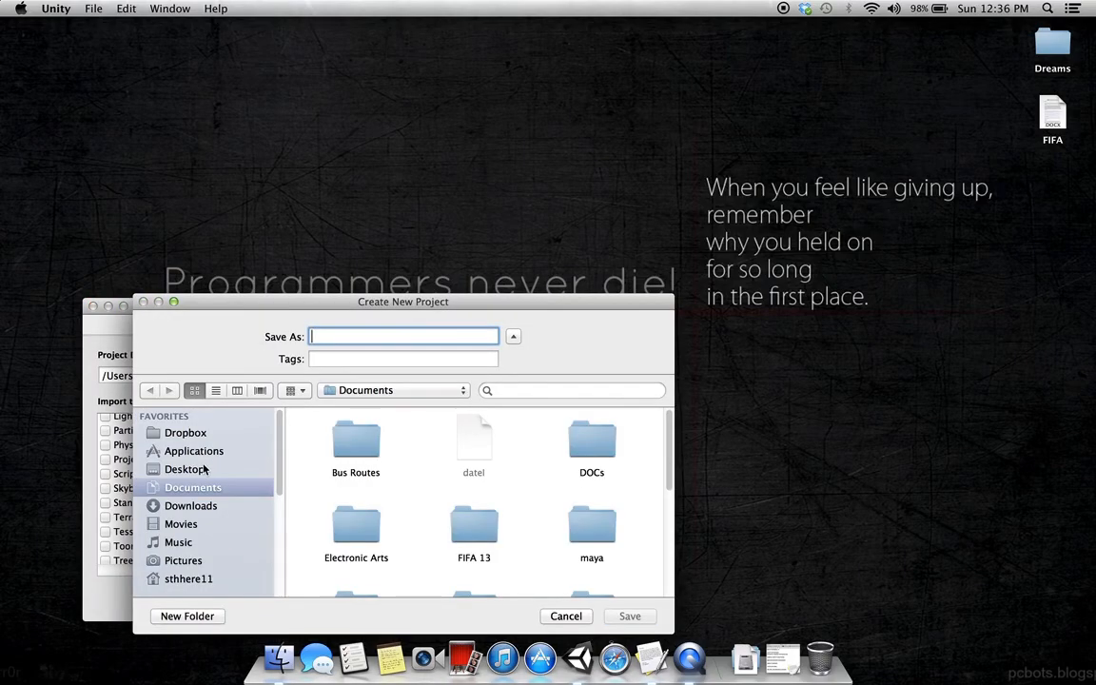
pyautogui.click(186, 468)
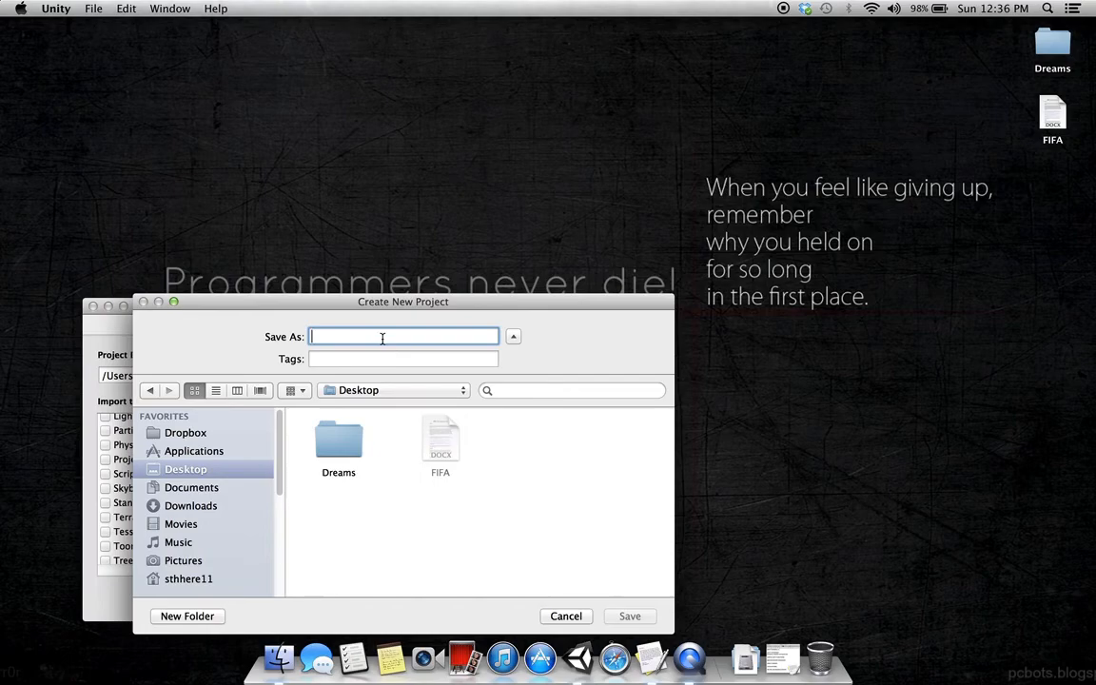
pyautogui.write('Tu')
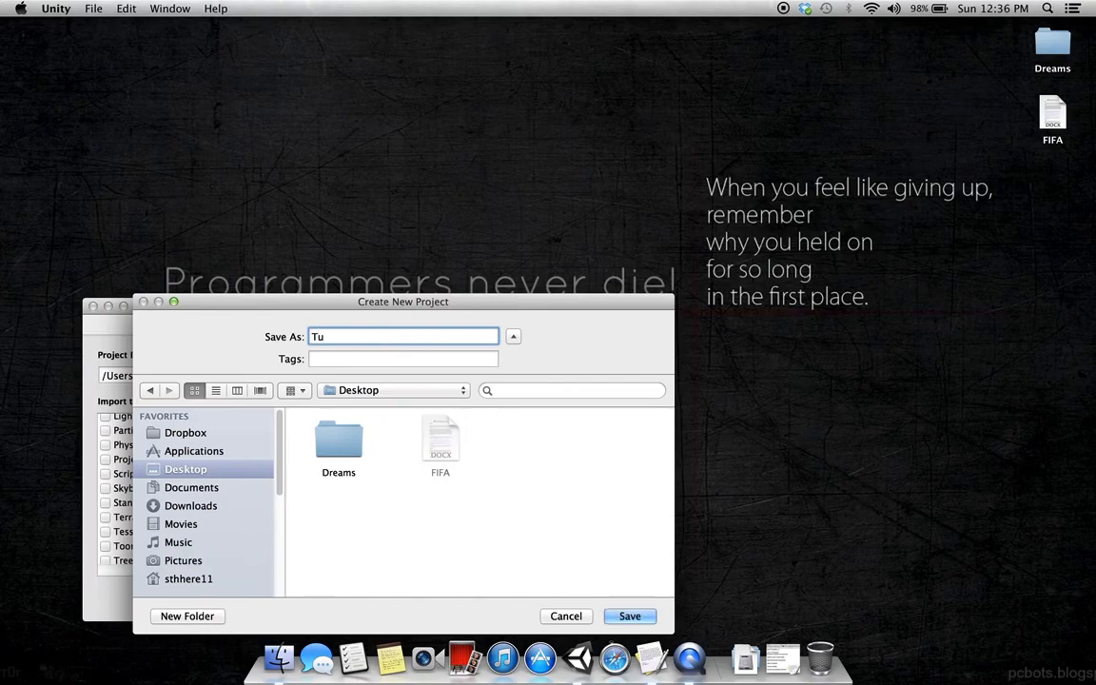
pyautogui.write('torial1')
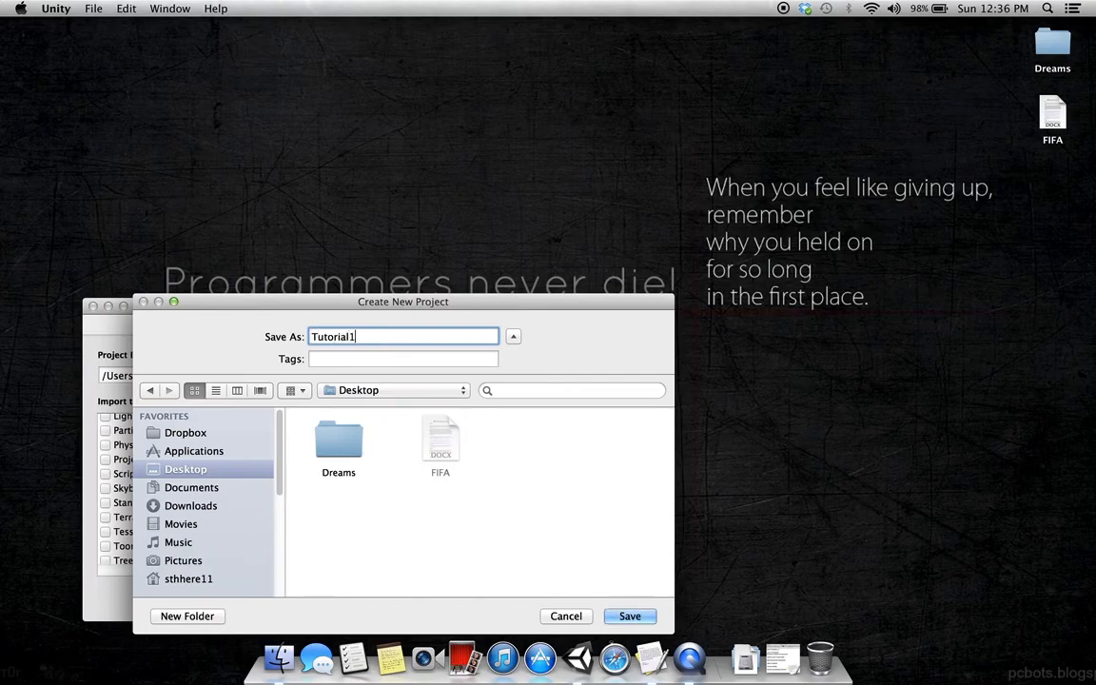
pyautogui.click(627, 616)
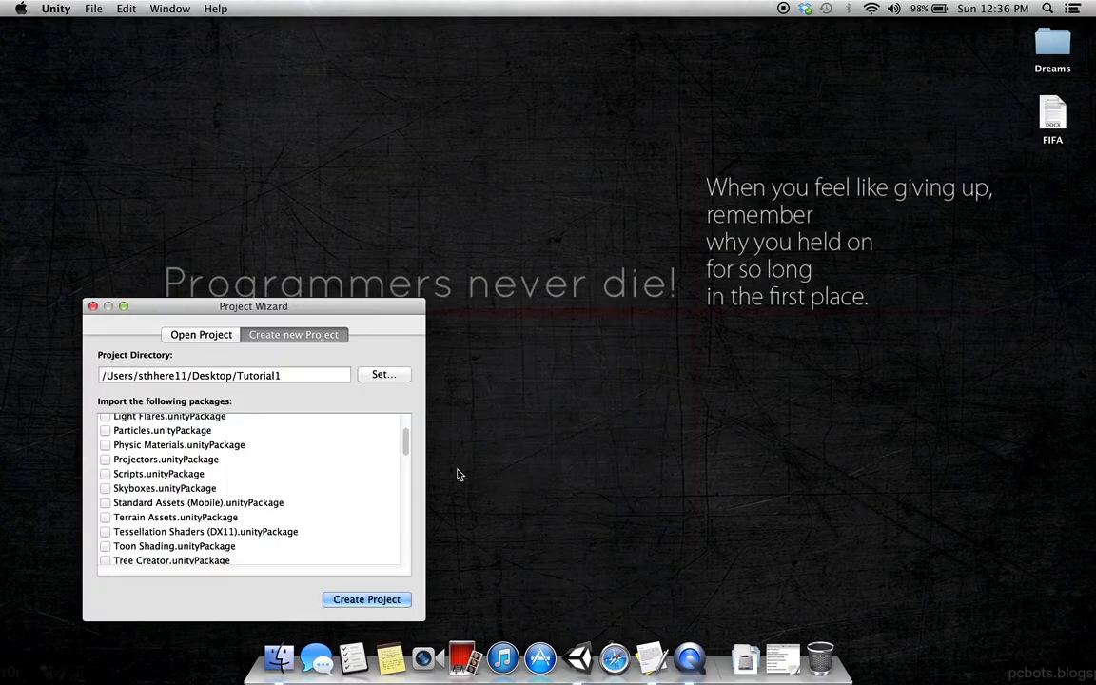
pyautogui.moveTo(374, 533)
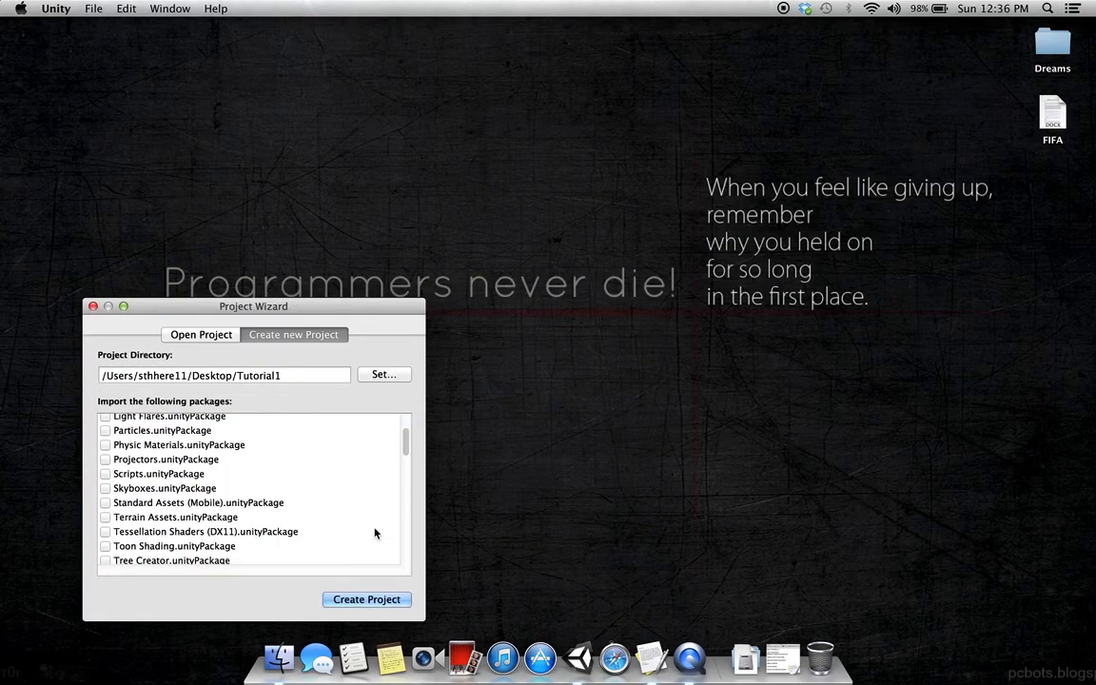
pyautogui.click(366, 597)
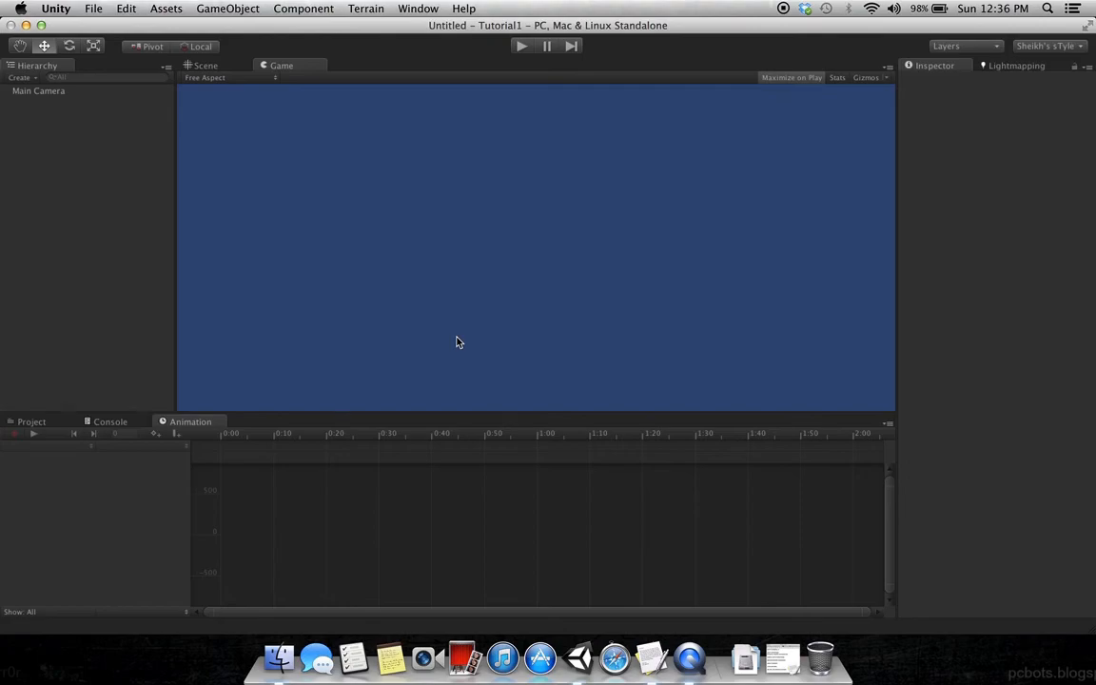
pyautogui.moveTo(1046, 42)
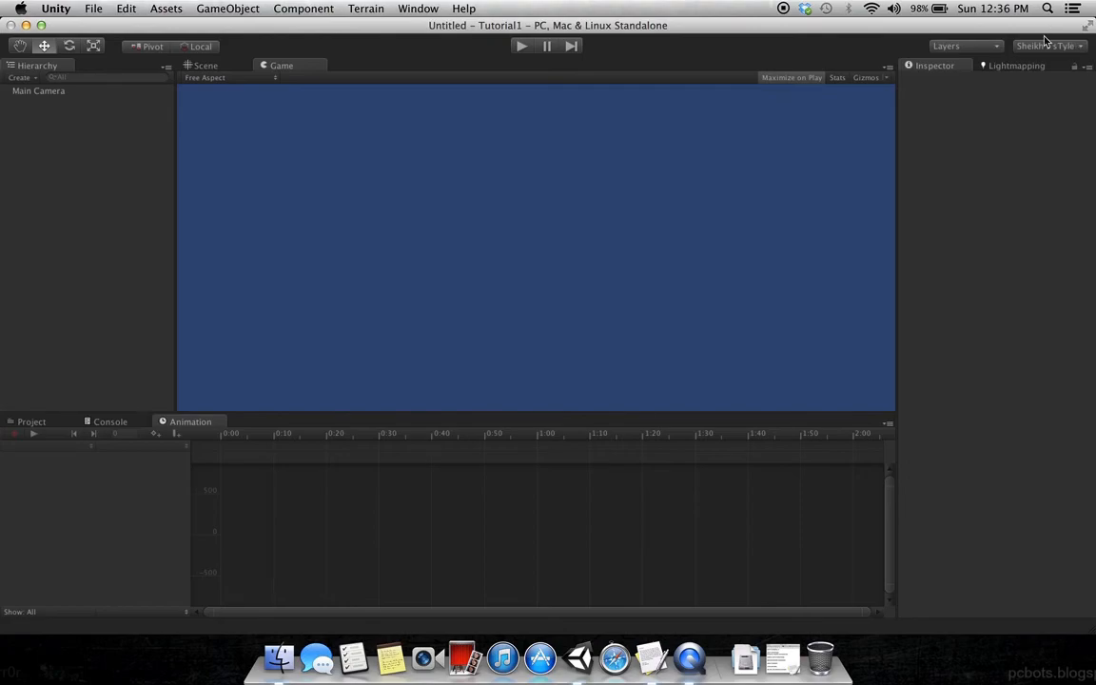
# Step: Use the Layout dropdown to reset to Default, then switch to the custom saved layout
pyautogui.click(1046, 46)
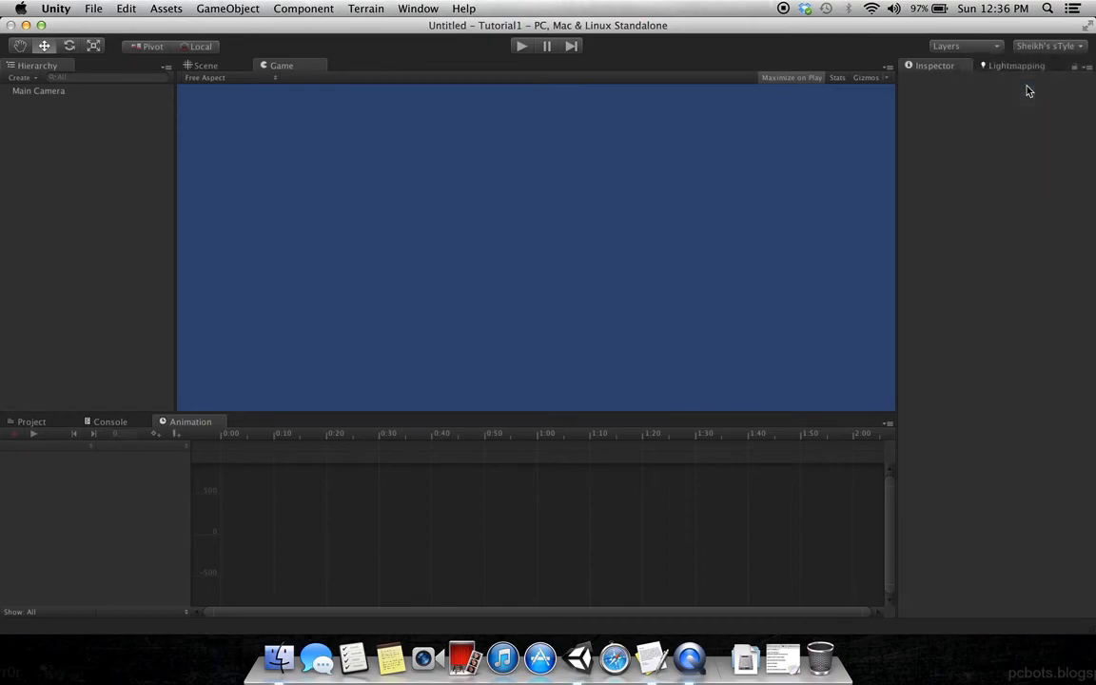
pyautogui.click(1047, 46)
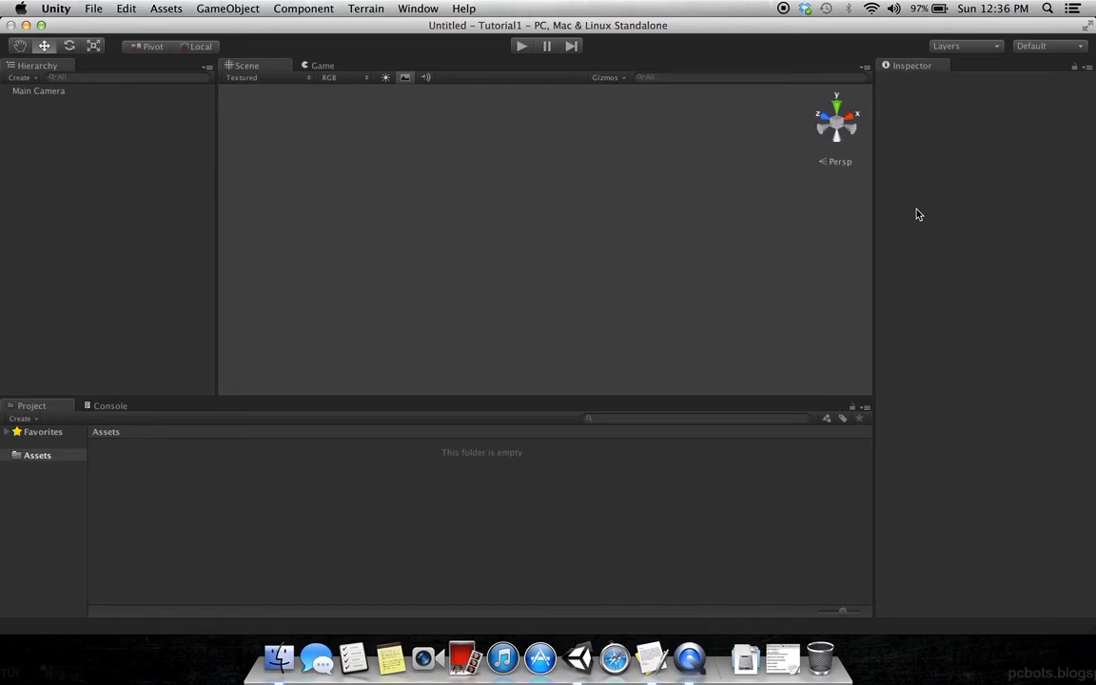
pyautogui.click(1046, 46)
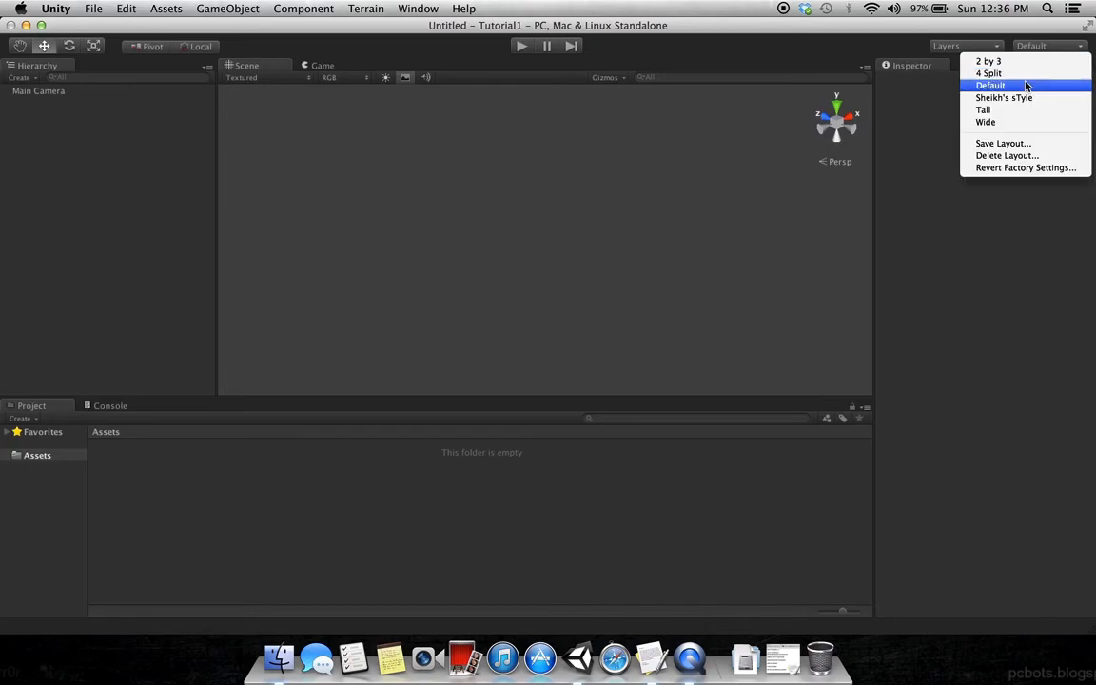
pyautogui.moveTo(1004, 97)
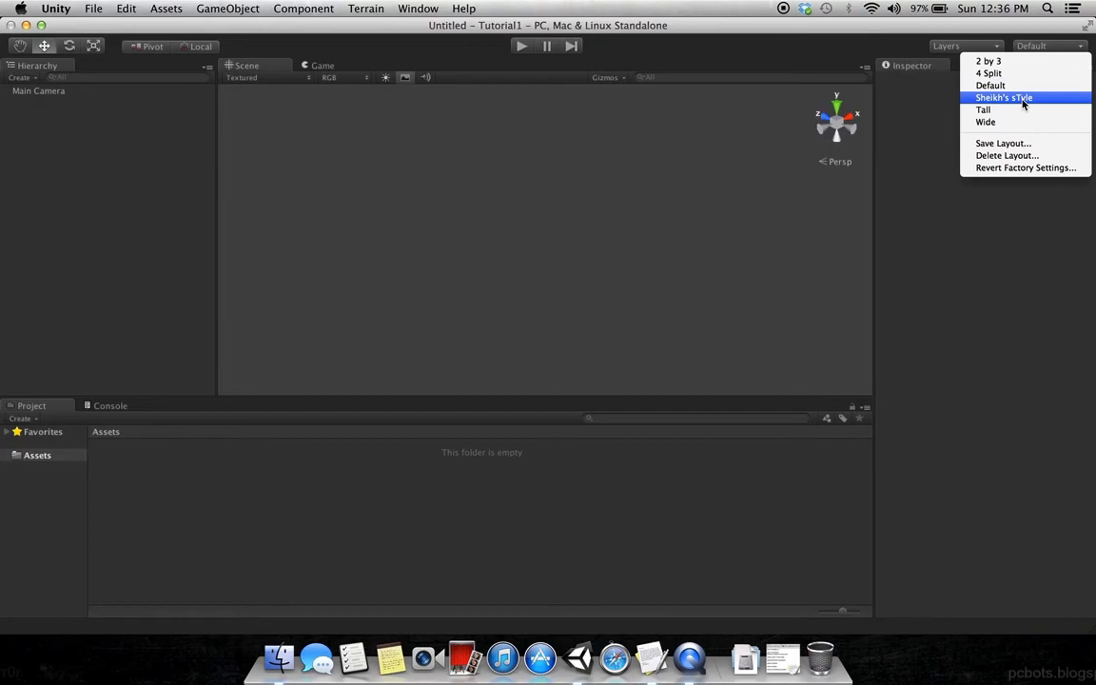
pyautogui.click(1004, 97)
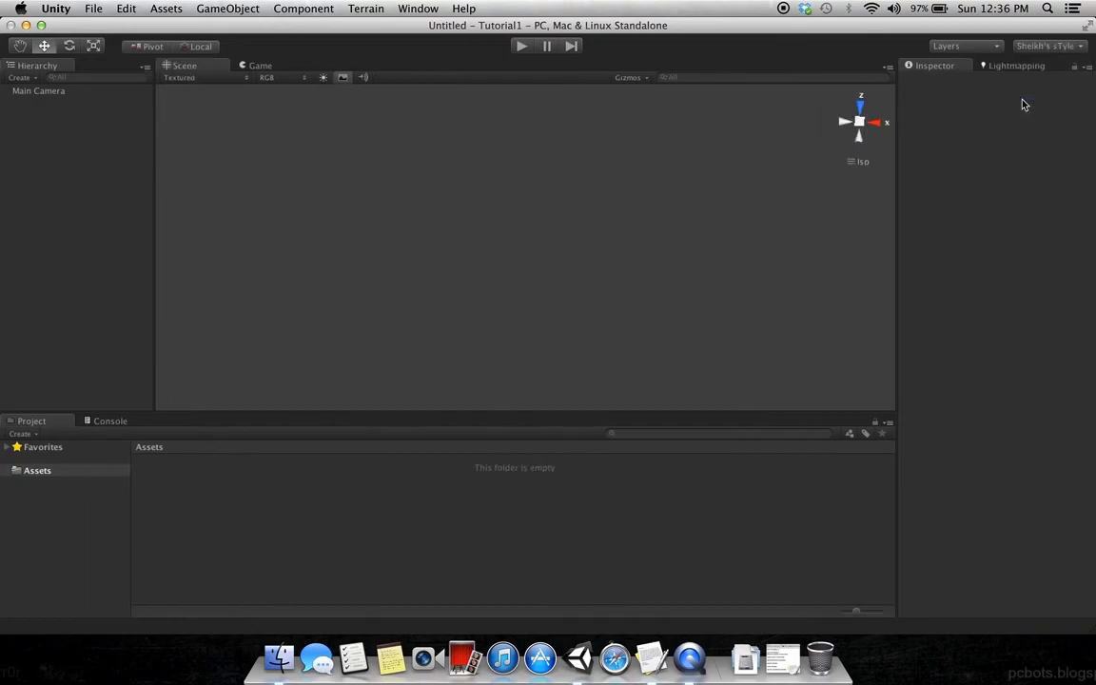
pyautogui.moveTo(308, 42)
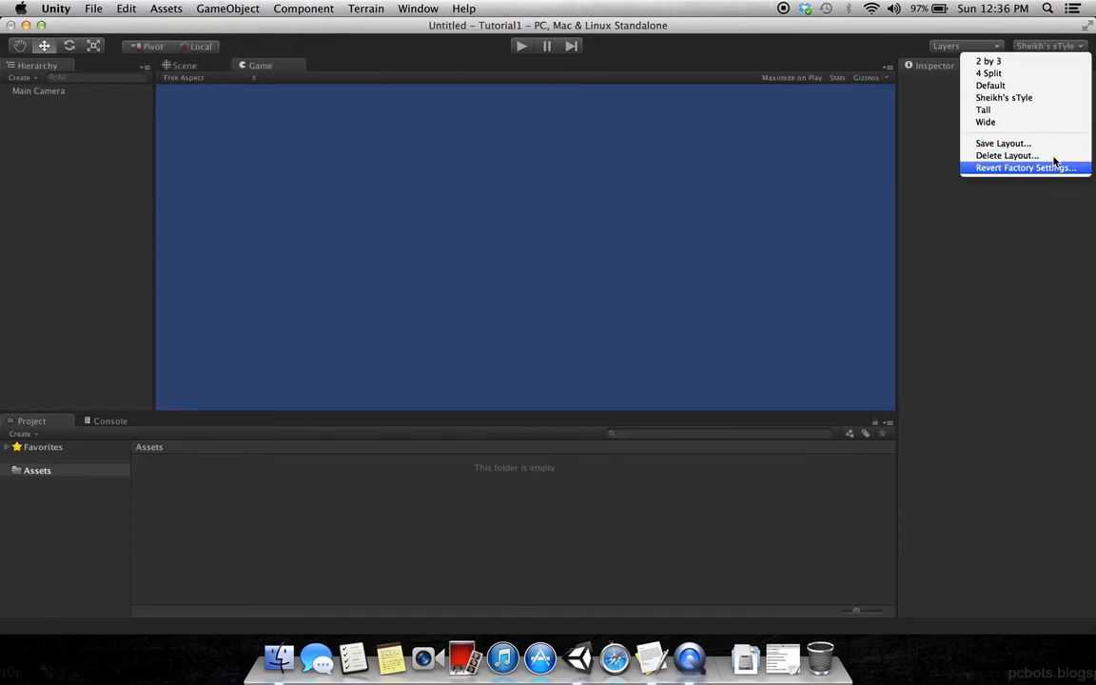
pyautogui.moveTo(1005, 143)
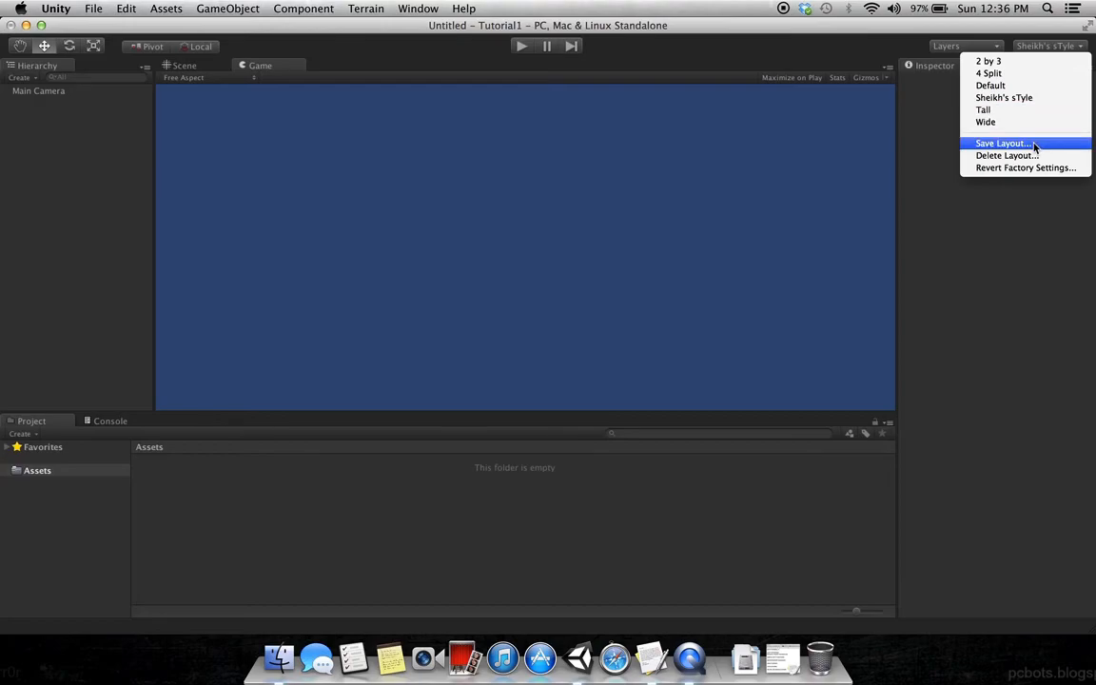
pyautogui.moveTo(1025, 84)
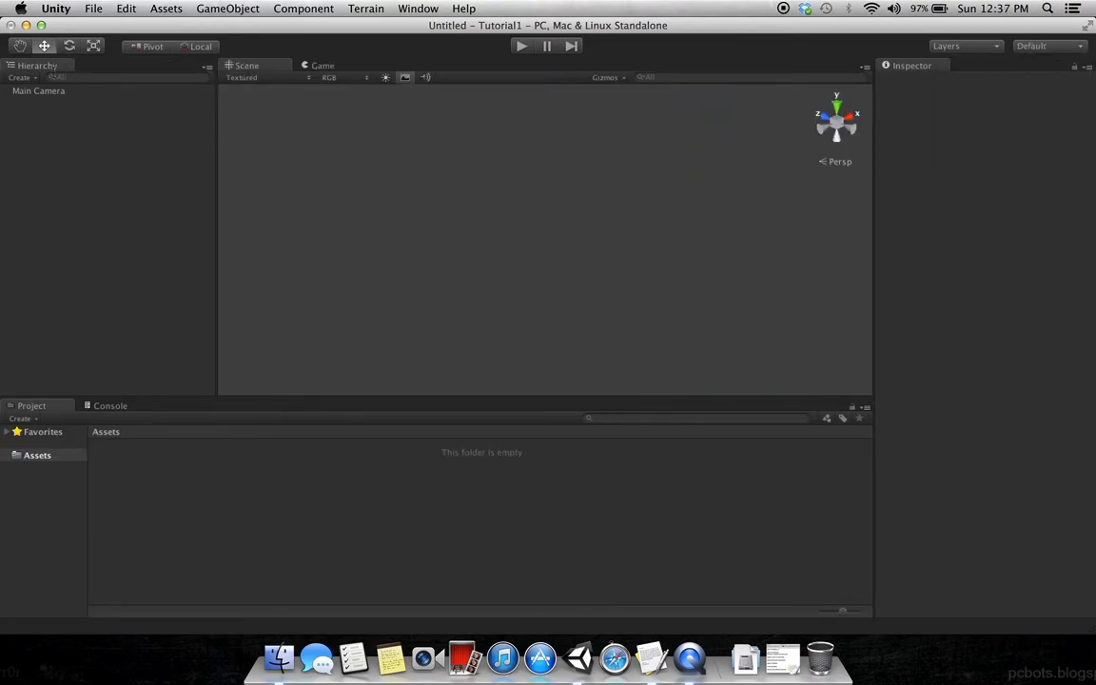
pyautogui.moveTo(518, 120)
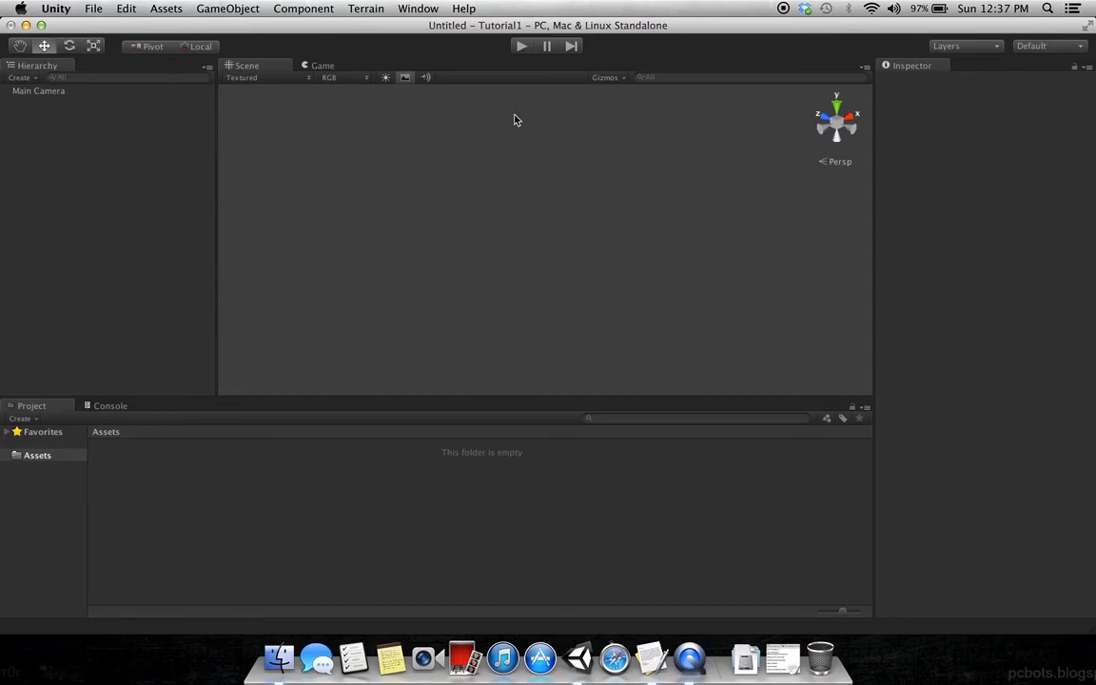
pyautogui.moveTo(738, 441)
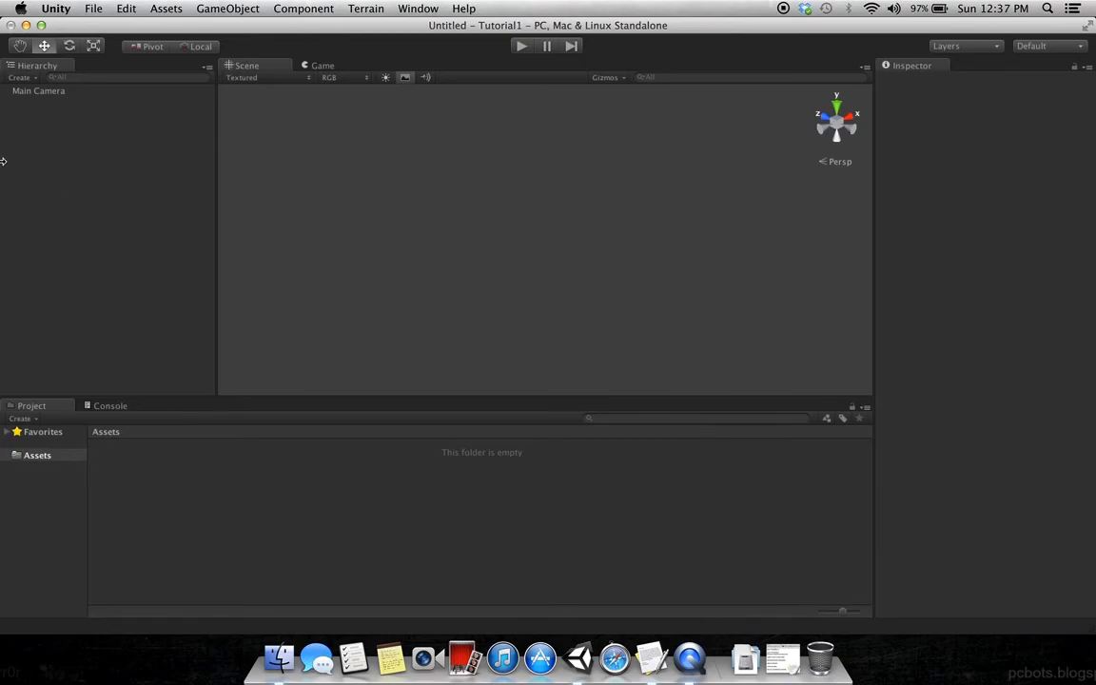
pyautogui.moveTo(57, 116)
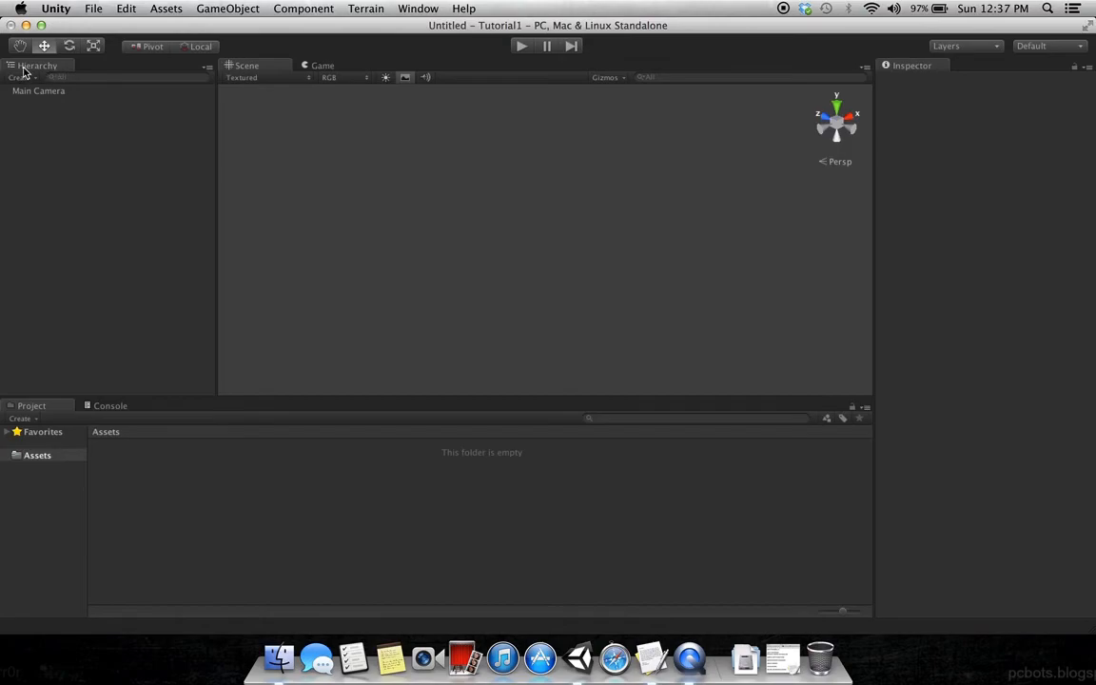
pyautogui.moveTo(61, 137)
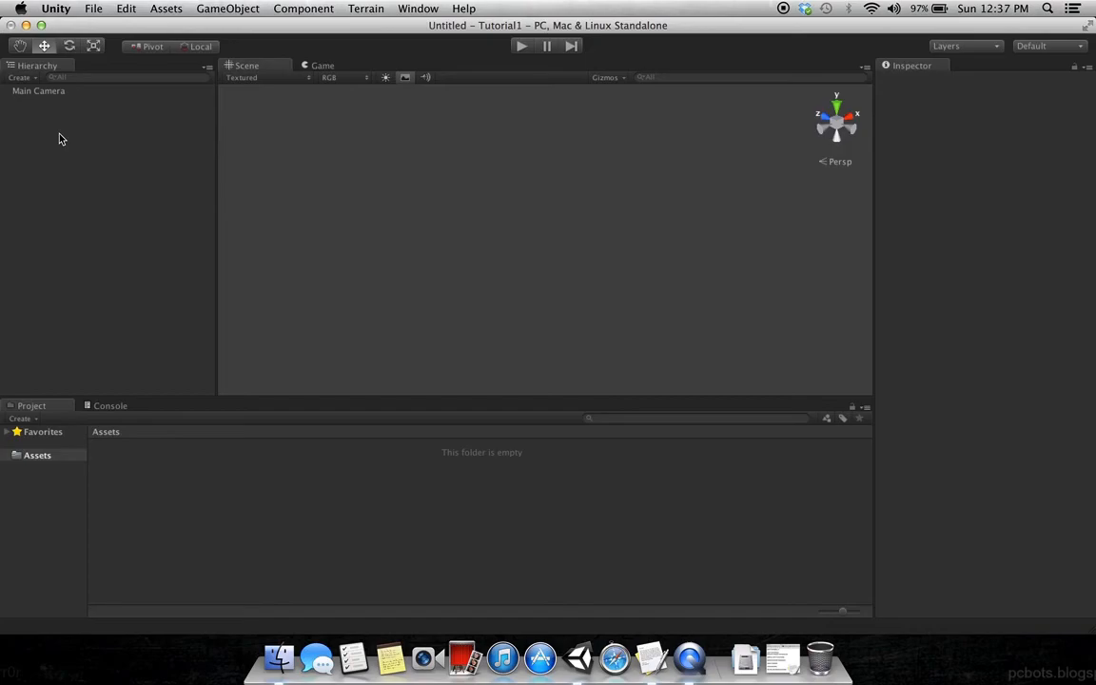
pyautogui.moveTo(225, 108)
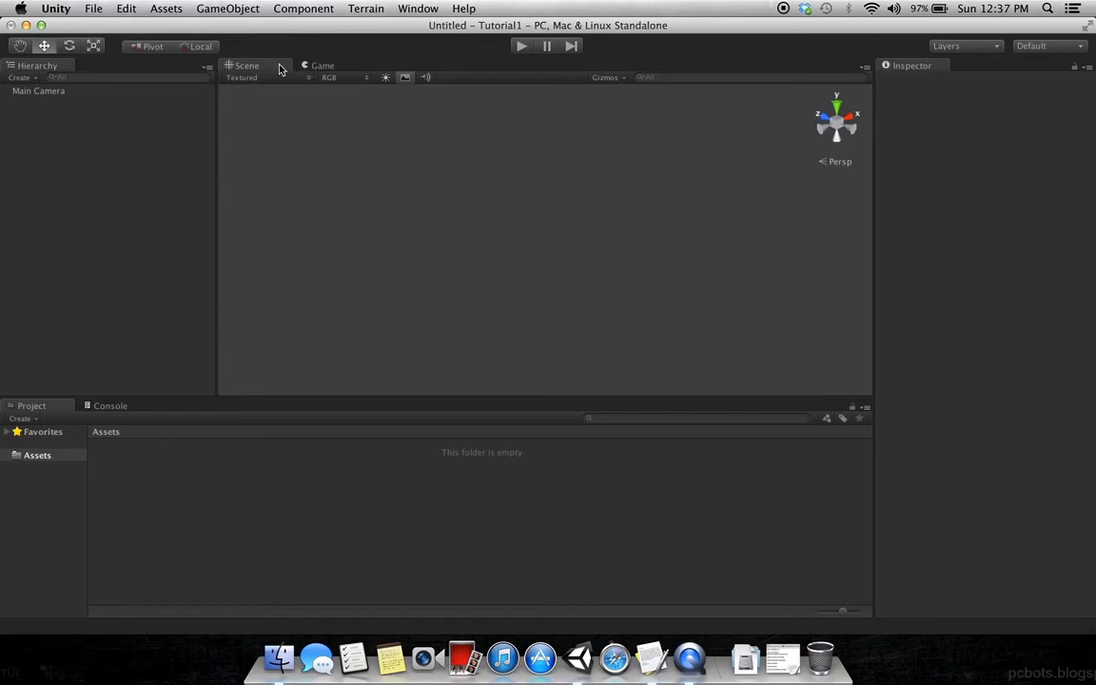
pyautogui.moveTo(323, 65)
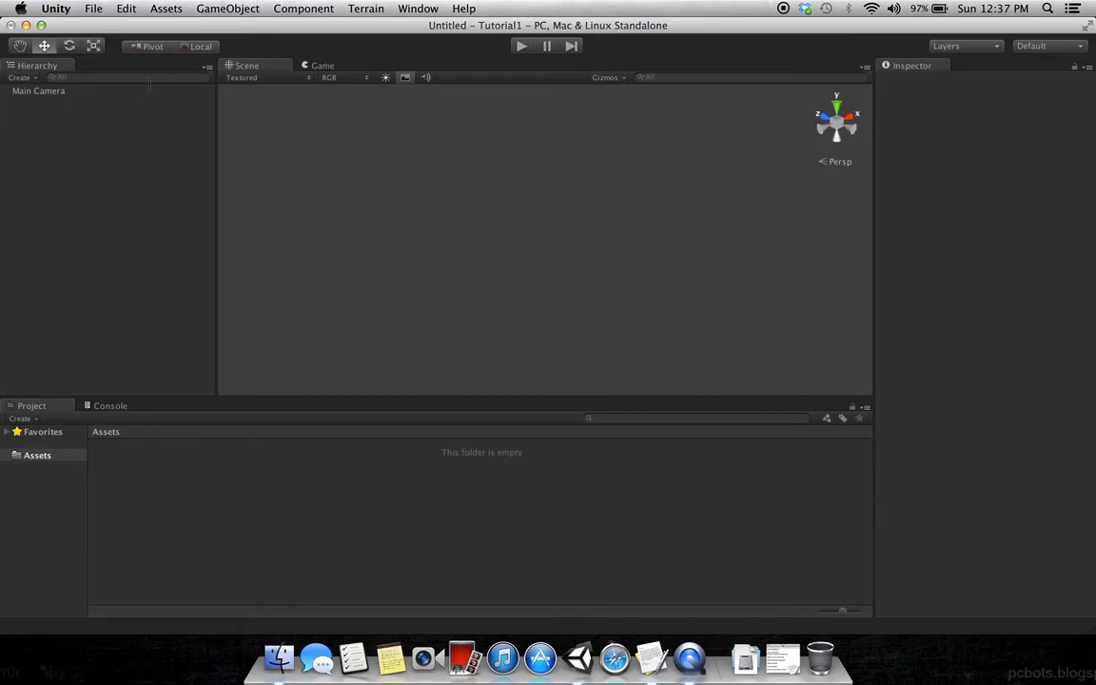
# Step: Select Main Camera, preview its view in the Game tab, then return to the Scene view
pyautogui.click(38, 91)
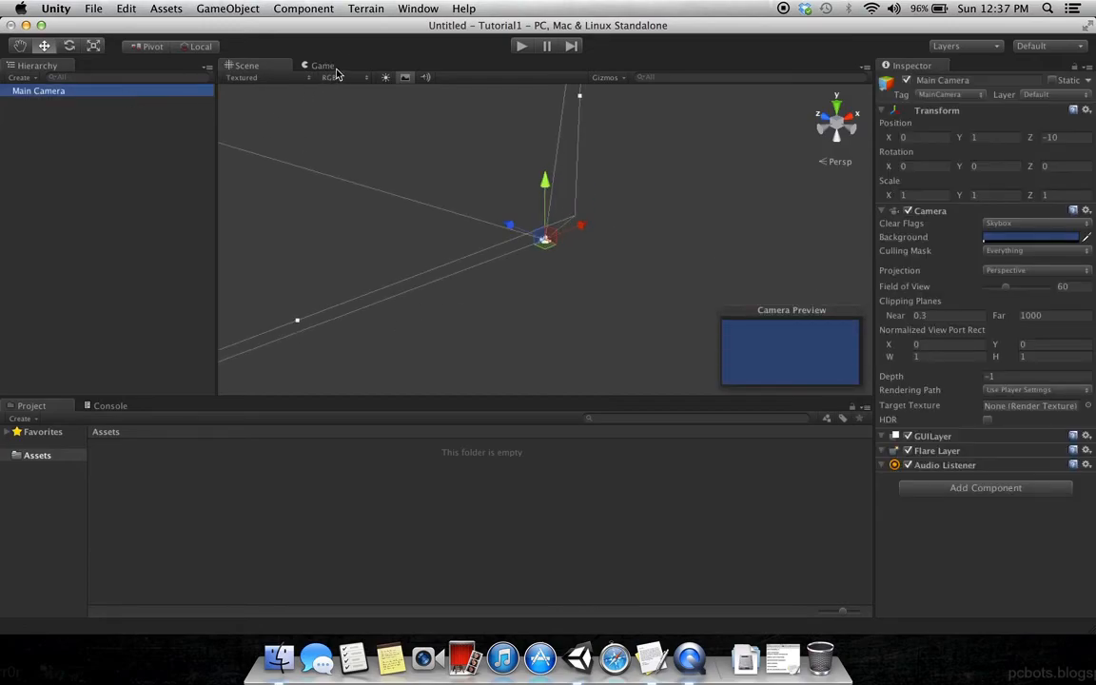
pyautogui.click(321, 65)
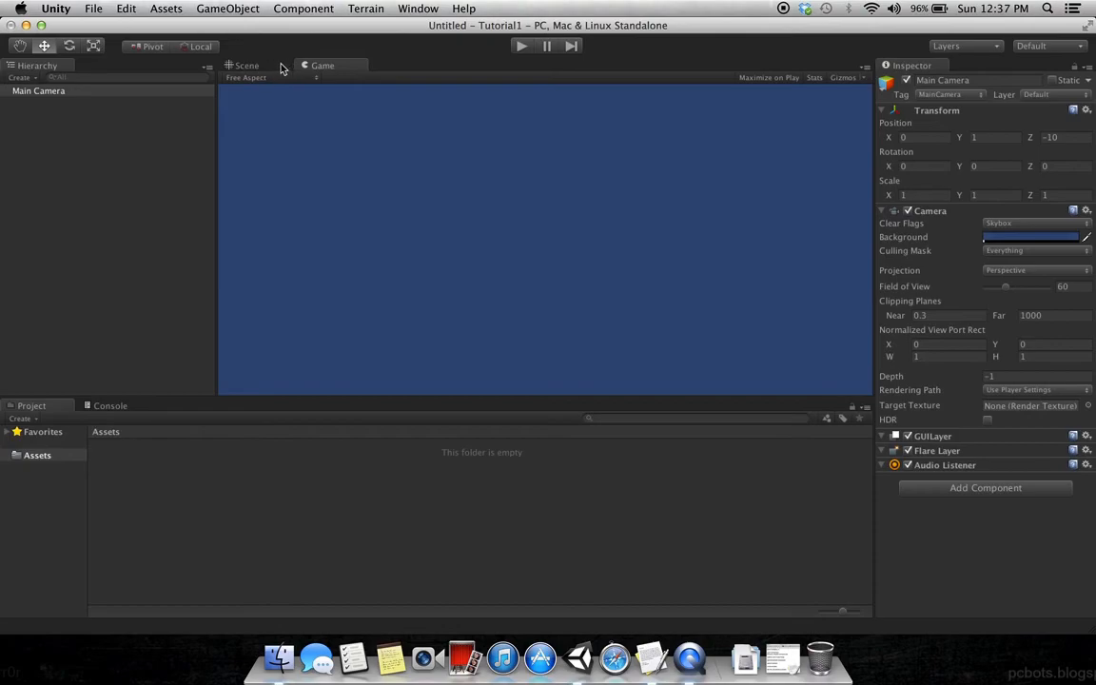
pyautogui.click(247, 65)
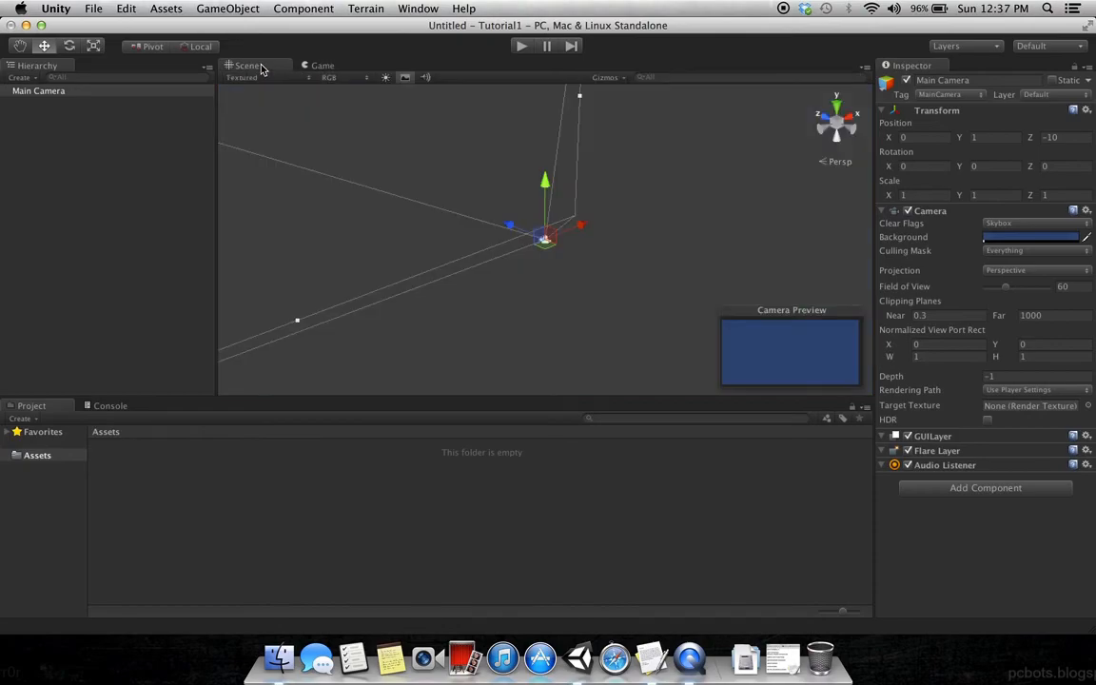
pyautogui.moveTo(38, 86)
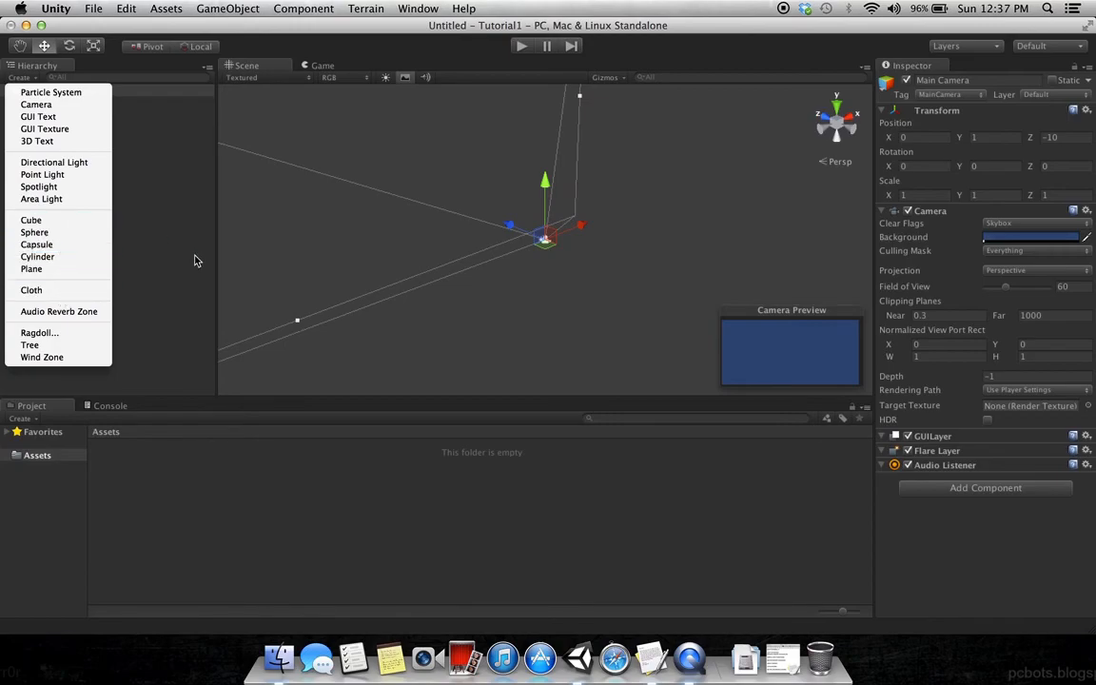
pyautogui.moveTo(114, 187)
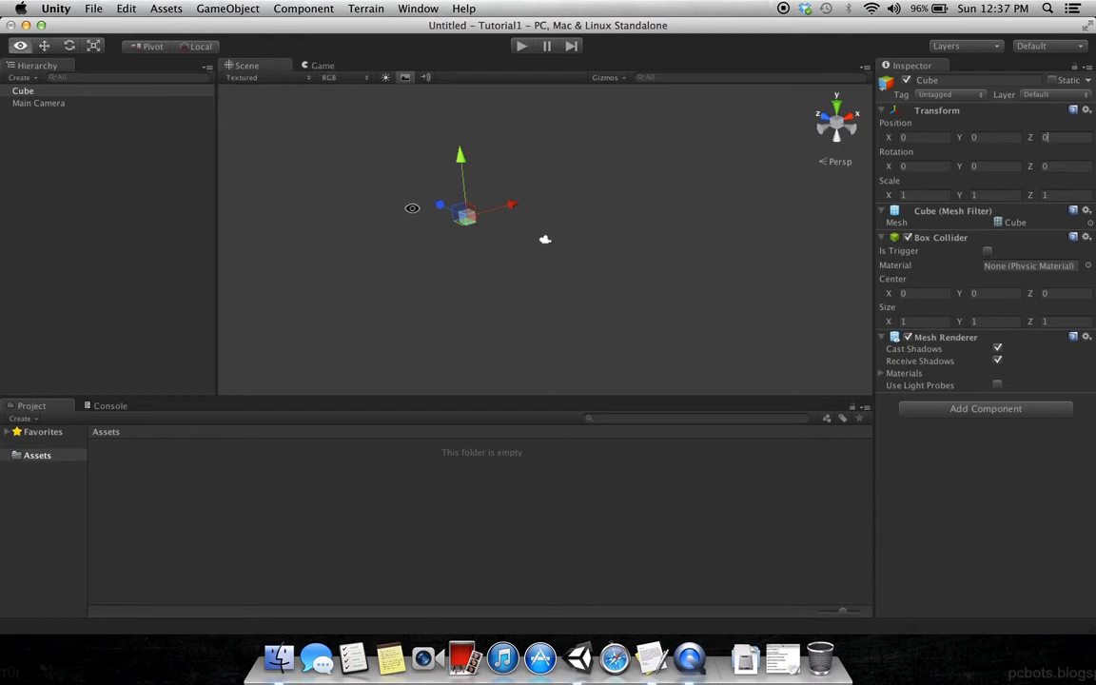
pyautogui.click(321, 65)
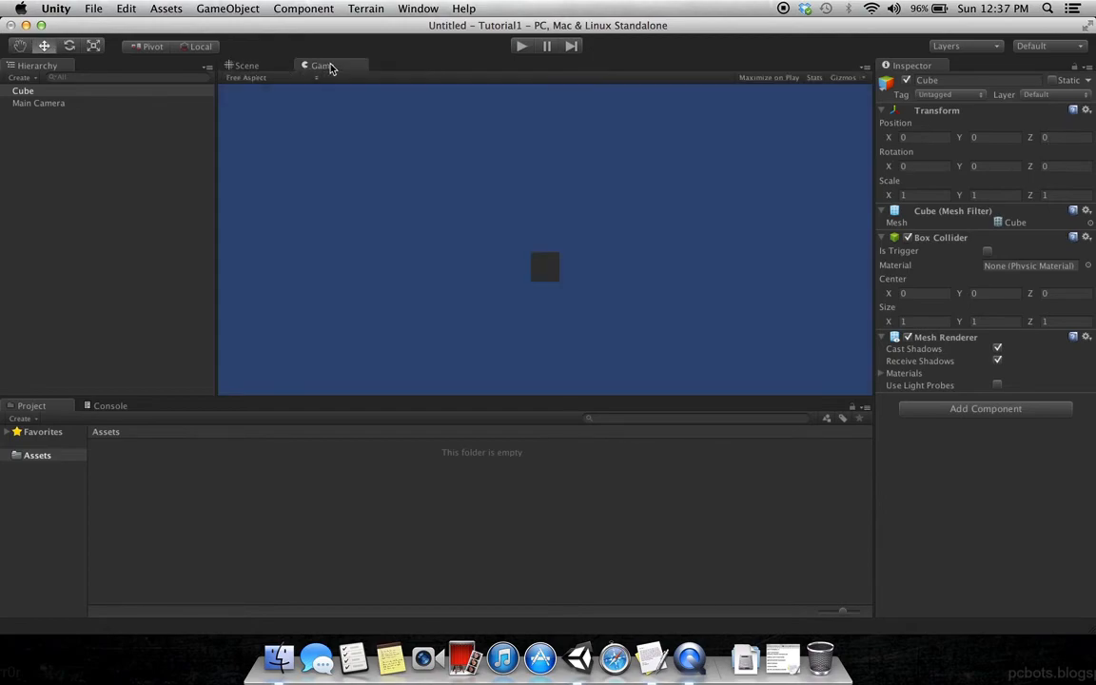
pyautogui.moveTo(333, 139)
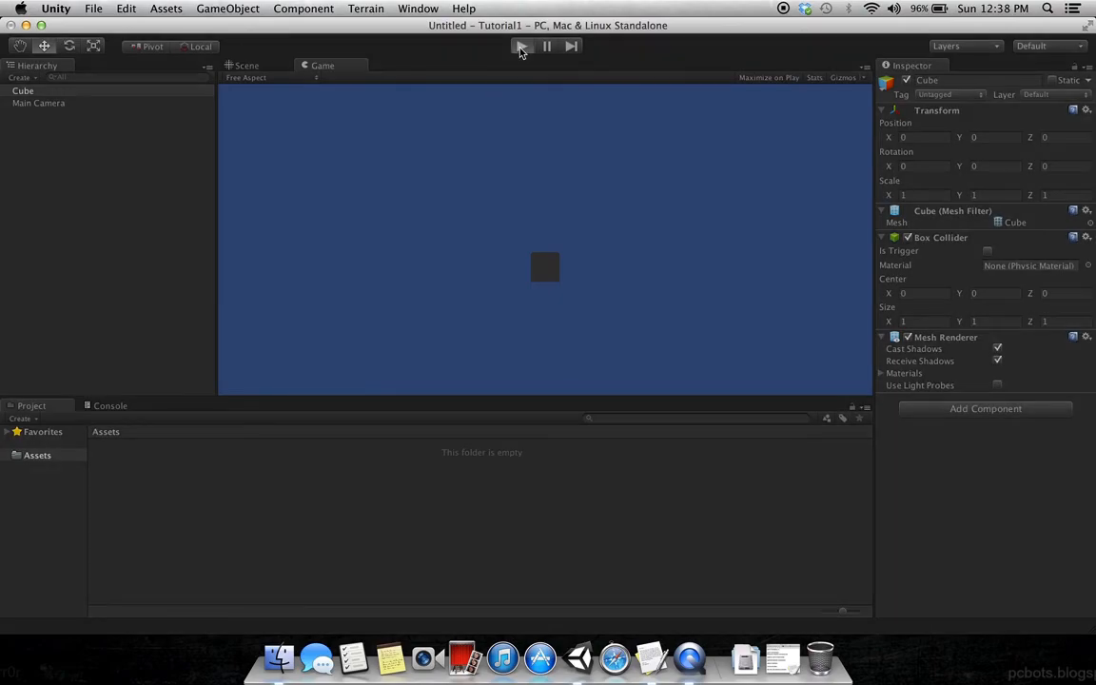
pyautogui.click(521, 46)
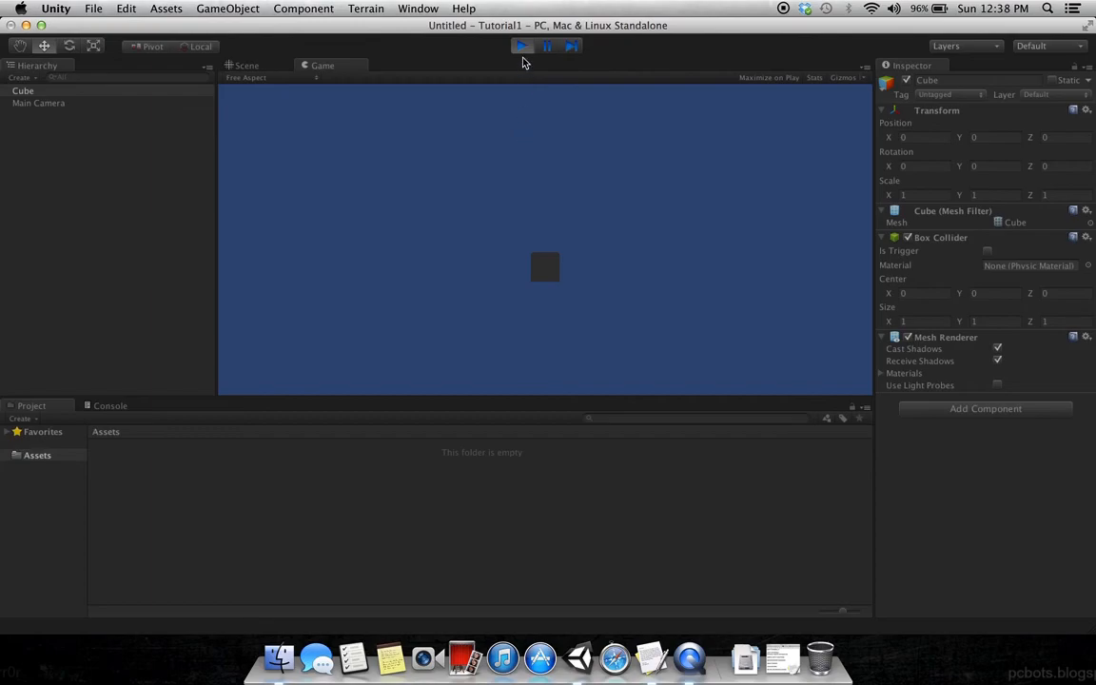
pyautogui.click(521, 46)
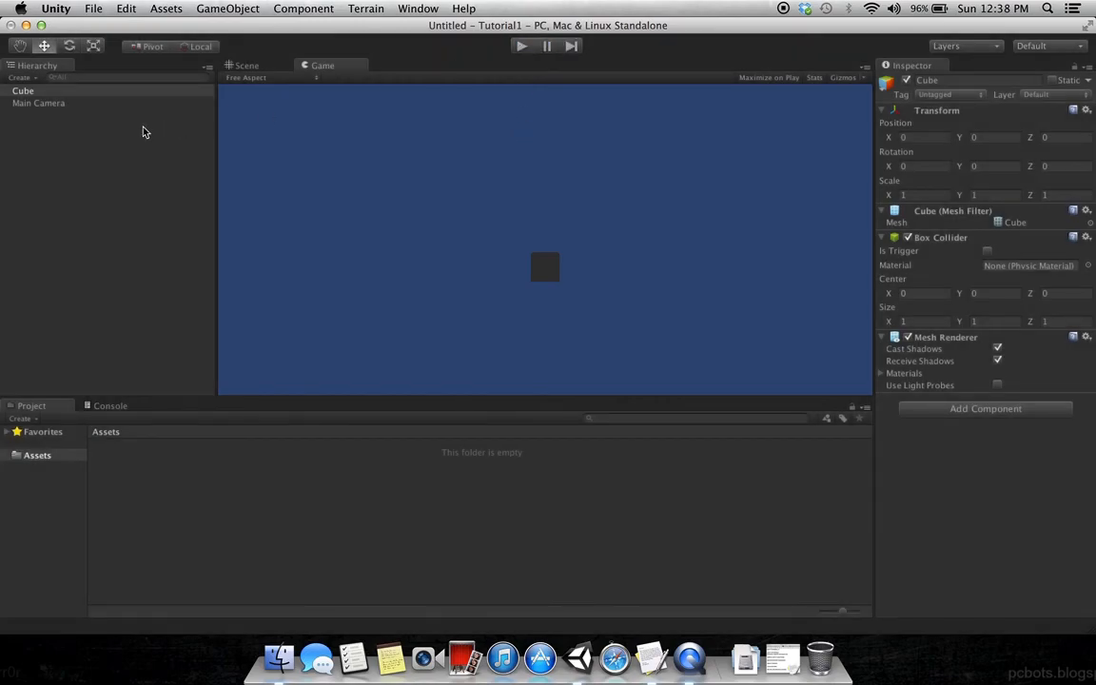
pyautogui.click(22, 92)
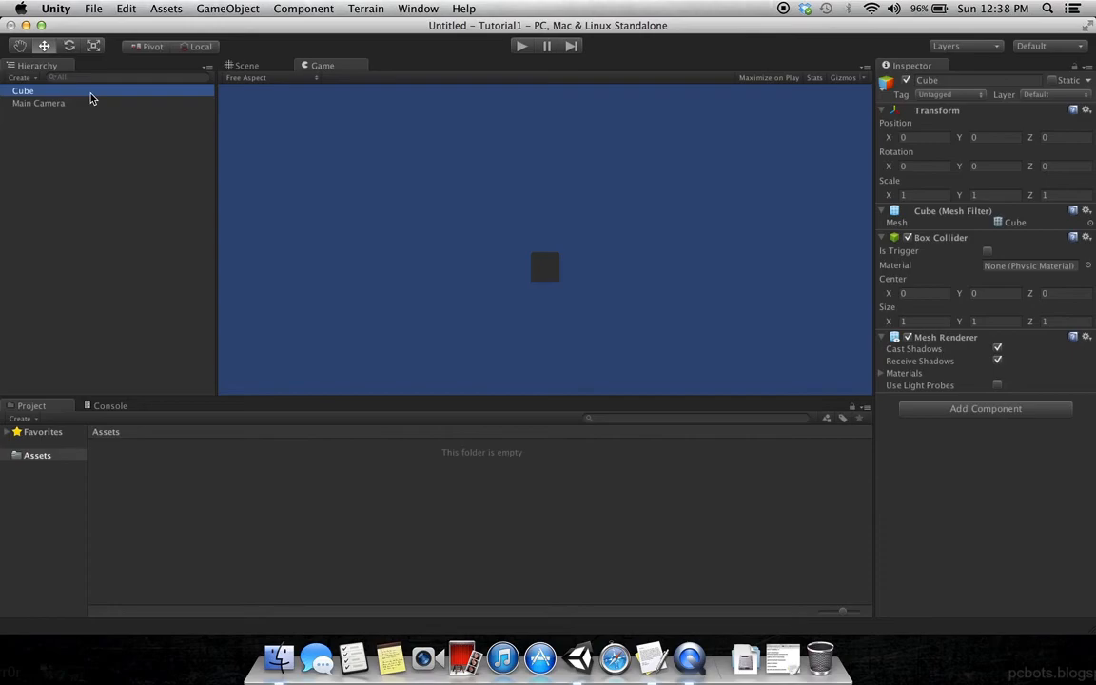
pyautogui.click(105, 123)
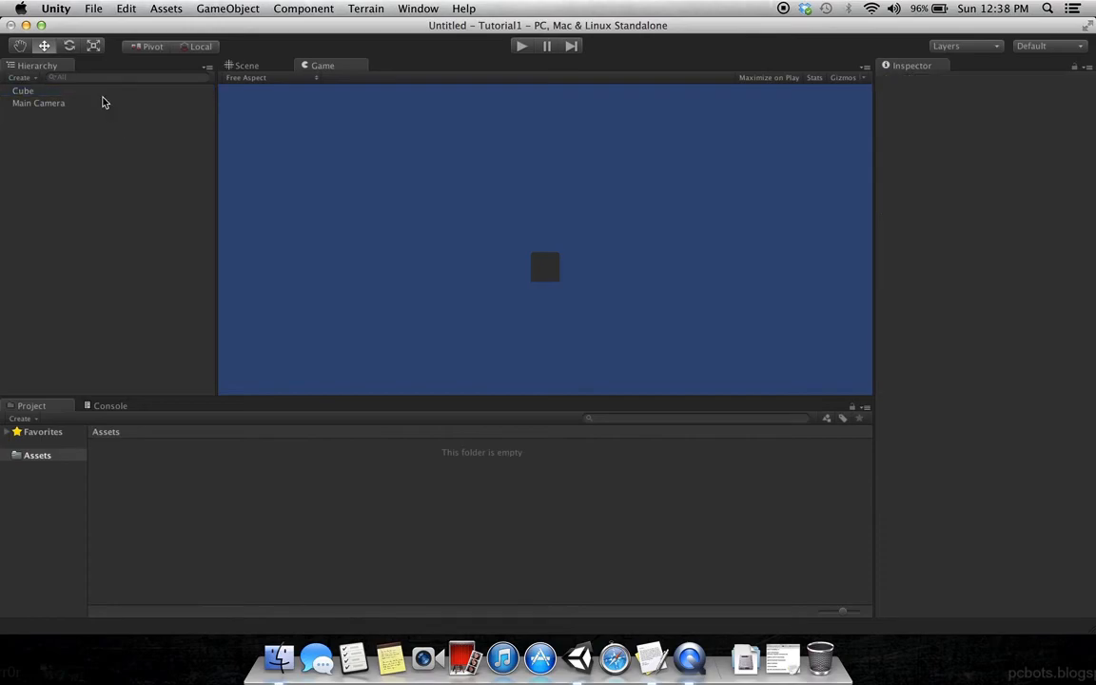
pyautogui.click(23, 91)
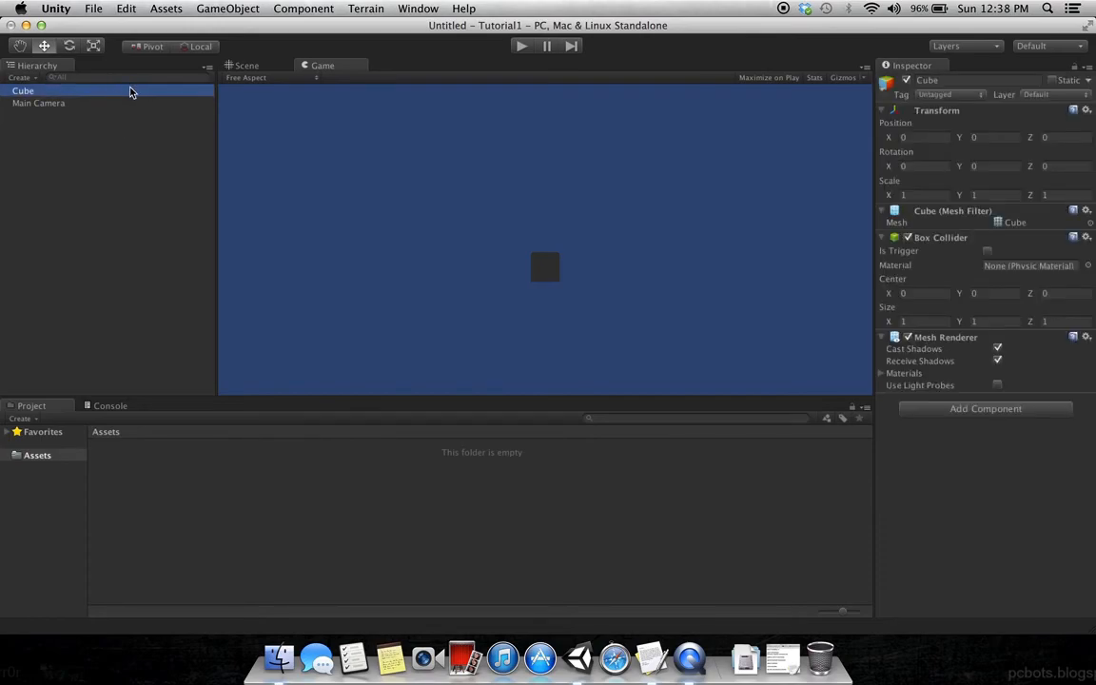
pyautogui.press('Delete')
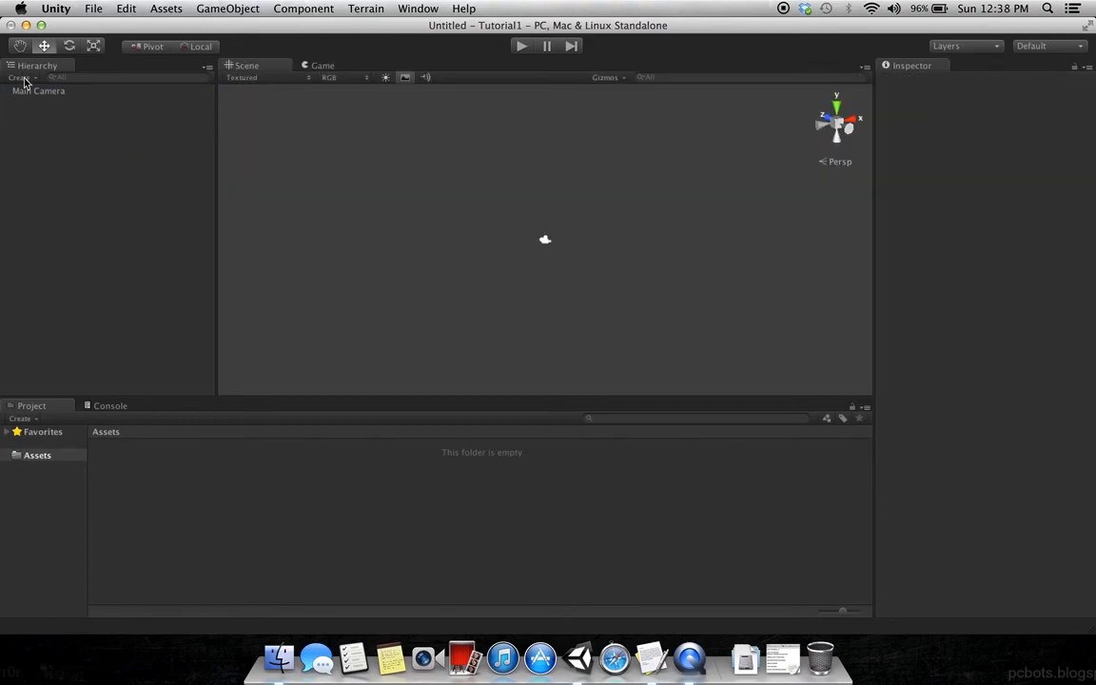
pyautogui.click(23, 76)
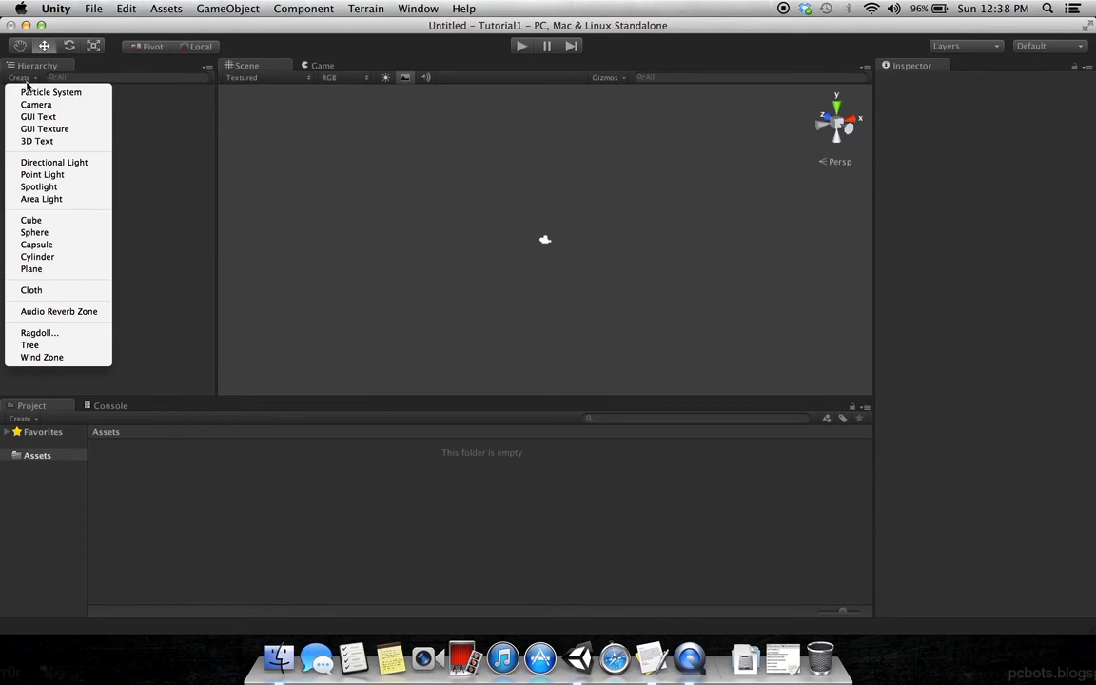
pyautogui.moveTo(35, 232)
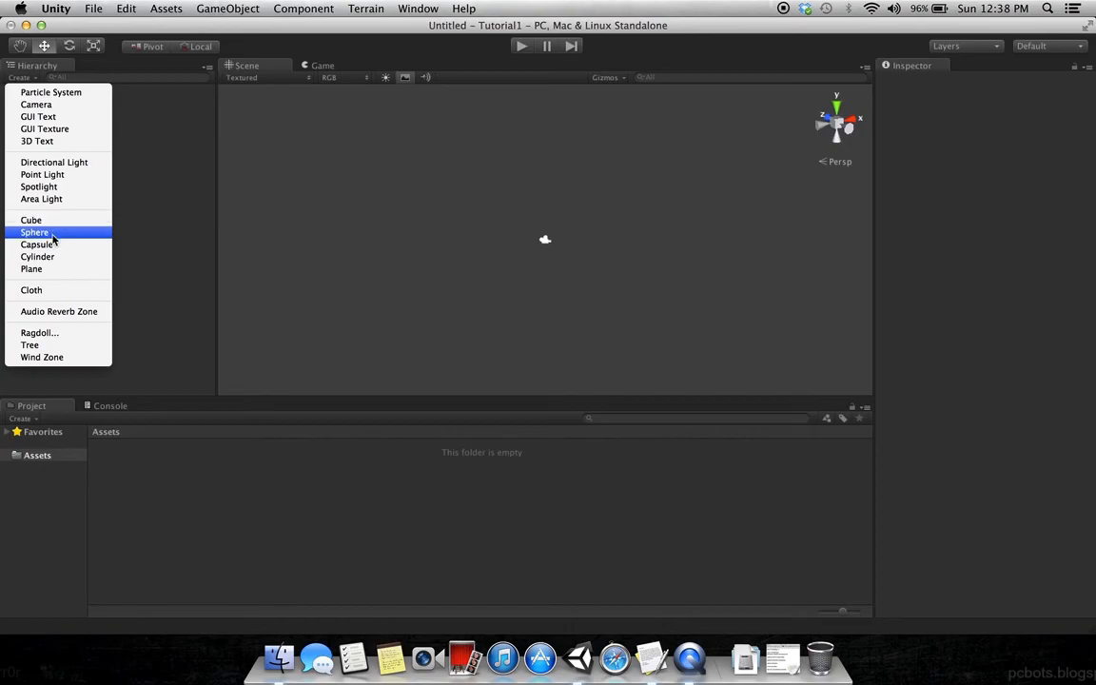
pyautogui.moveTo(31, 268)
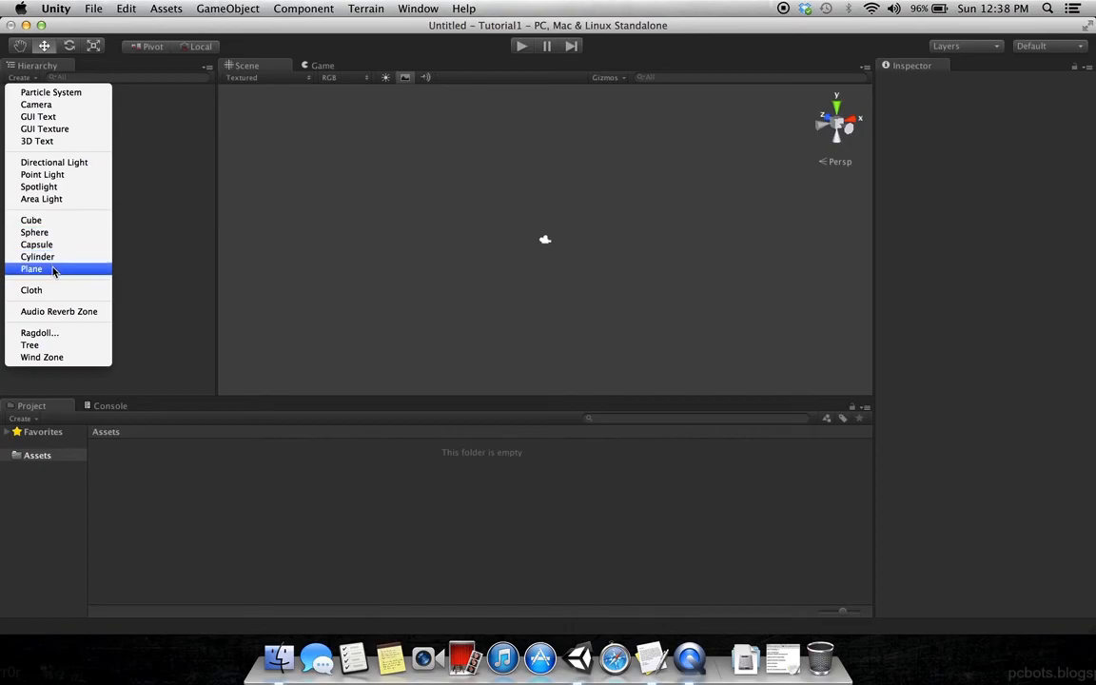
pyautogui.moveTo(53, 162)
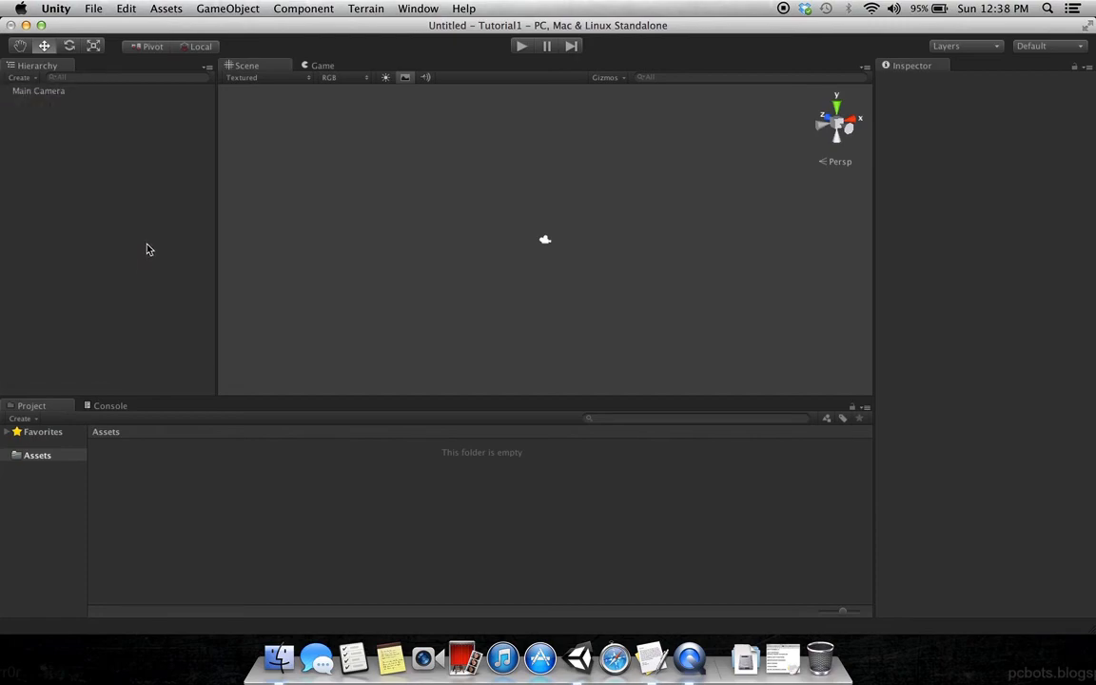
pyautogui.moveTo(858, 175)
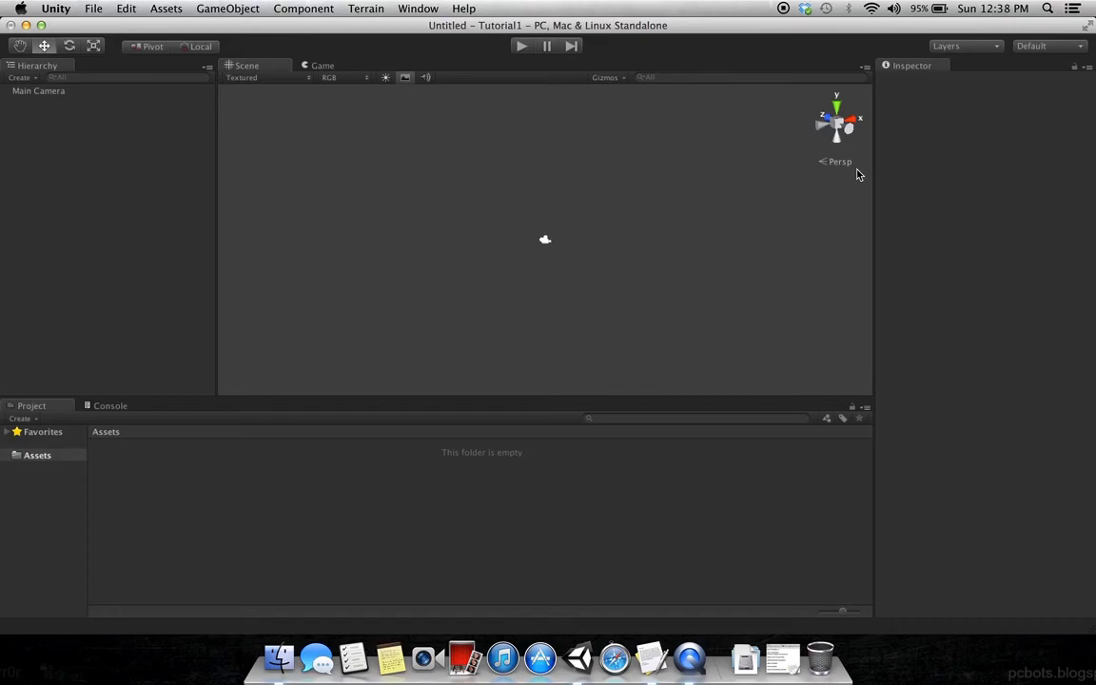
pyautogui.moveTo(151, 95)
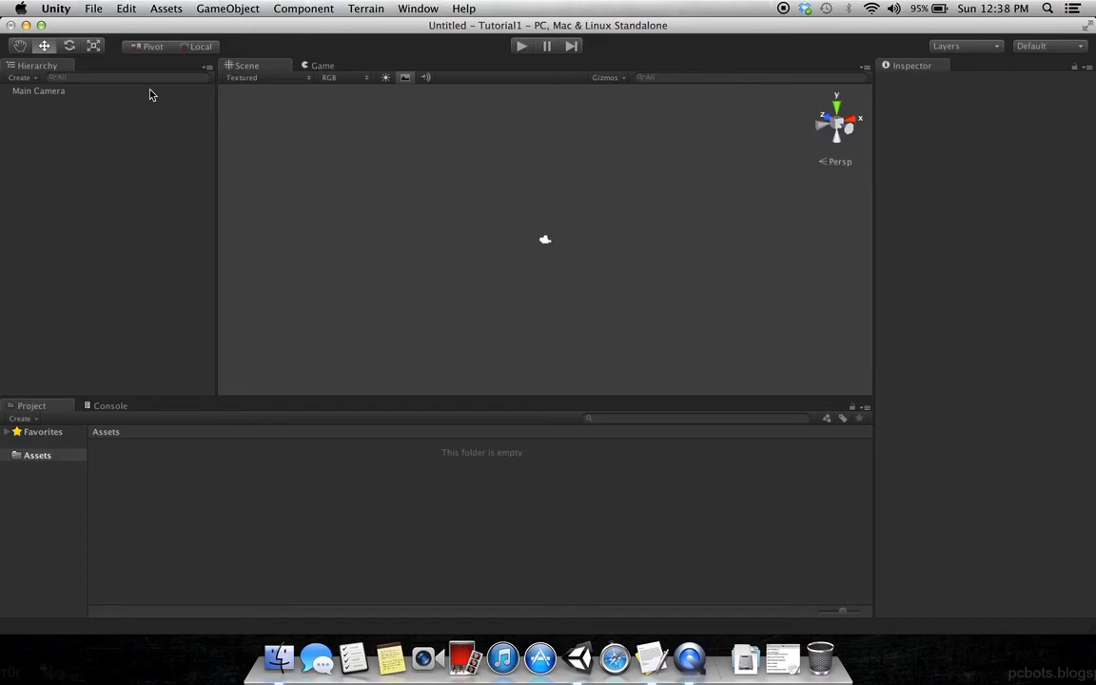
pyautogui.click(38, 92)
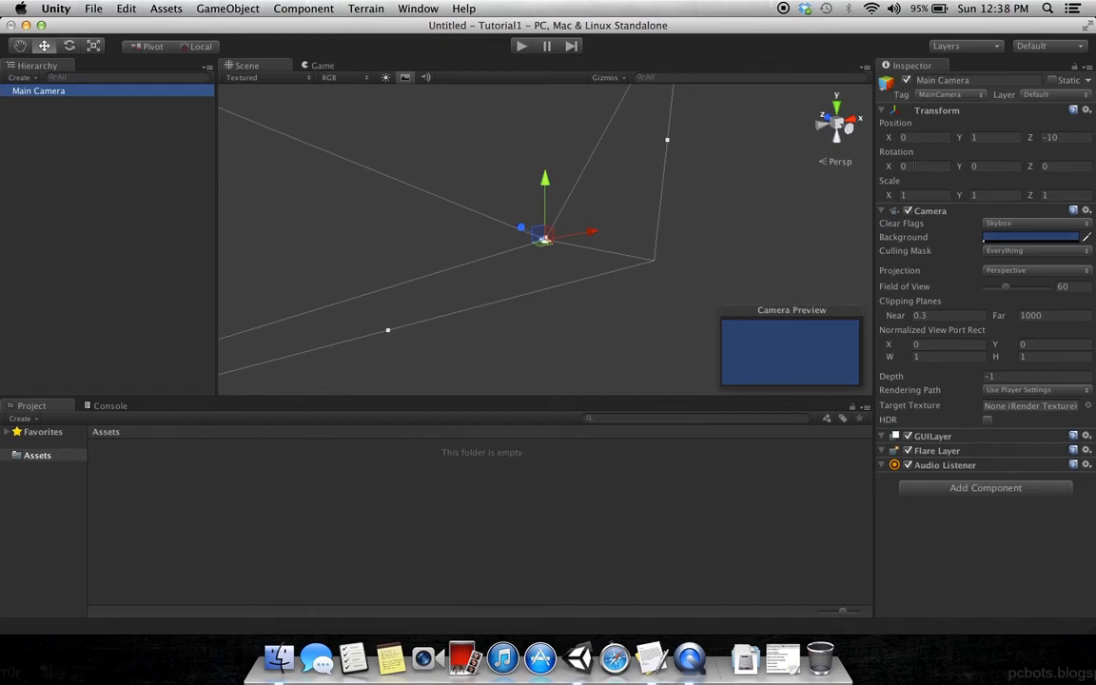
pyautogui.moveTo(892, 191)
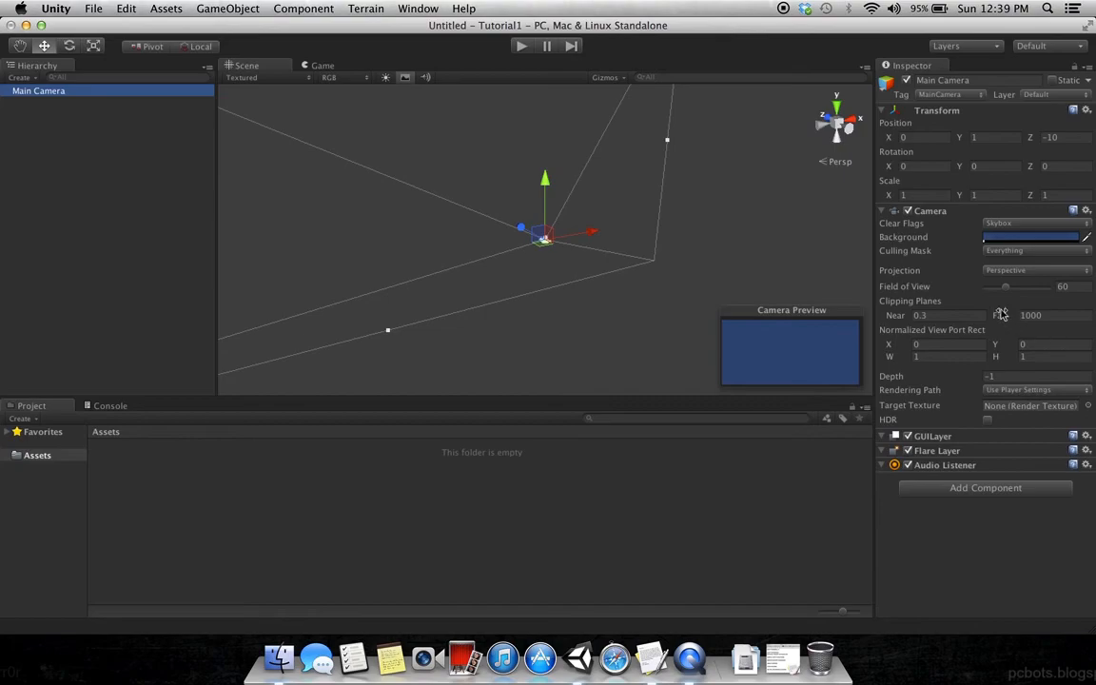
pyautogui.moveTo(1012, 295)
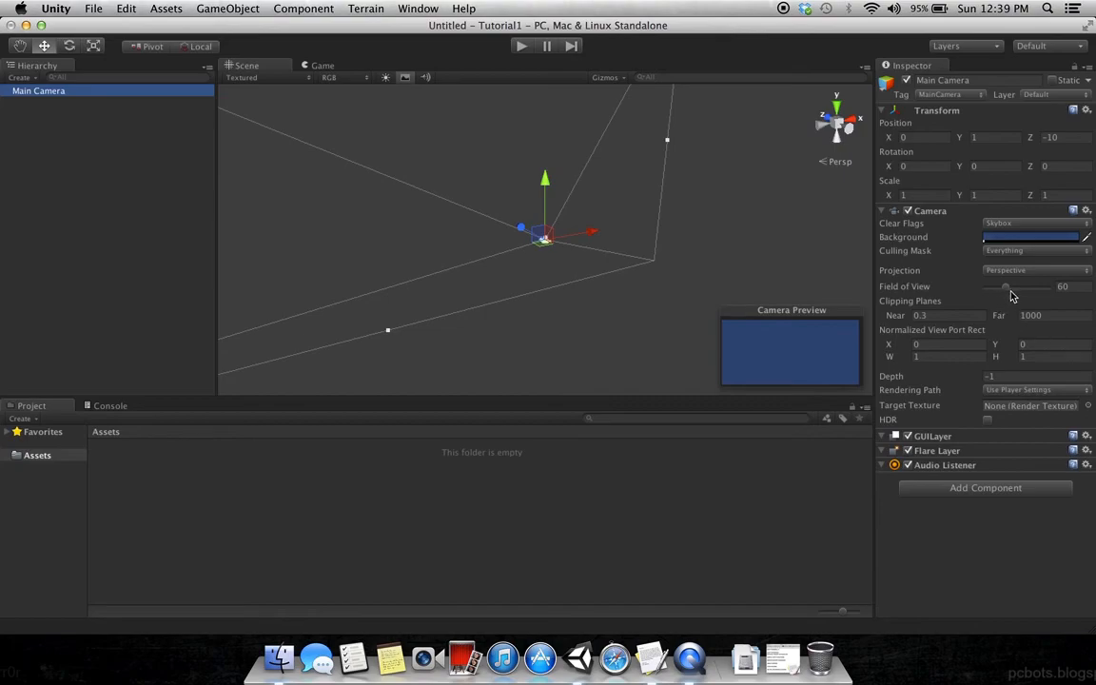
pyautogui.moveTo(1004, 285); pyautogui.dragTo(1031, 285)
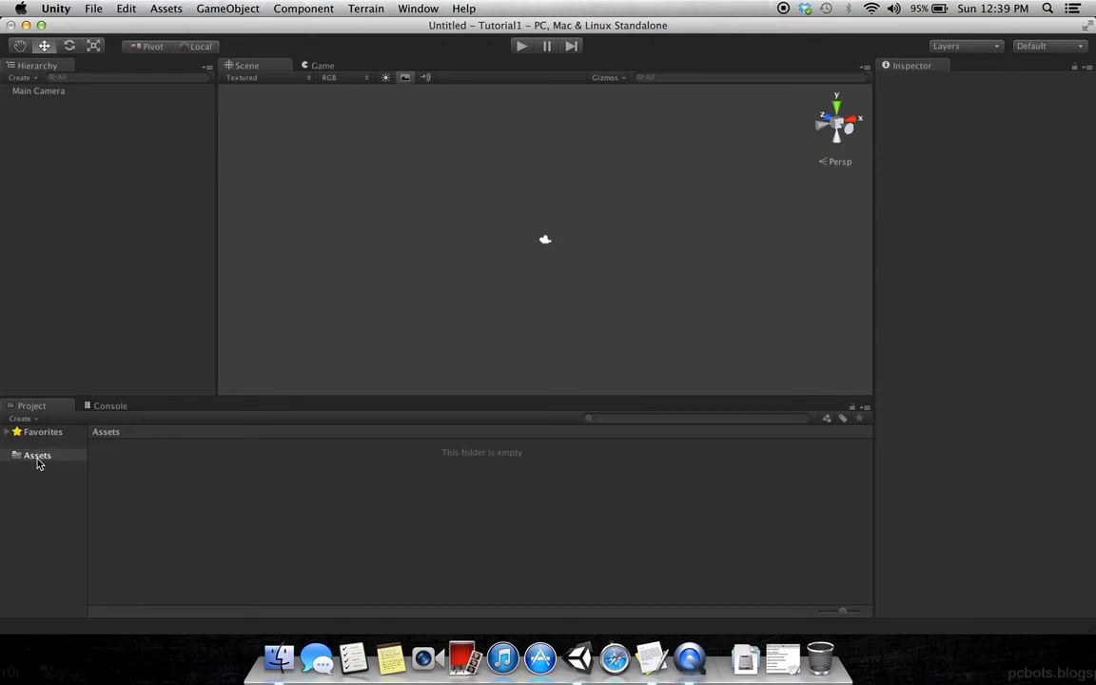
# Step: Reveal the Tutorial1 Assets folder in Finder, then create a new folder in Unity's Assets
pyautogui.click(277, 659)
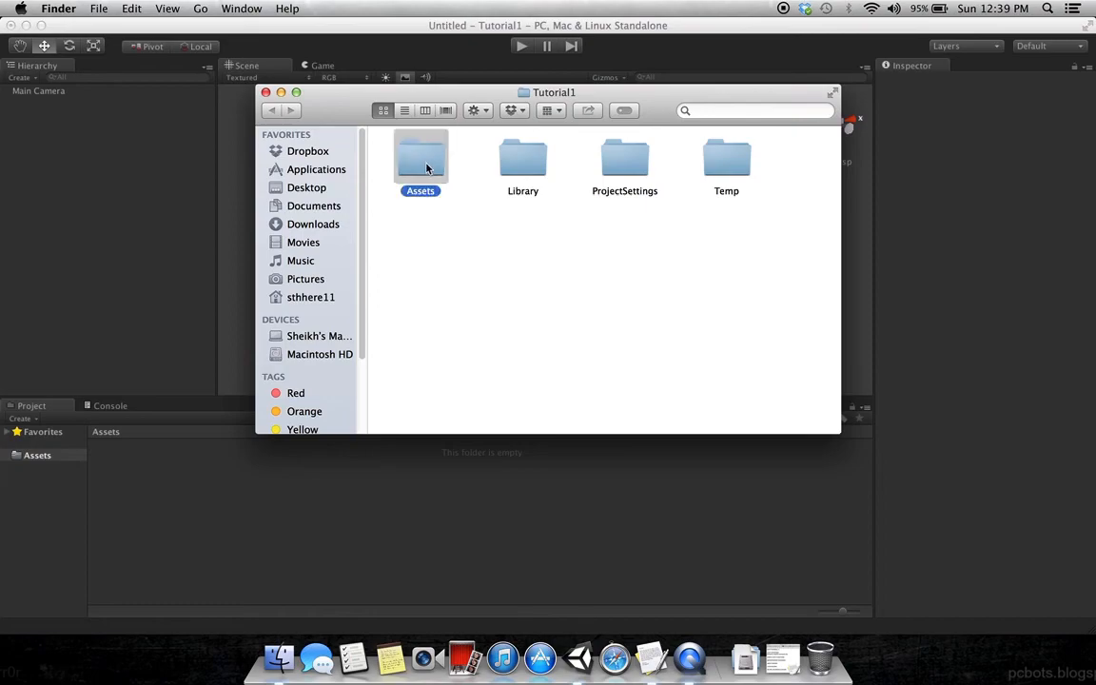
pyautogui.doubleClick(420, 160)
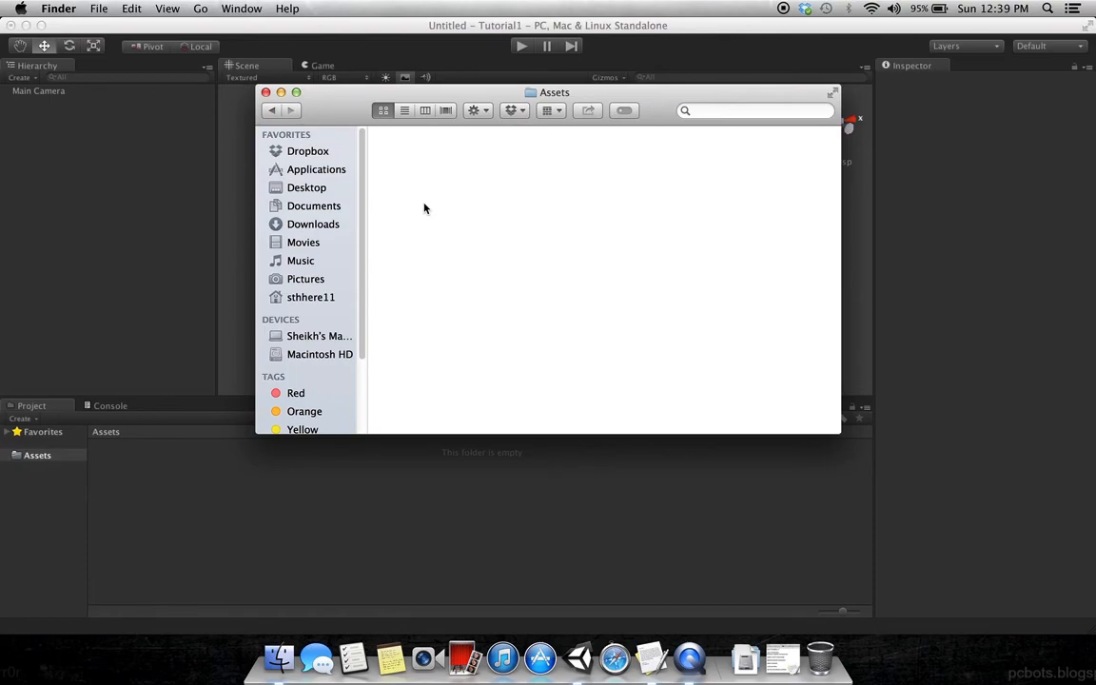
pyautogui.moveTo(321, 152)
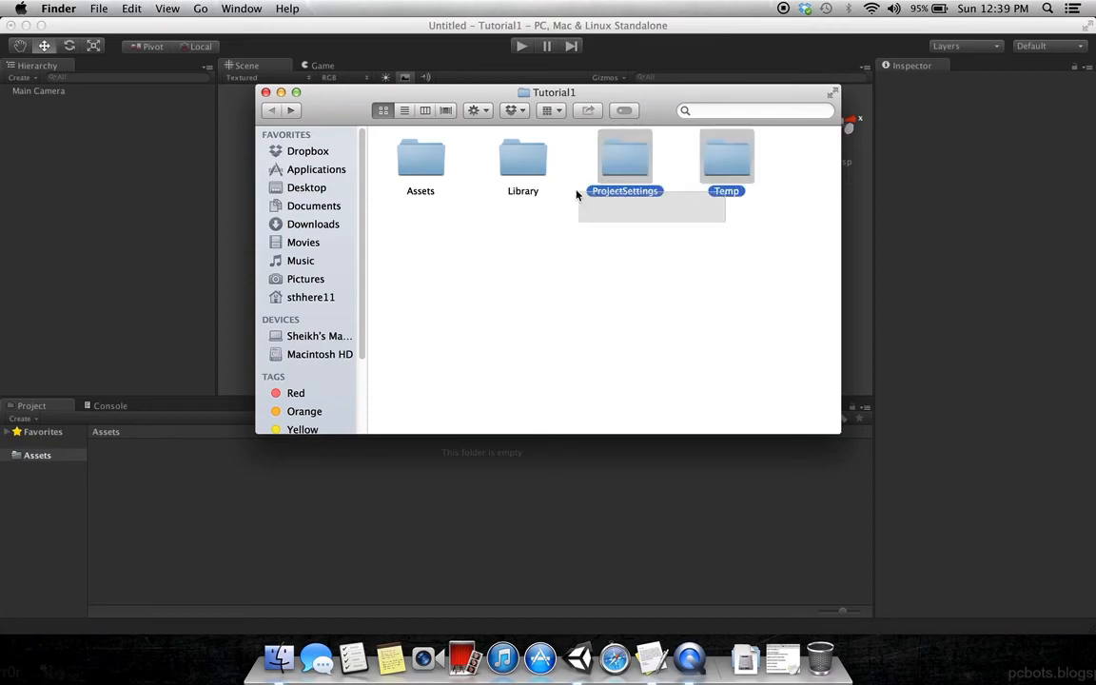
pyautogui.click(650, 285)
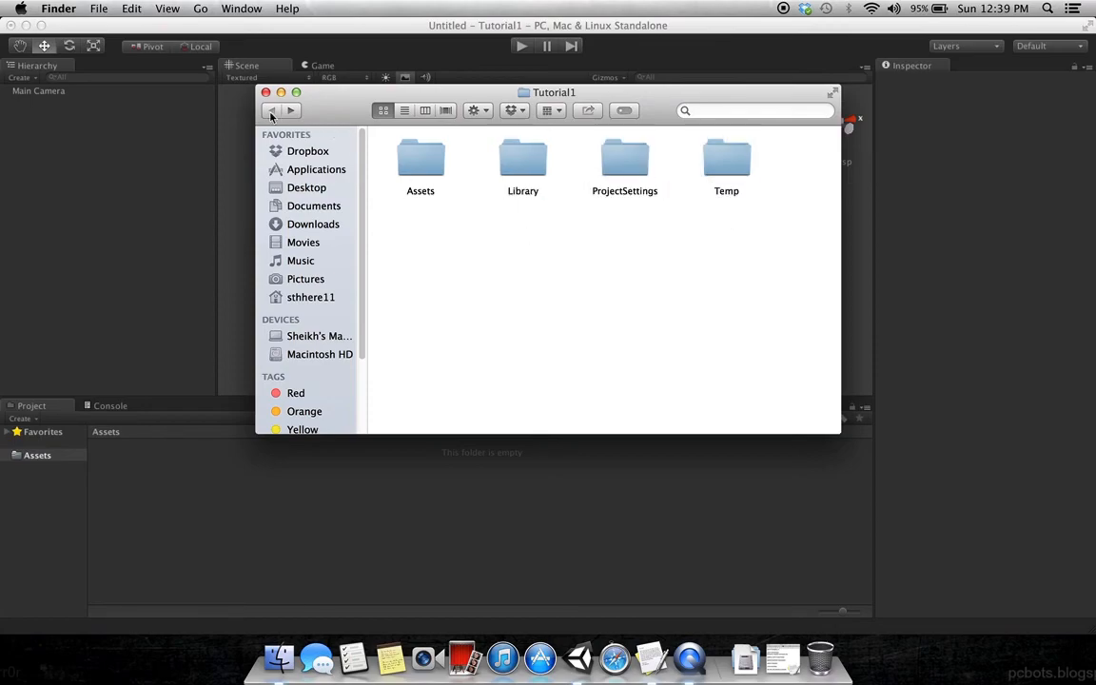
pyautogui.moveTo(483, 285)
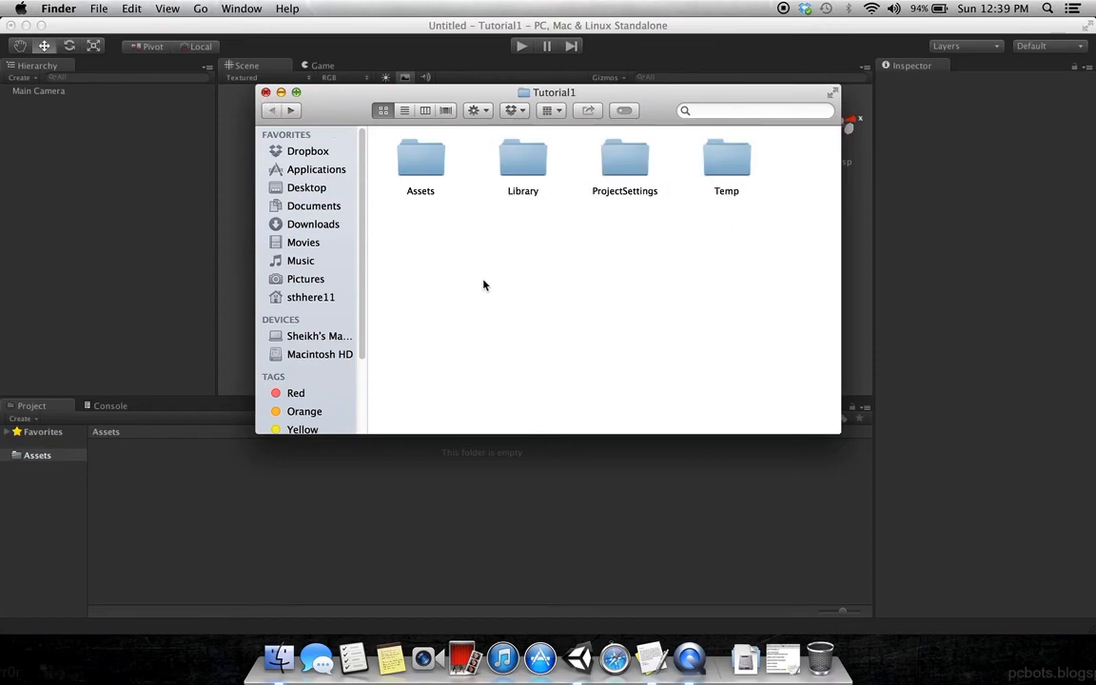
pyautogui.moveTo(420, 161)
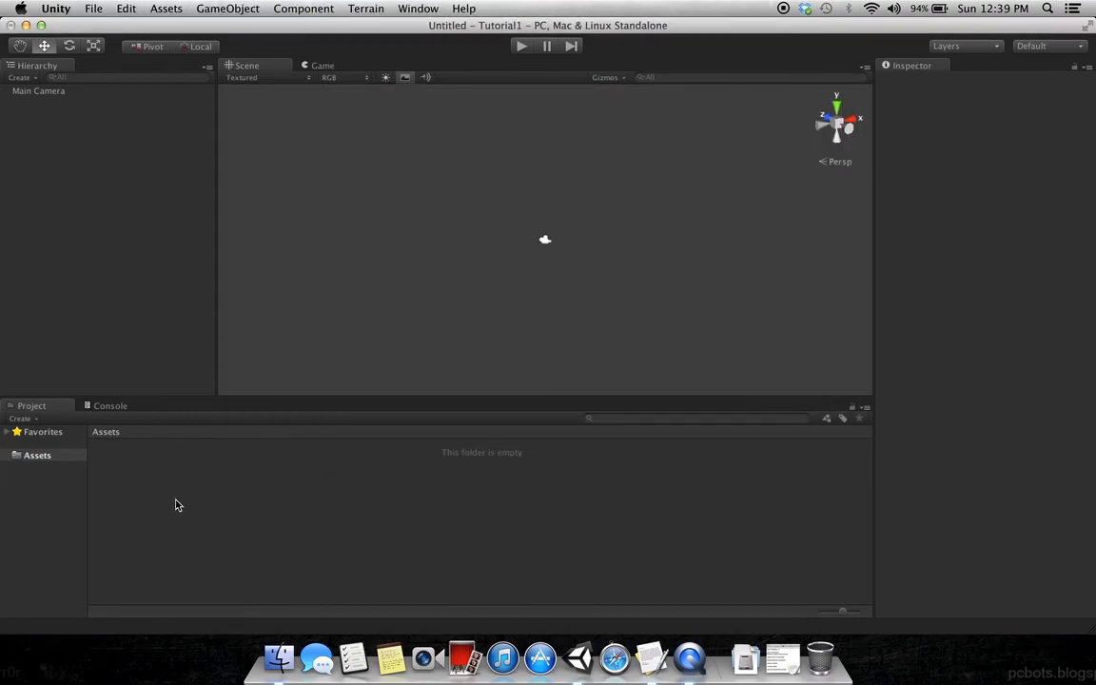
pyautogui.rightClick(245, 385)
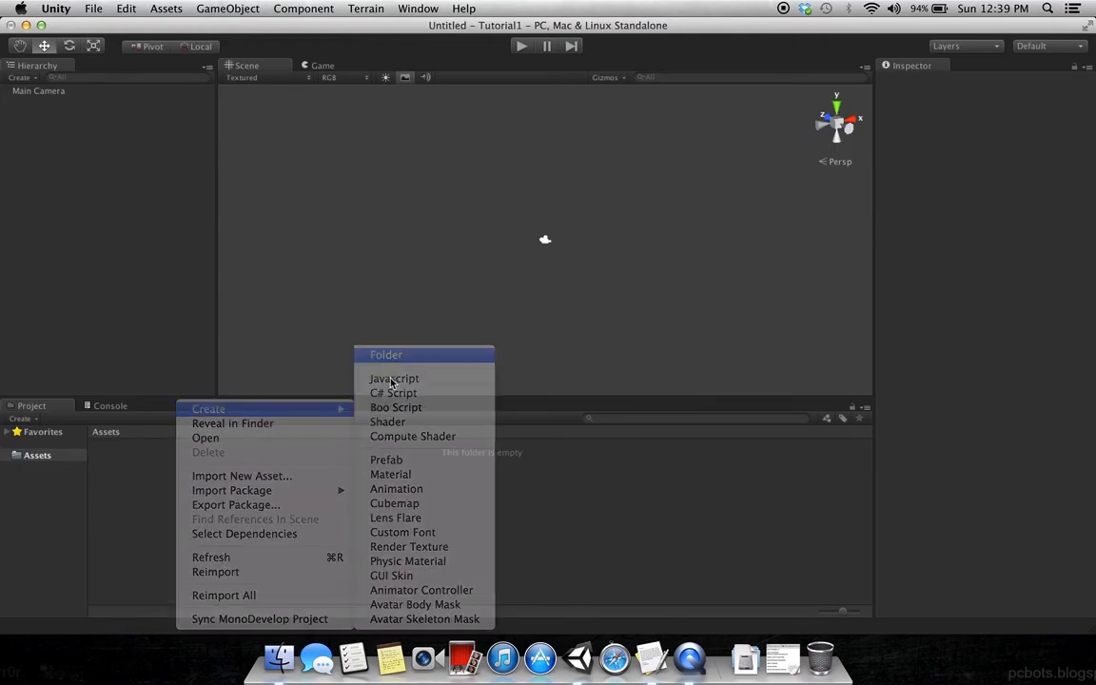
pyautogui.click(384, 354)
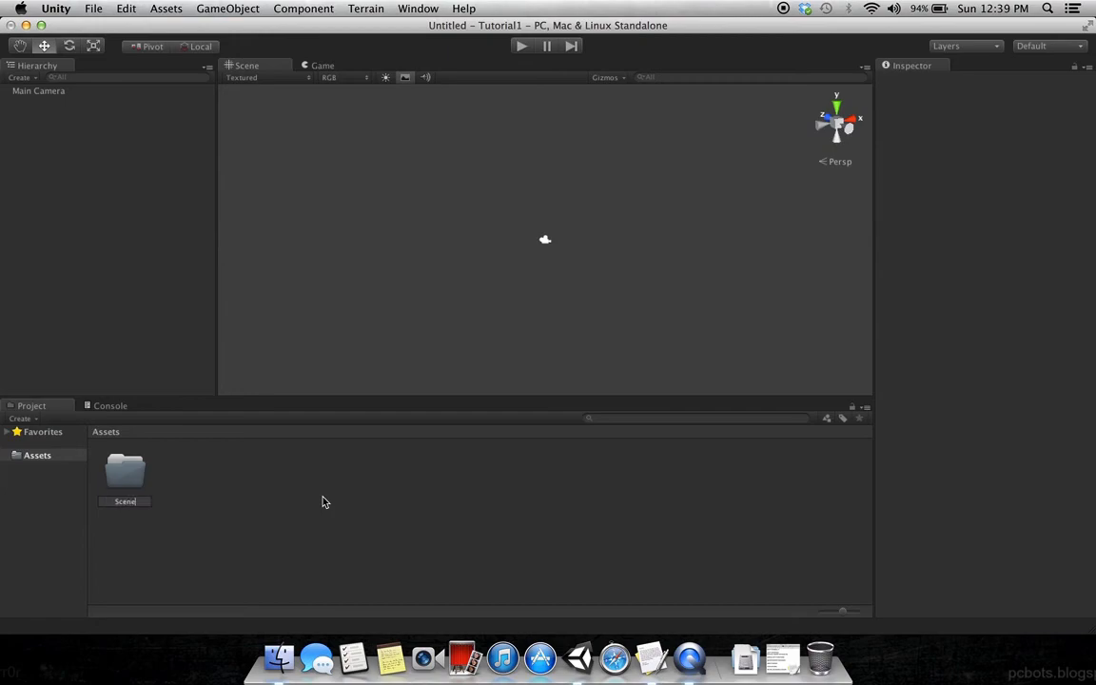
# Step: Name the folder Scene and save the scene as Test inside it
pyautogui.click(6, 455)
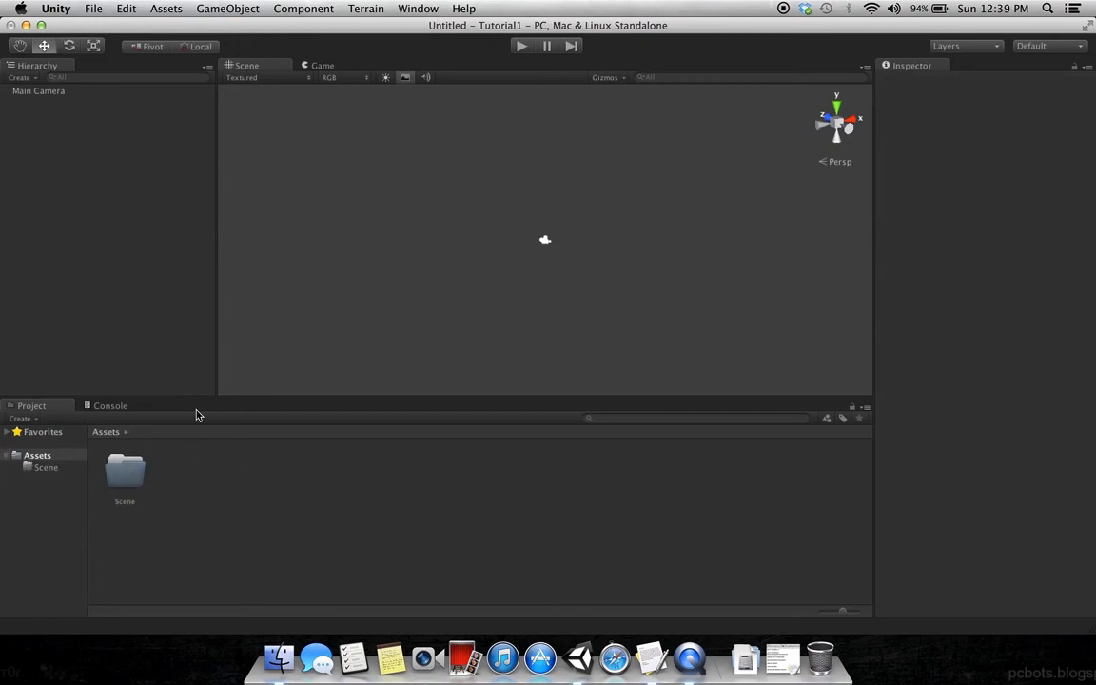
pyautogui.click(93, 7)
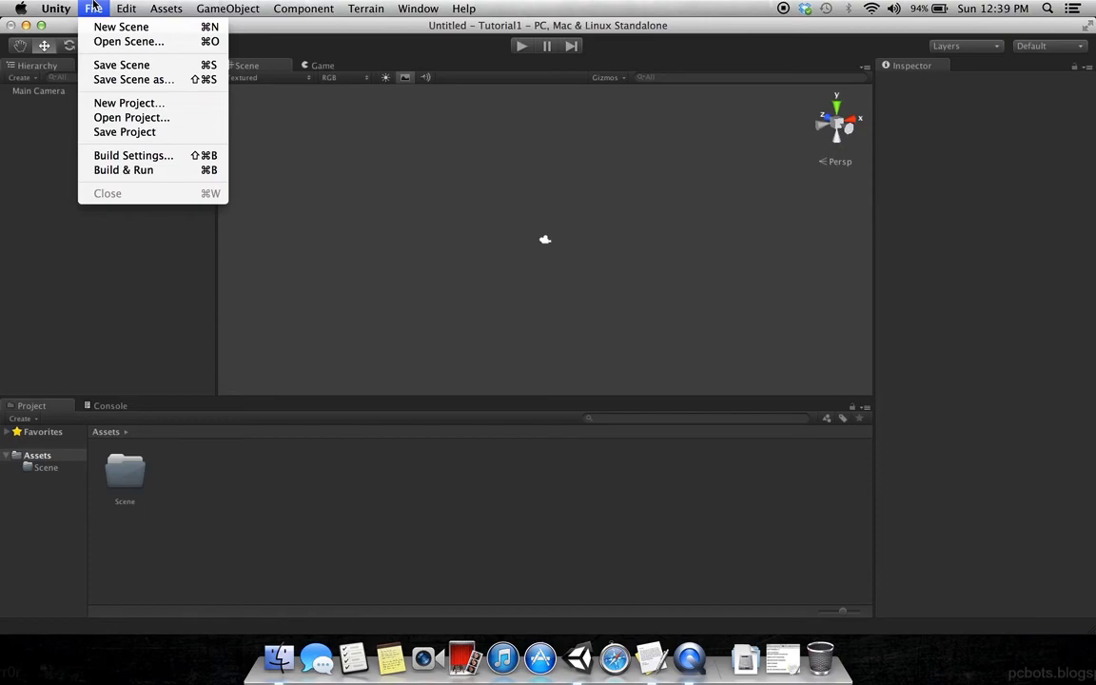
pyautogui.moveTo(133, 80)
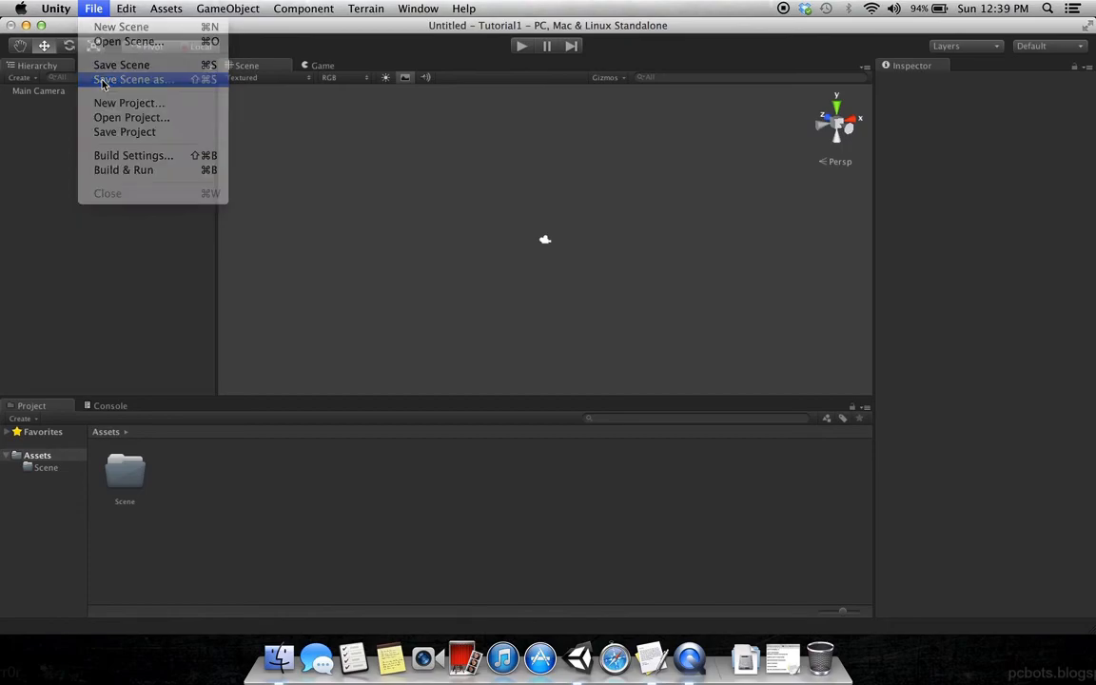
pyautogui.click(132, 80)
pyautogui.write('Test')
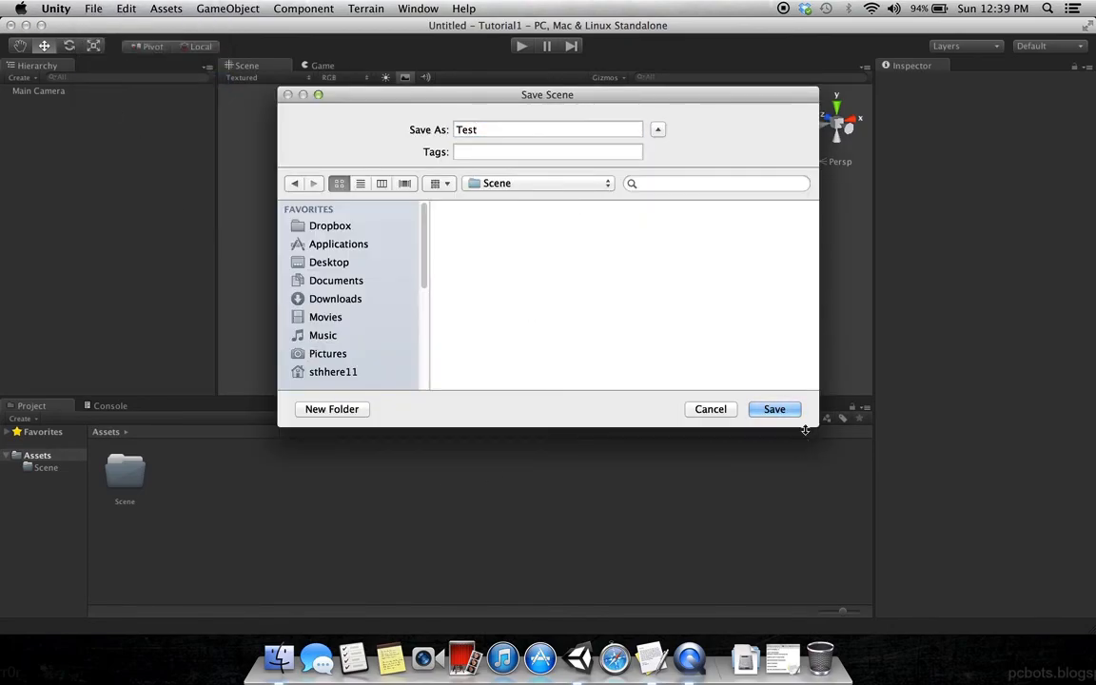
pyautogui.click(775, 409)
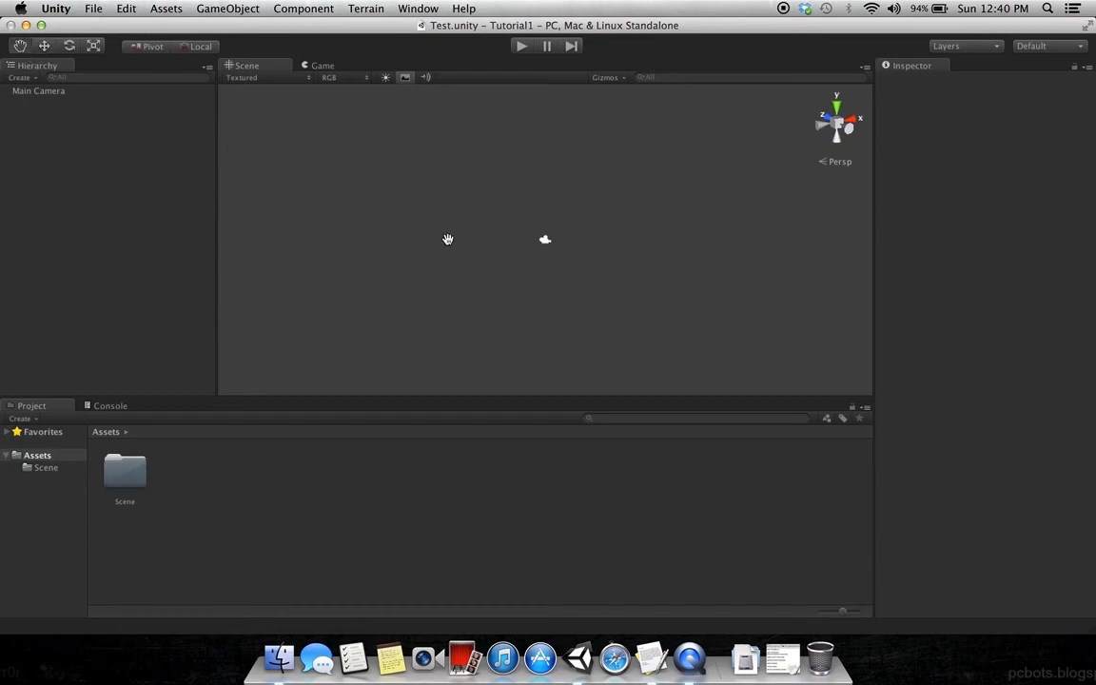
pyautogui.moveTo(162, 95)
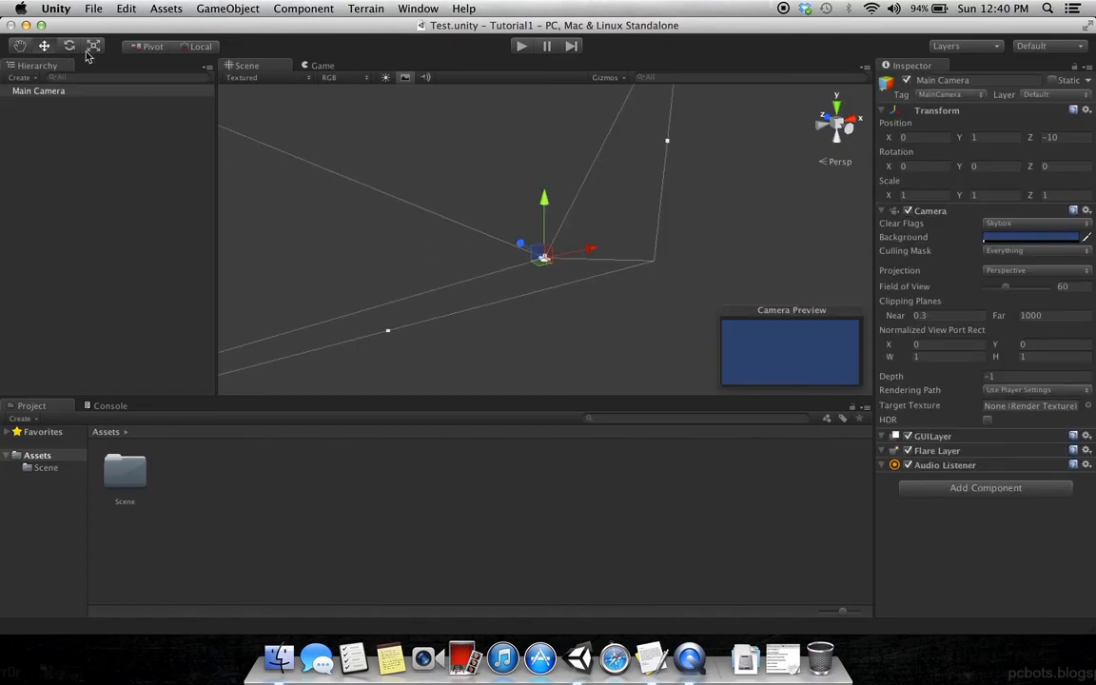
# Step: Select Main Camera and switch the toolbar handles to Center and Global
pyautogui.click(68, 46)
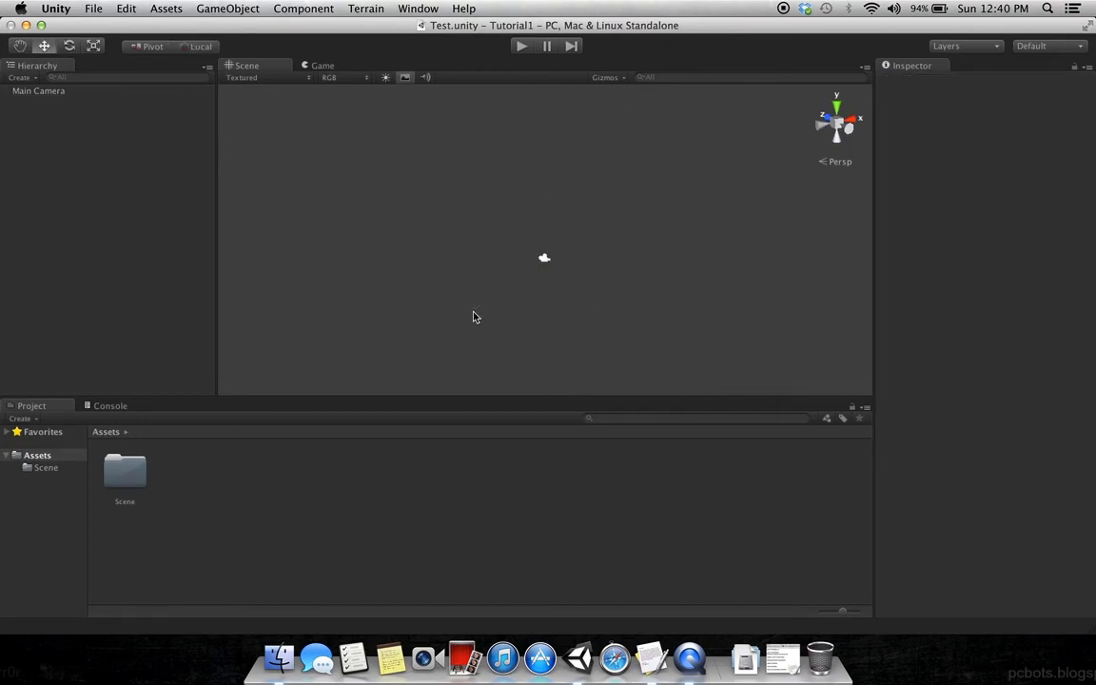
pyautogui.moveTo(434, 209)
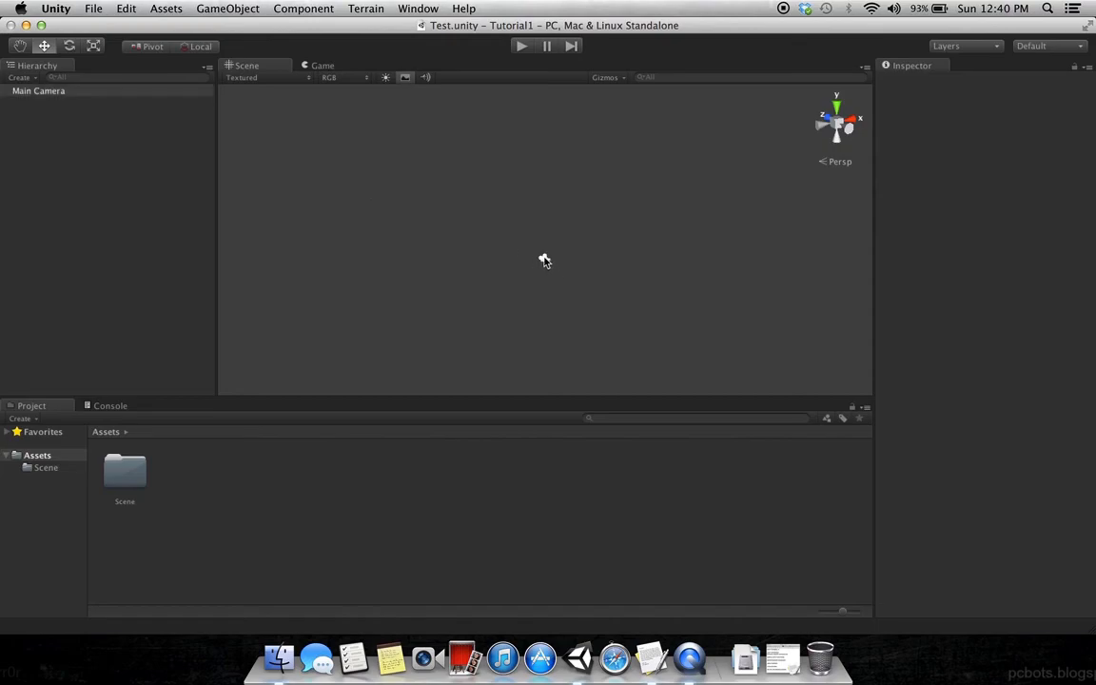
pyautogui.click(38, 92)
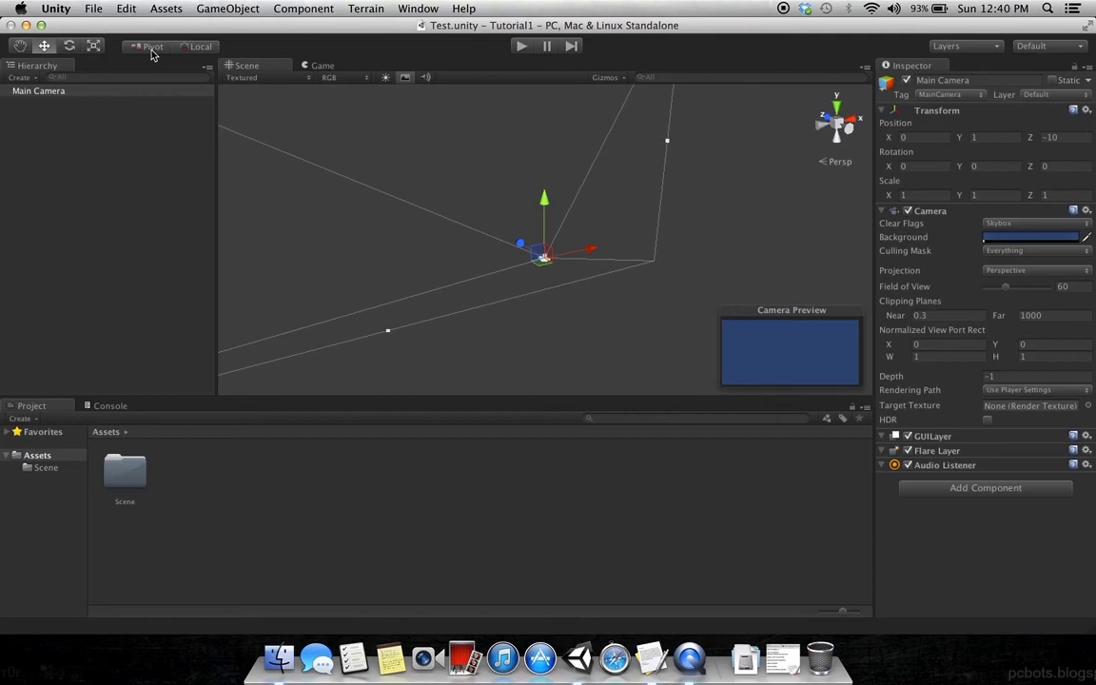
pyautogui.click(150, 46)
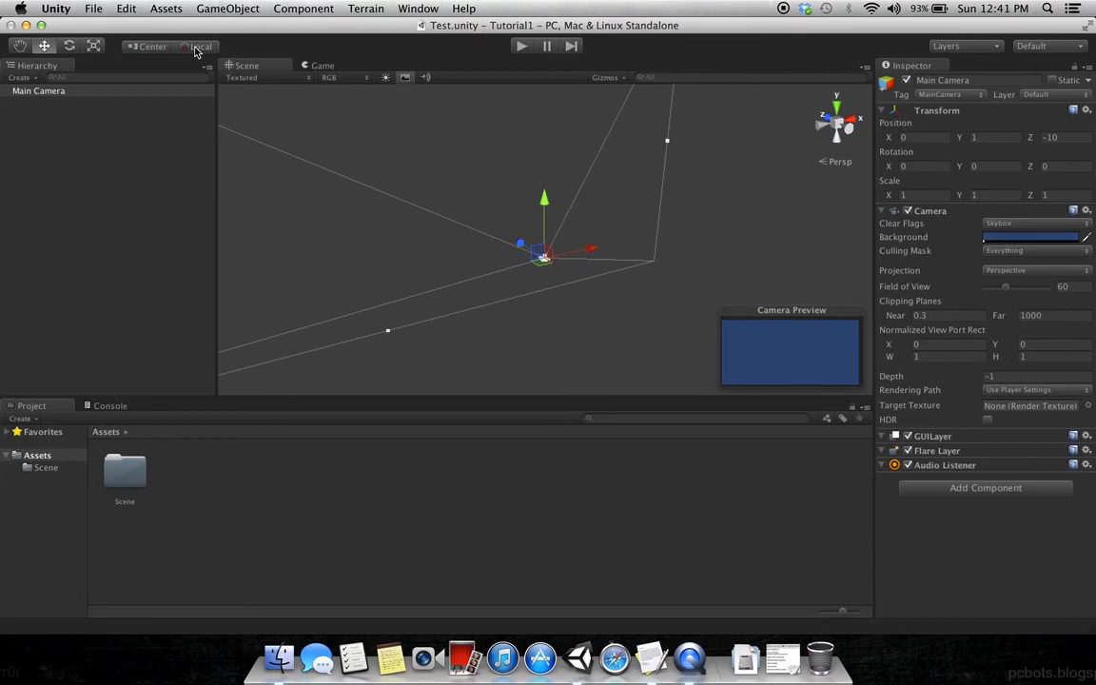
pyautogui.moveTo(160, 68)
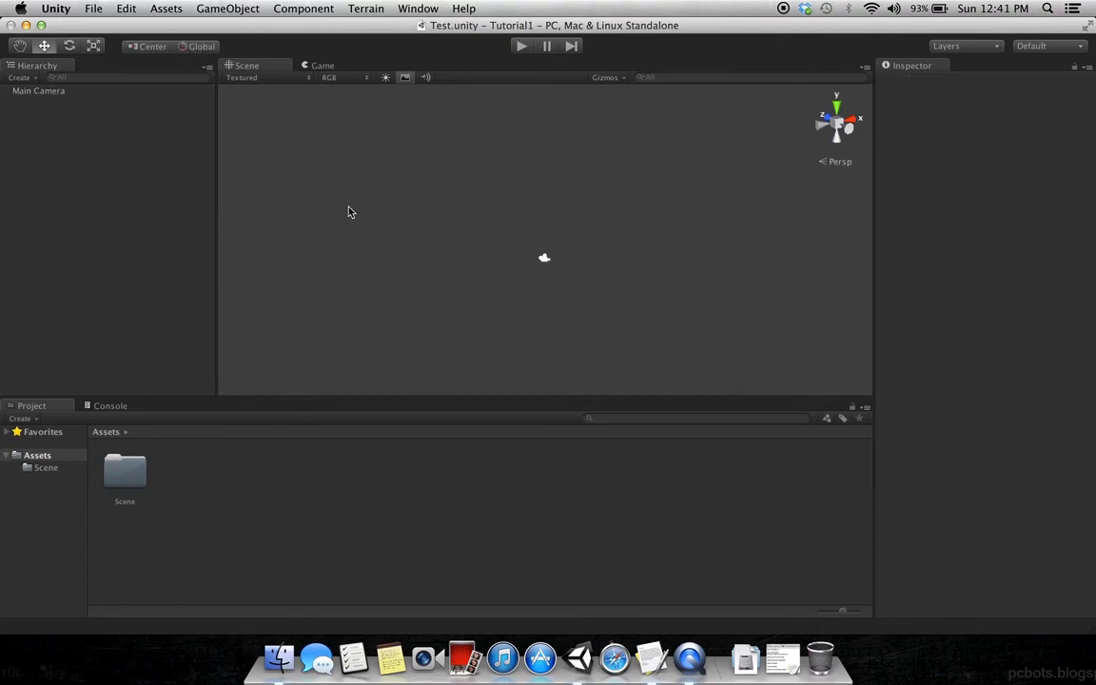
pyautogui.moveTo(107, 27)
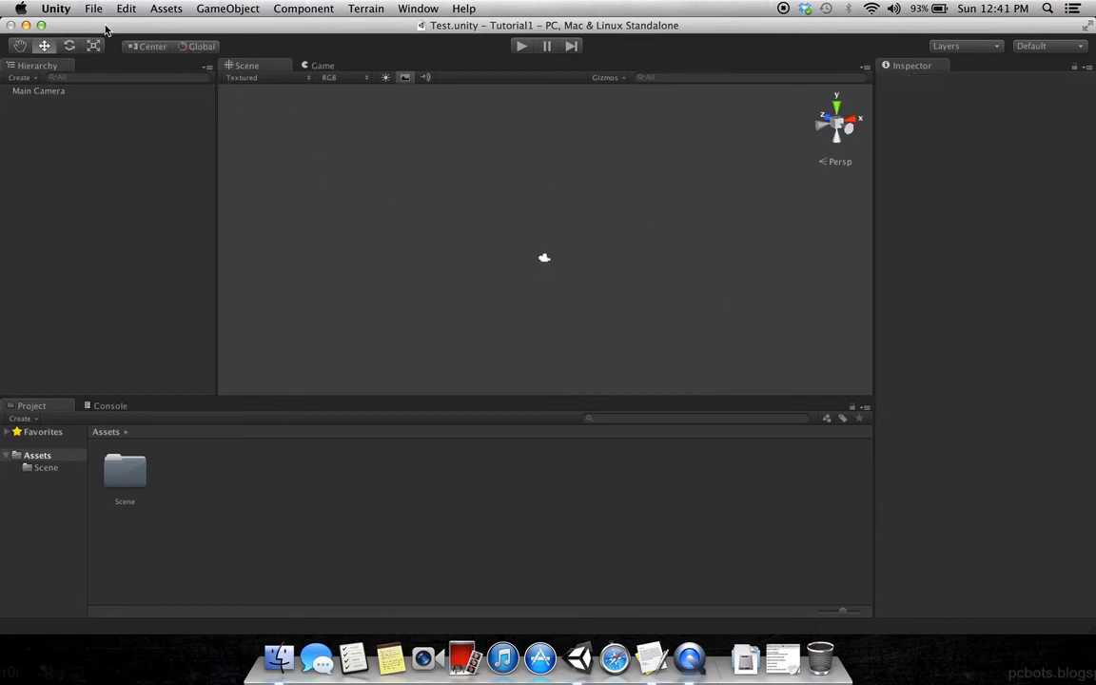
# Step: Bring up the File commands to reach Build Settings
pyautogui.click(93, 8)
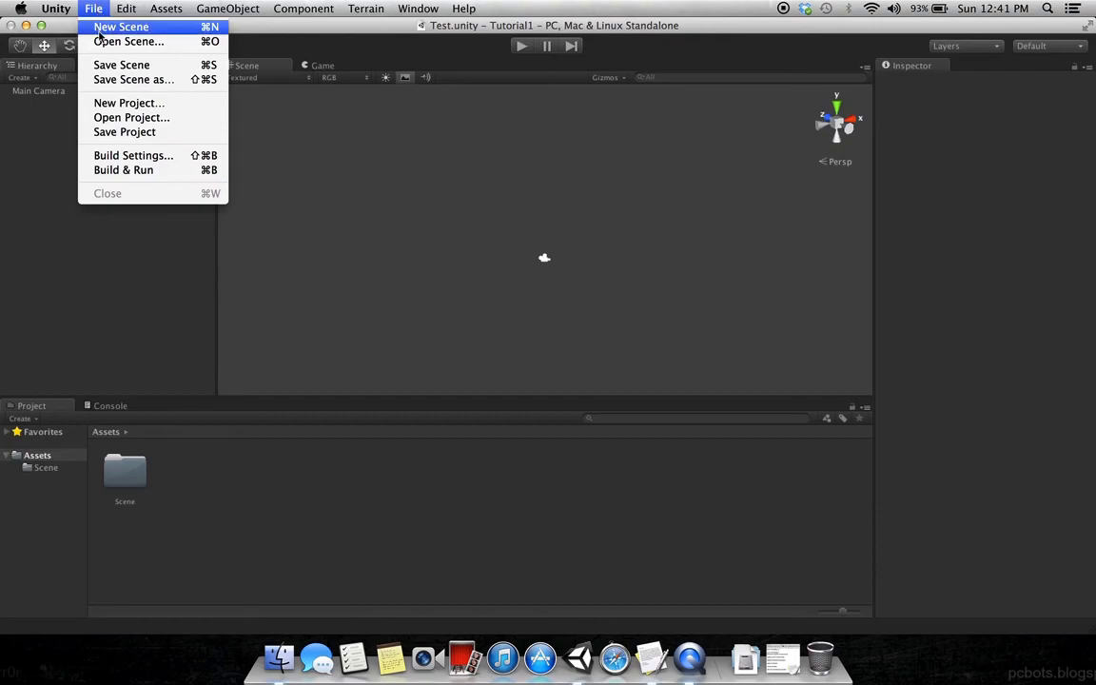
pyautogui.moveTo(112, 95)
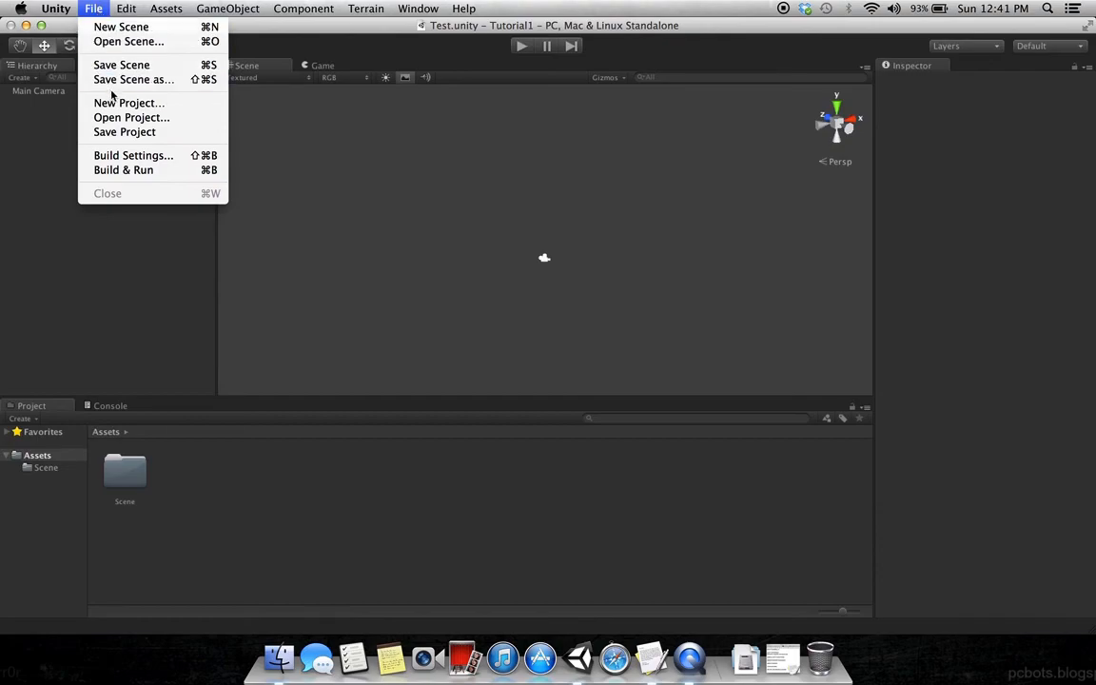
pyautogui.moveTo(132, 118)
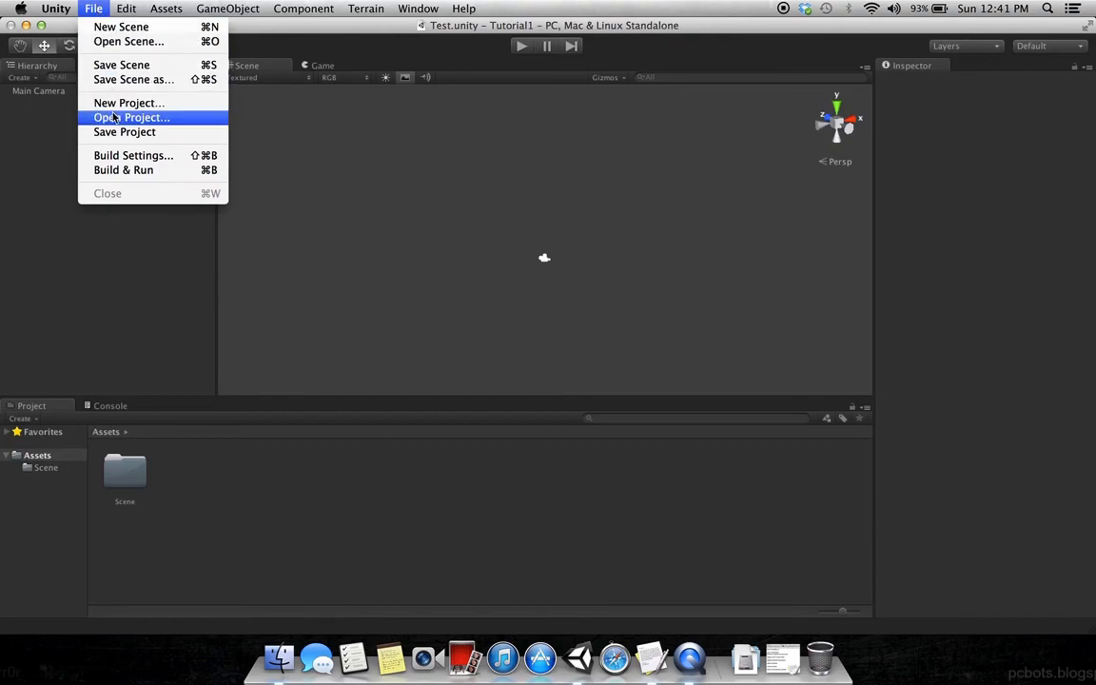
pyautogui.moveTo(133, 156)
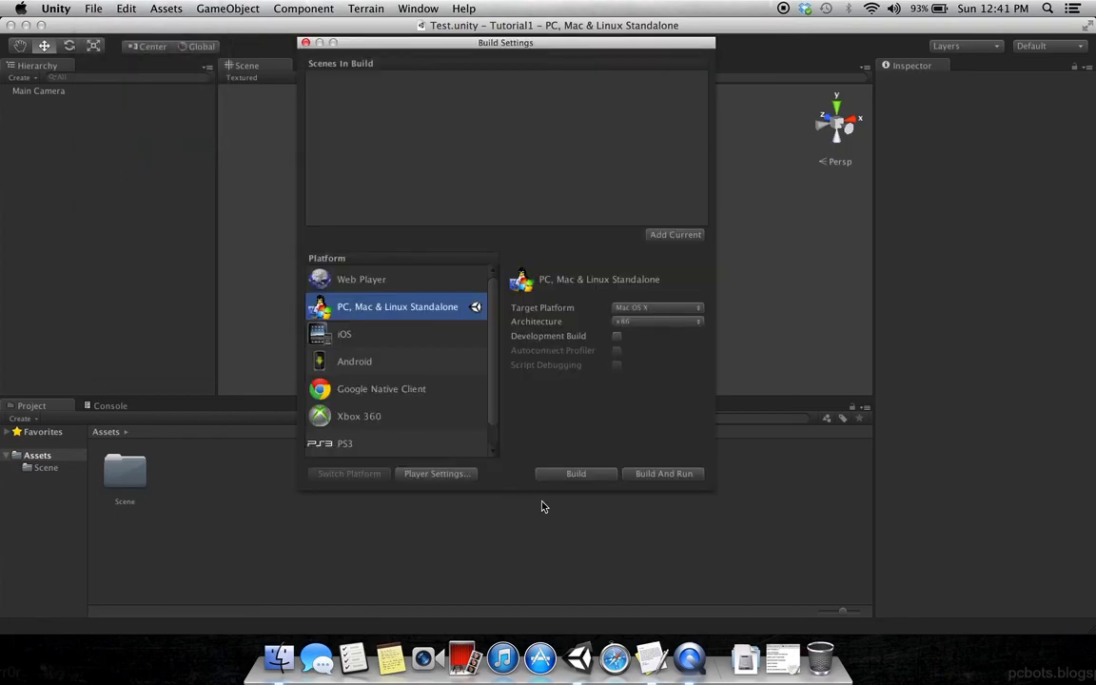
pyautogui.moveTo(599, 504)
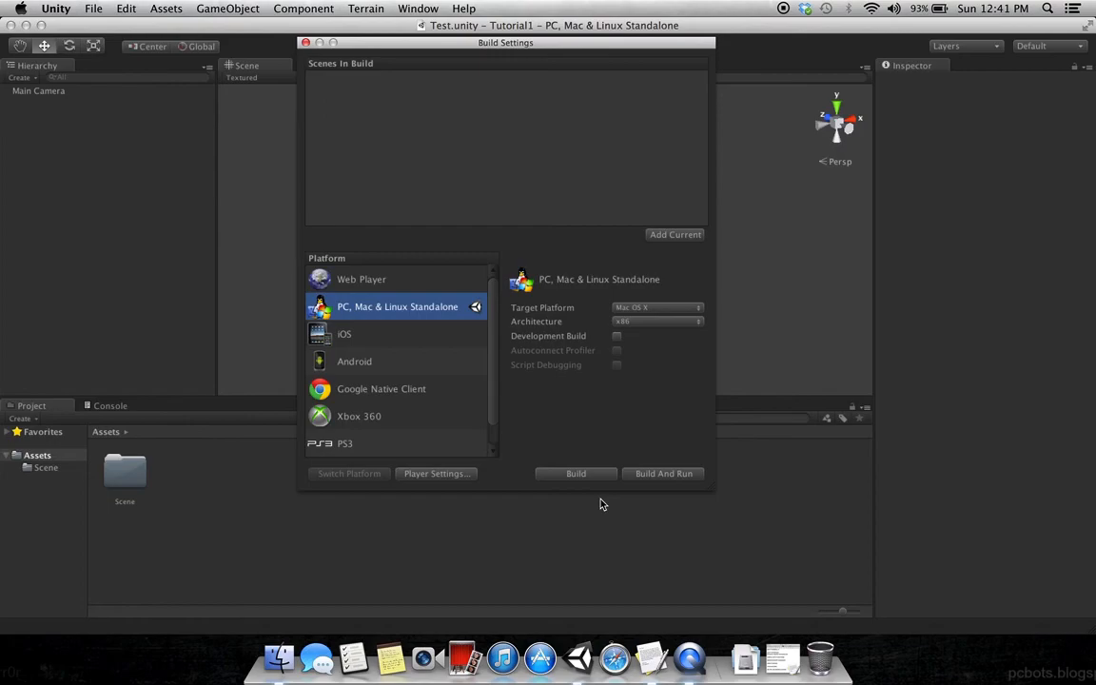
pyautogui.moveTo(651, 506)
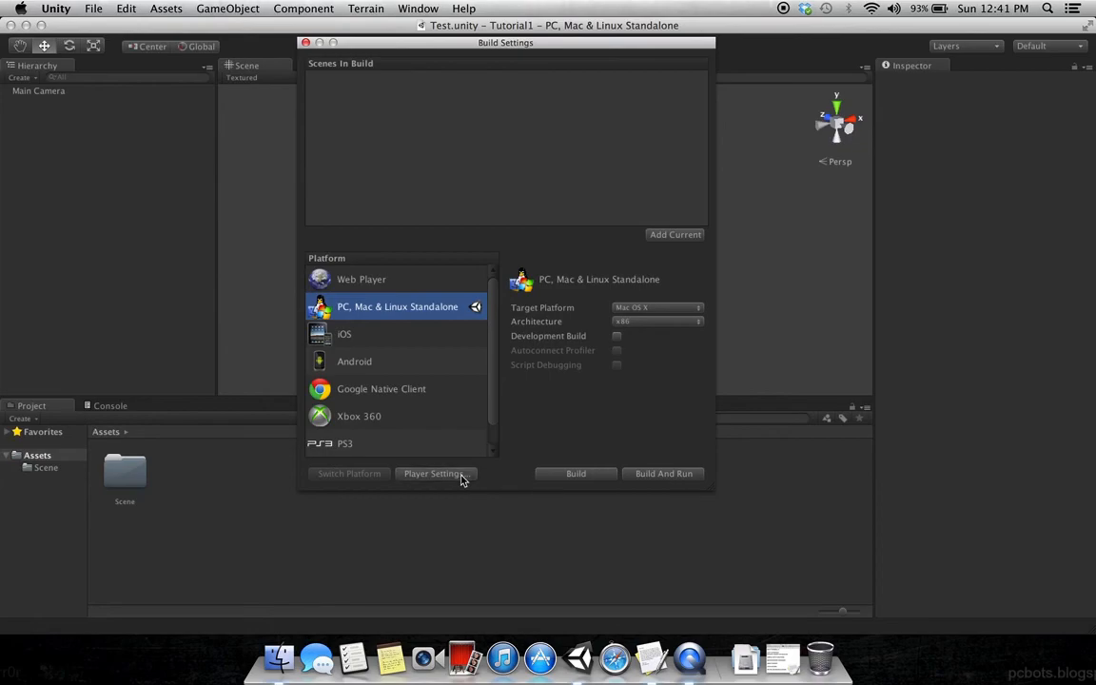
# Step: Show the Player Settings for the PC, Mac & Linux Standalone build, then leave Build Settings
pyautogui.click(435, 471)
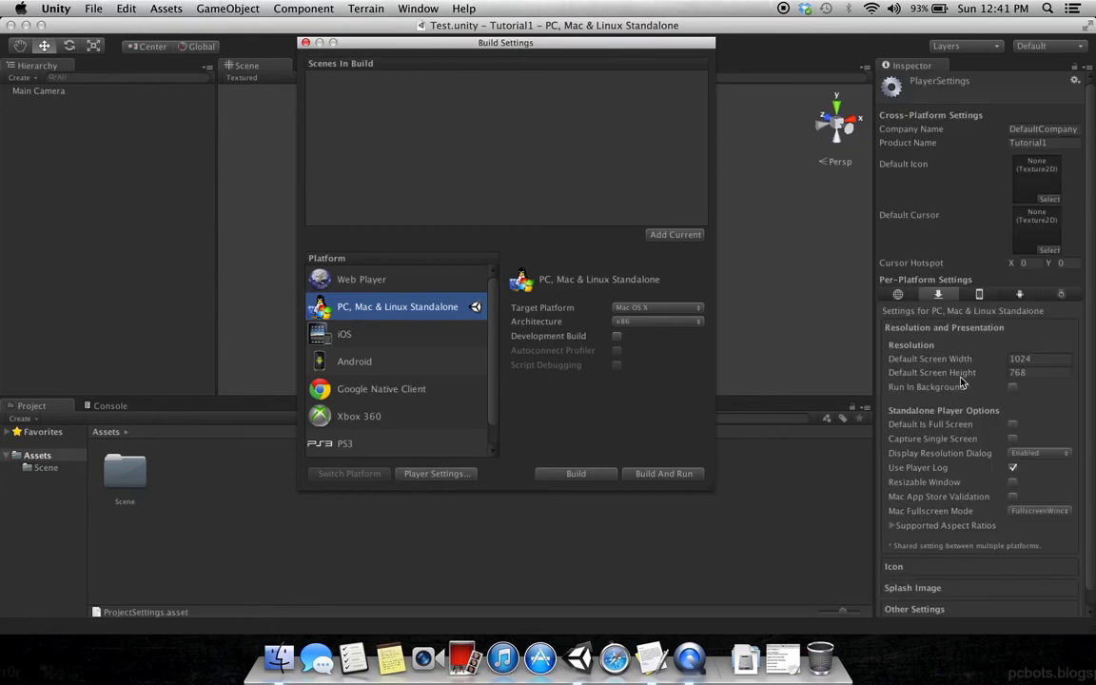
pyautogui.moveTo(513, 295)
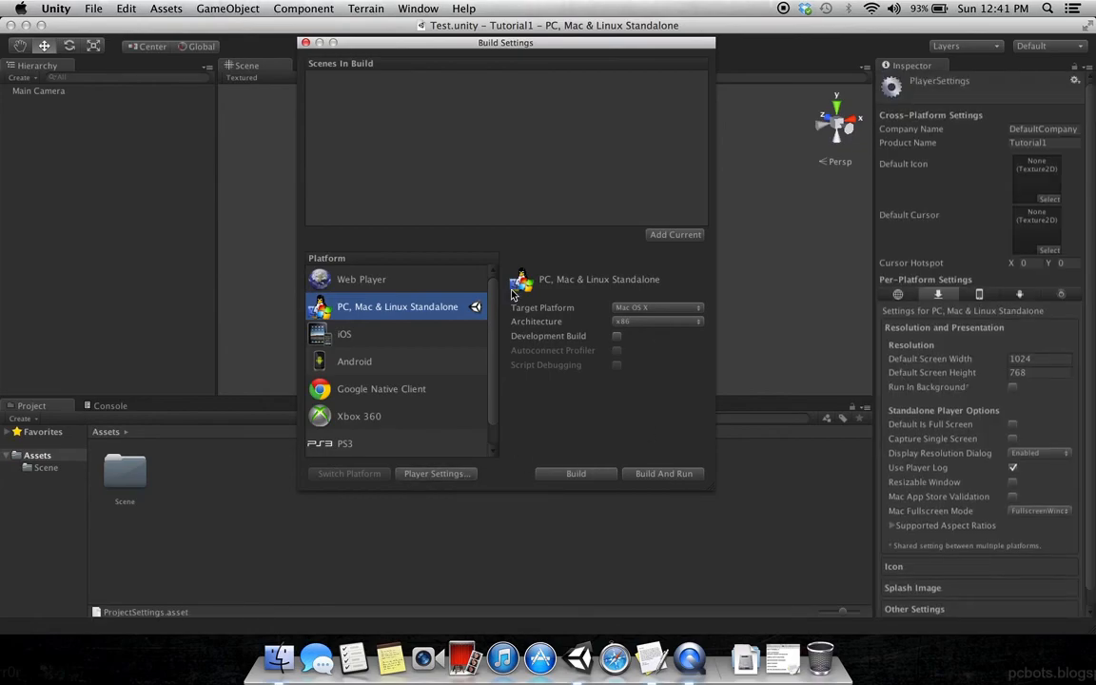
pyautogui.moveTo(407, 437)
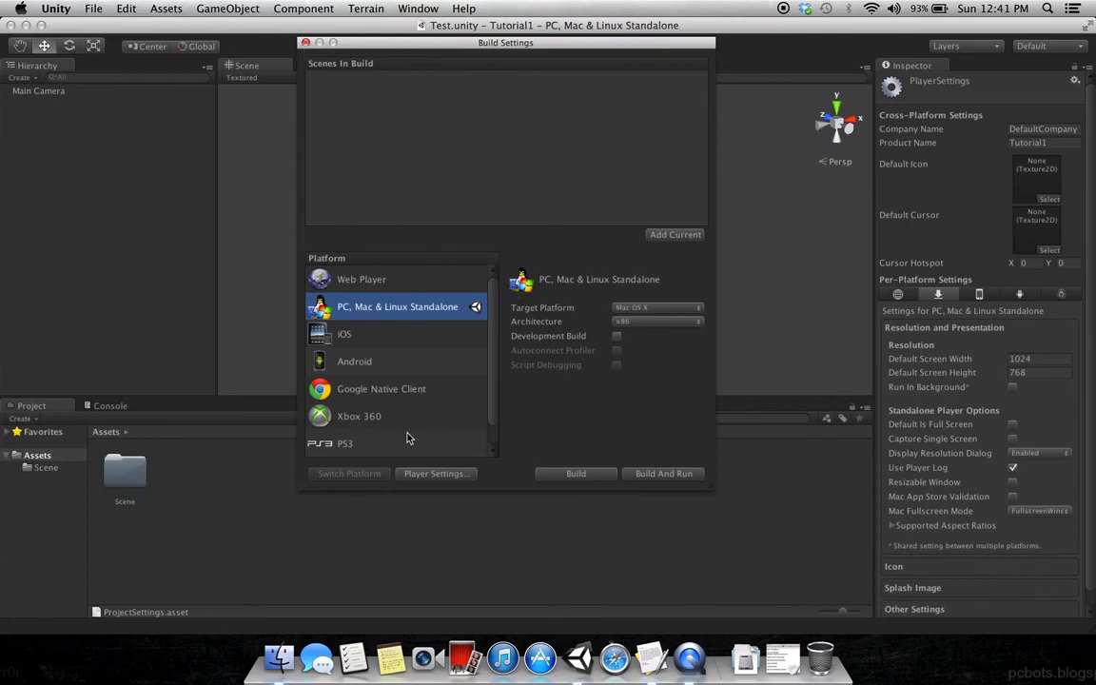
pyautogui.moveTo(407, 371)
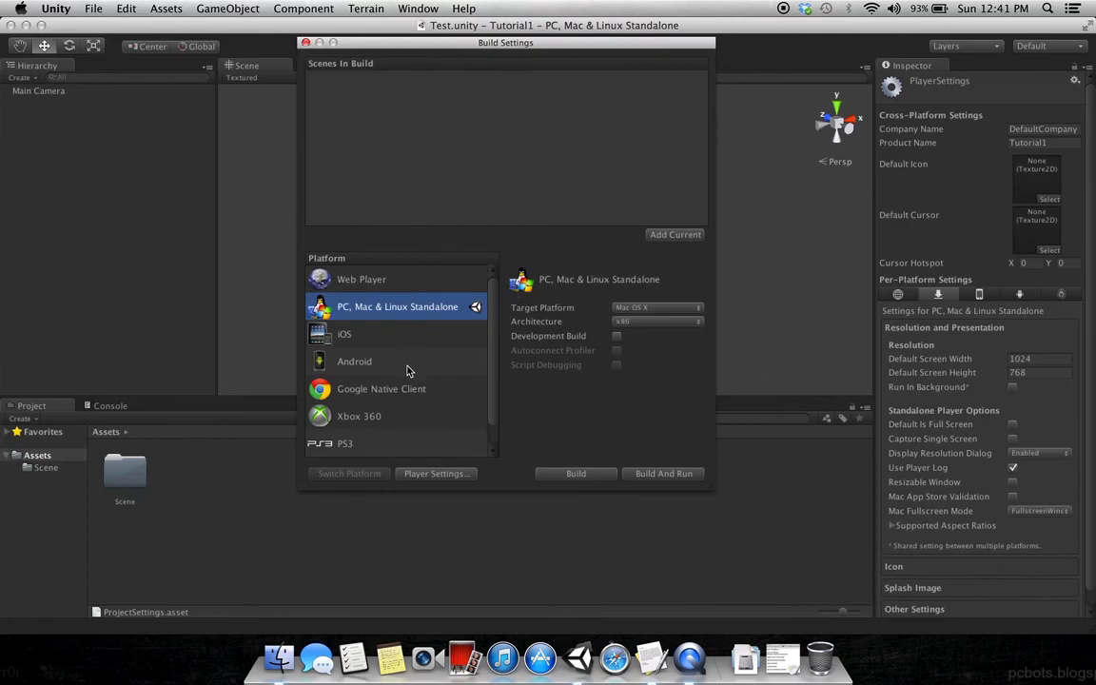
pyautogui.scroll(-3)
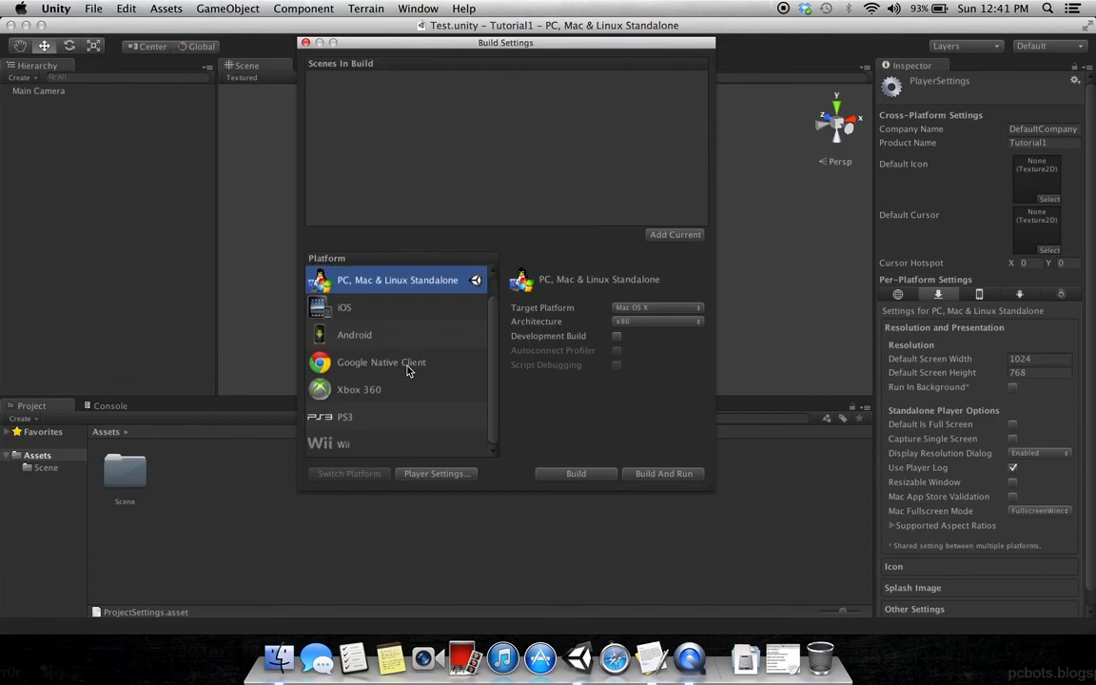
pyautogui.moveTo(400, 394)
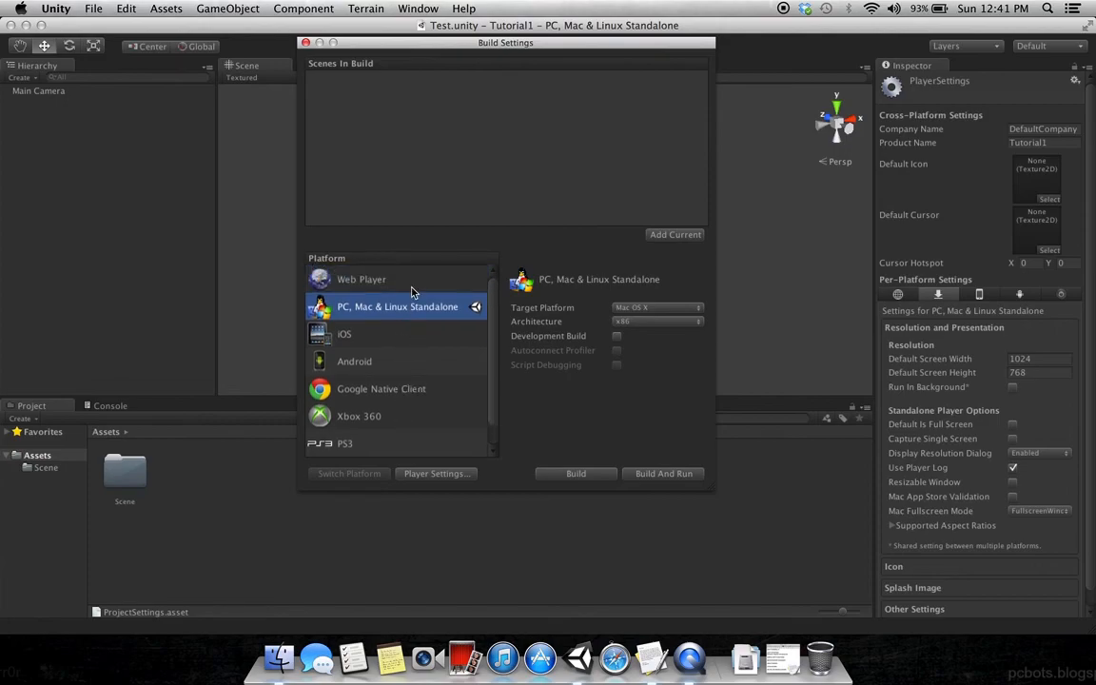
pyautogui.moveTo(312, 59)
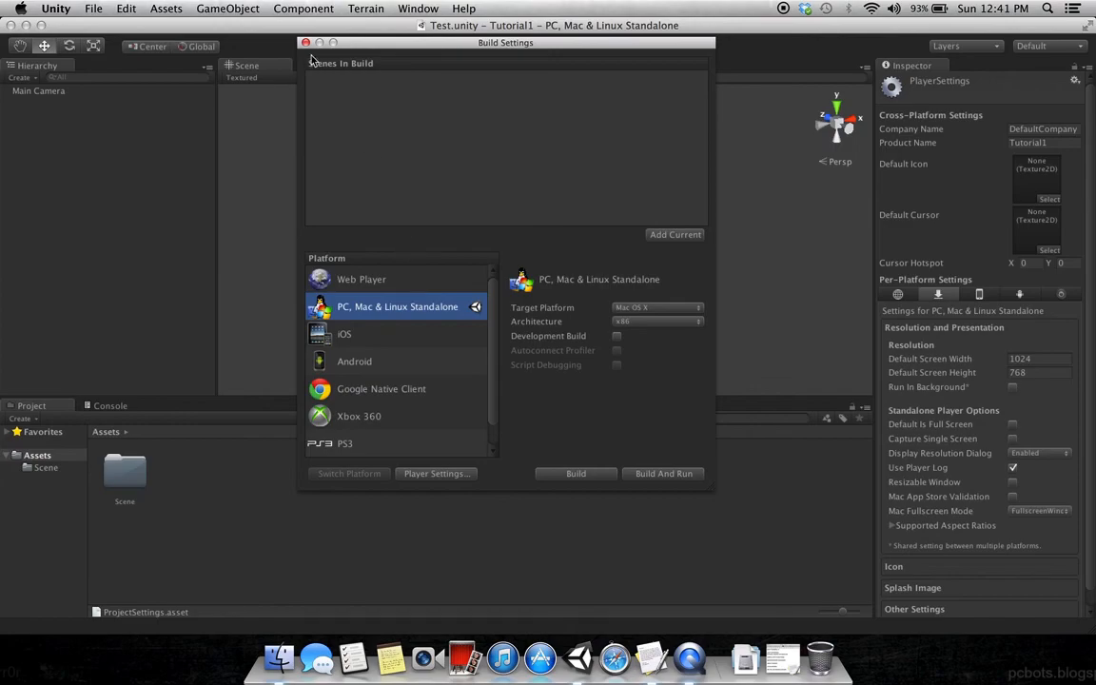
pyautogui.moveTo(312, 59)
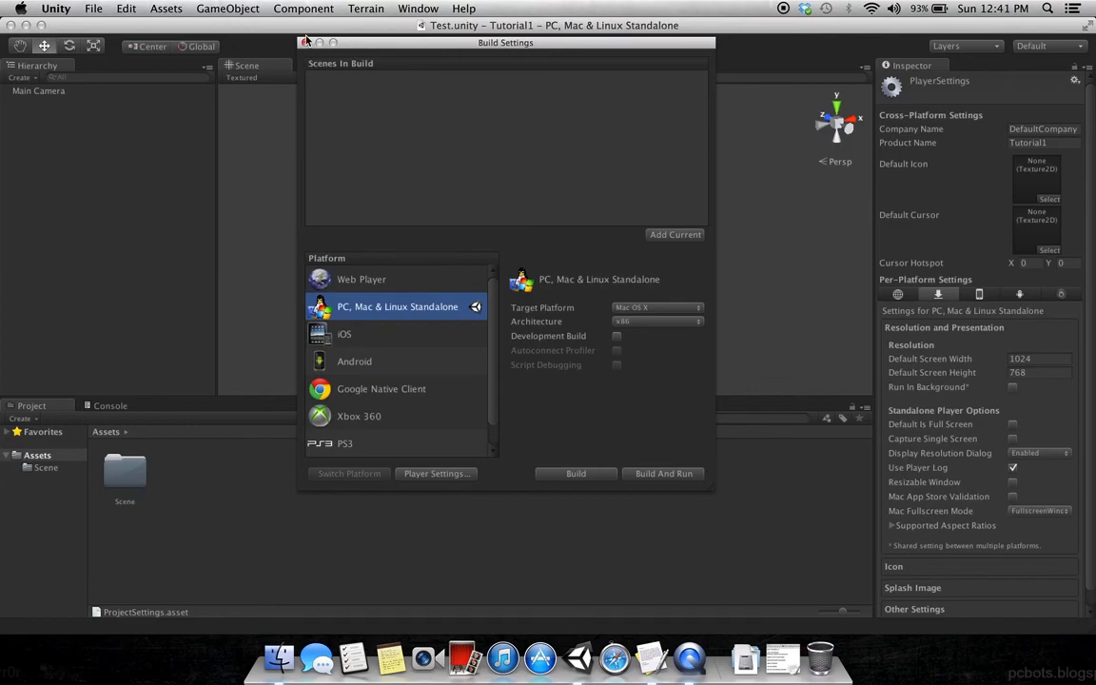
pyautogui.click(125, 7)
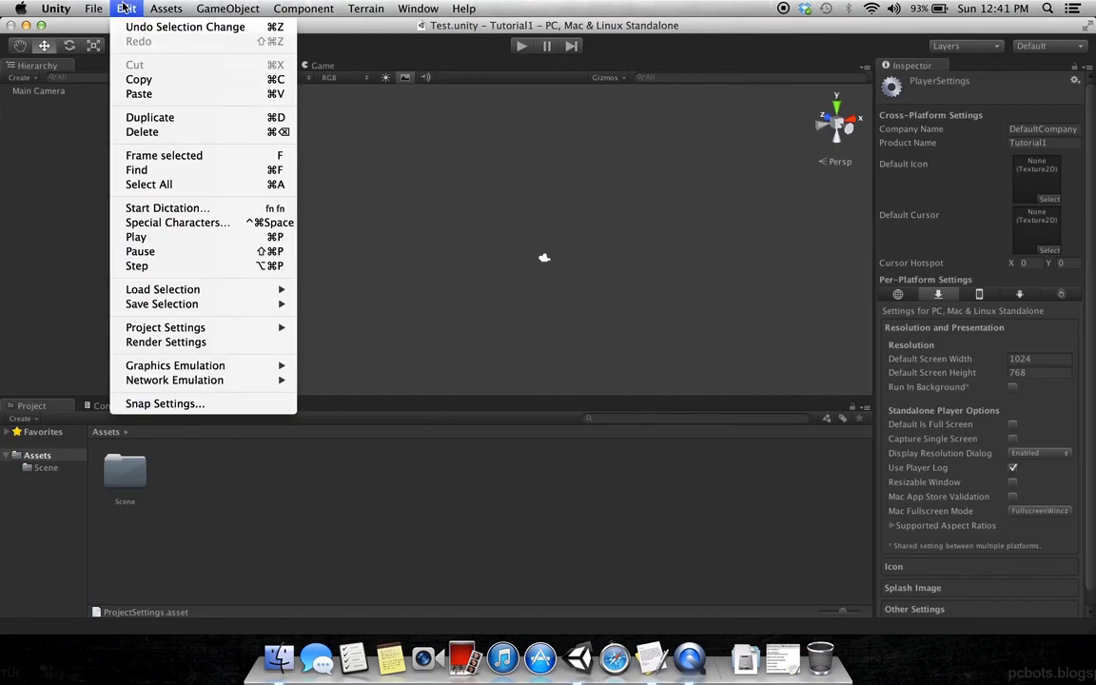
pyautogui.moveTo(153, 152)
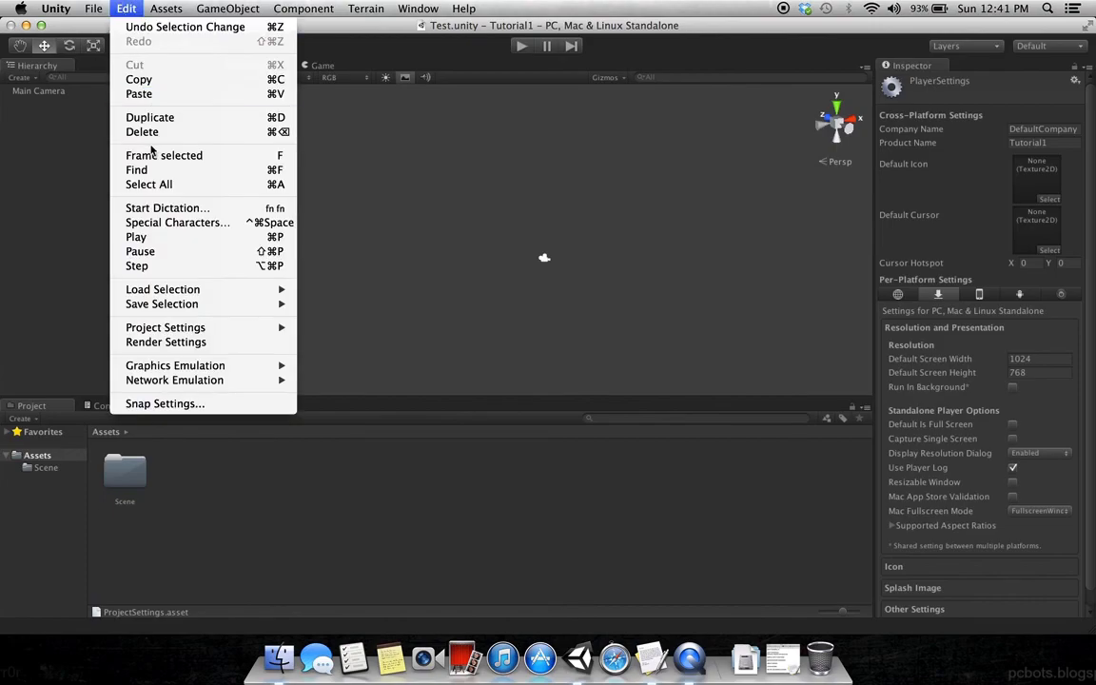
pyautogui.moveTo(163, 289)
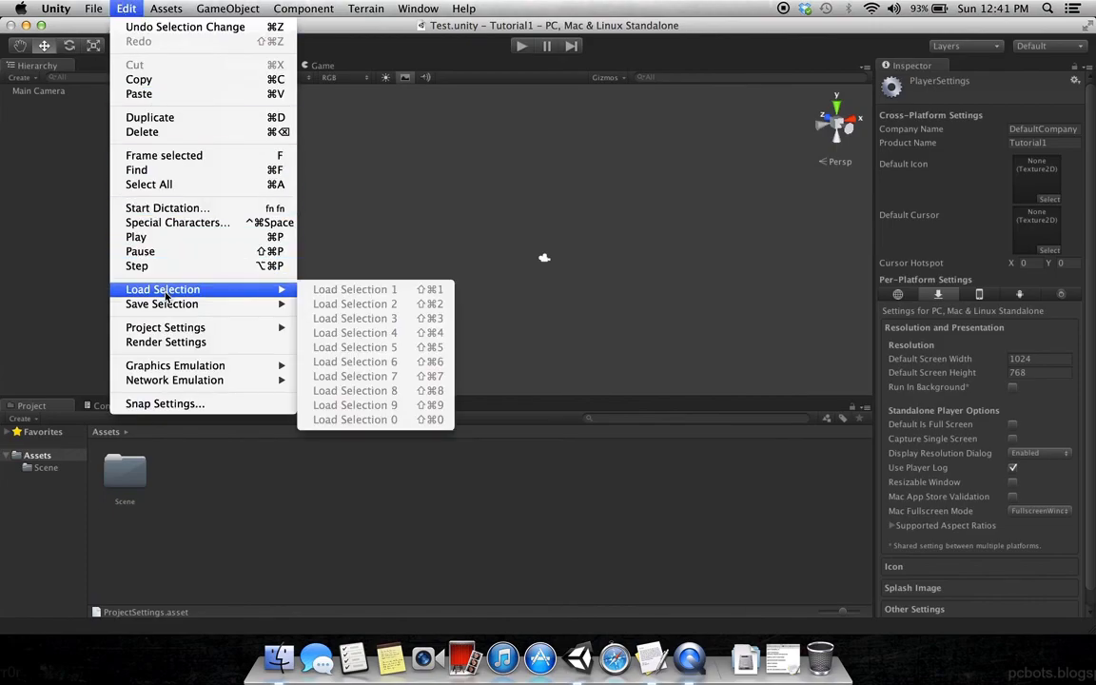
pyautogui.moveTo(163, 327)
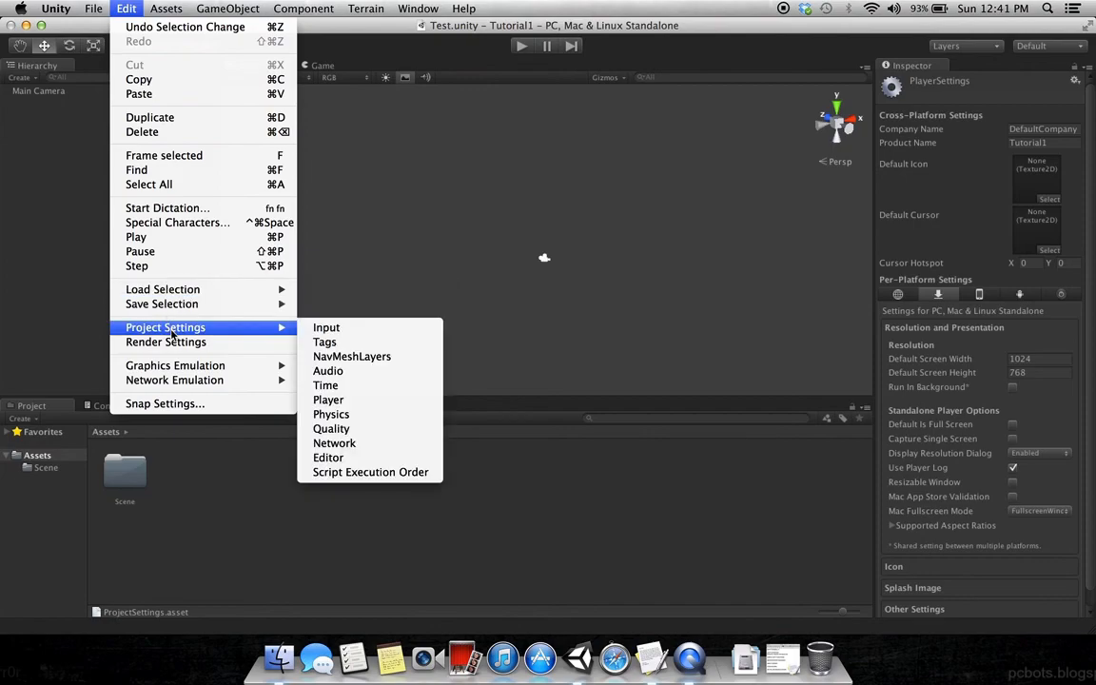
pyautogui.moveTo(166, 343)
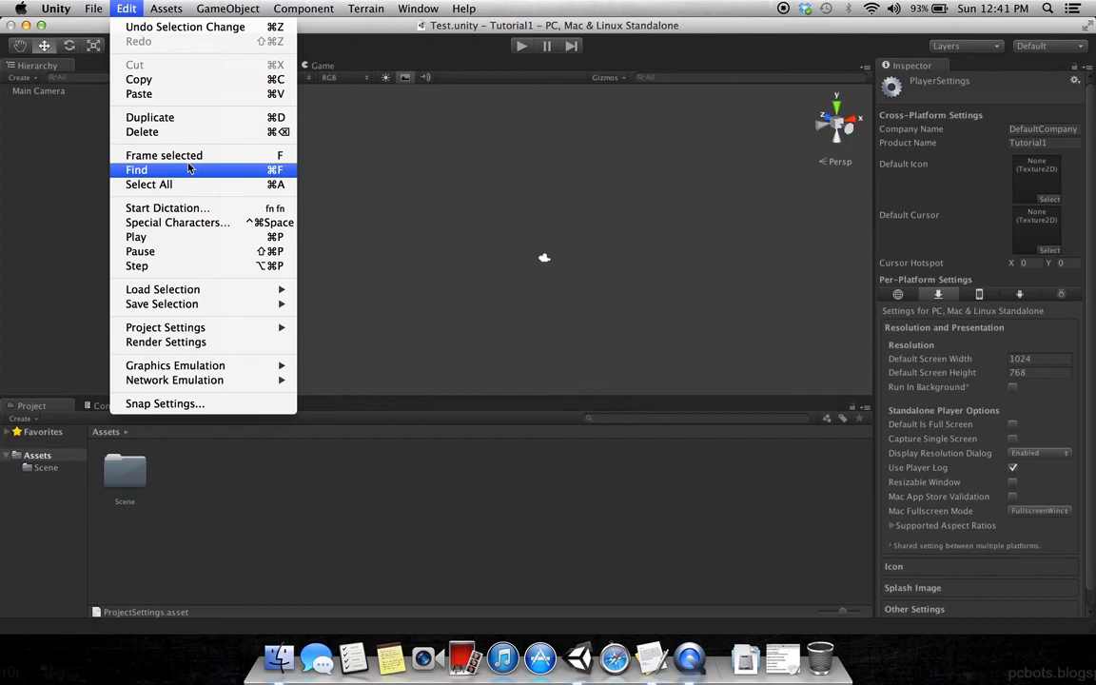
pyautogui.moveTo(184, 27)
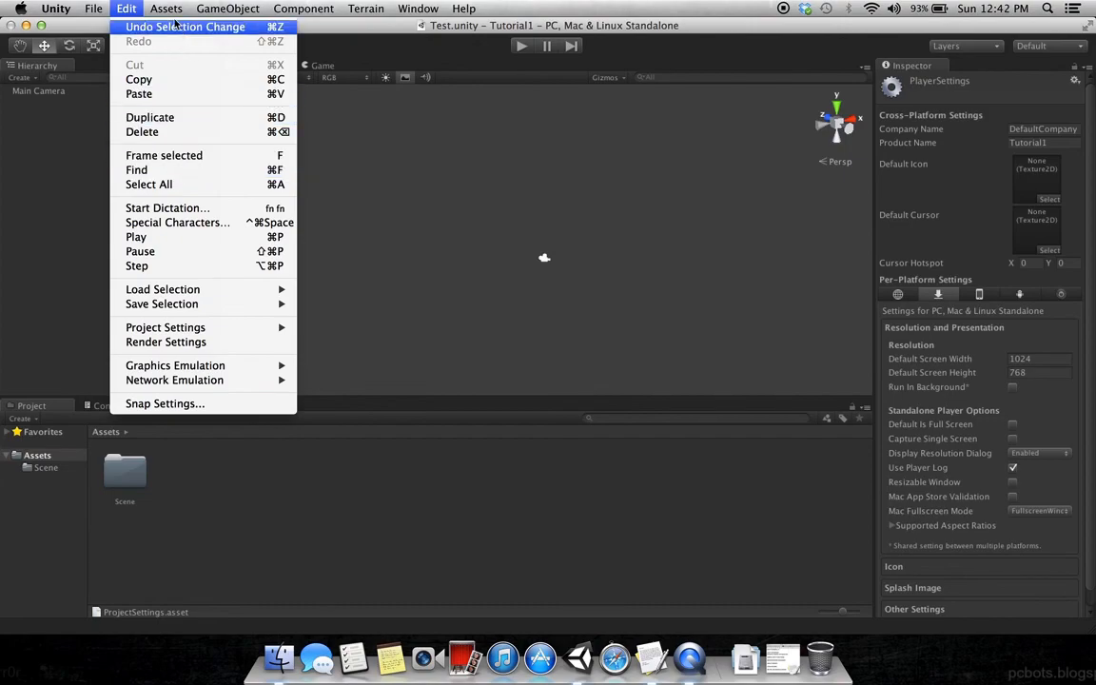
# Step: Bring up the Assets commands listing creatable items
pyautogui.click(166, 8)
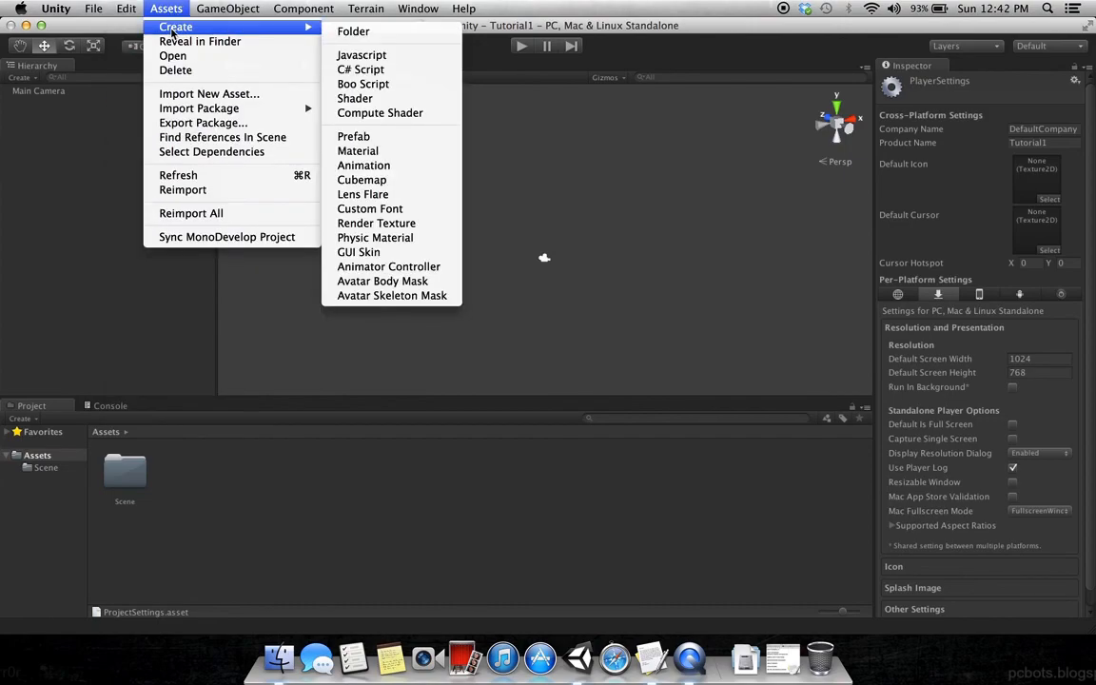
pyautogui.moveTo(104, 360)
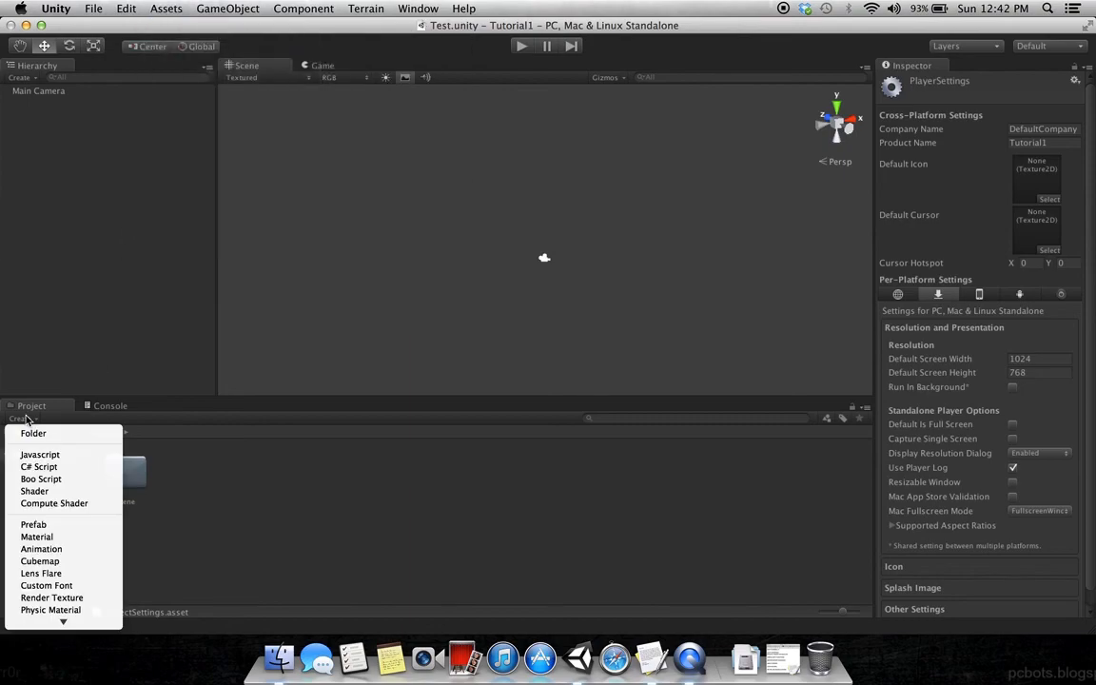
pyautogui.click(227, 8)
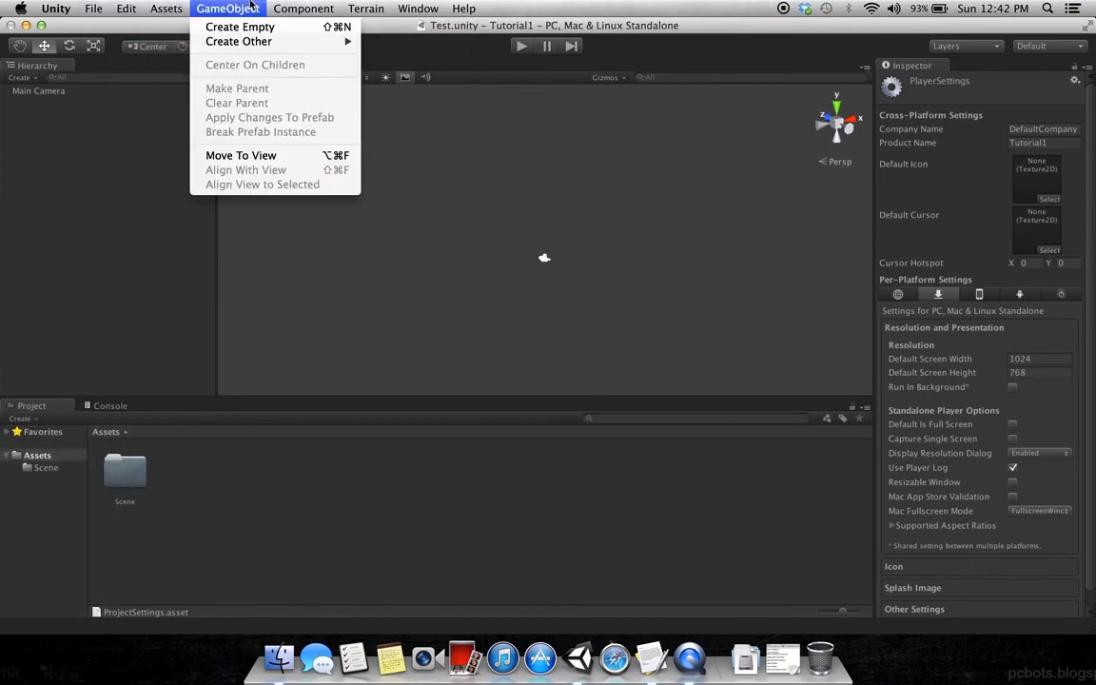
pyautogui.click(166, 8)
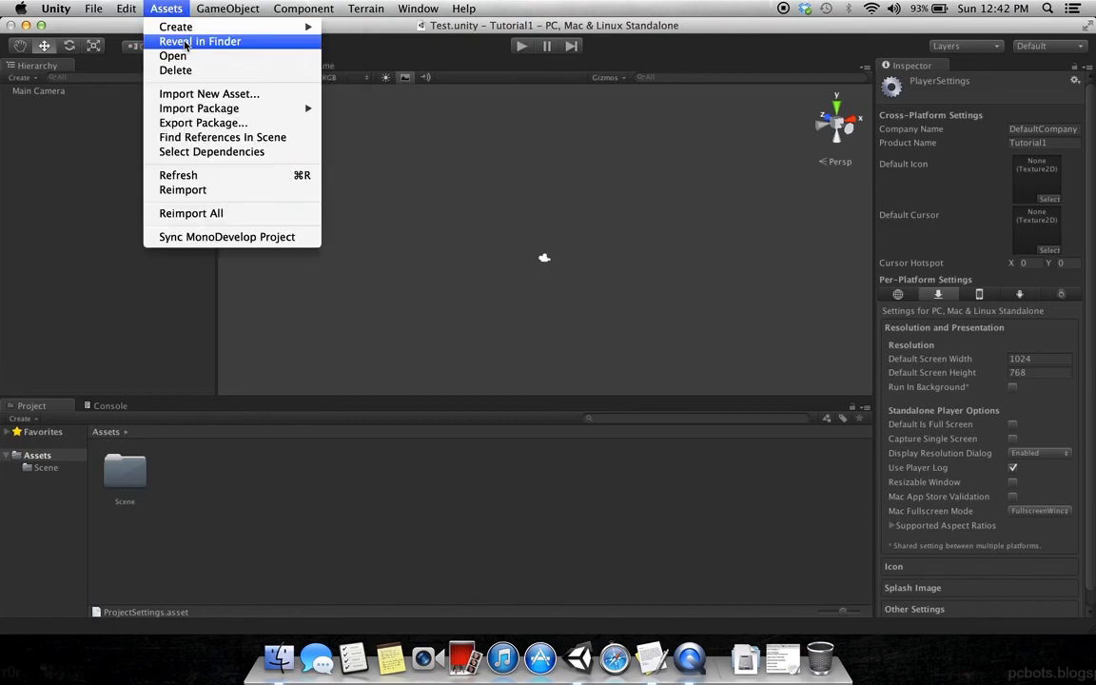
pyautogui.moveTo(175, 68)
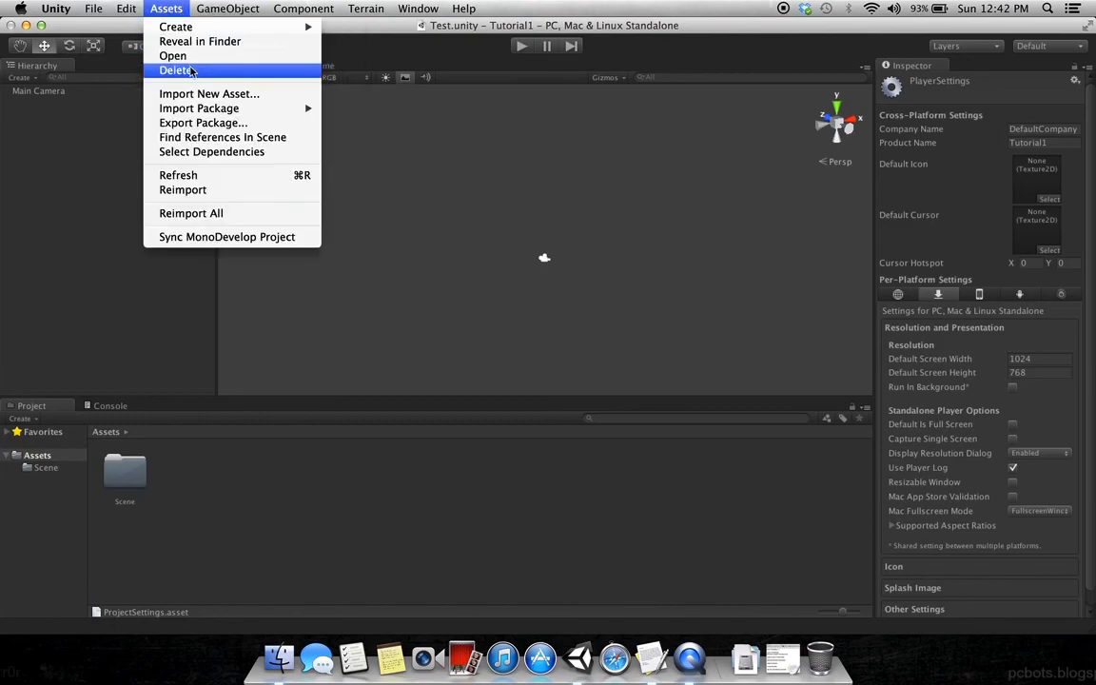
pyautogui.moveTo(198, 106)
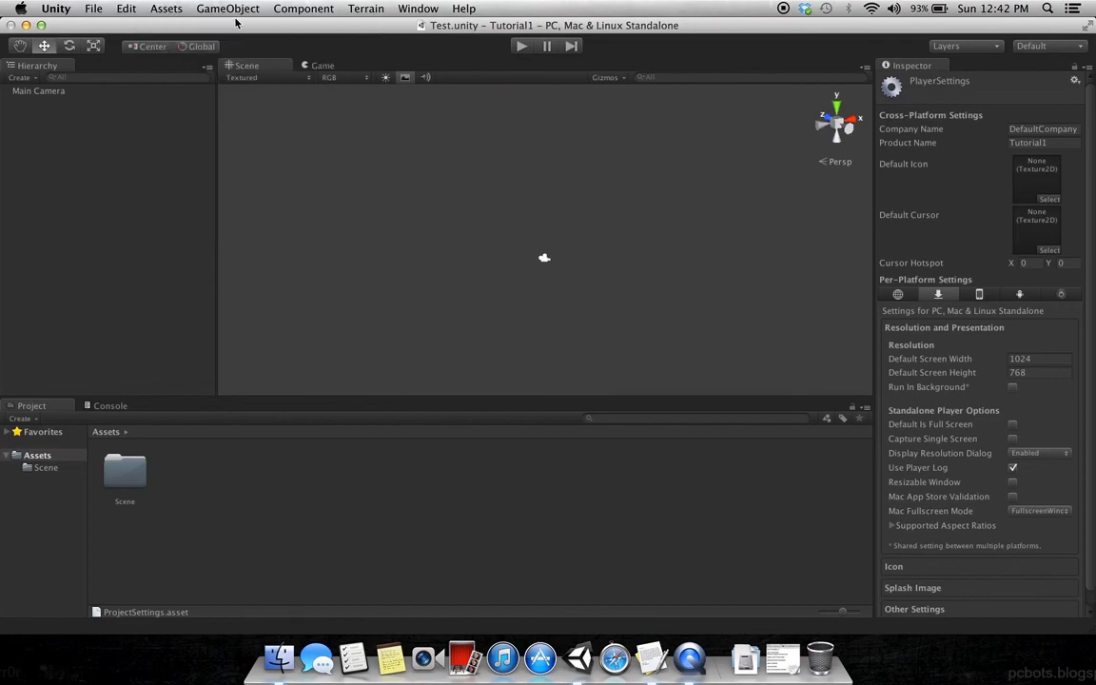
pyautogui.click(166, 7)
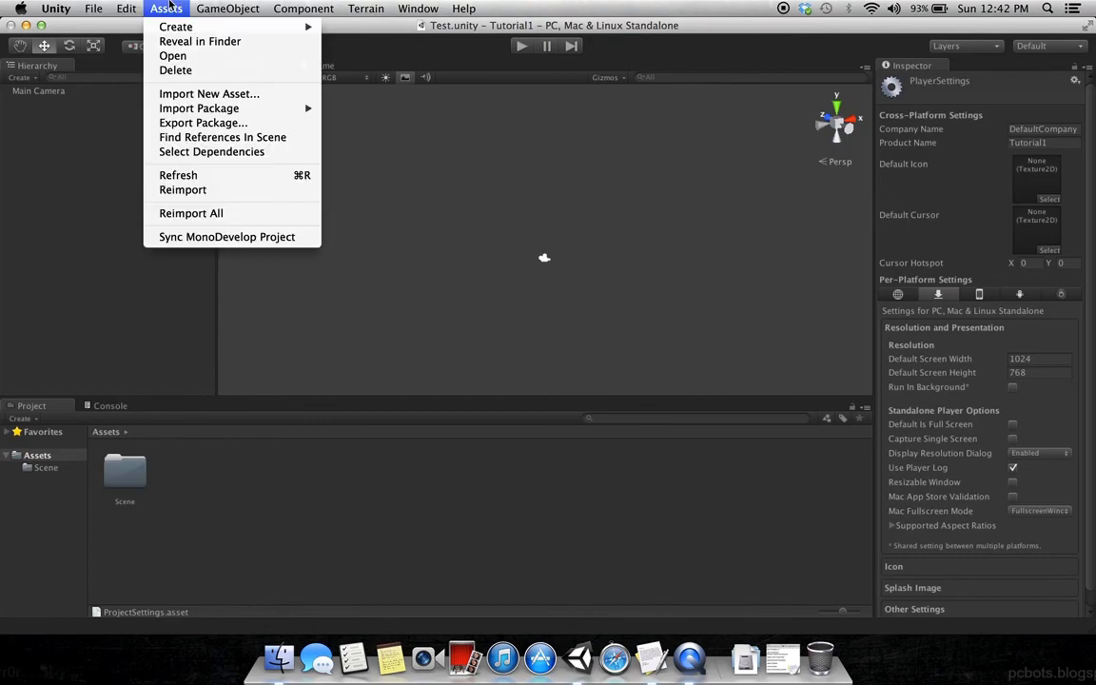
pyautogui.moveTo(197, 107)
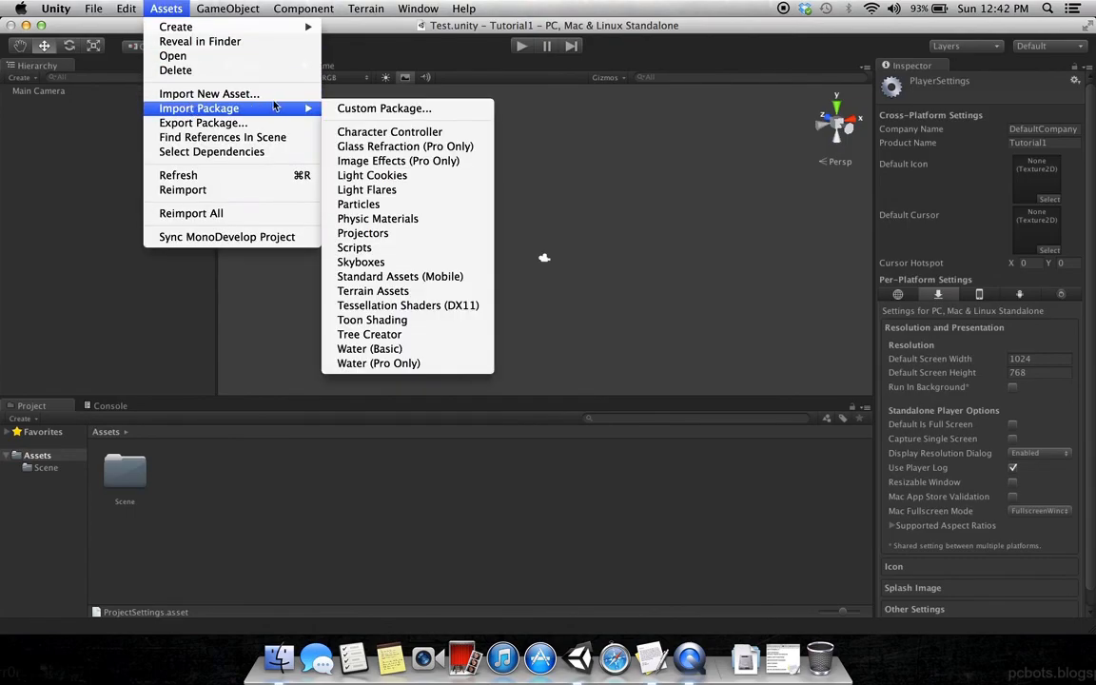
pyautogui.moveTo(354, 248)
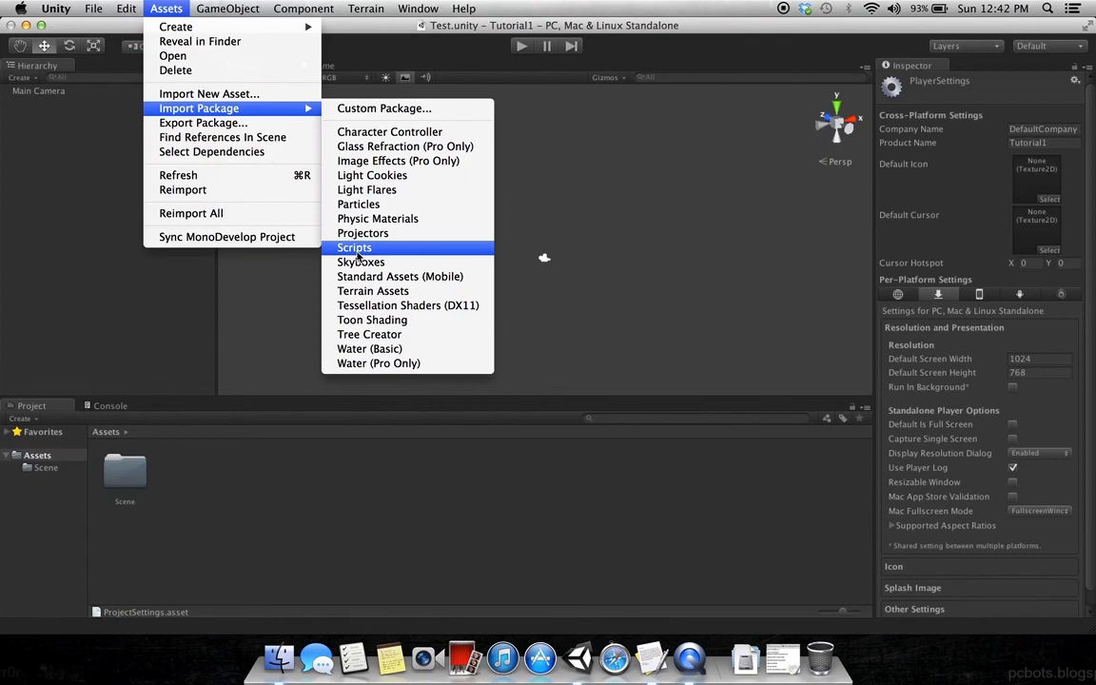
pyautogui.moveTo(361, 263)
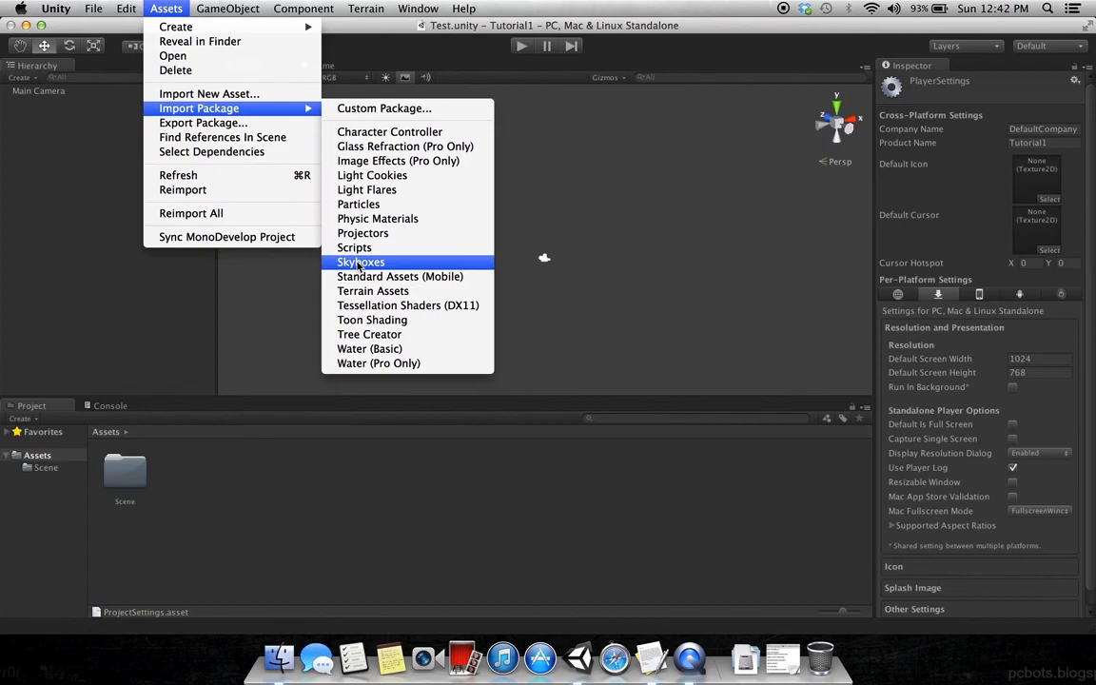
# Step: Start importing the Skyboxes standard package
pyautogui.click(362, 263)
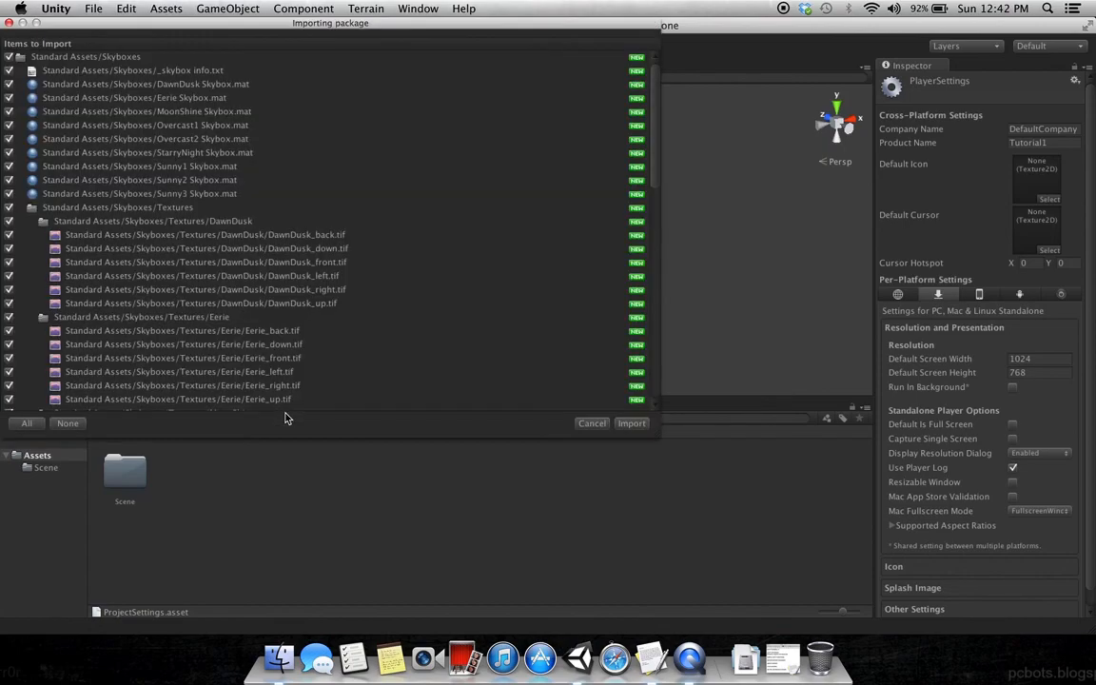
# Step: Import all Skyboxes items and enter the new Standard Assets folder
pyautogui.click(632, 422)
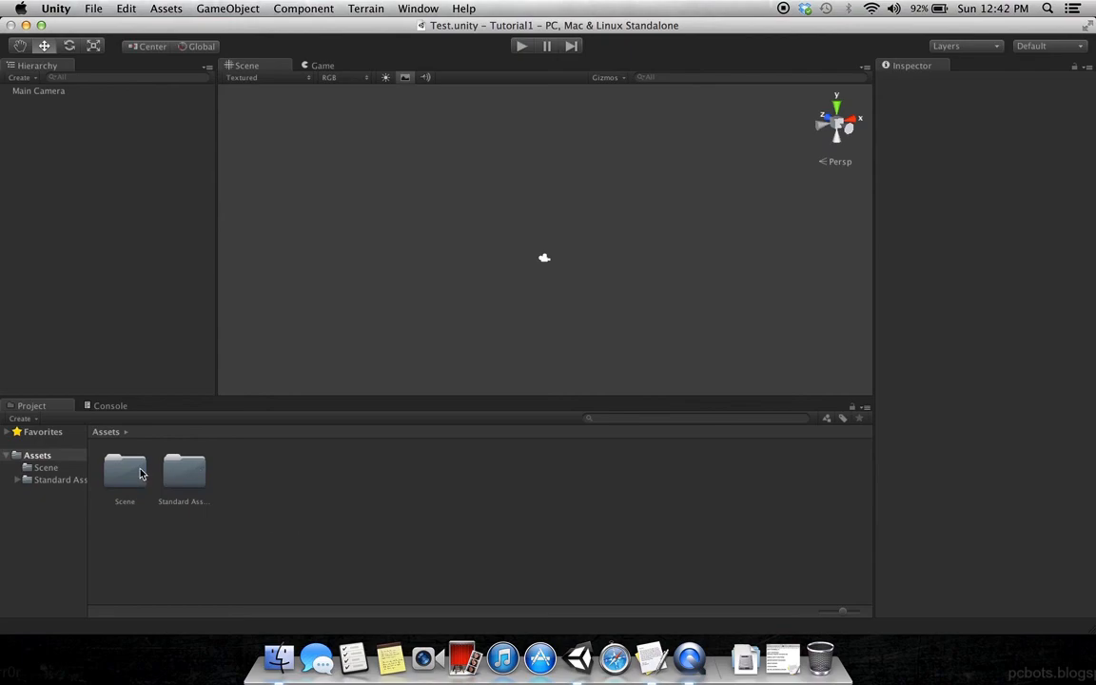
pyautogui.click(182, 472)
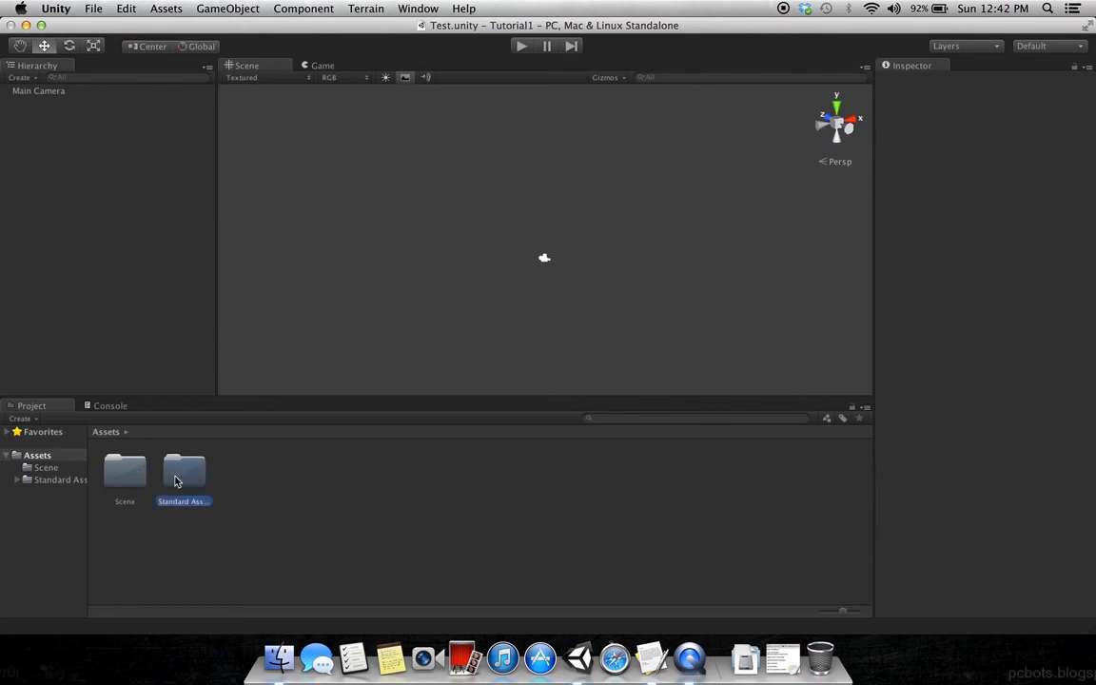
pyautogui.doubleClick(182, 471)
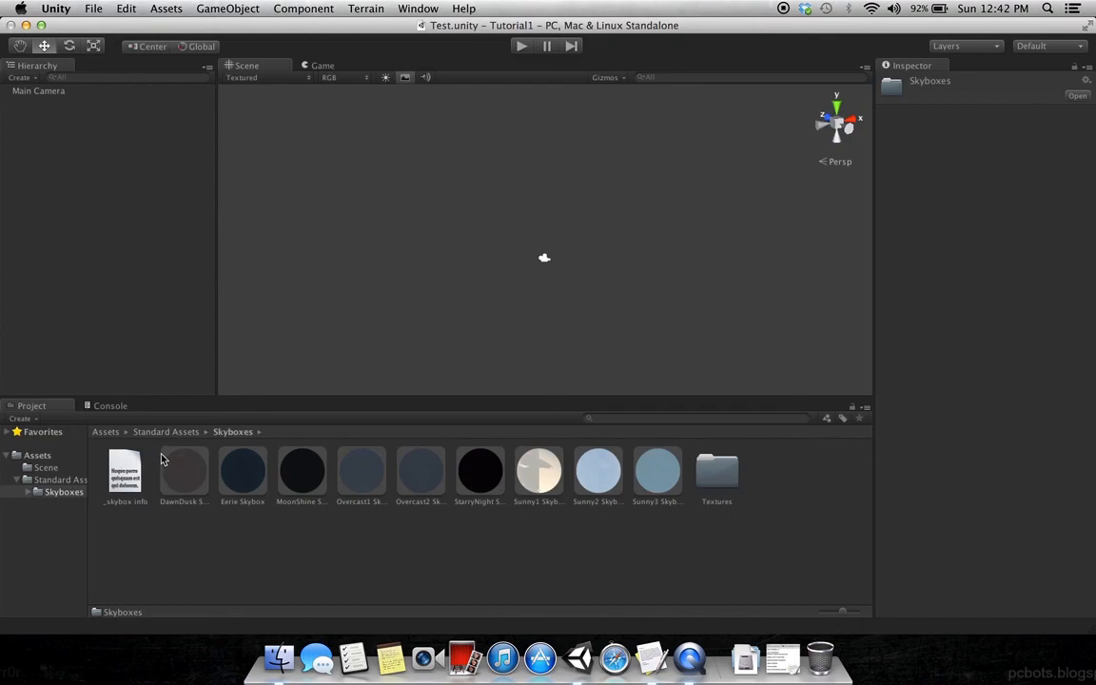
# Step: Glance at the File commands, dismiss them, and bring up the Edit commands
pyautogui.click(93, 7)
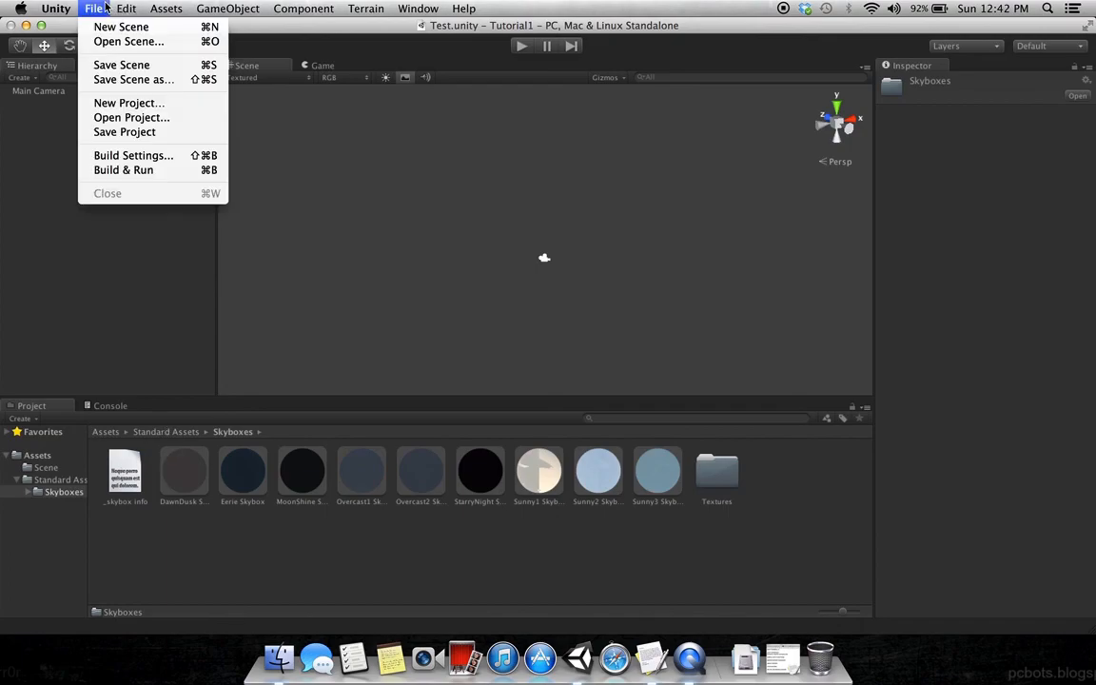
pyautogui.moveTo(133, 156)
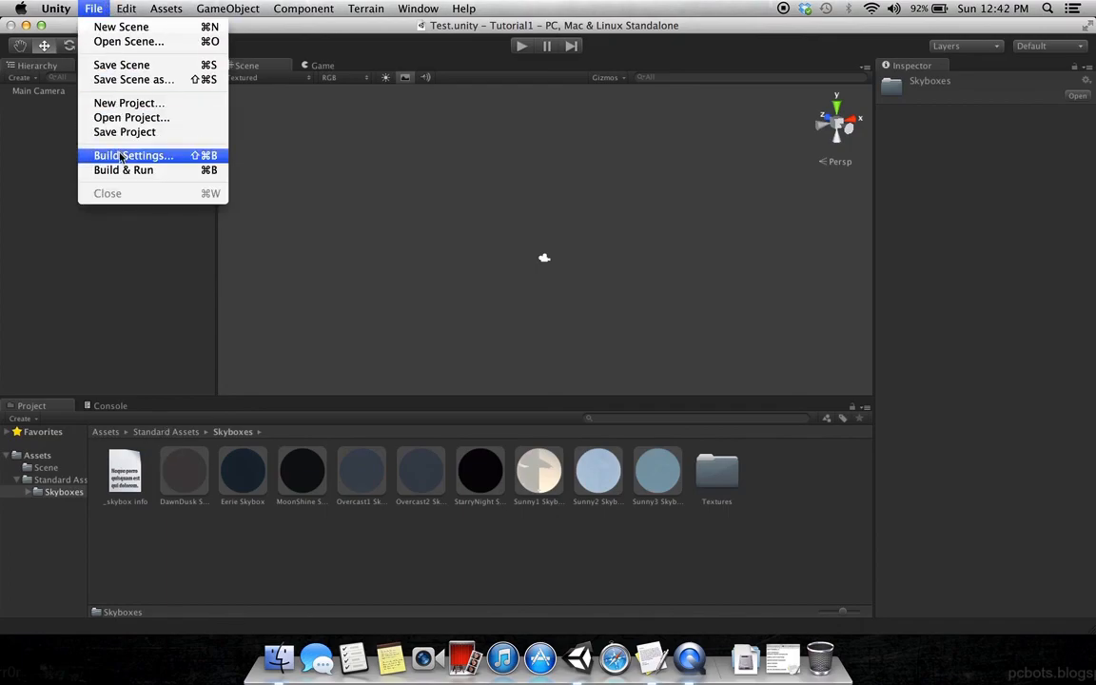
pyautogui.click(133, 156)
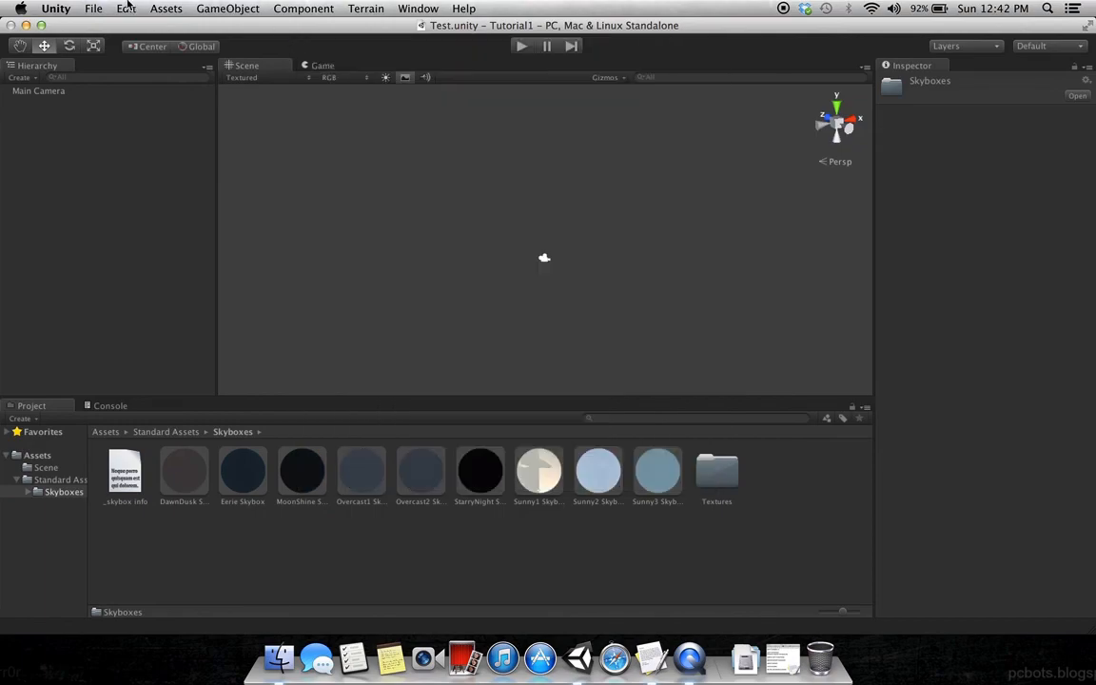
pyautogui.click(126, 8)
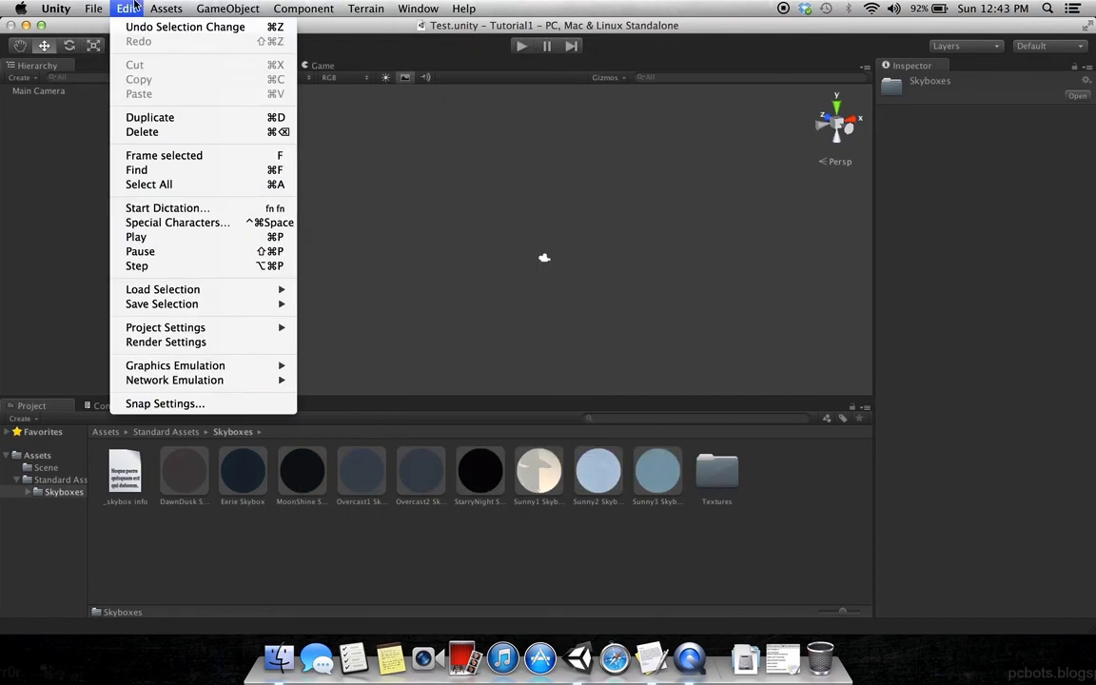
pyautogui.moveTo(165, 343)
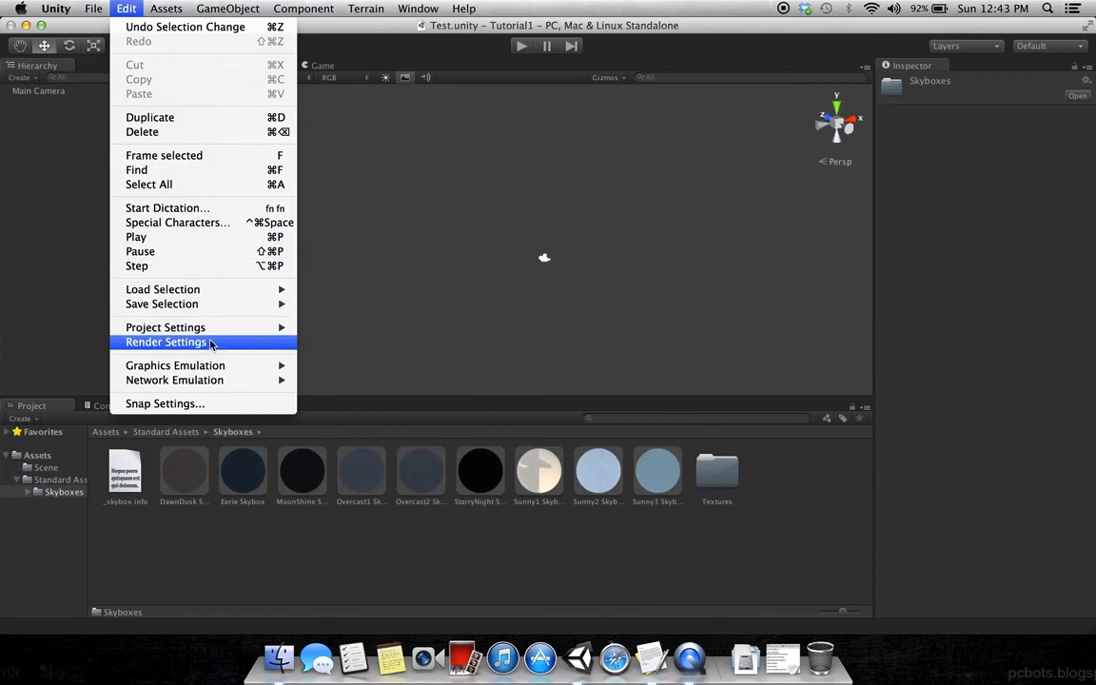
# Step: Set Sunny1 Skybox as the scene's skybox material in Render Settings and return to top-level Assets
pyautogui.click(166, 342)
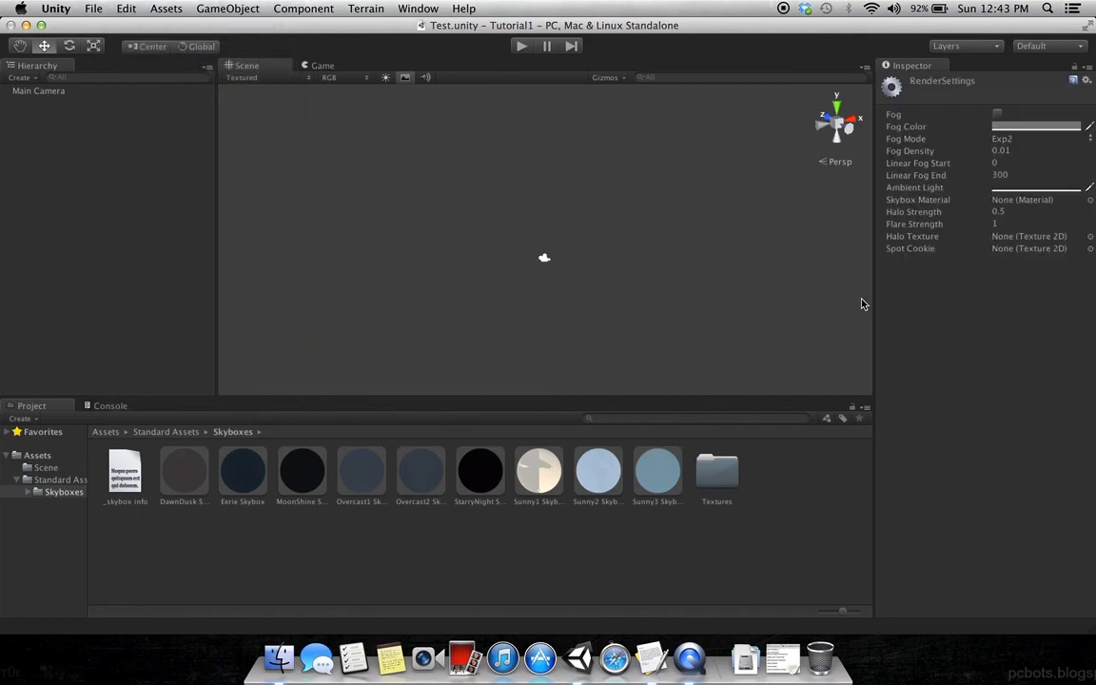
pyautogui.moveTo(698, 350)
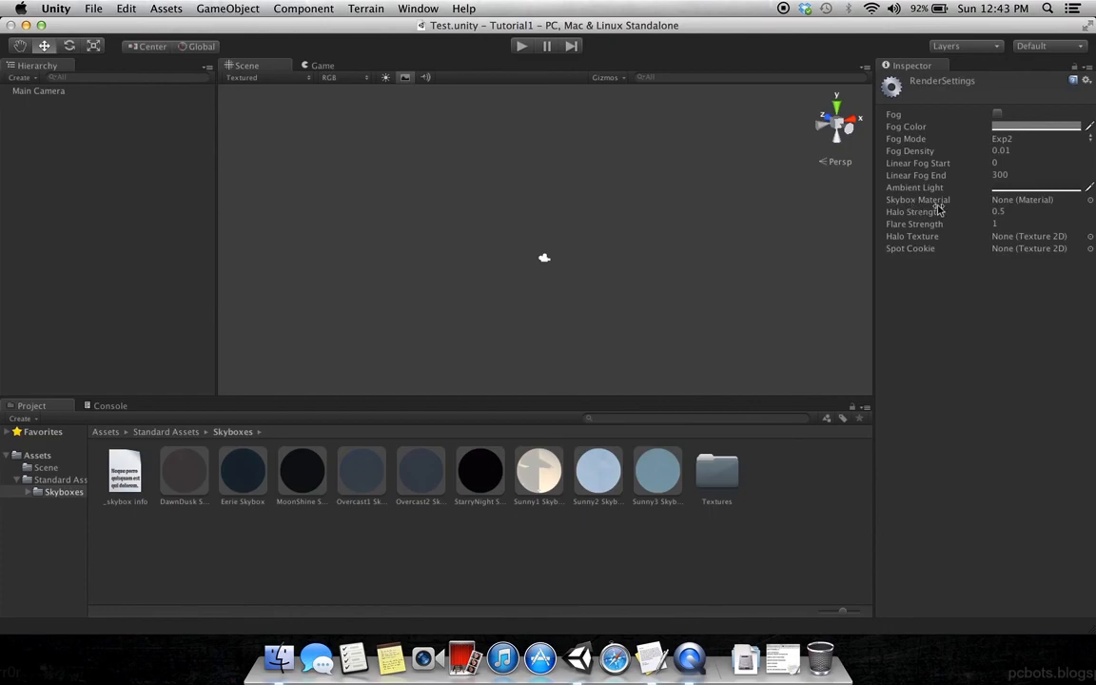
pyautogui.click(538, 471)
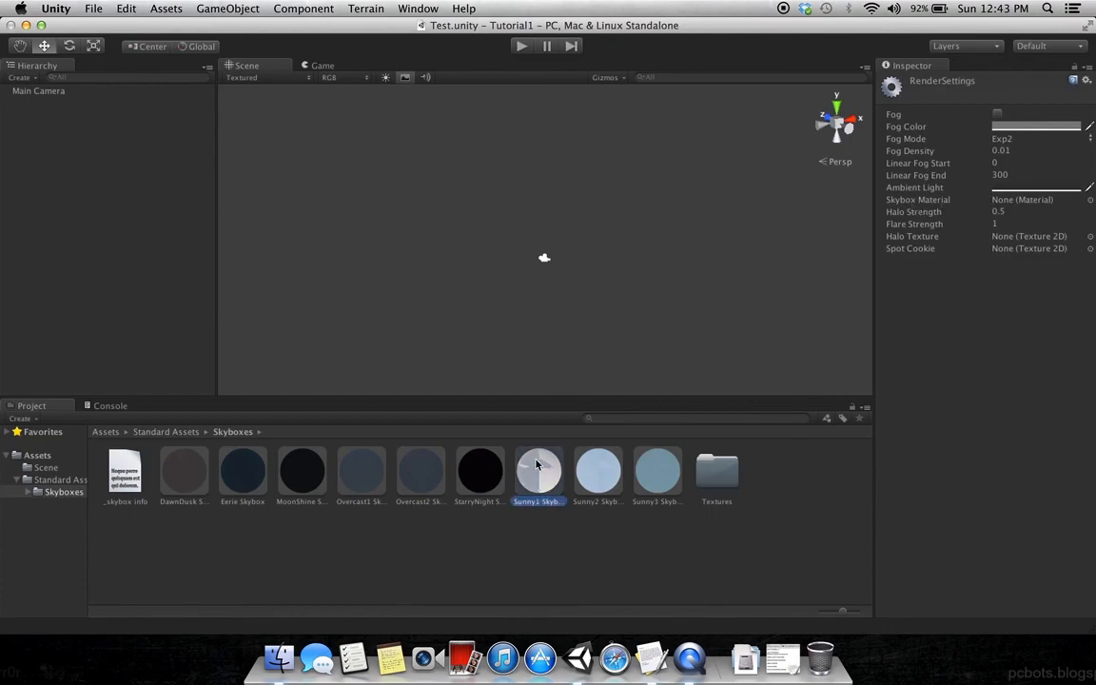
pyautogui.click(538, 470)
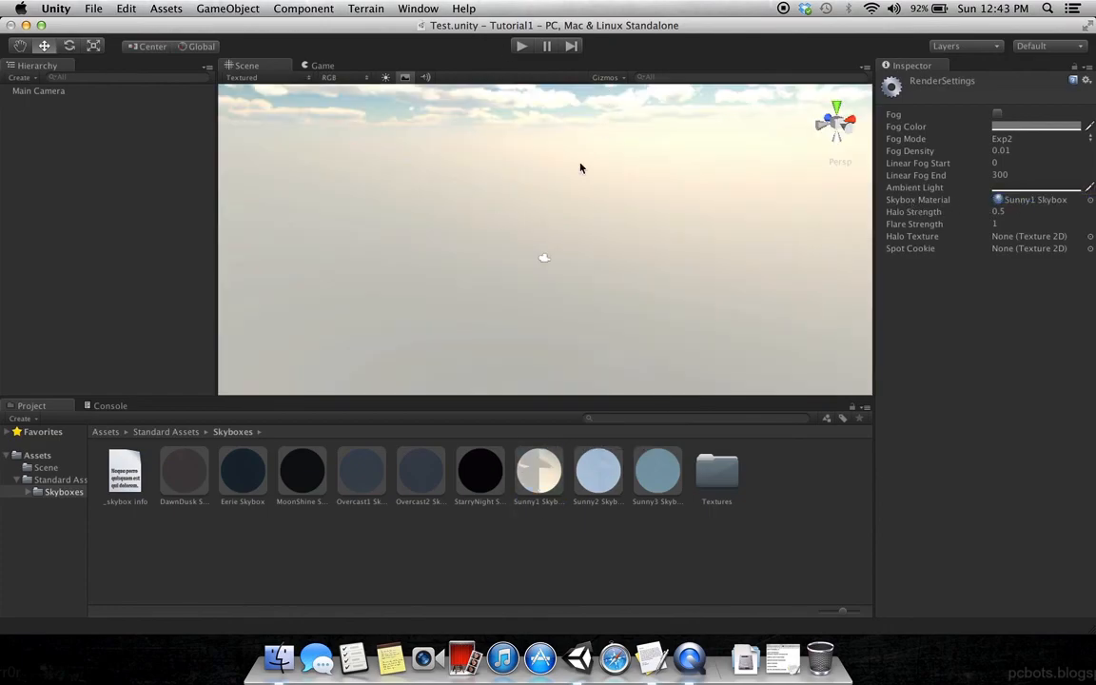
pyautogui.click(521, 45)
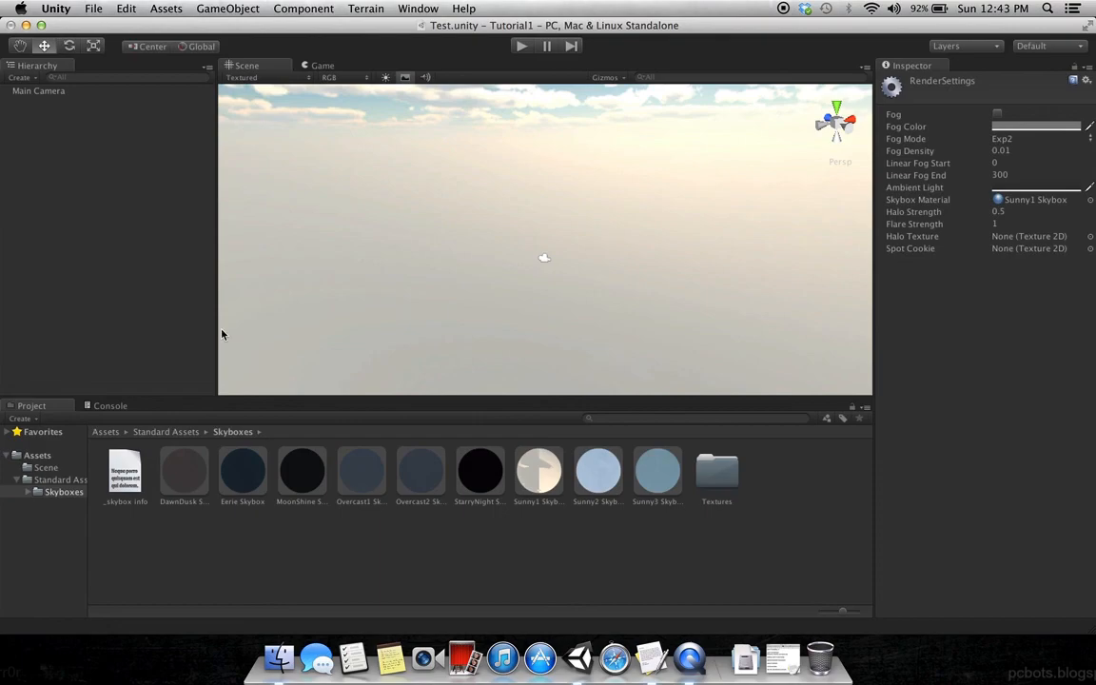
pyautogui.click(106, 430)
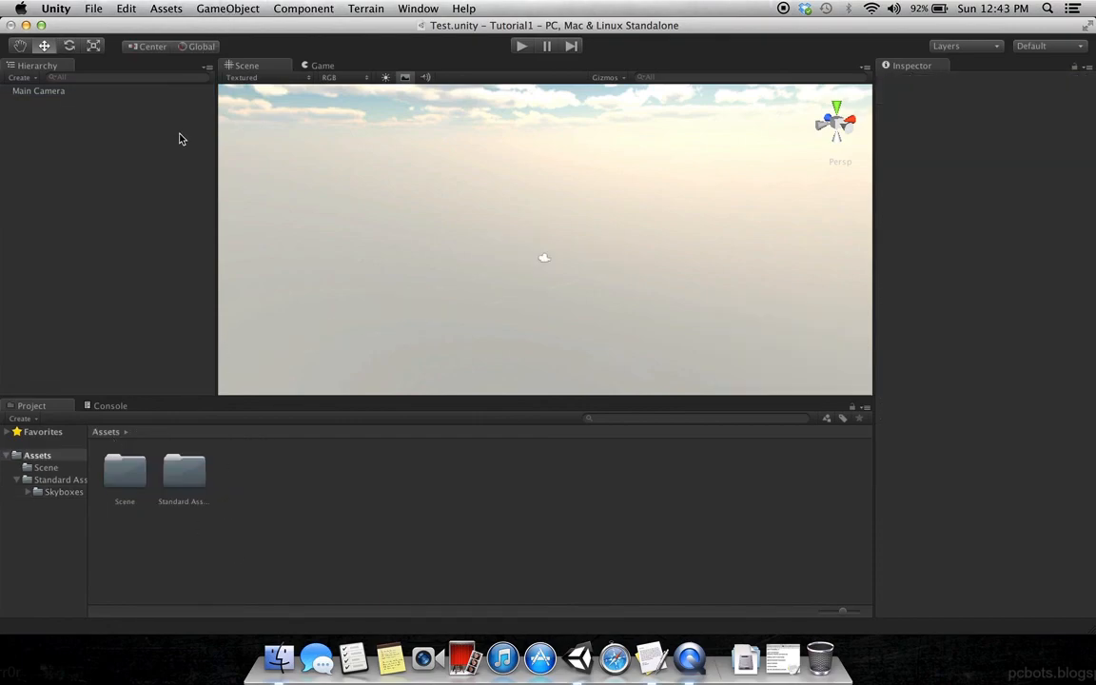
pyautogui.click(228, 8)
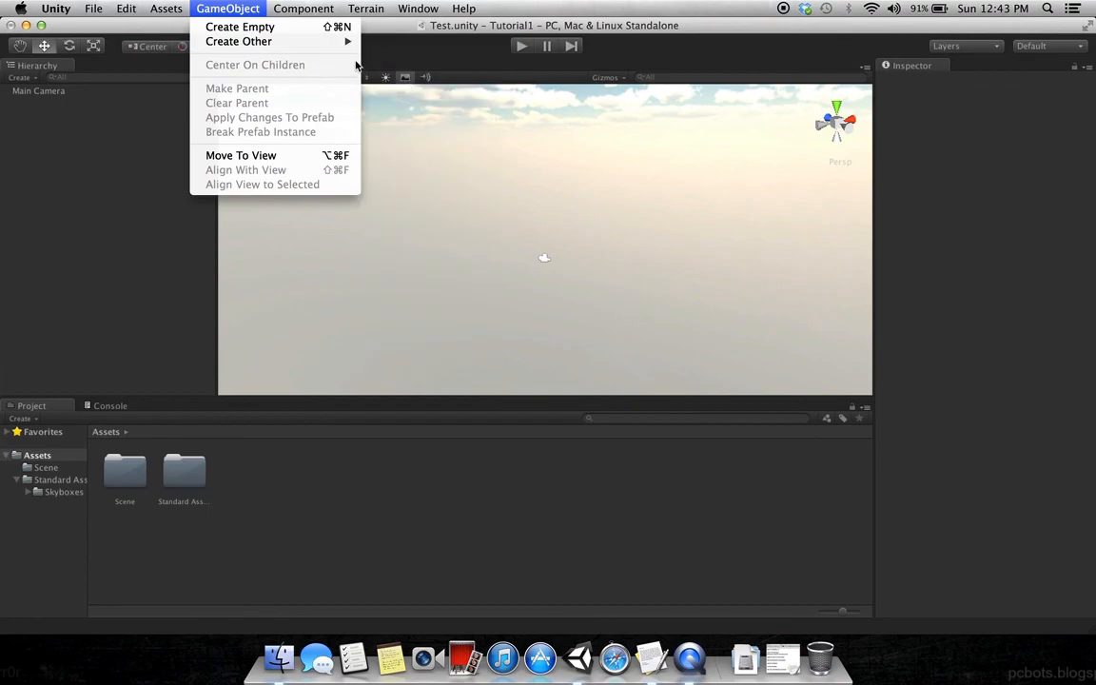
pyautogui.moveTo(237, 42)
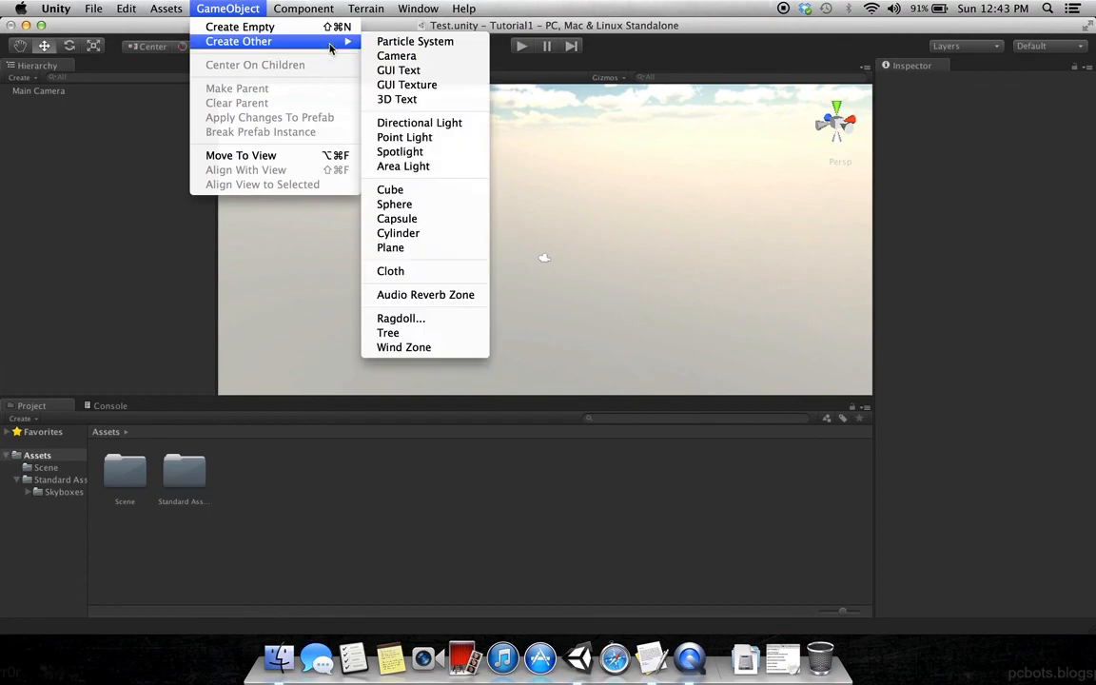
pyautogui.click(302, 7)
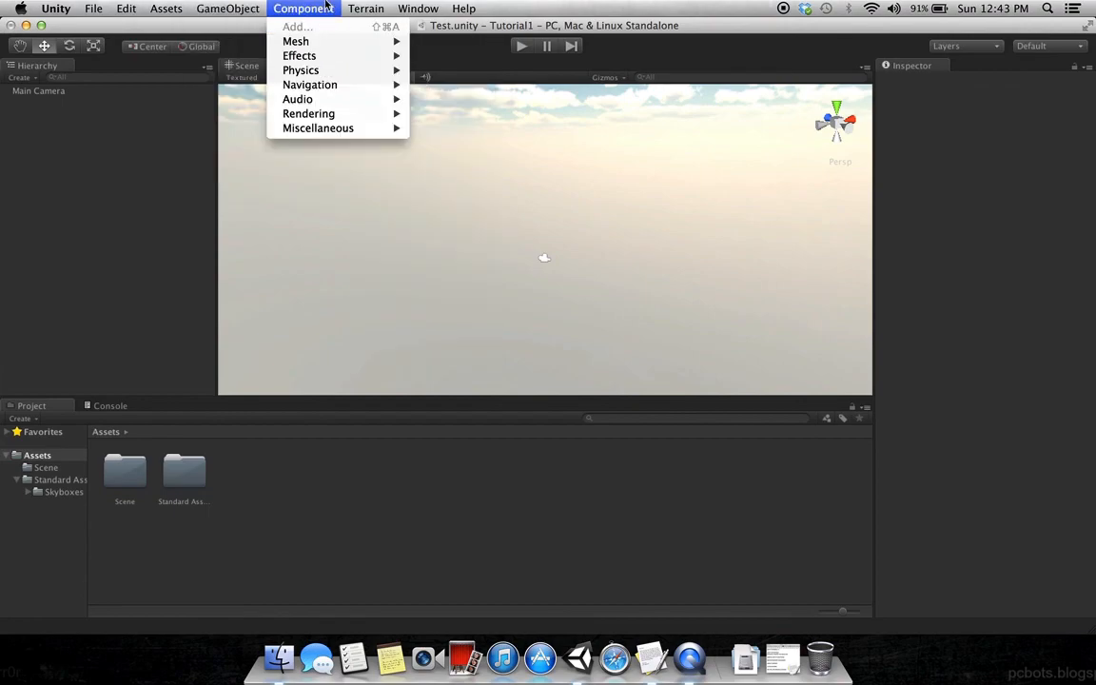
pyautogui.moveTo(301, 69)
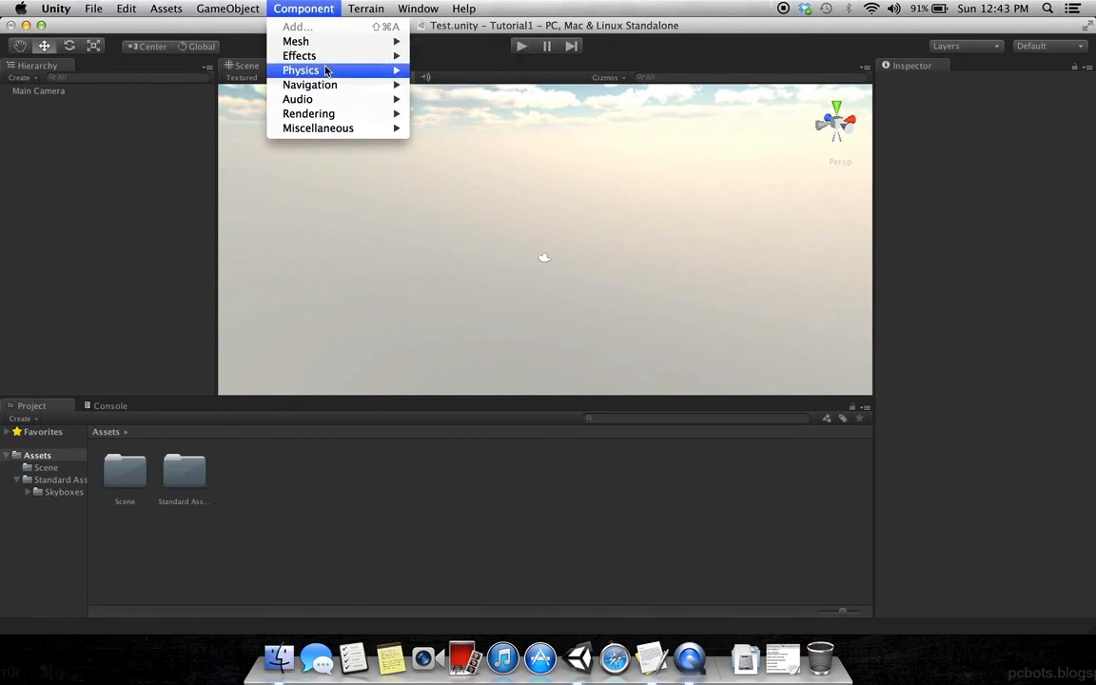
pyautogui.moveTo(236, 80)
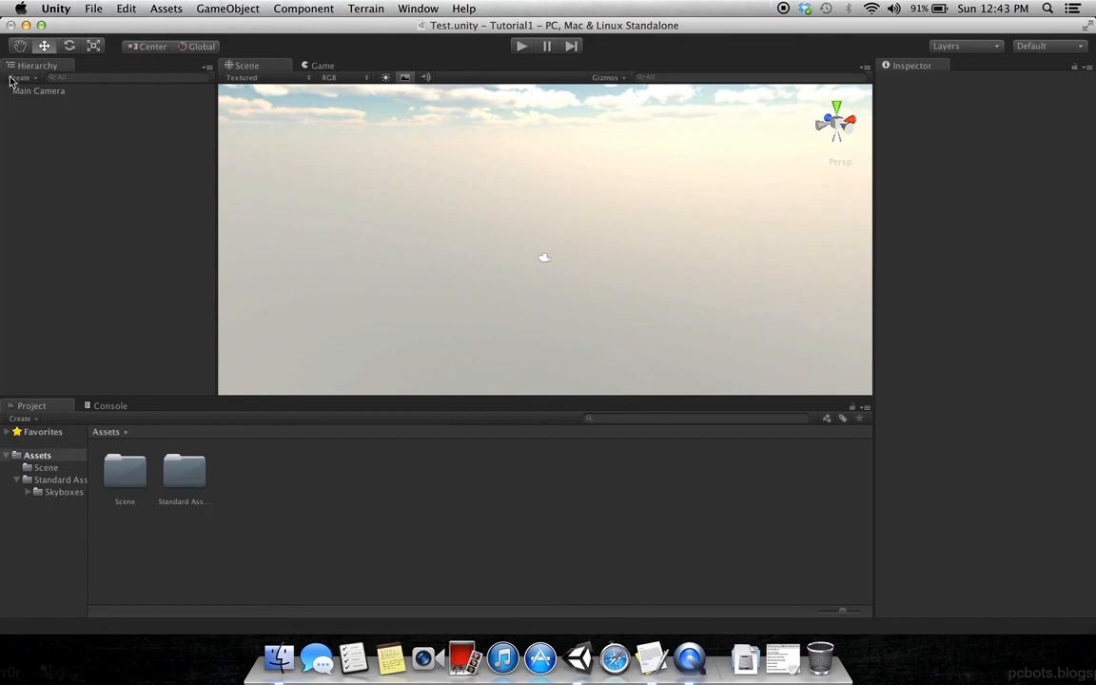
pyautogui.moveTo(357, 321)
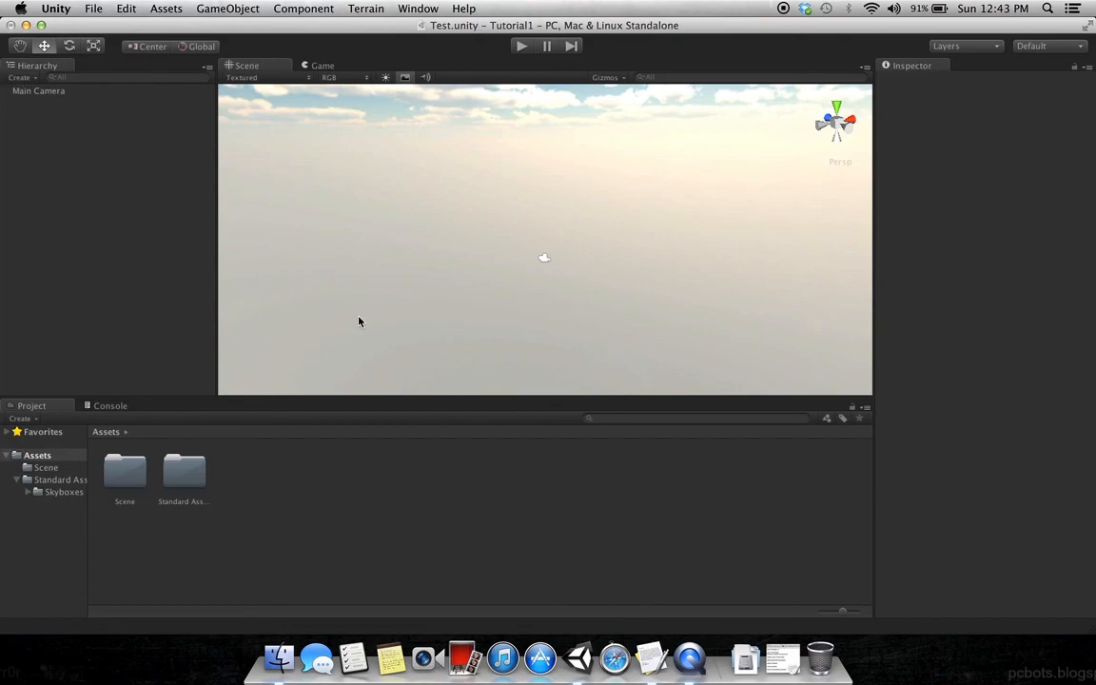
pyautogui.click(125, 7)
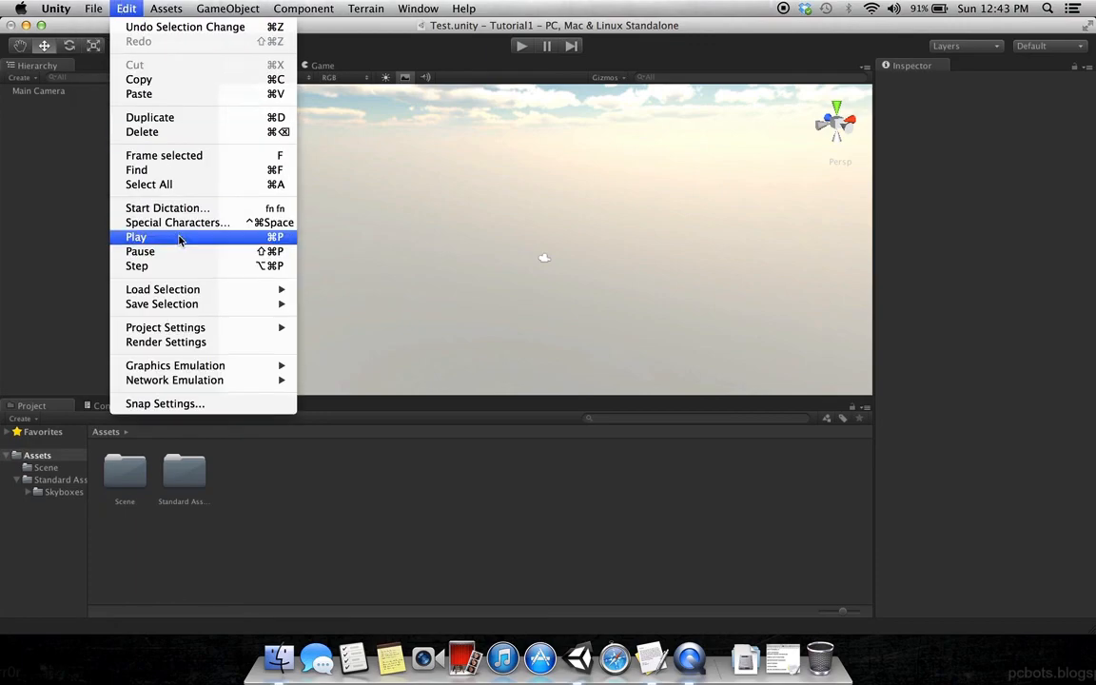
pyautogui.moveTo(166, 327)
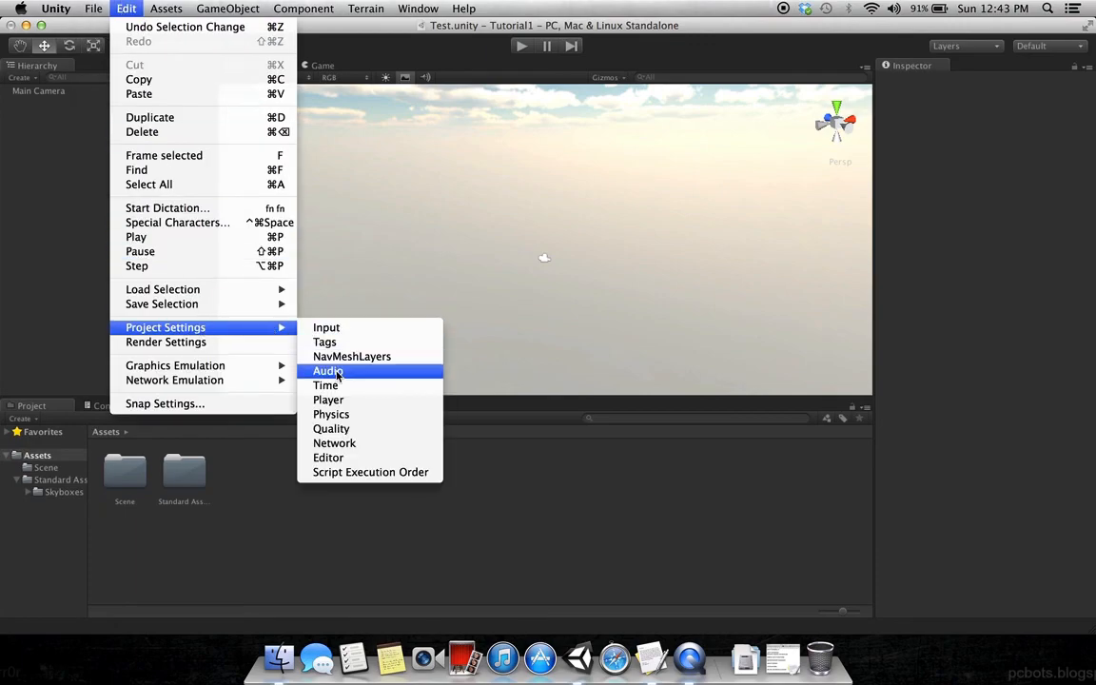
pyautogui.click(165, 343)
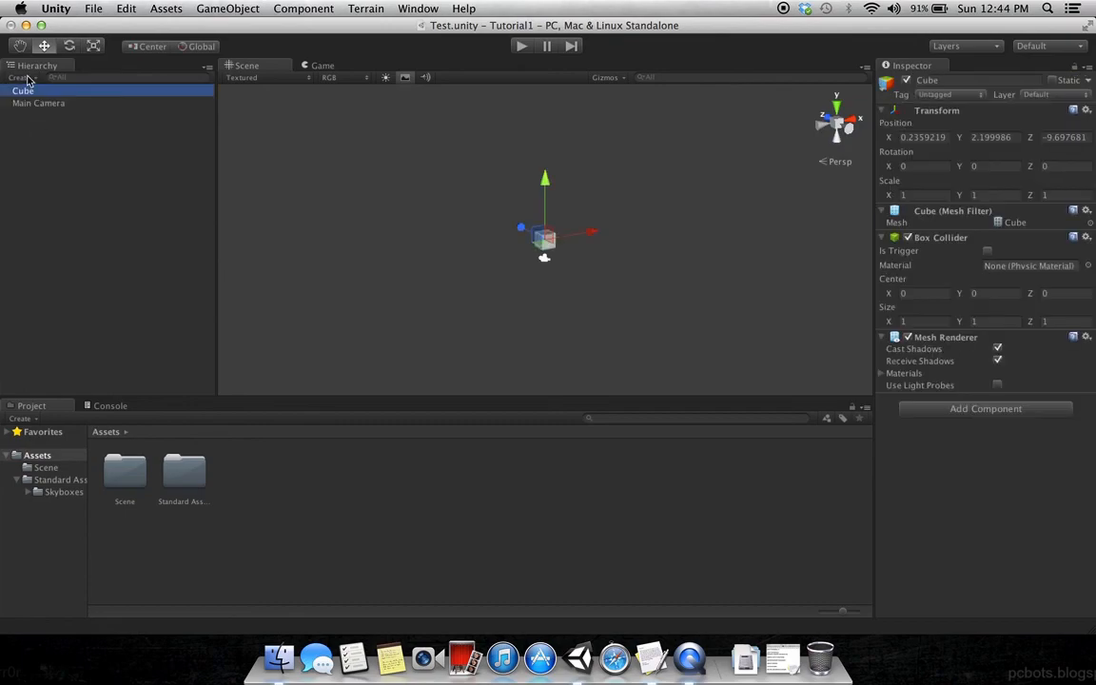
# Step: Add a Plane to the scene and lower it to sit just beneath the Cube
pyautogui.click(21, 76)
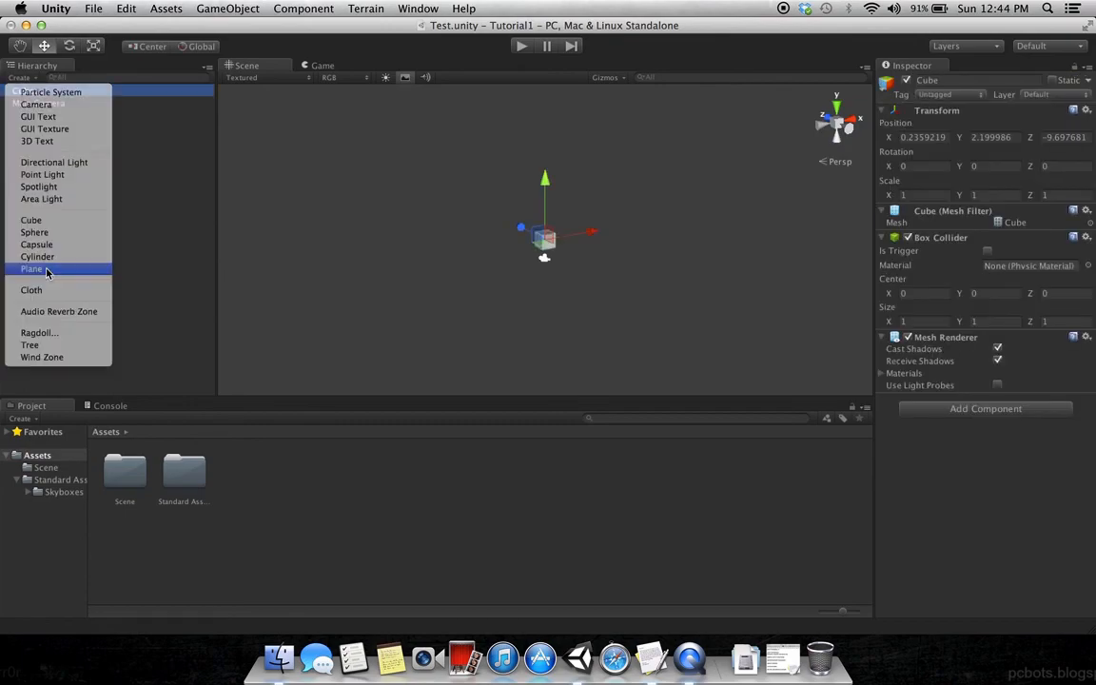
pyautogui.click(31, 269)
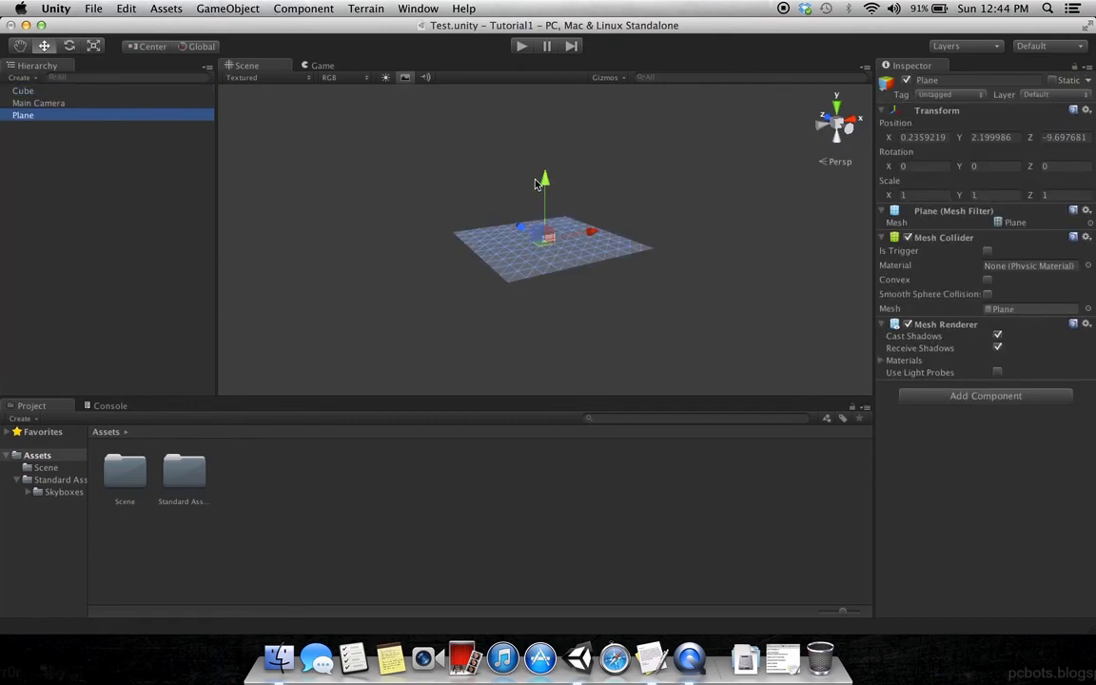
pyautogui.moveTo(544, 181); pyautogui.dragTo(544, 198)
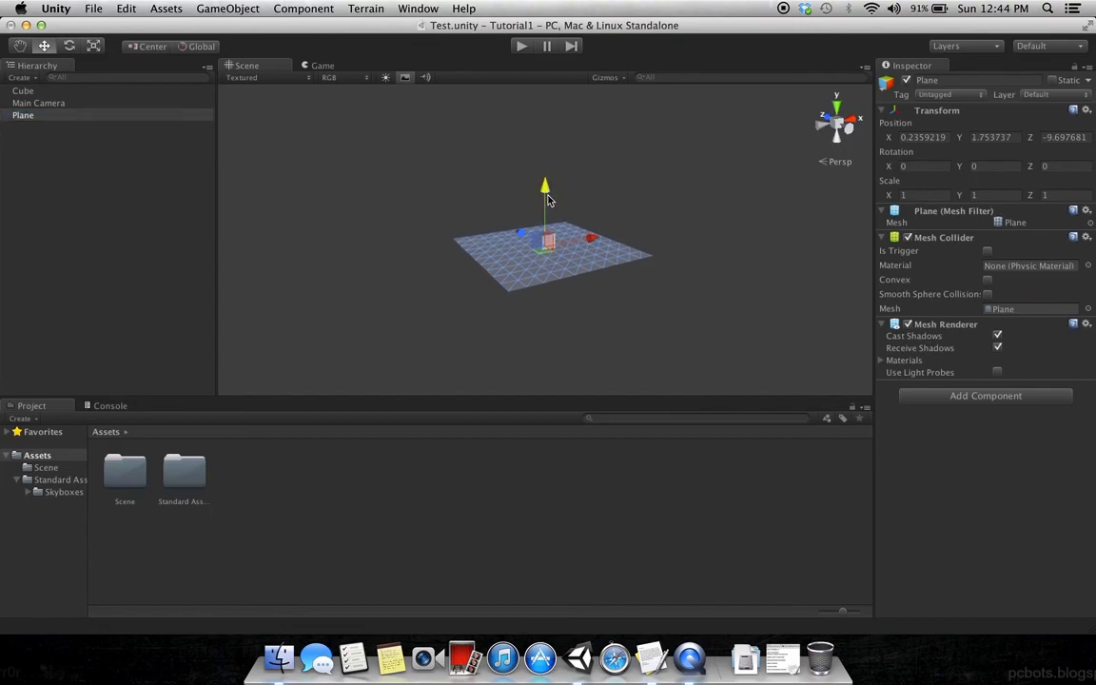
pyautogui.moveTo(544, 187); pyautogui.dragTo(544, 190)
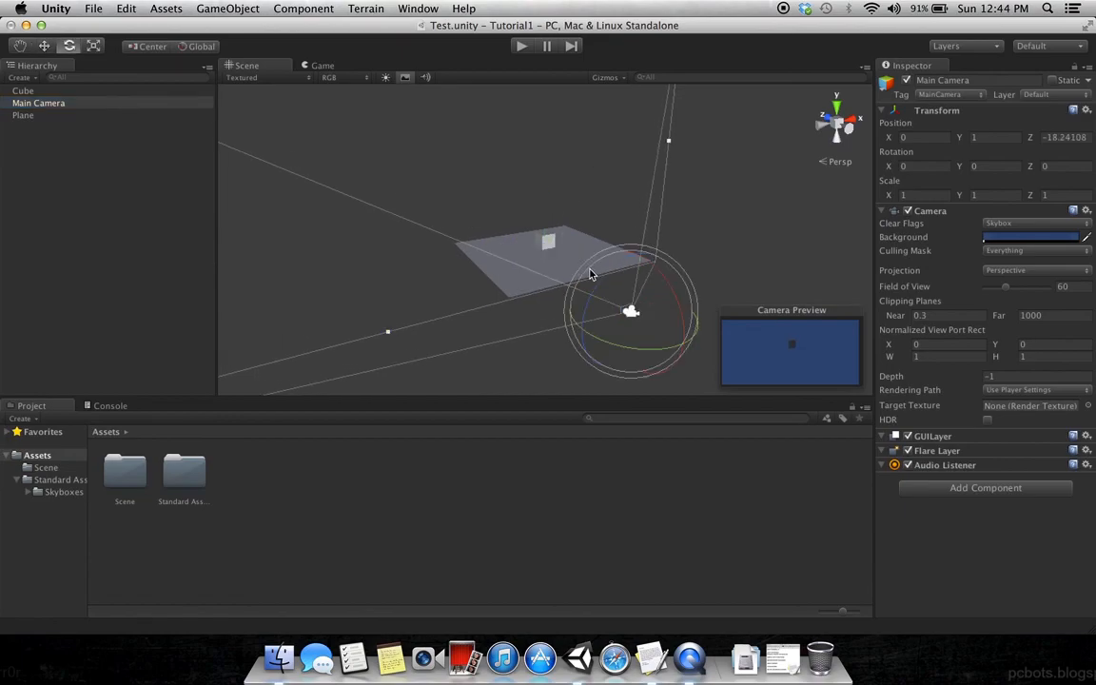
# Step: Tilt and reposition the Main Camera to frame the cube and plane
pyautogui.moveTo(589, 276); pyautogui.dragTo(647, 262)
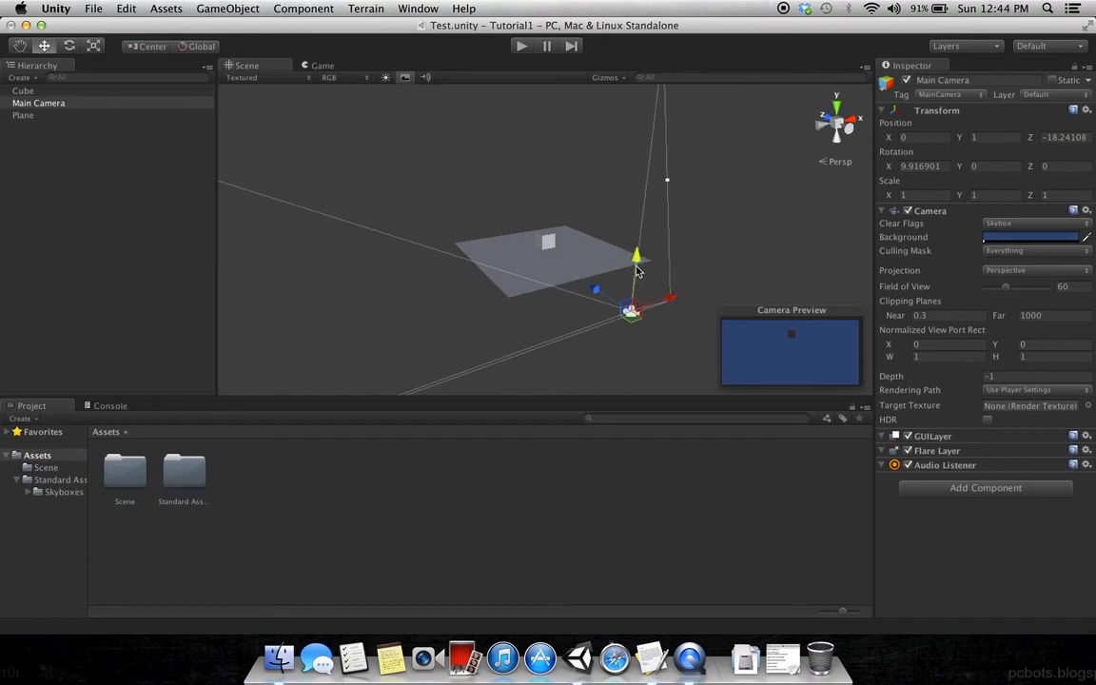
pyautogui.moveTo(636, 255); pyautogui.dragTo(643, 191)
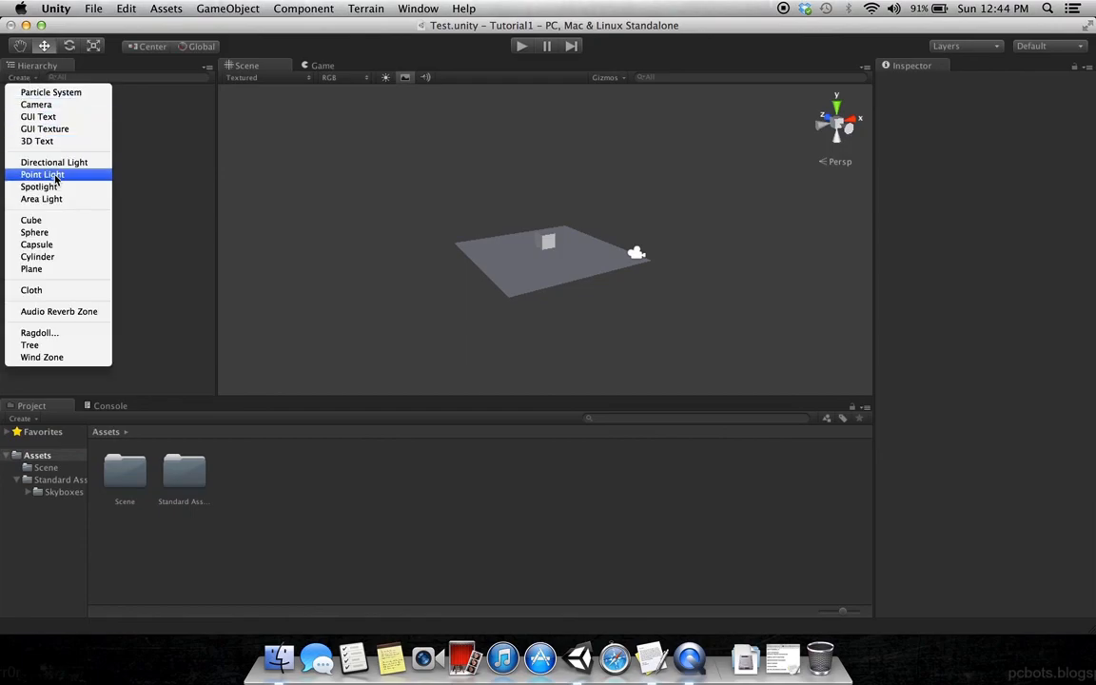
# Step: Add a Directional Light above the plane and change its Type to Point (range 10)
pyautogui.click(54, 162)
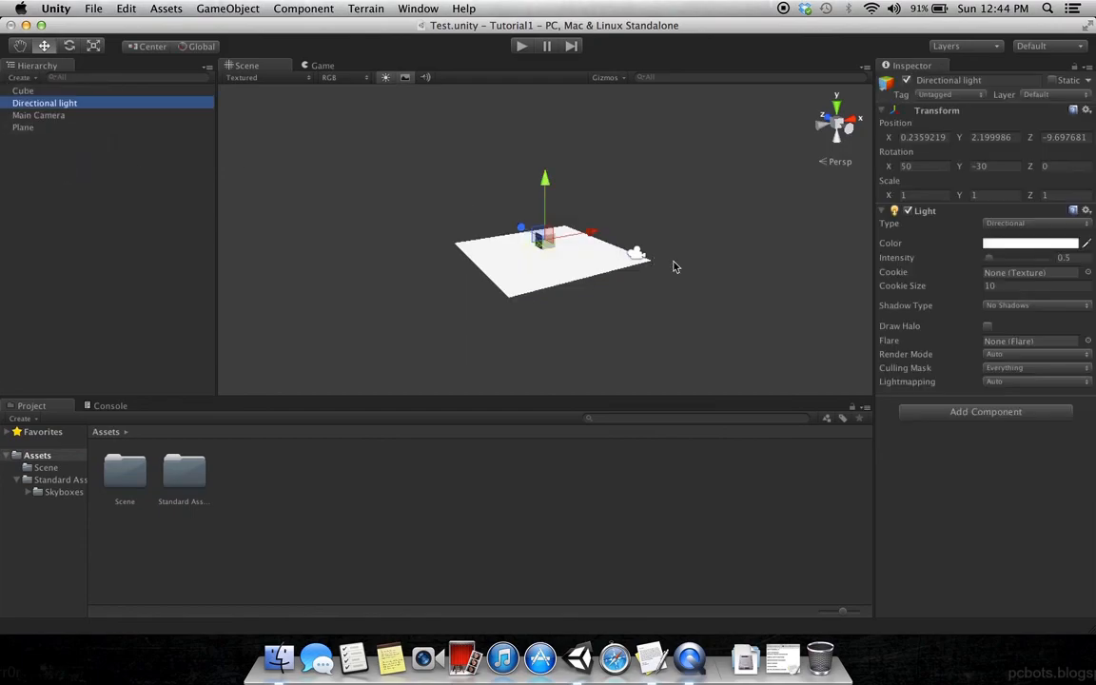
pyautogui.moveTo(544, 190); pyautogui.dragTo(543, 132)
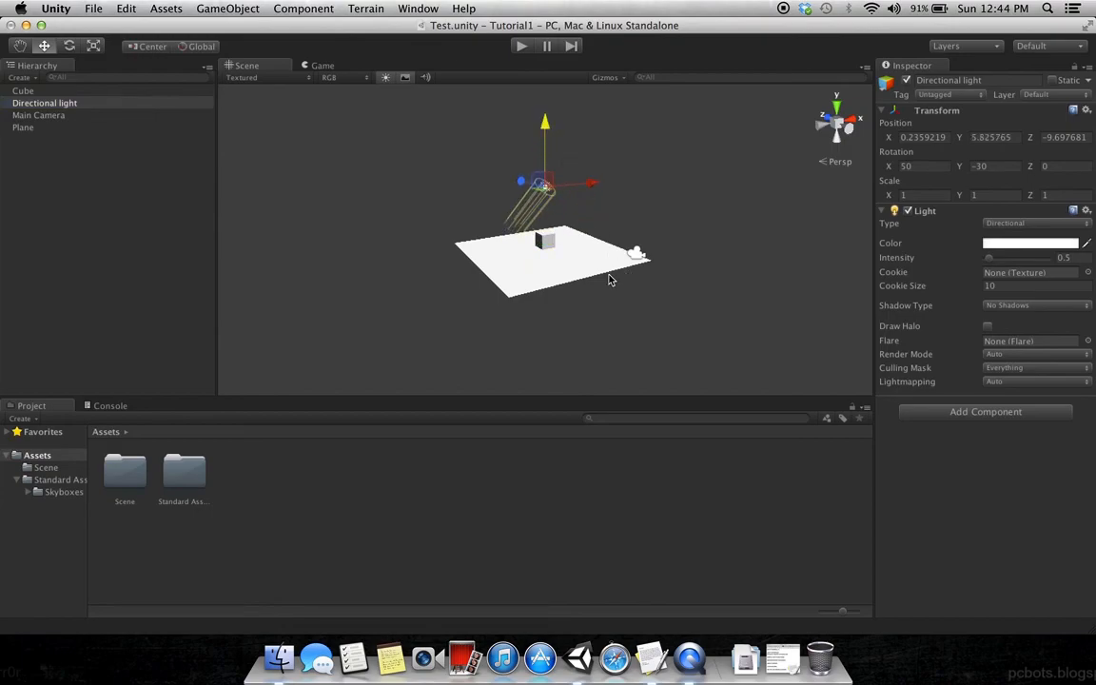
pyautogui.moveTo(1080, 358)
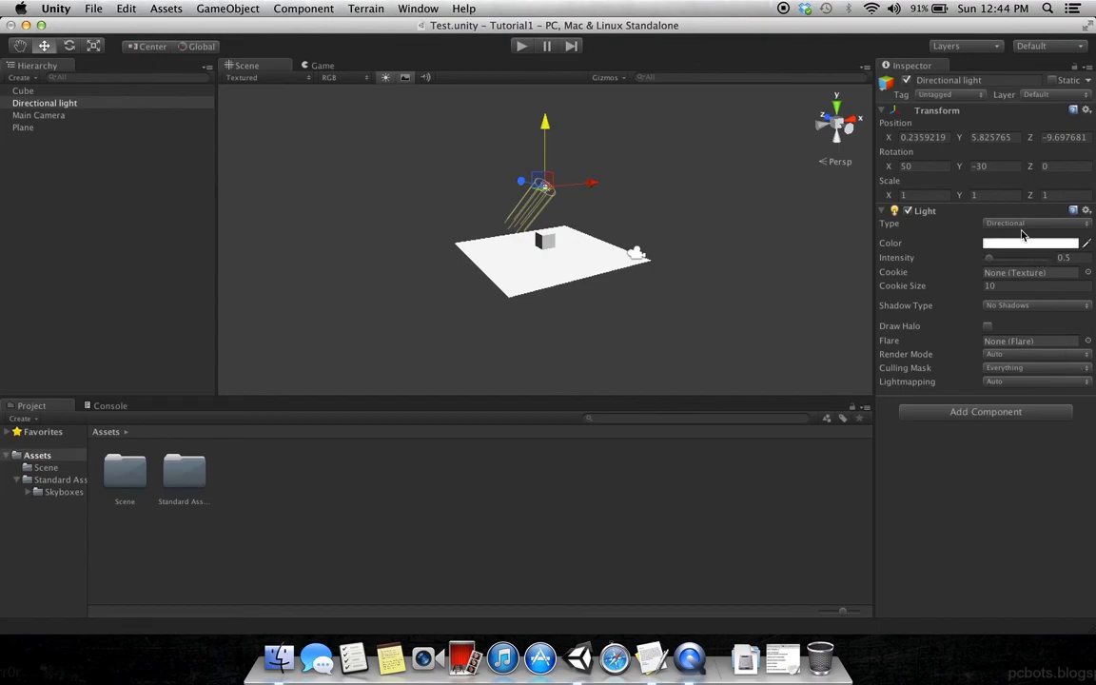
pyautogui.click(1031, 223)
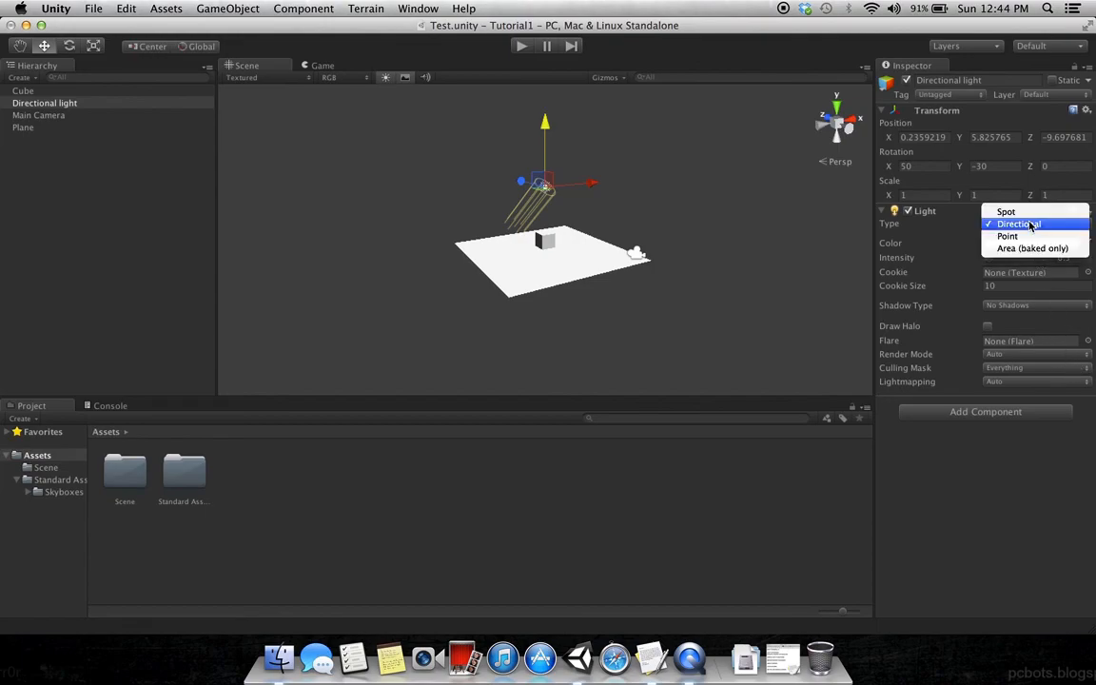
pyautogui.moveTo(1006, 236)
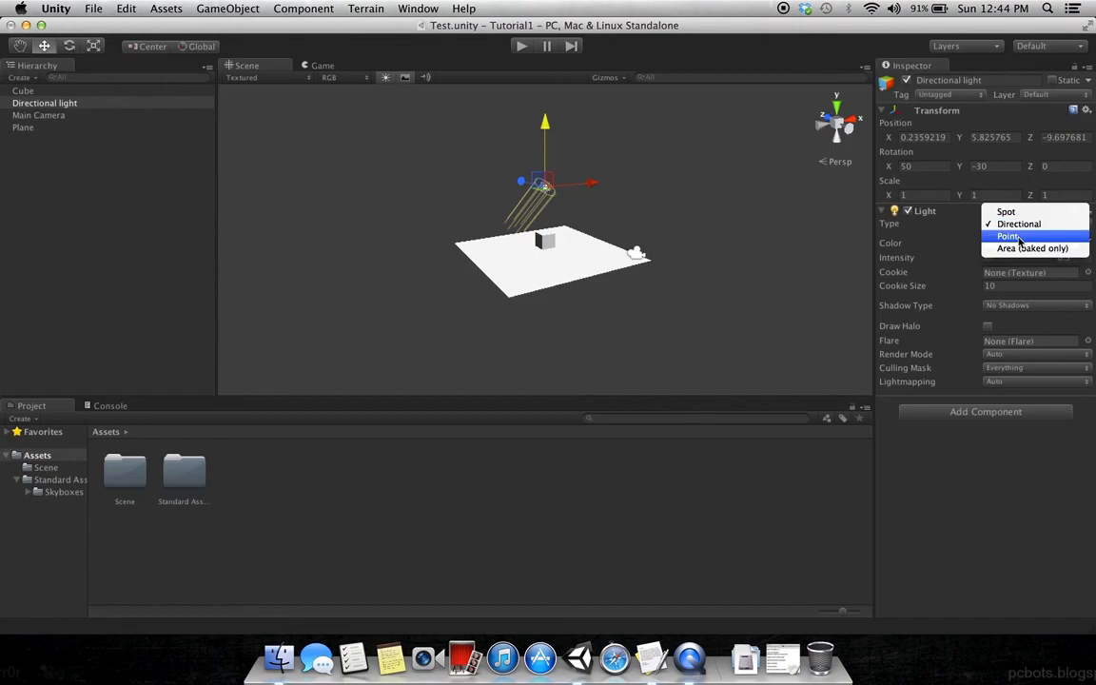
pyautogui.click(1007, 236)
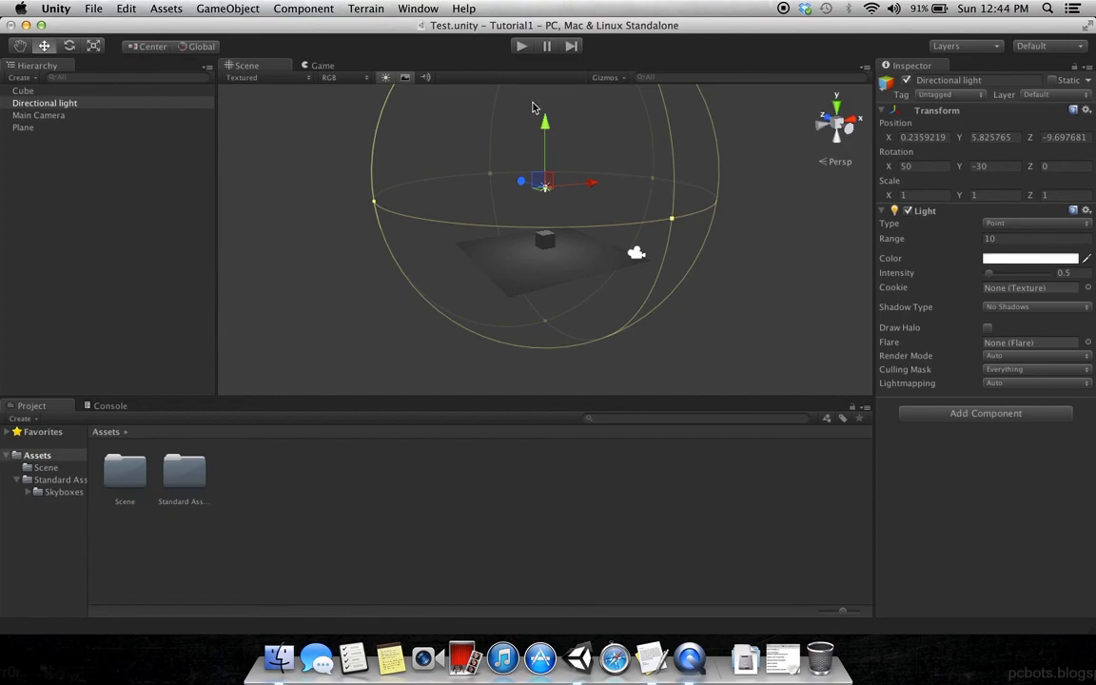
# Step: Nudge the light's height and switch its Type to Spot with a 30° angle
pyautogui.moveTo(544, 118); pyautogui.dragTo(544, 143)
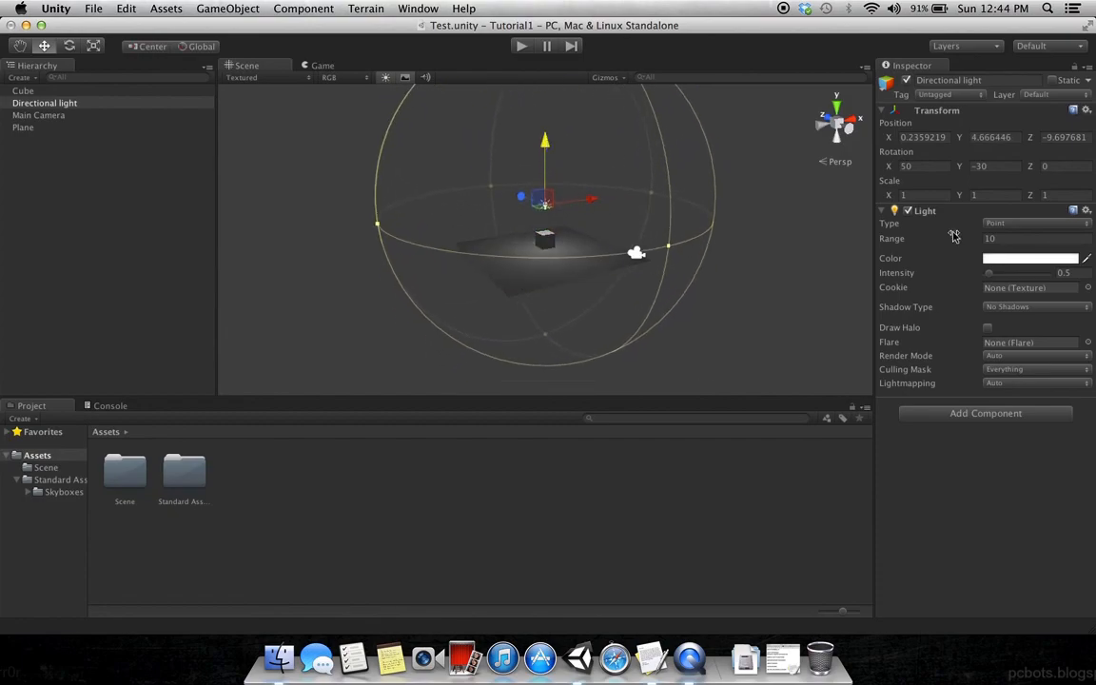
pyautogui.click(1035, 223)
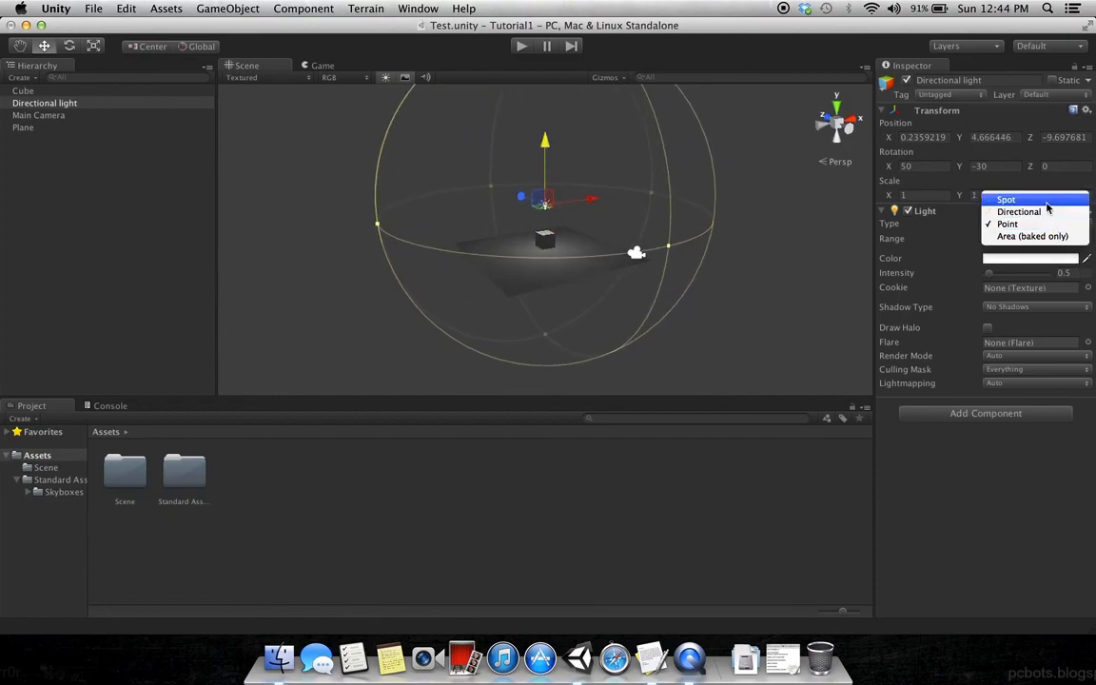
pyautogui.click(1006, 200)
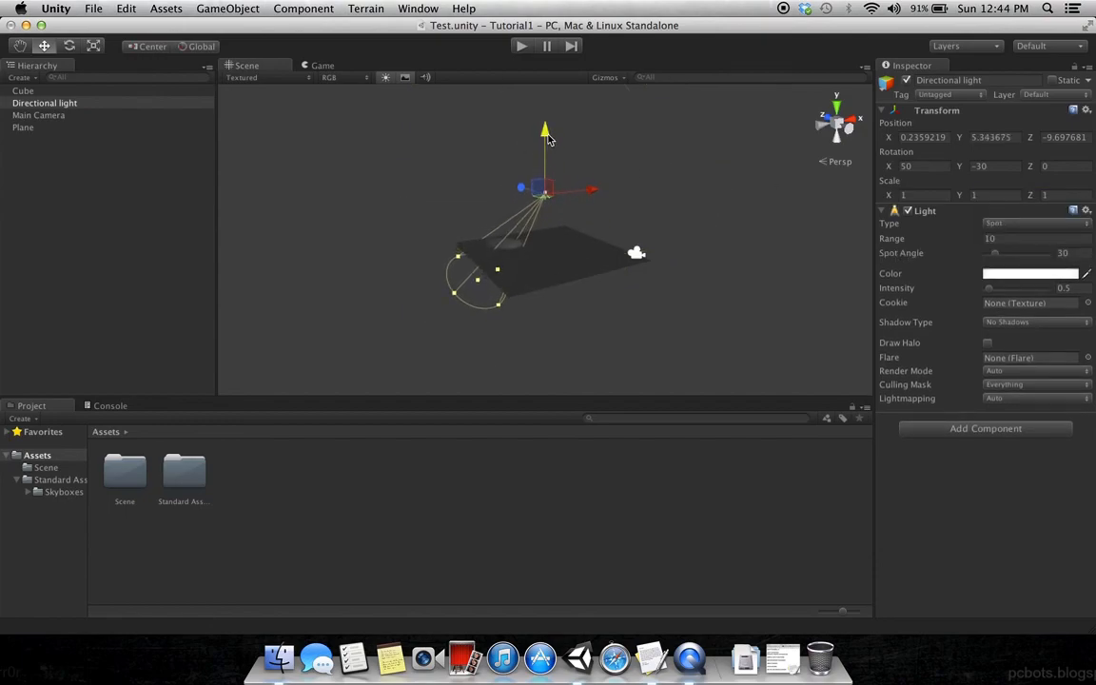
# Step: Lower the spotlight toward the plane and set its Type back to Directional
pyautogui.moveTo(544, 133); pyautogui.dragTo(544, 130)
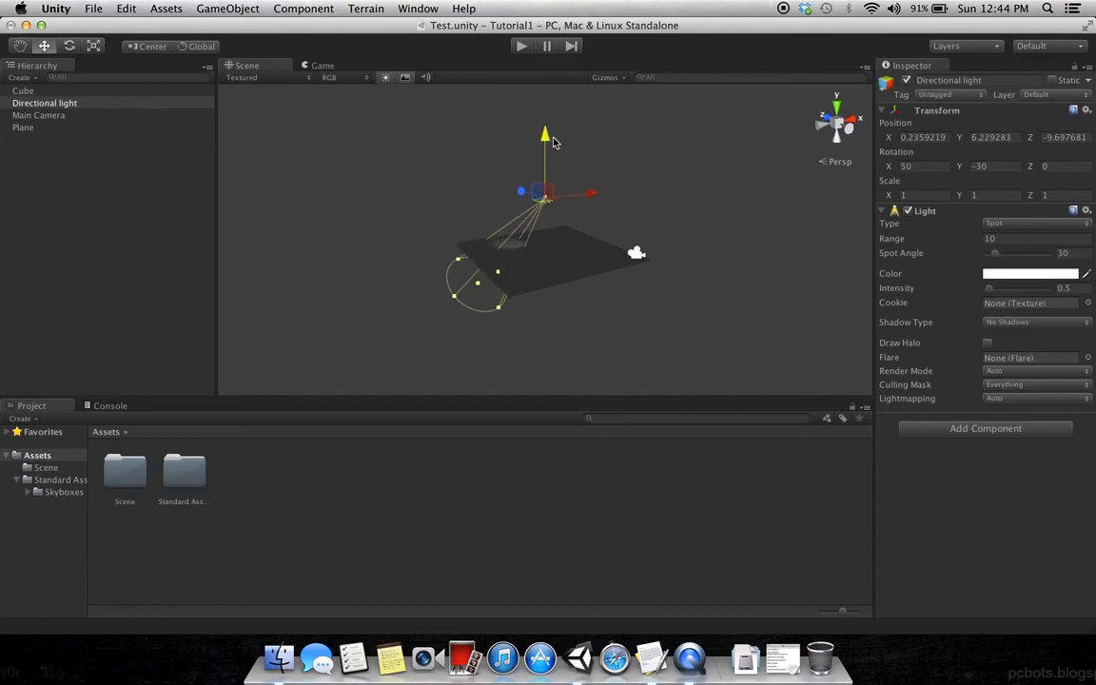
pyautogui.moveTo(544, 133); pyautogui.dragTo(544, 143)
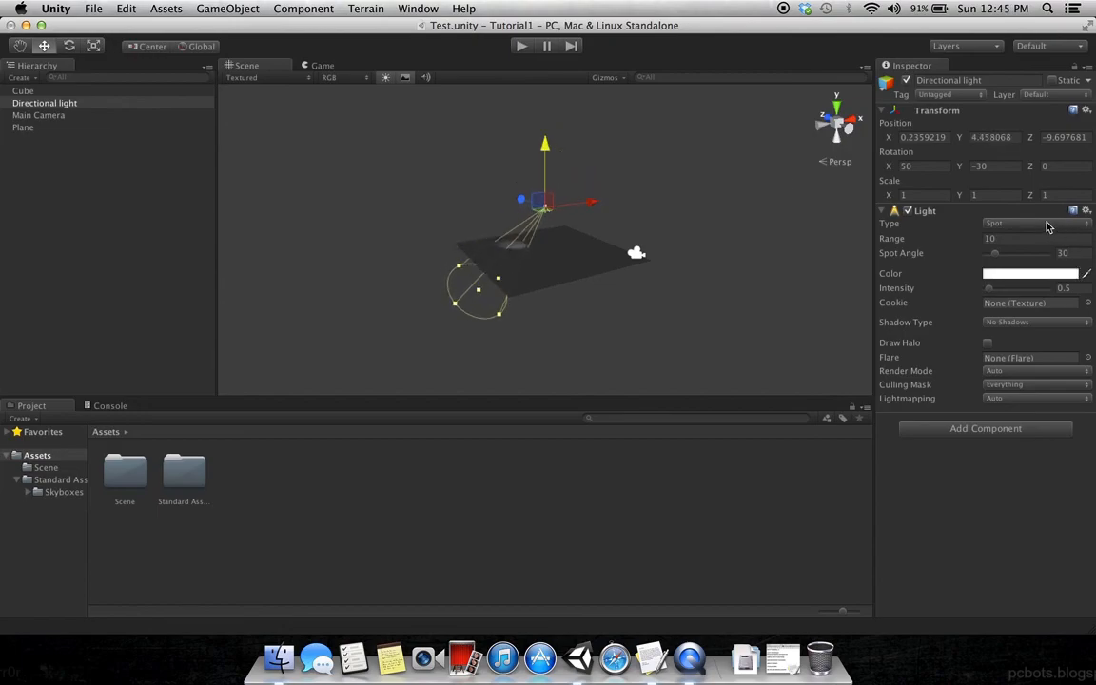
pyautogui.click(1031, 223)
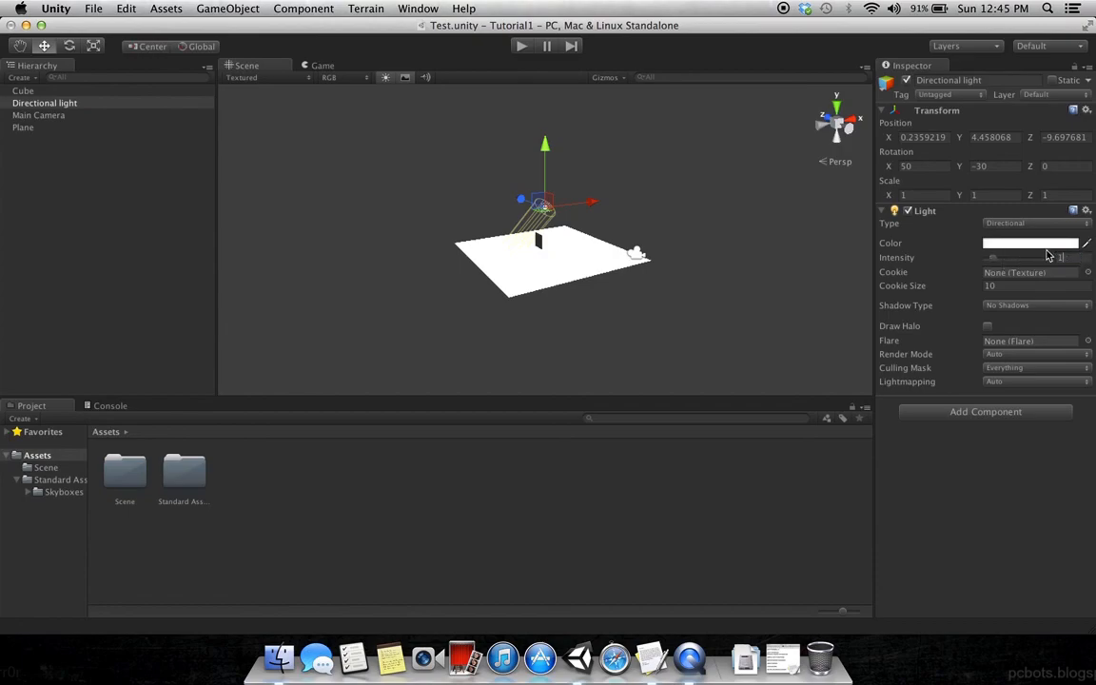
pyautogui.moveTo(1006, 302)
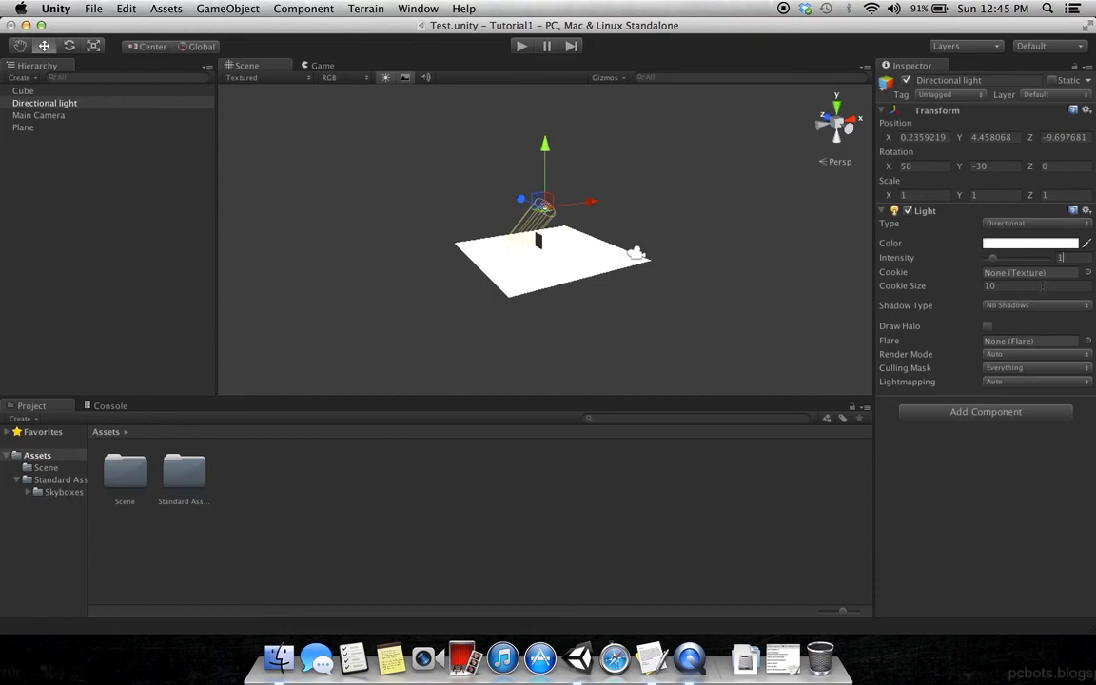
# Step: Delete the existing Directional light from the Hierarchy
pyautogui.tripleClick(1008, 285)
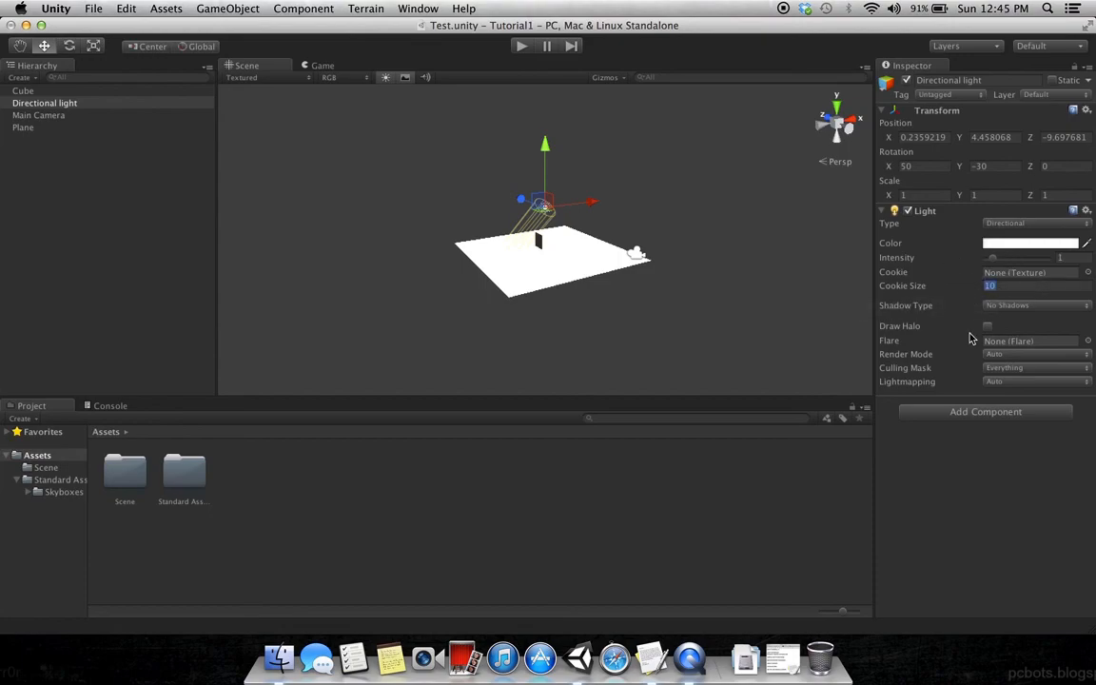
pyautogui.moveTo(970, 289)
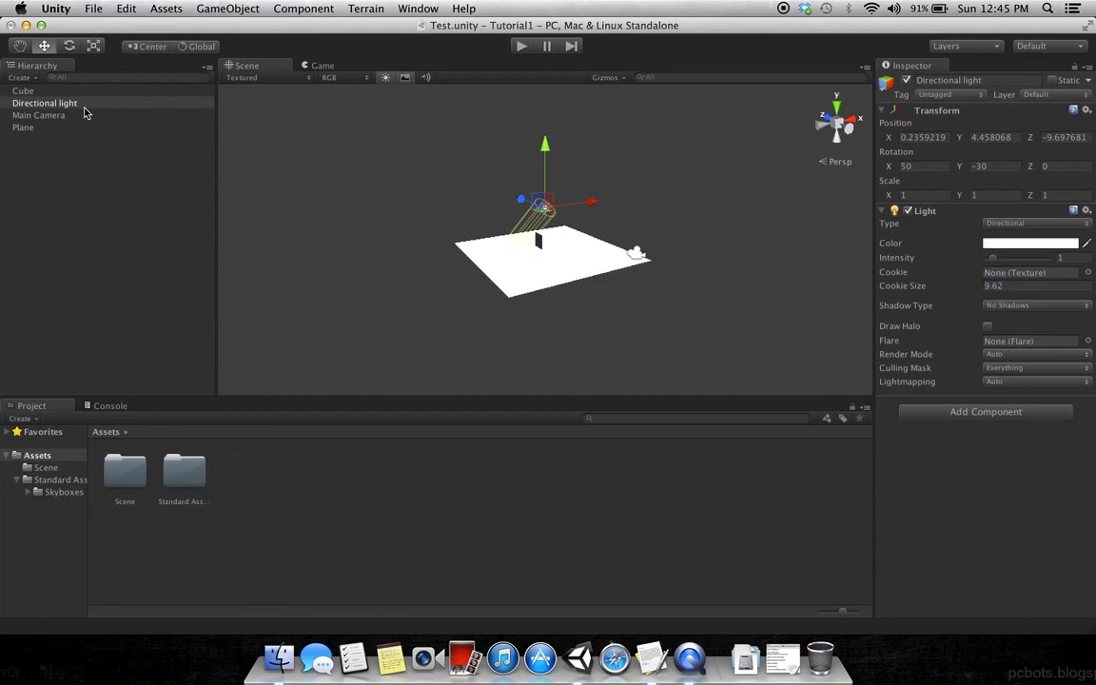
pyautogui.rightClick(45, 102)
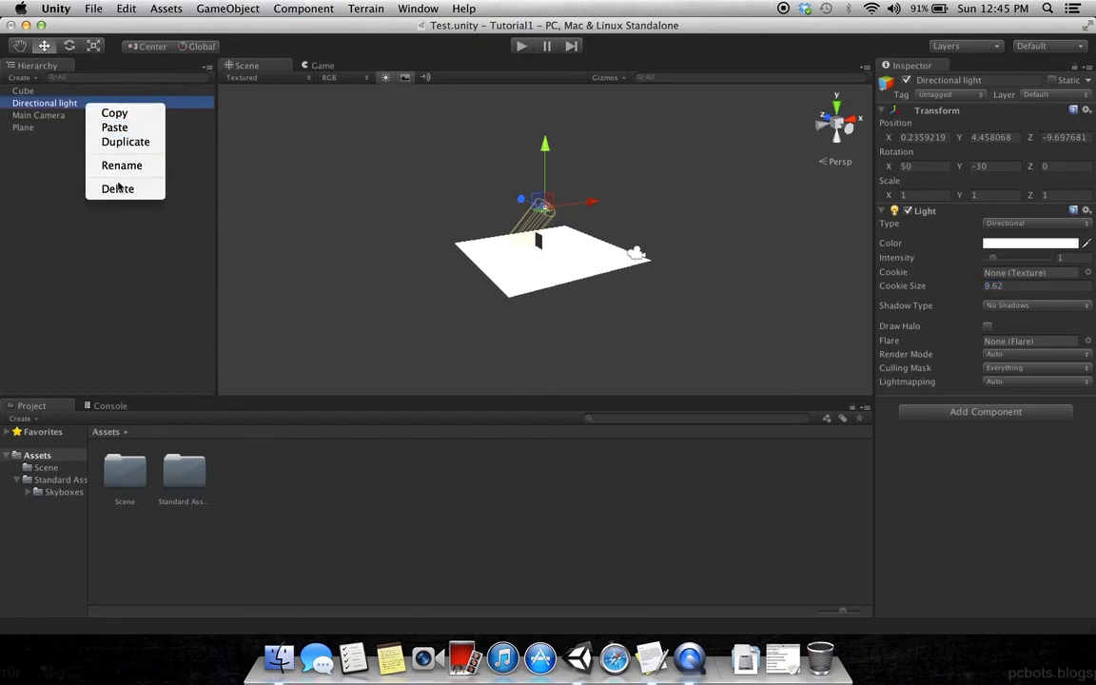
pyautogui.click(118, 188)
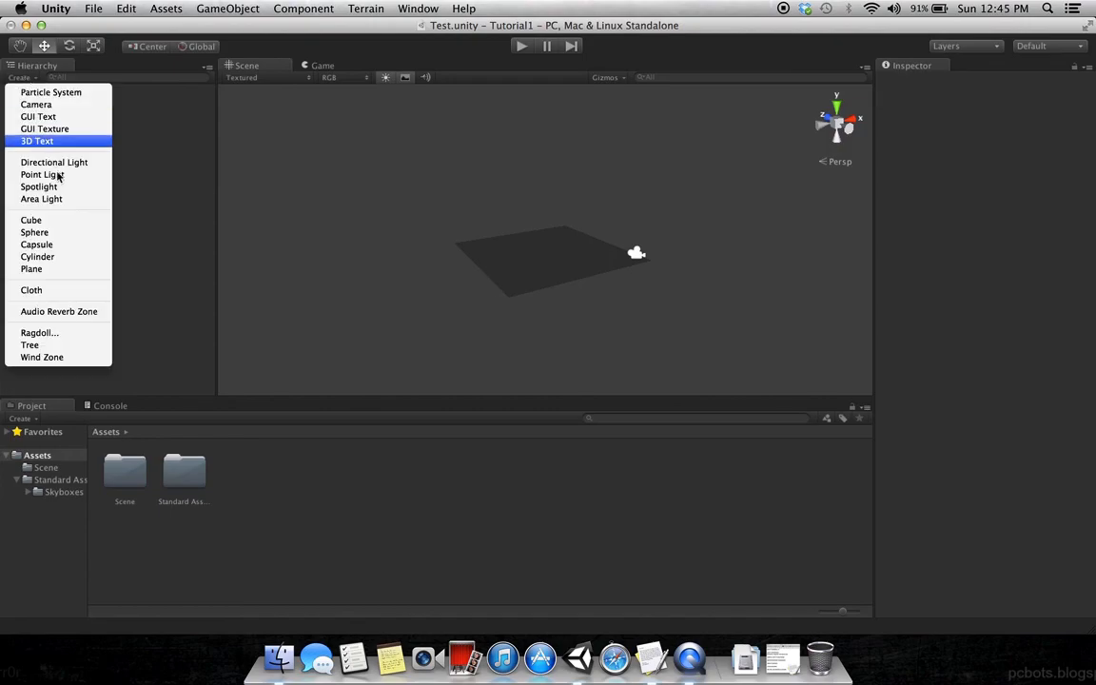
# Step: Create a fresh Directional Light (intensity 0.5) and raise it above the plane
pyautogui.click(53, 162)
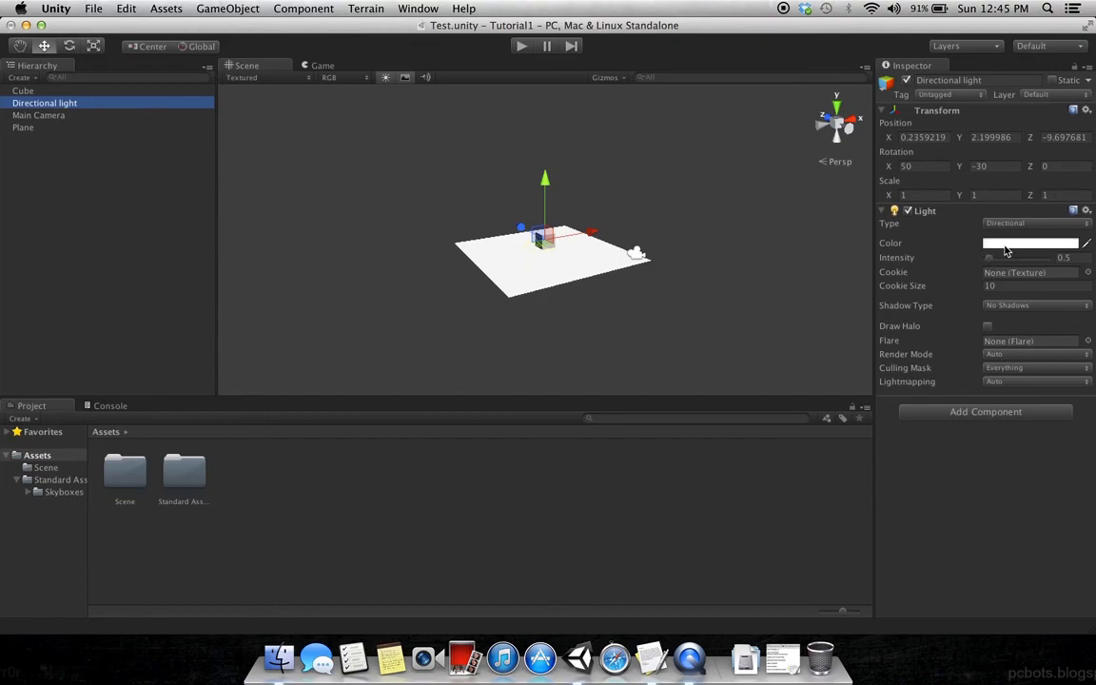
pyautogui.moveTo(627, 200)
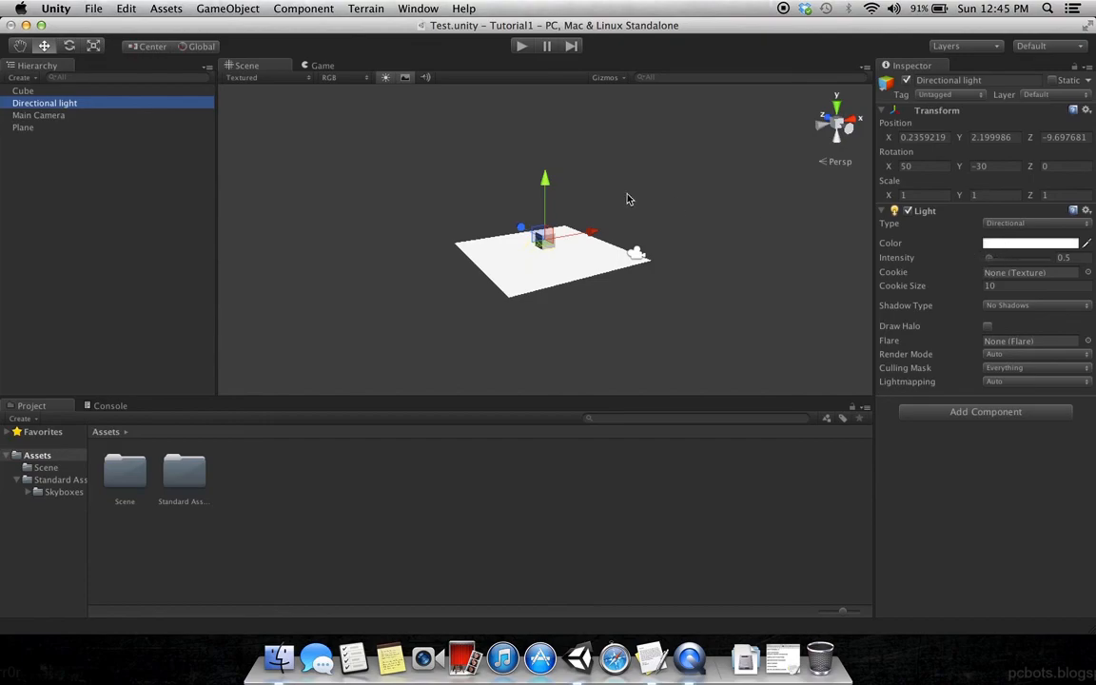
pyautogui.moveTo(544, 175); pyautogui.dragTo(544, 149)
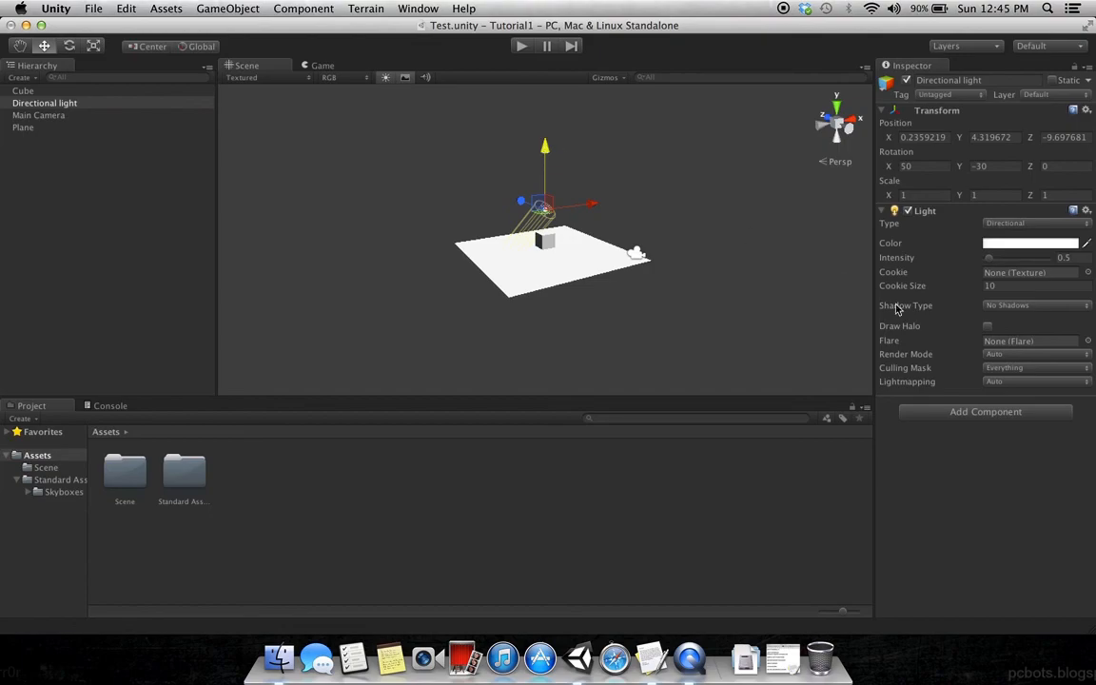
pyautogui.moveTo(1006, 369)
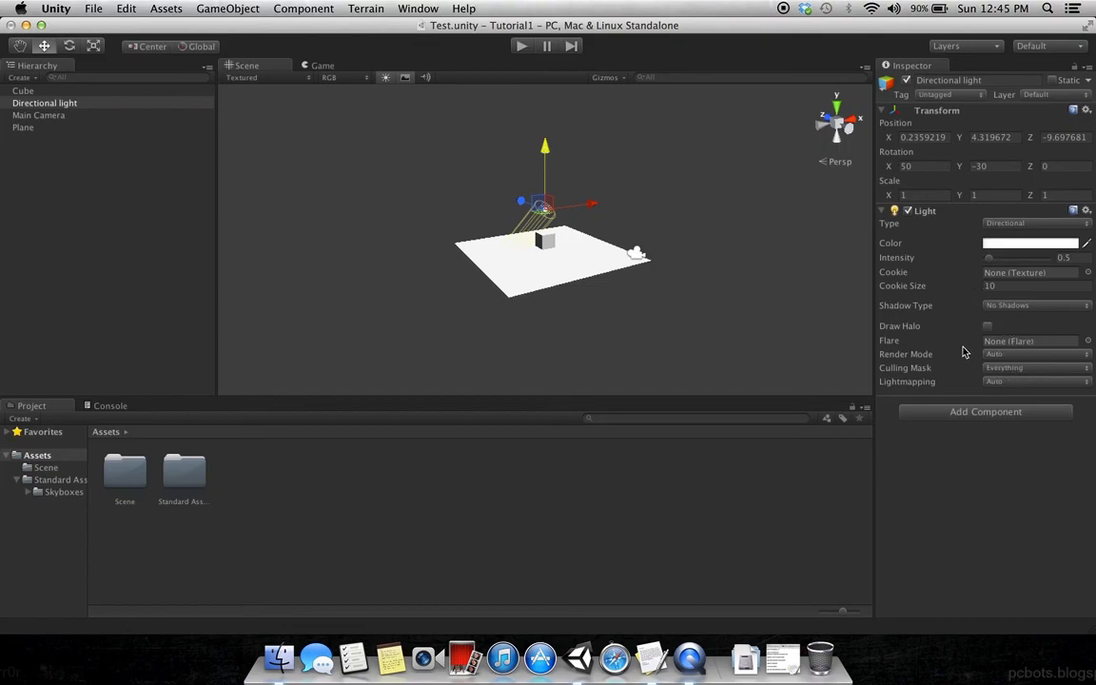
pyautogui.moveTo(435, 101)
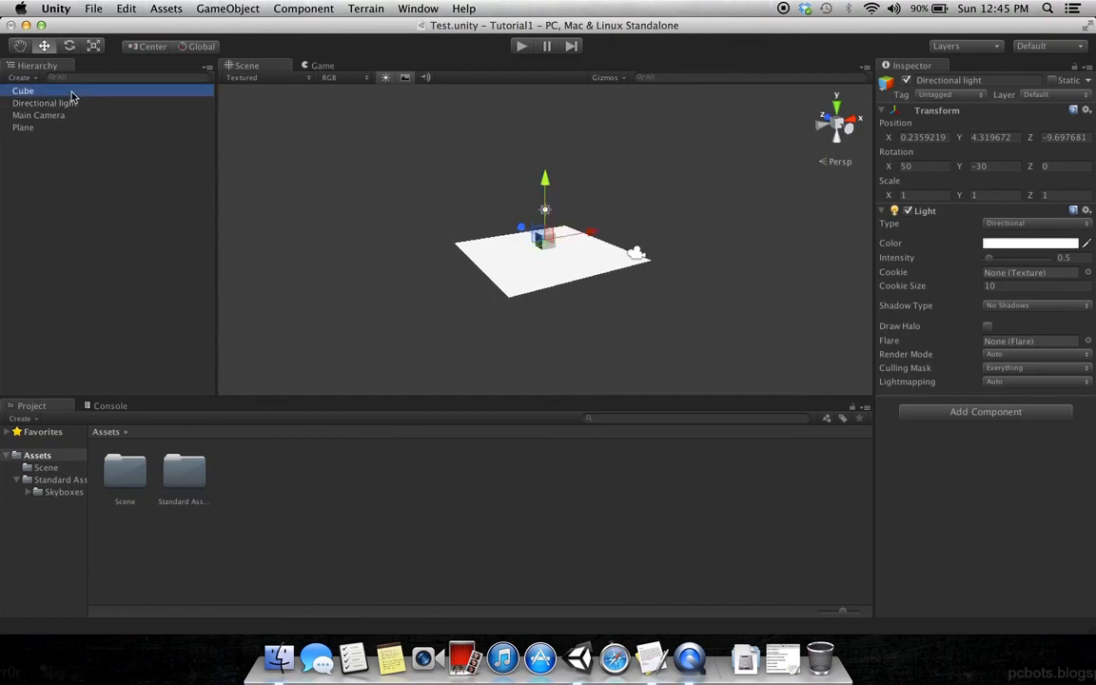
# Step: Give the Cube a Rigidbody with gravity and play-test it falling onto the plane
pyautogui.click(304, 8)
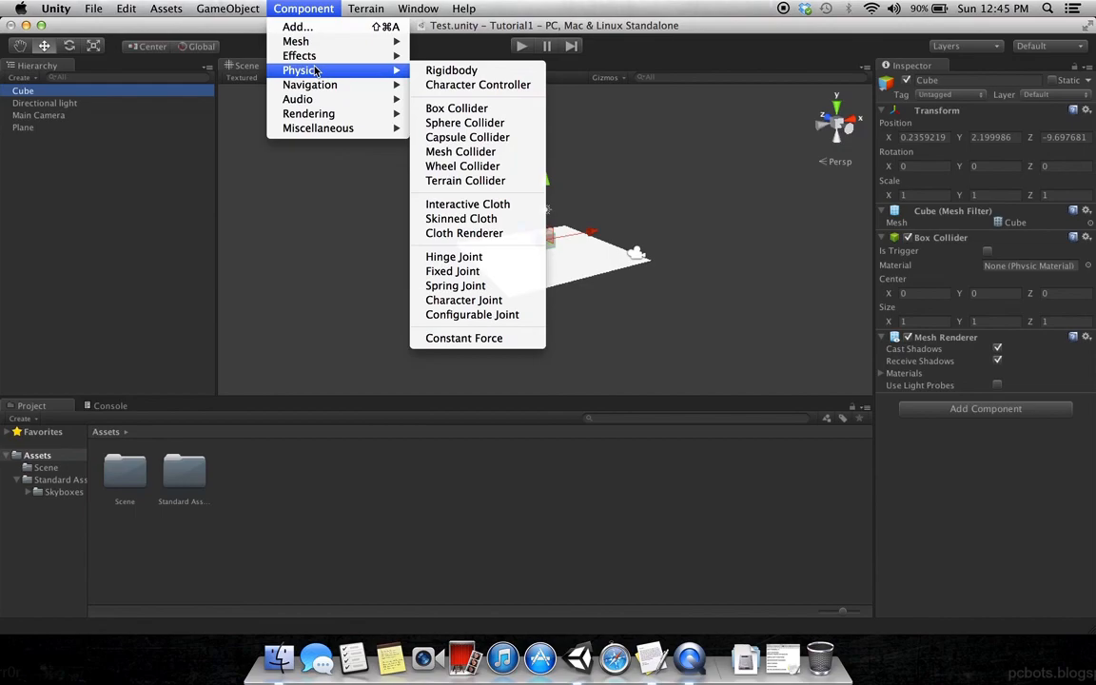
pyautogui.moveTo(451, 71)
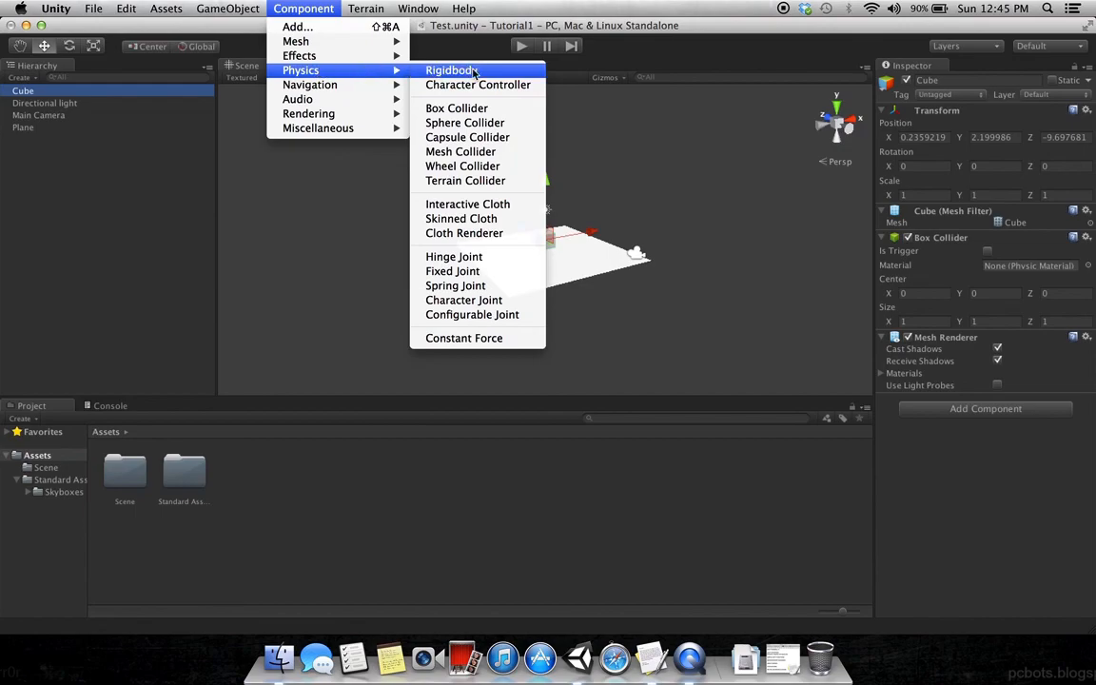
pyautogui.click(449, 68)
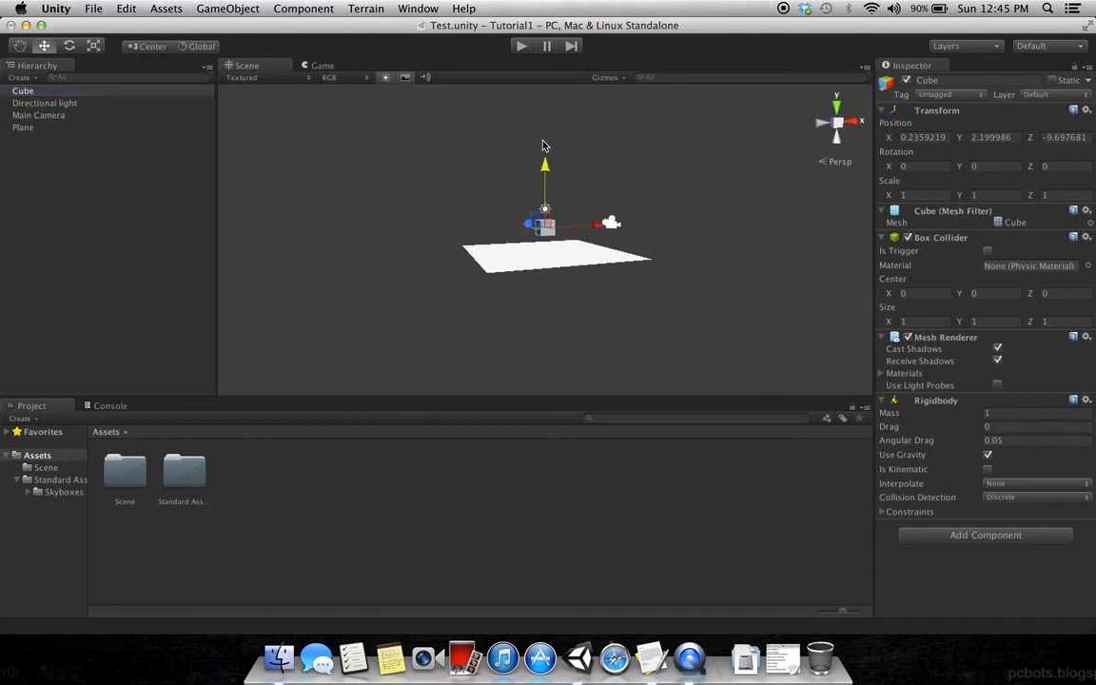
pyautogui.click(521, 46)
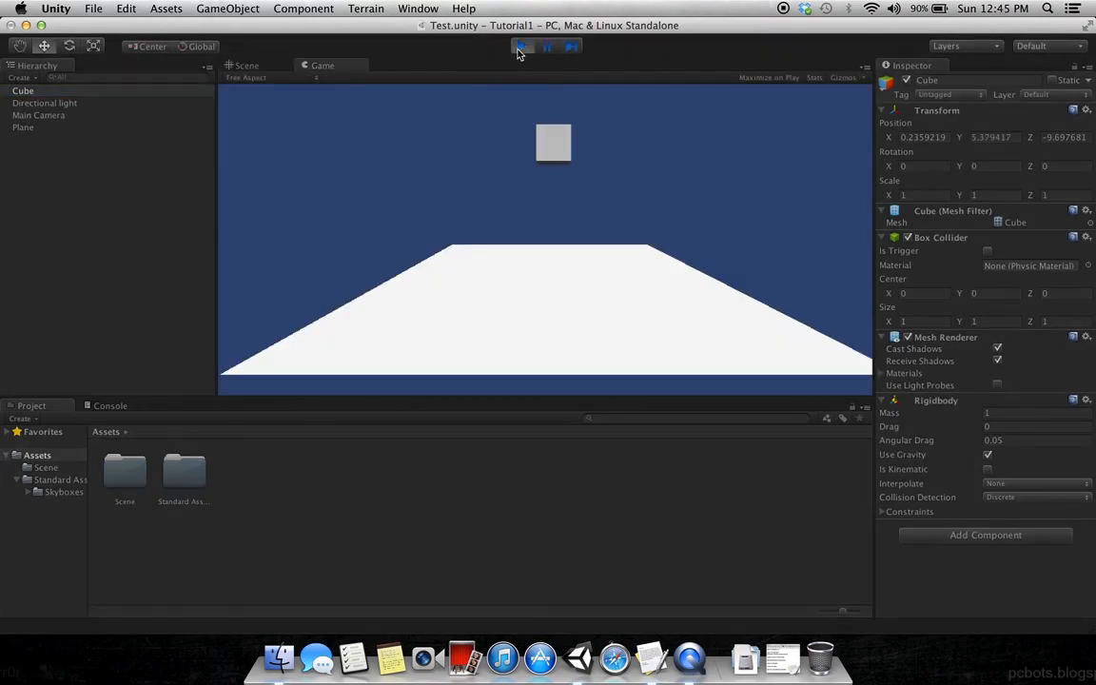
pyautogui.click(519, 46)
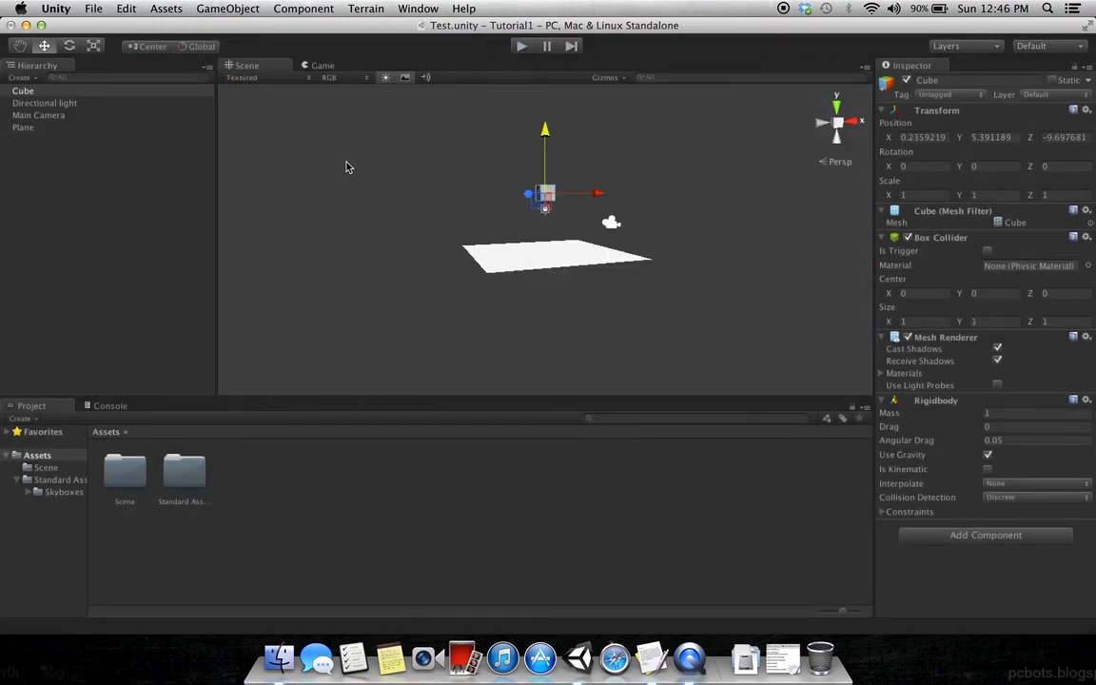
pyautogui.click(305, 8)
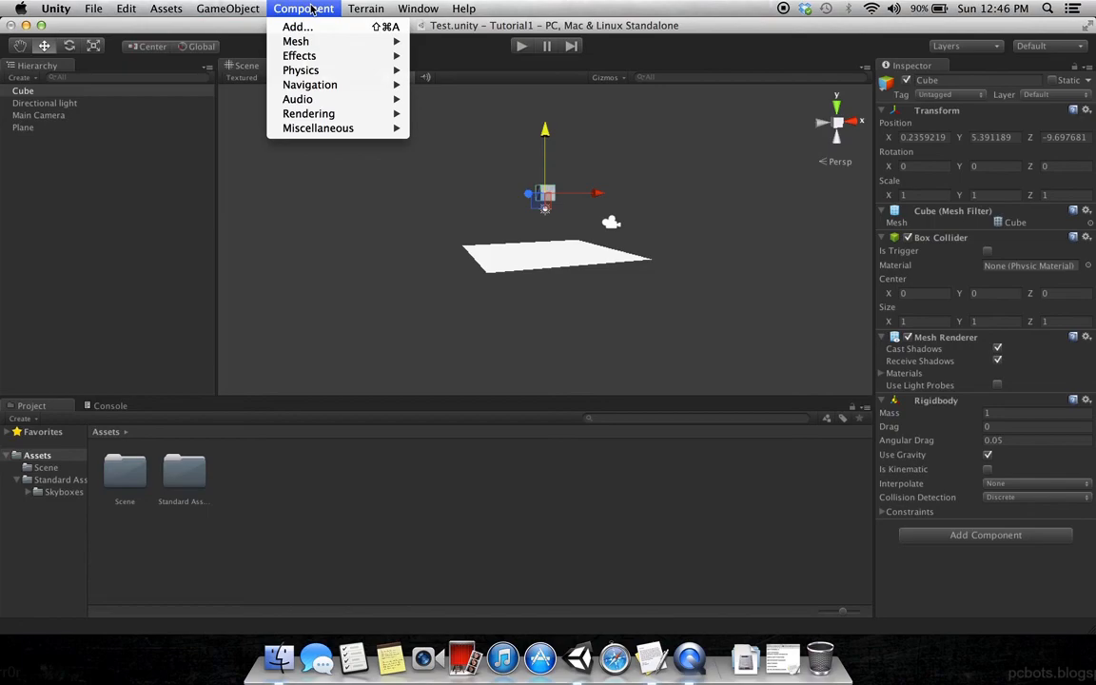
pyautogui.moveTo(299, 55)
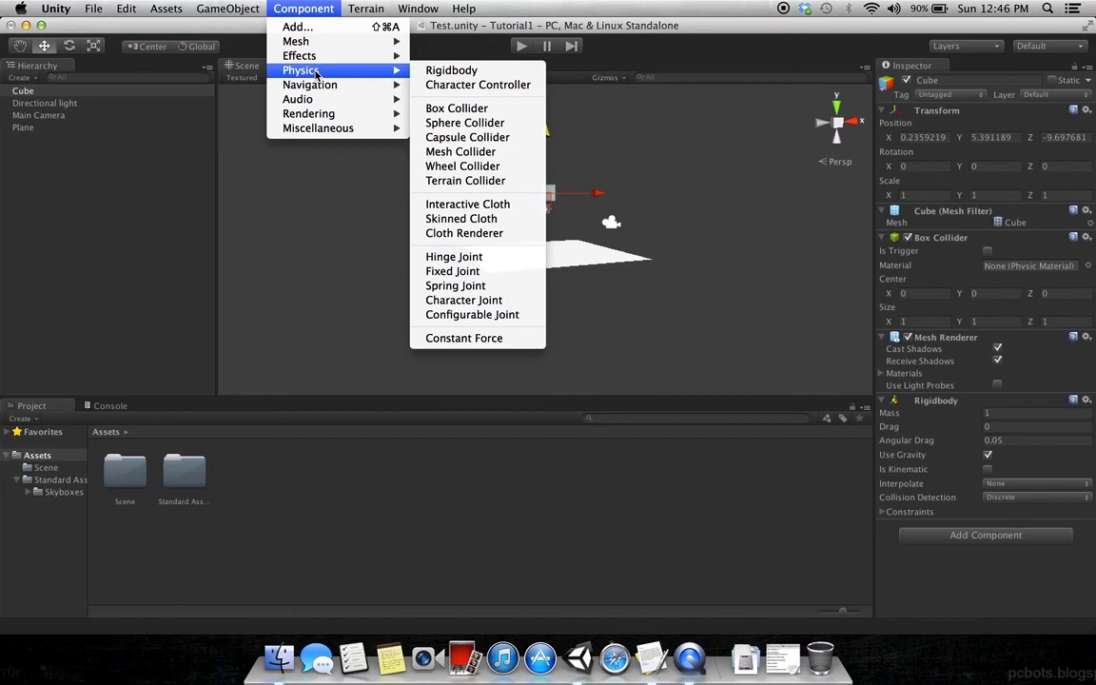
pyautogui.moveTo(452, 270)
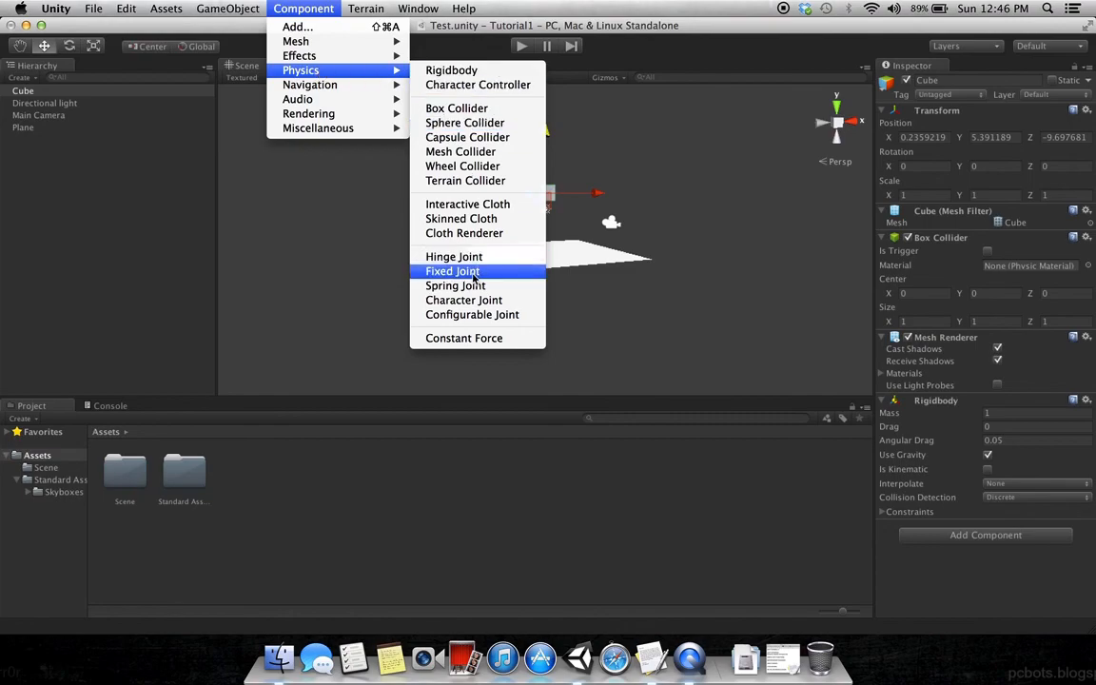
pyautogui.moveTo(308, 84)
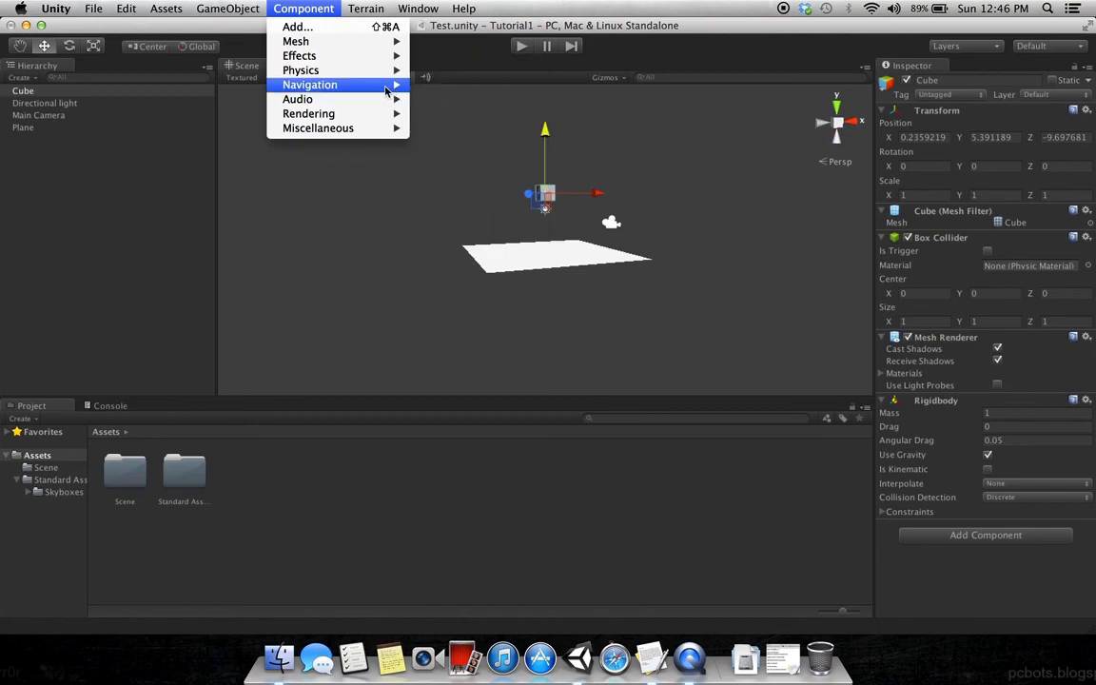
pyautogui.moveTo(296, 99)
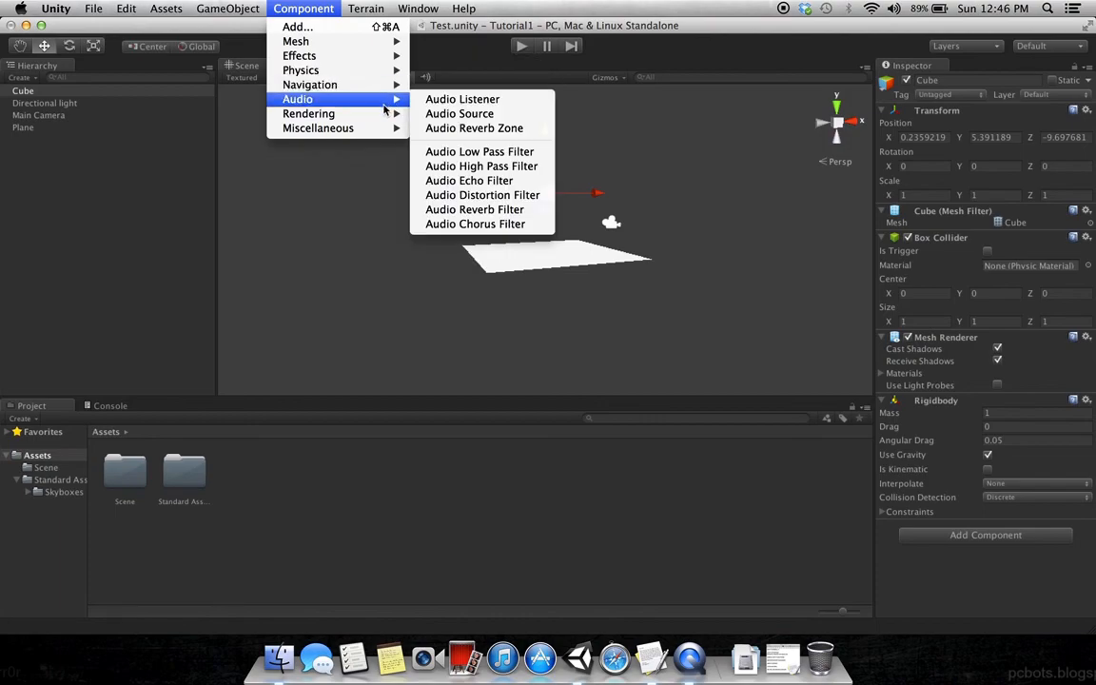
pyautogui.moveTo(308, 114)
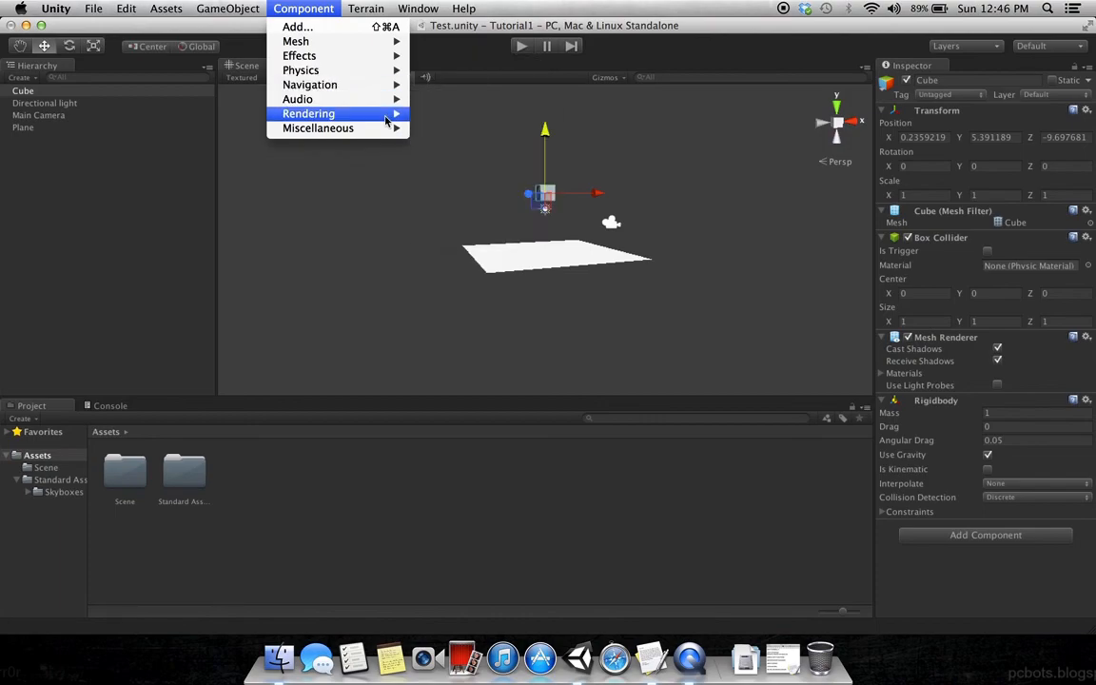
pyautogui.click(366, 7)
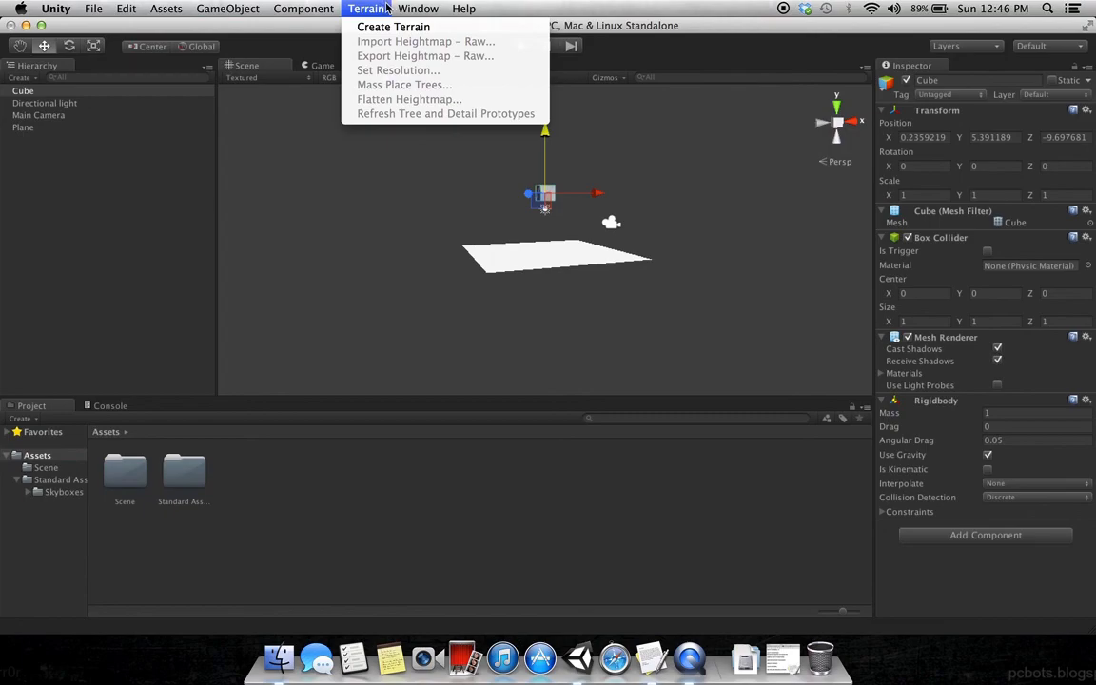
# Step: Bring up the Animation window listing the Cube's Transform and component properties
pyautogui.click(419, 7)
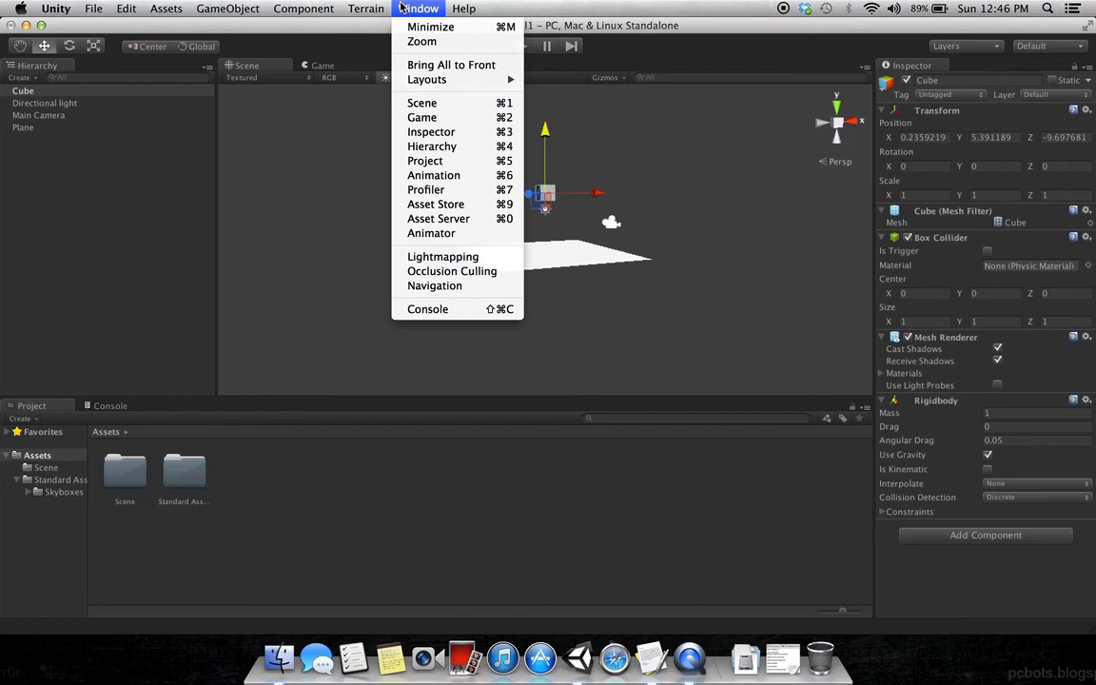
pyautogui.moveTo(426, 190)
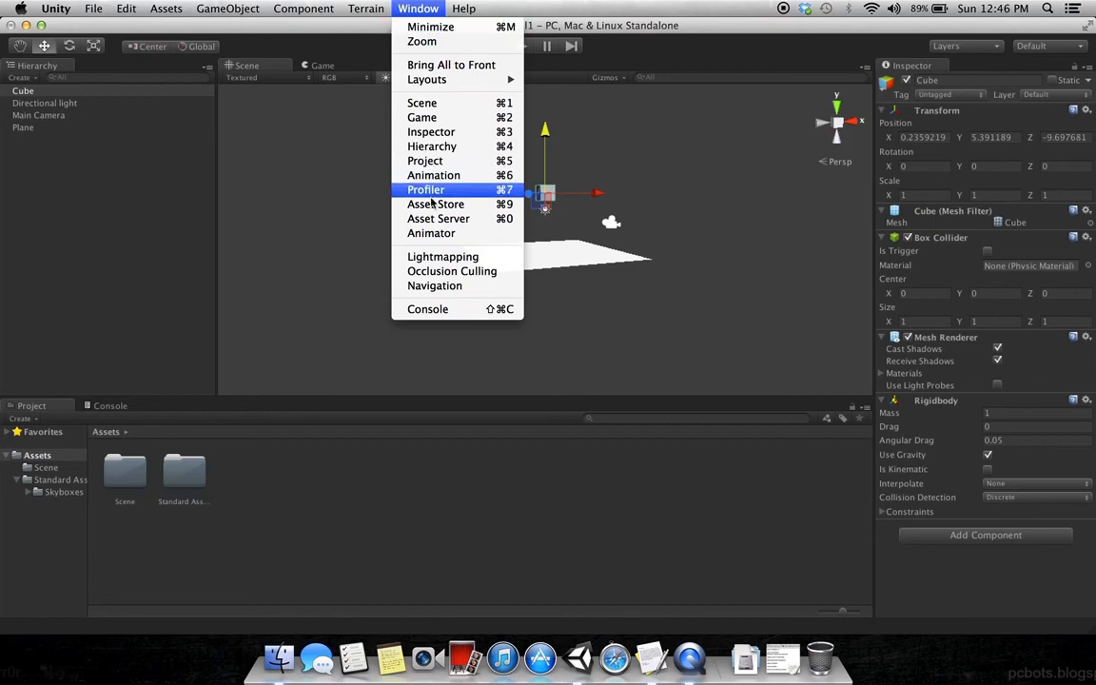
pyautogui.moveTo(436, 203)
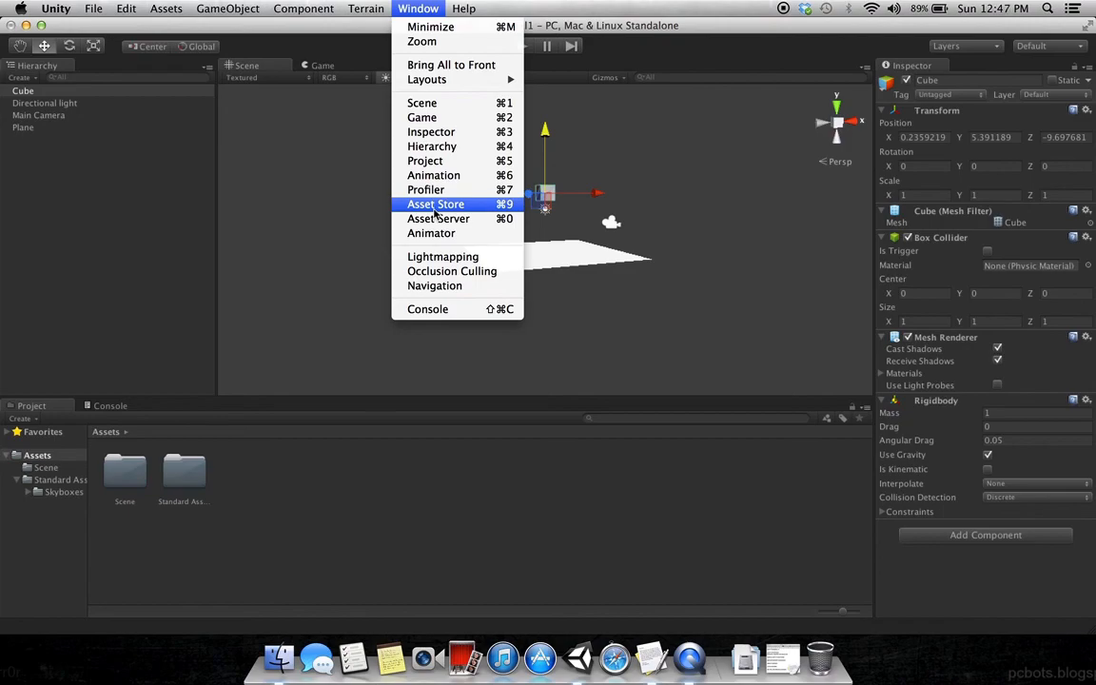
pyautogui.moveTo(434, 175)
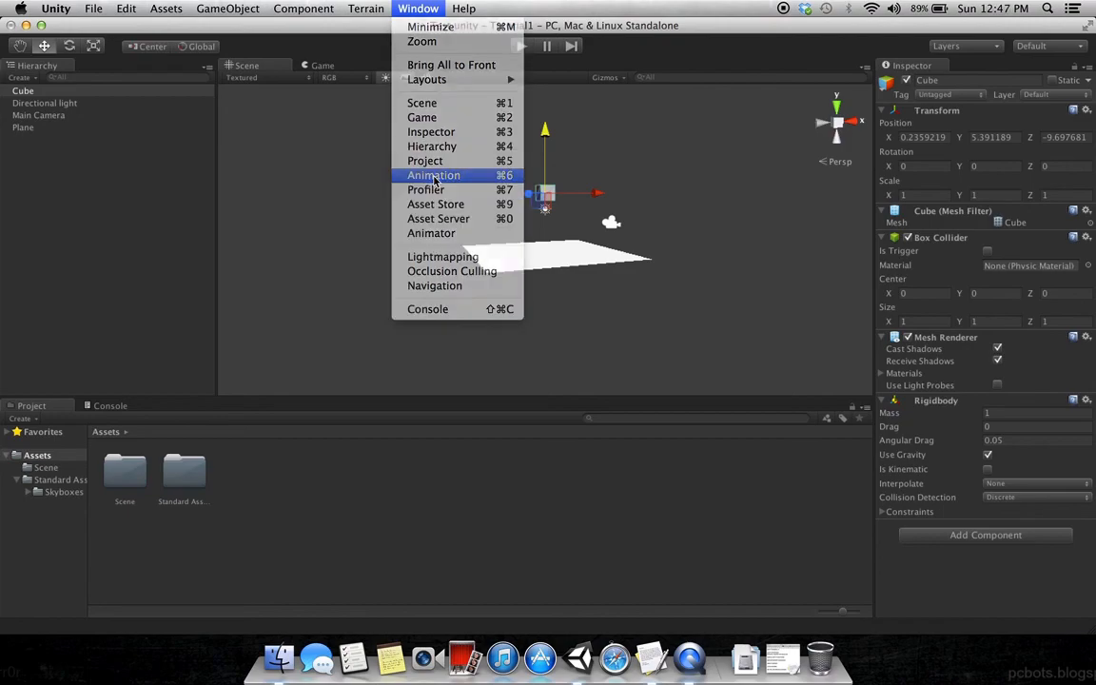
pyautogui.click(434, 175)
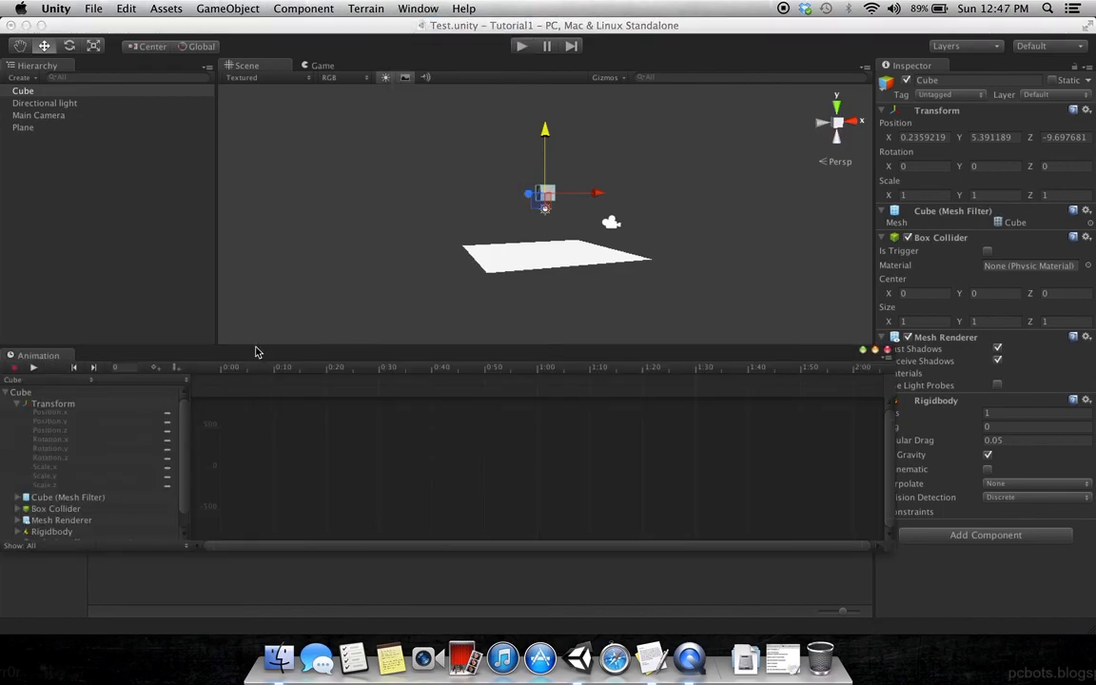
# Step: Start recording and save the clip as New Animation attached to the Cube
pyautogui.click(15, 369)
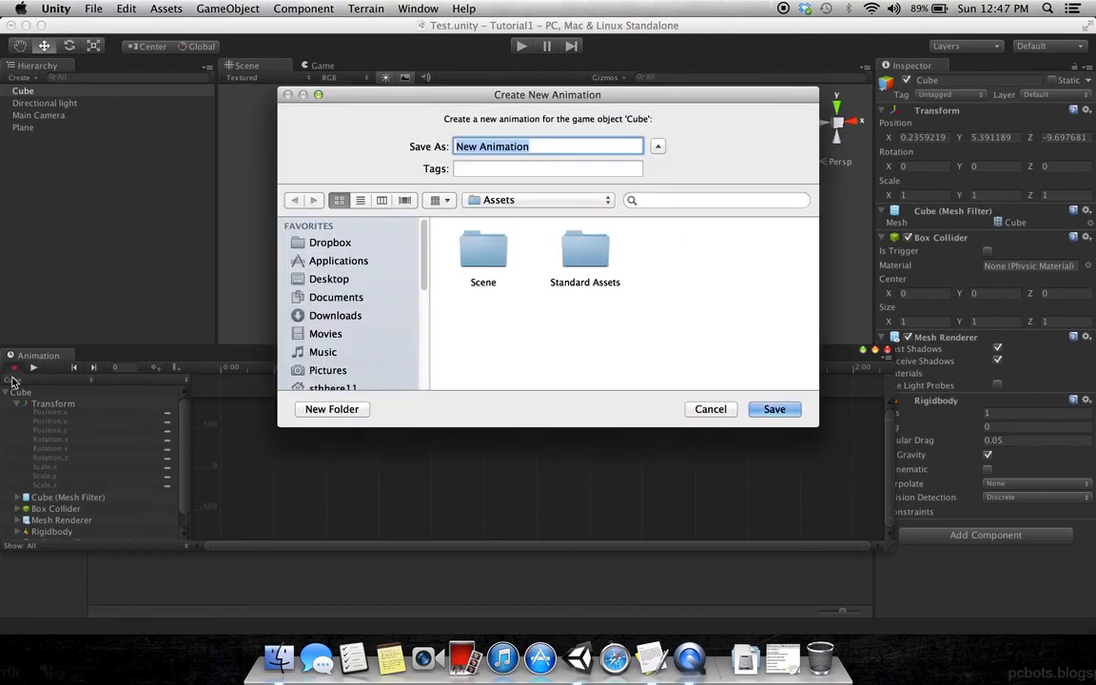
pyautogui.moveTo(510, 313)
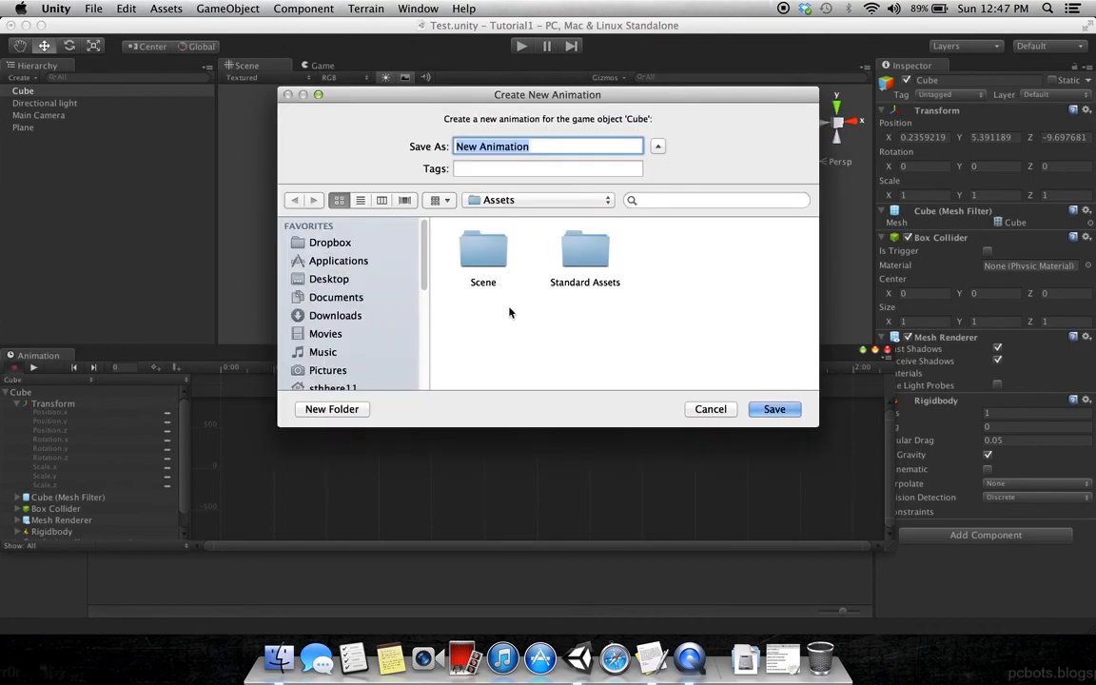
pyautogui.click(772, 409)
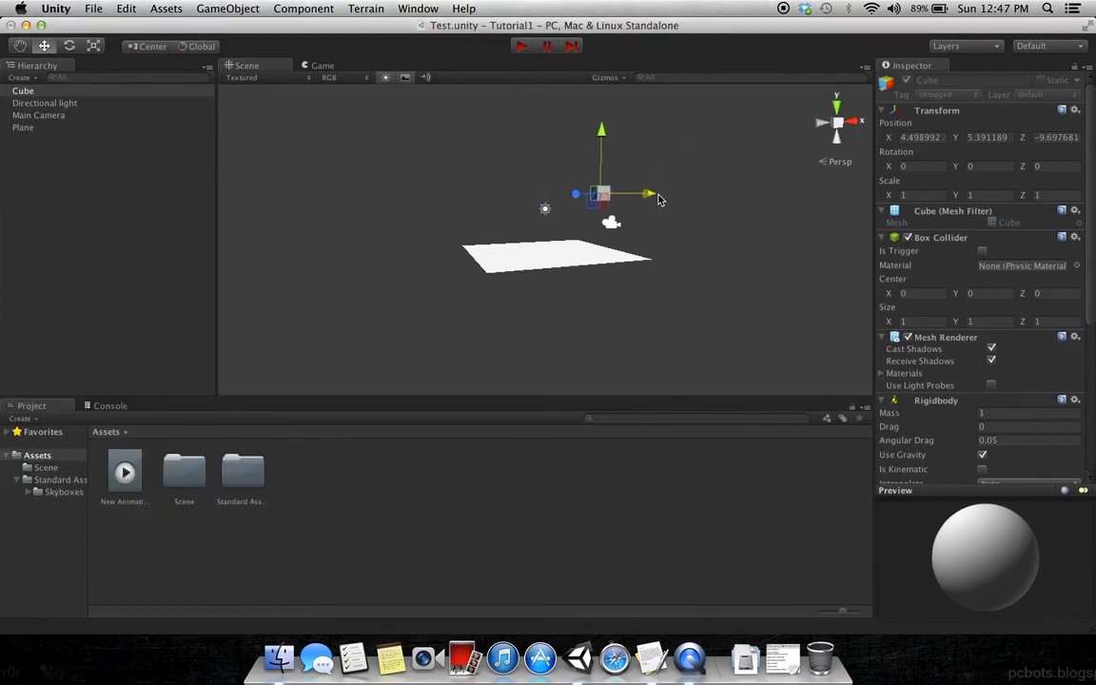
pyautogui.moveTo(476, 237)
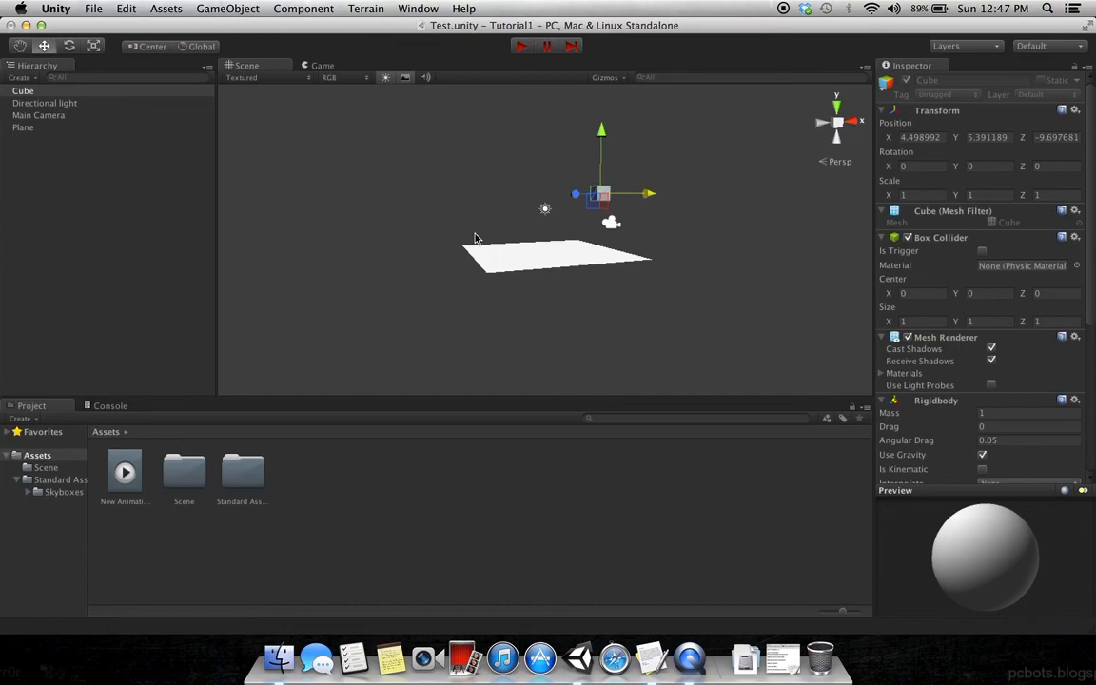
pyautogui.click(419, 7)
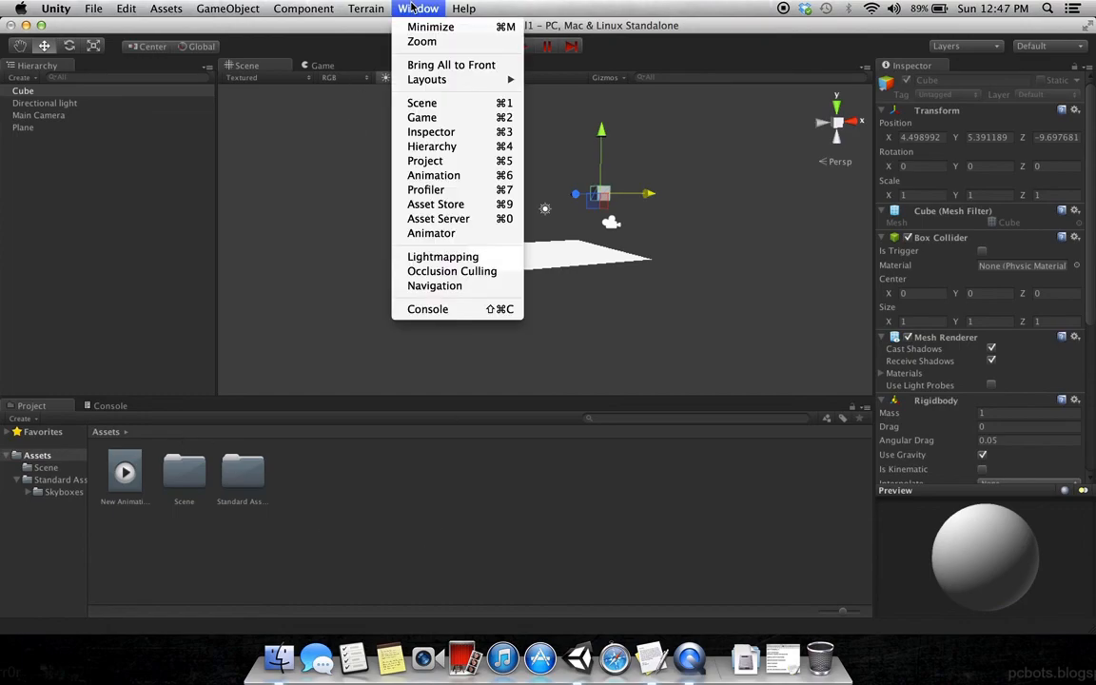
pyautogui.click(433, 175)
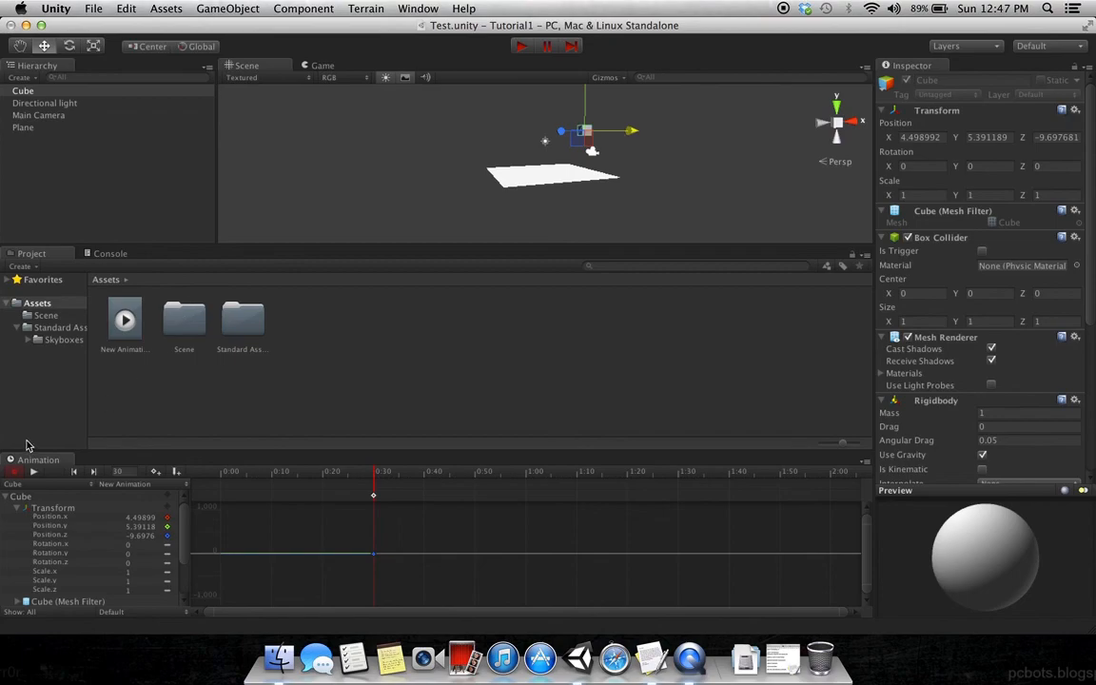
# Step: Dock the Animation window, record position keyframes at two times, and stop recording
pyautogui.moveTo(38, 458); pyautogui.dragTo(289, 253)
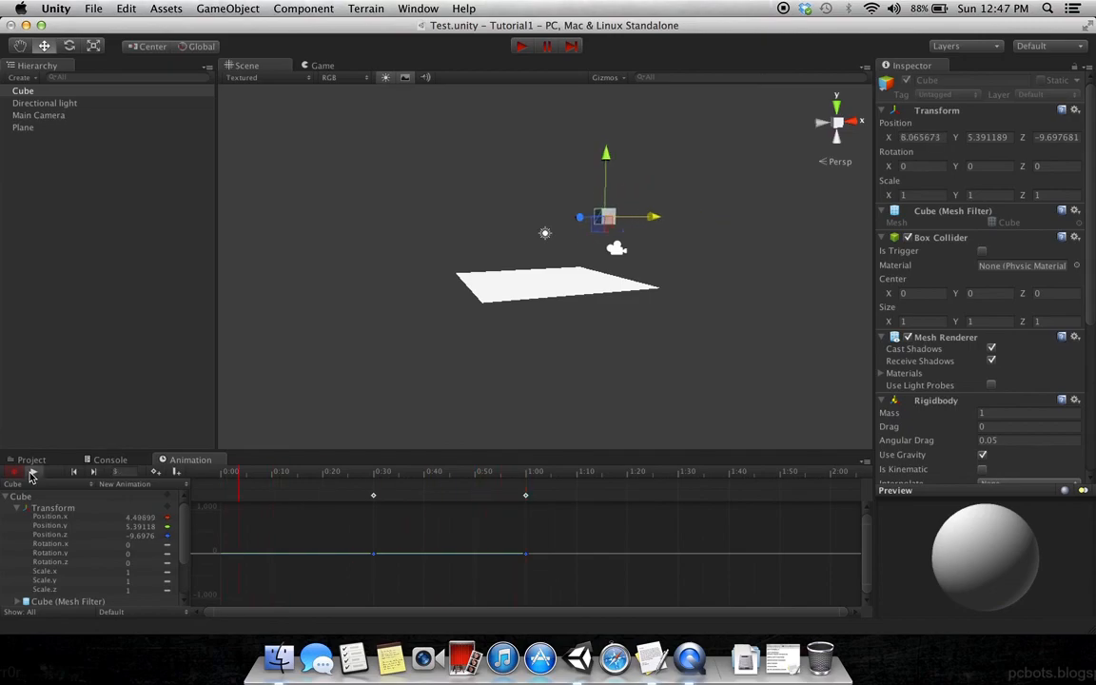
pyautogui.click(31, 472)
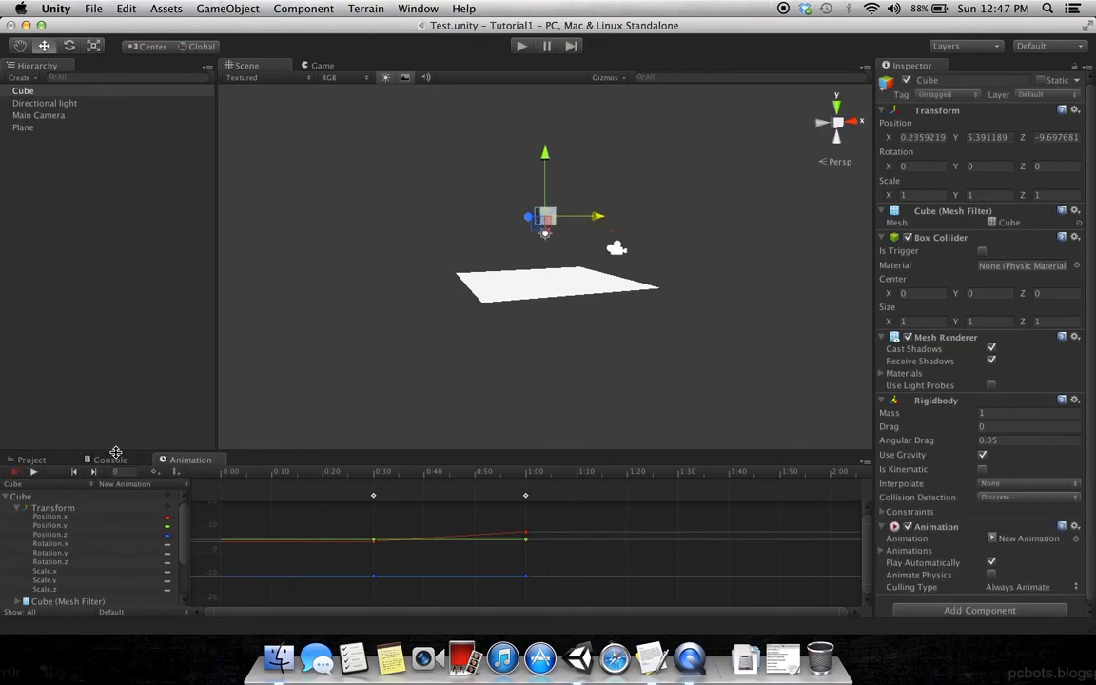
pyautogui.moveTo(778, 656)
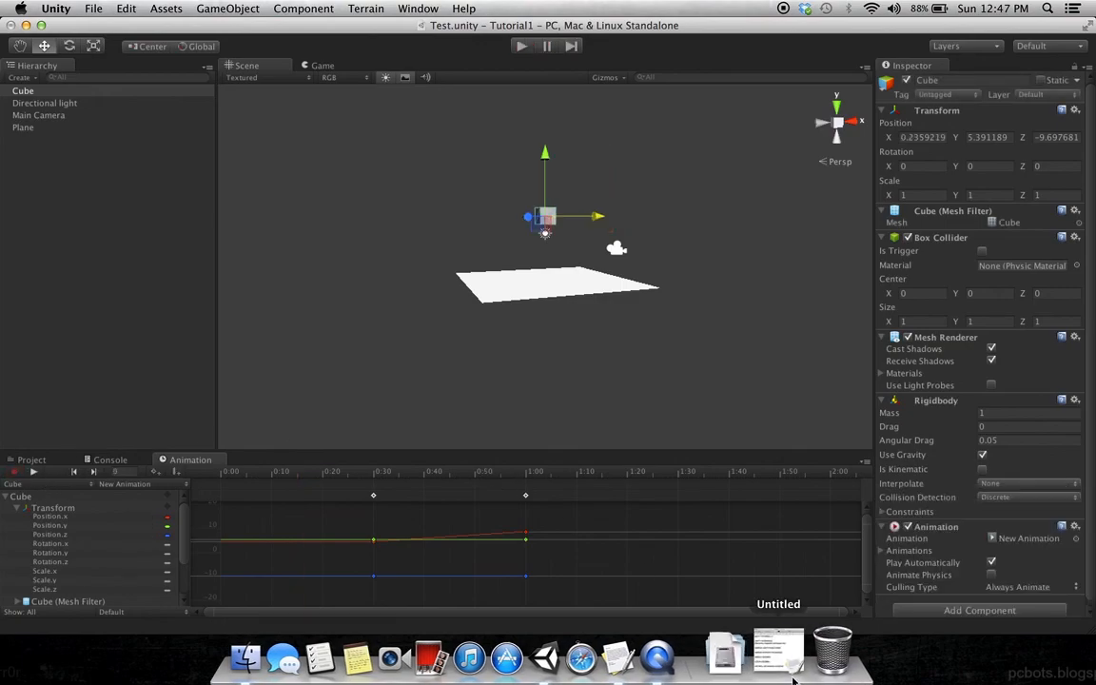
# Step: Bring the TextEdit tutorial outline to the front with the cursor after the last note
pyautogui.click(778, 651)
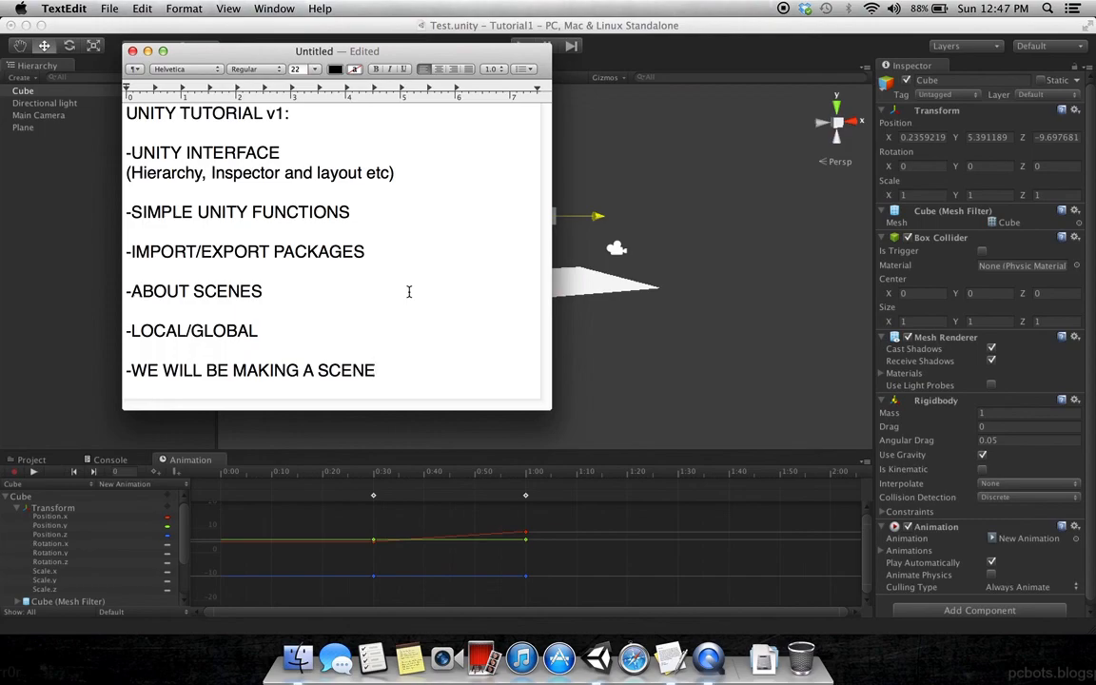
pyautogui.click(374, 369)
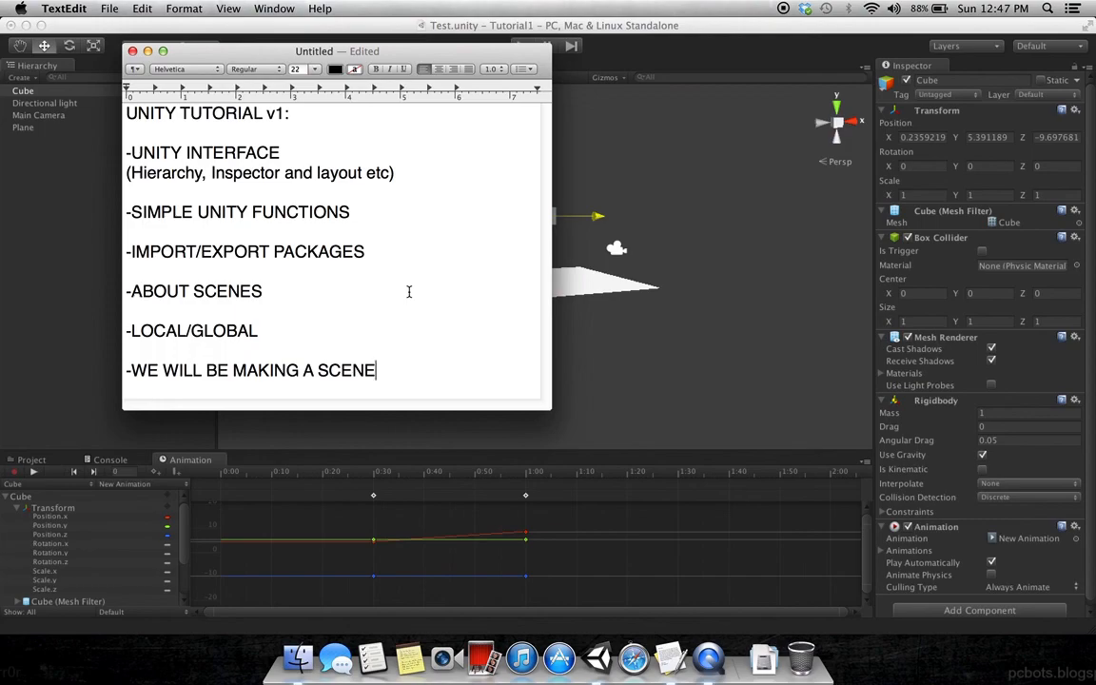
pyautogui.moveTo(352, 245)
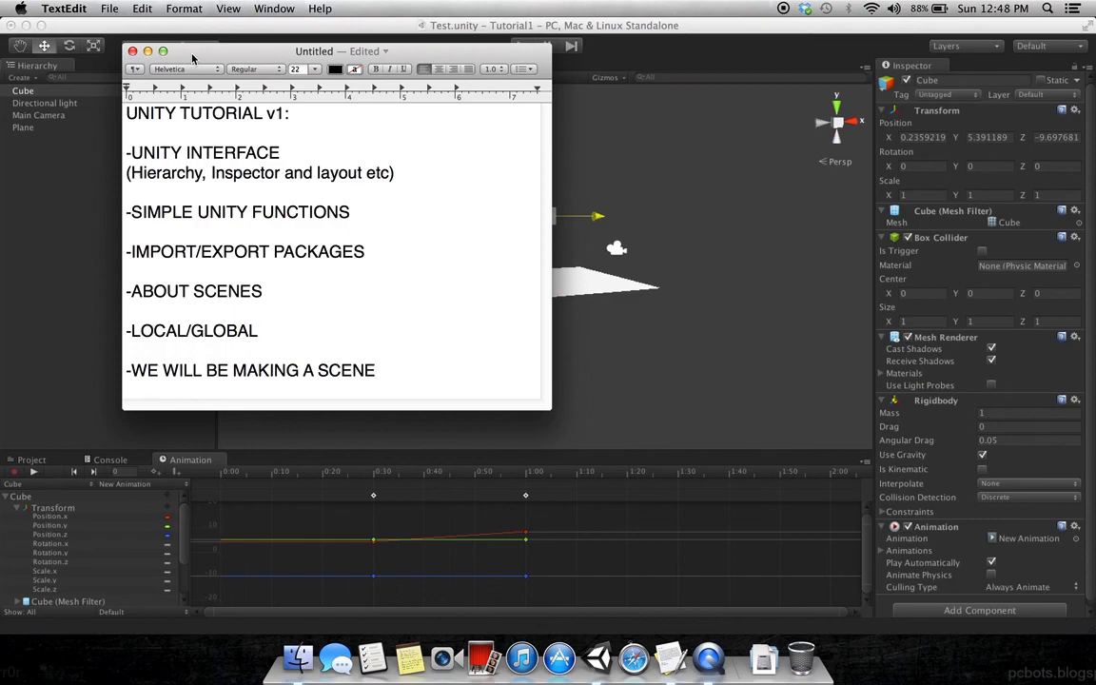
pyautogui.click(376, 369)
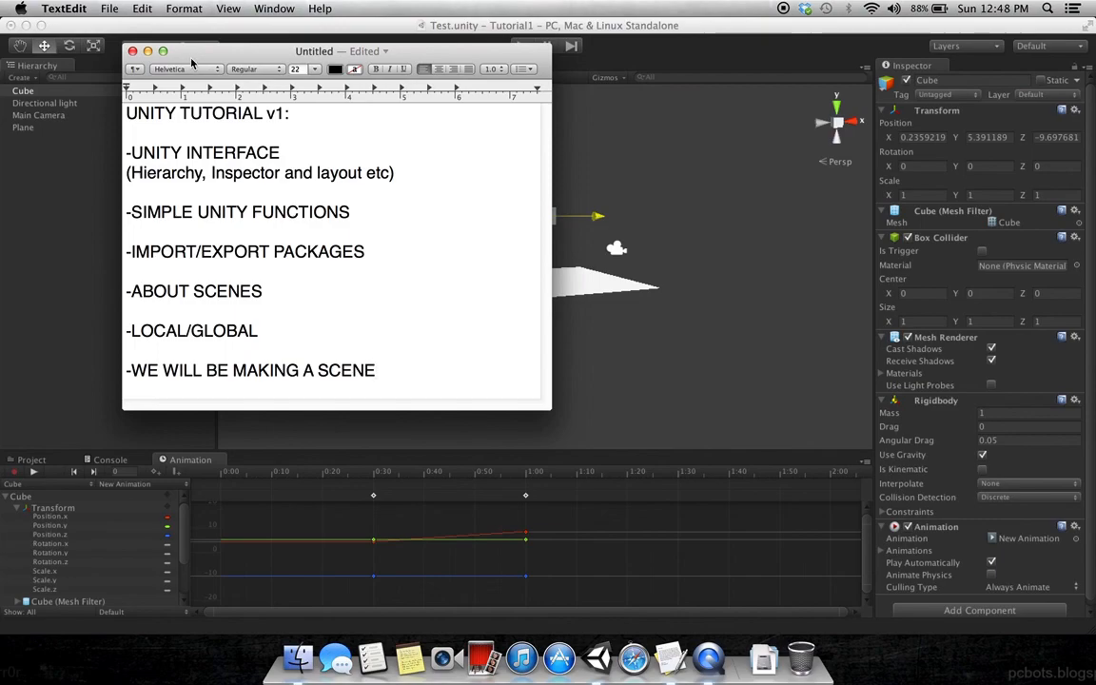
pyautogui.click(371, 369)
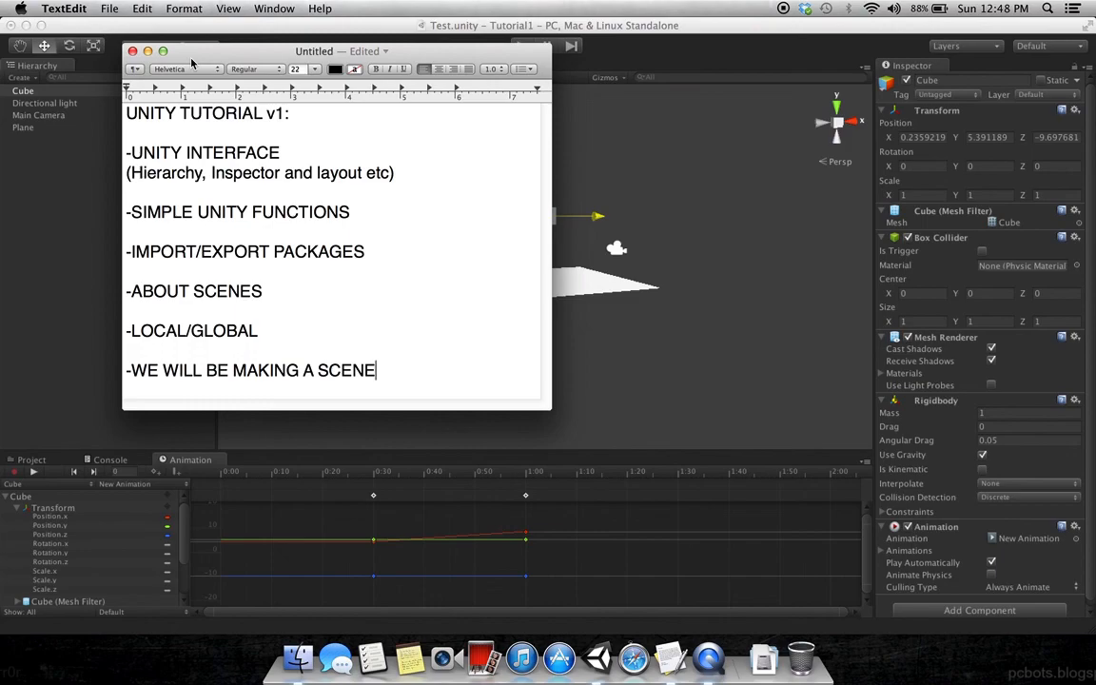
pyautogui.moveTo(194, 53)
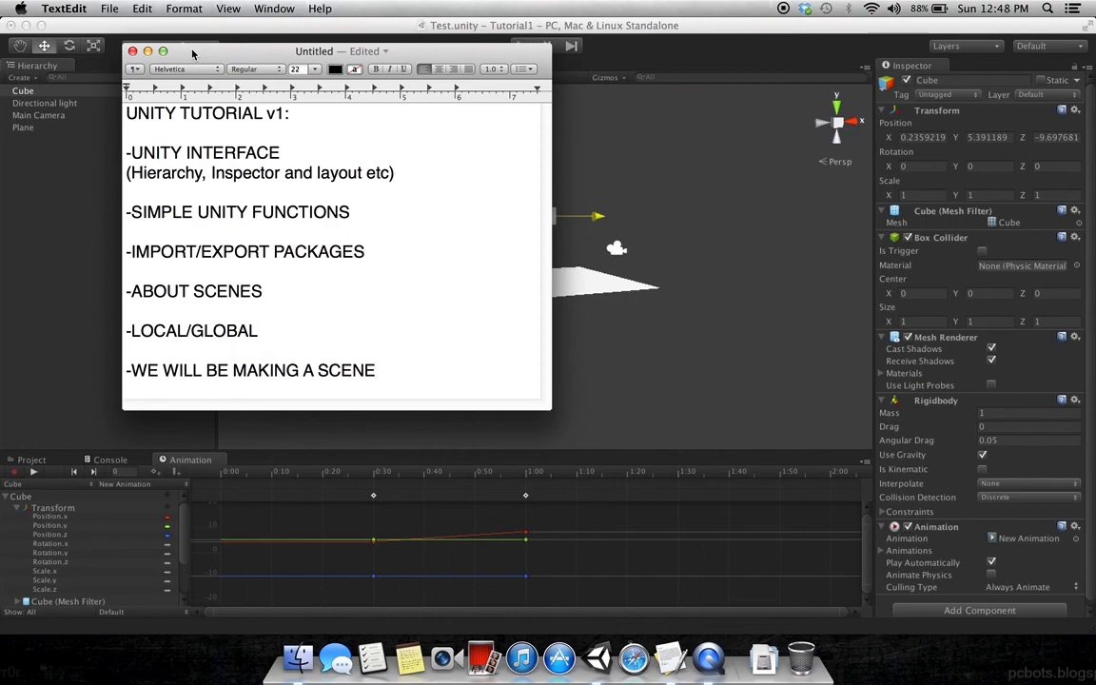
pyautogui.moveTo(636, 293)
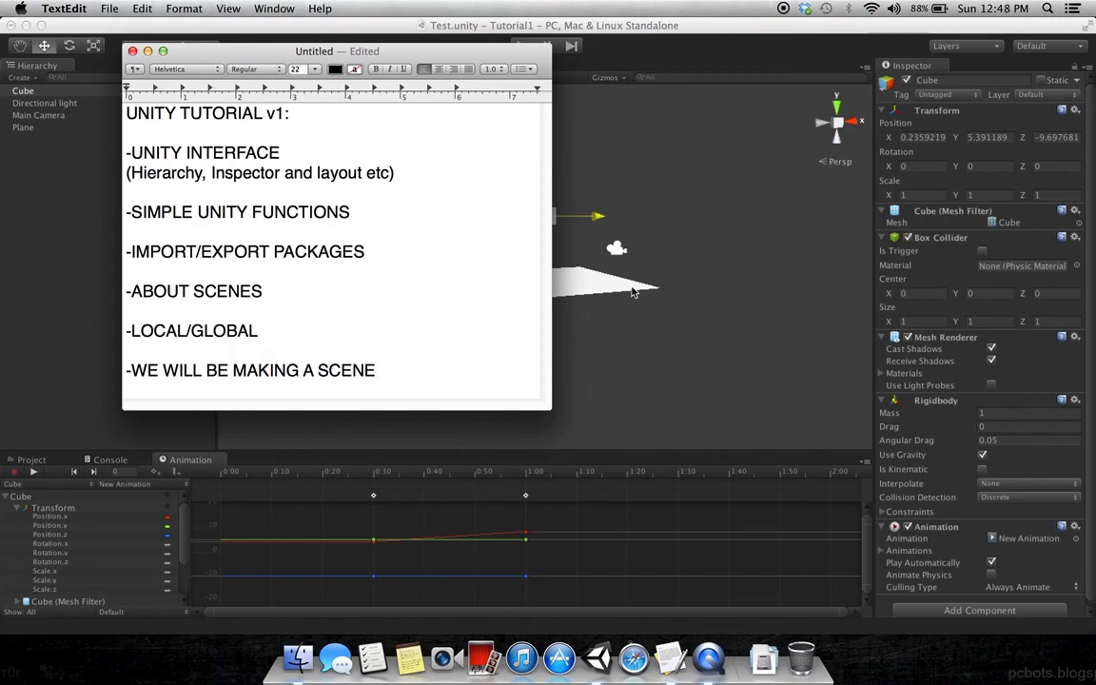
pyautogui.click(375, 369)
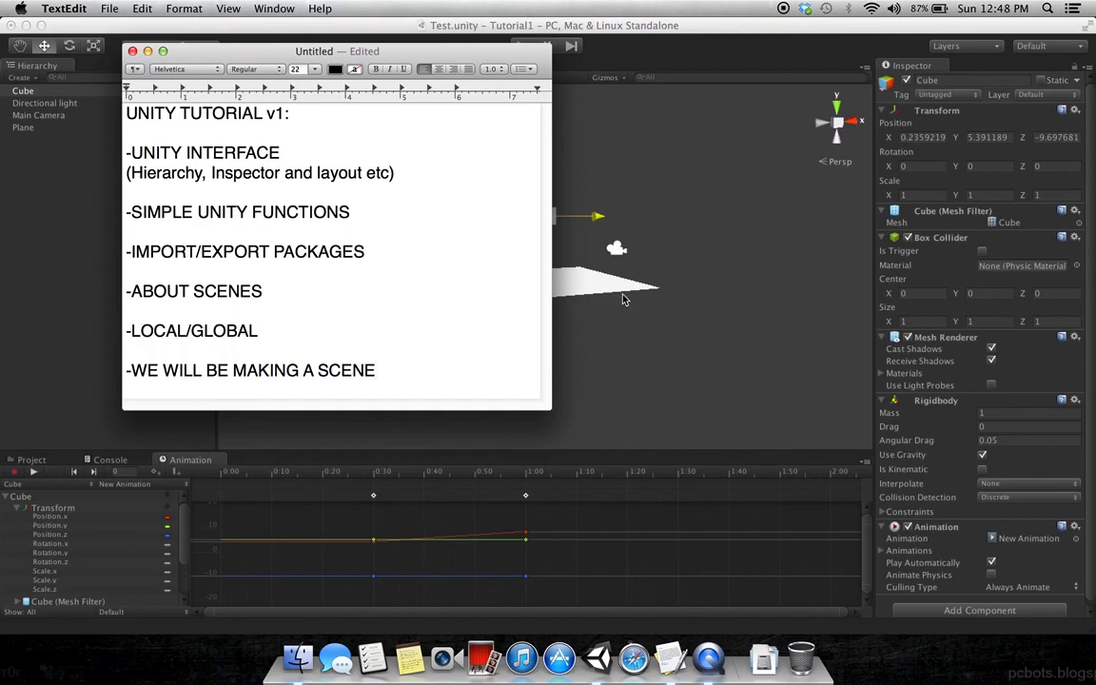
pyautogui.moveTo(618, 297)
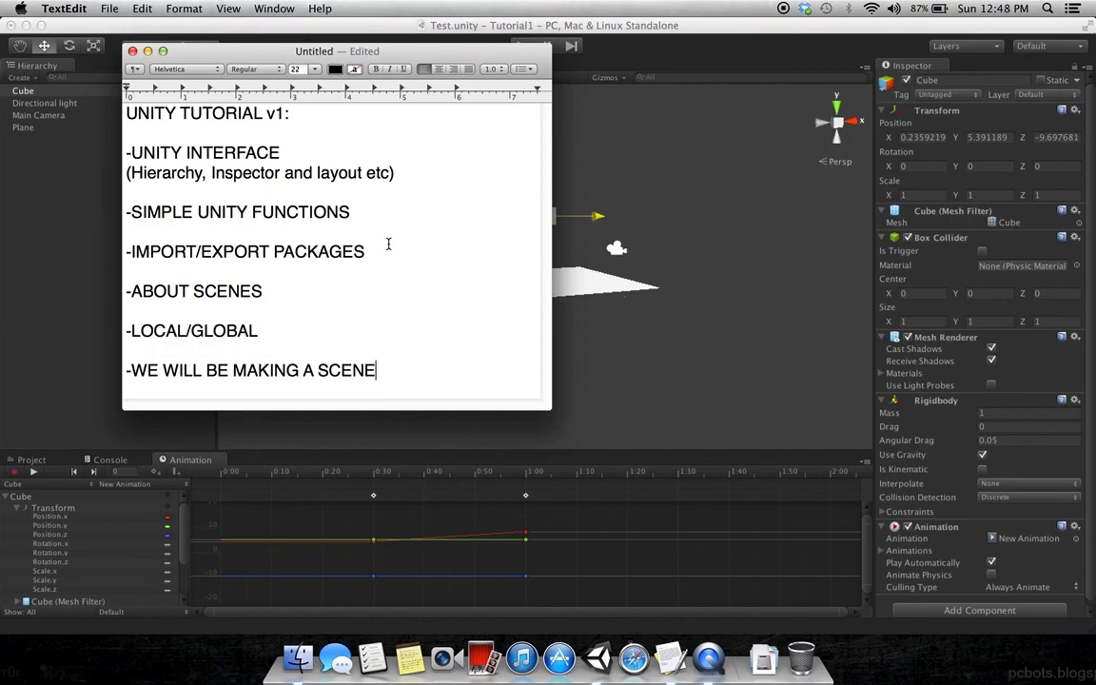
pyautogui.moveTo(396, 278)
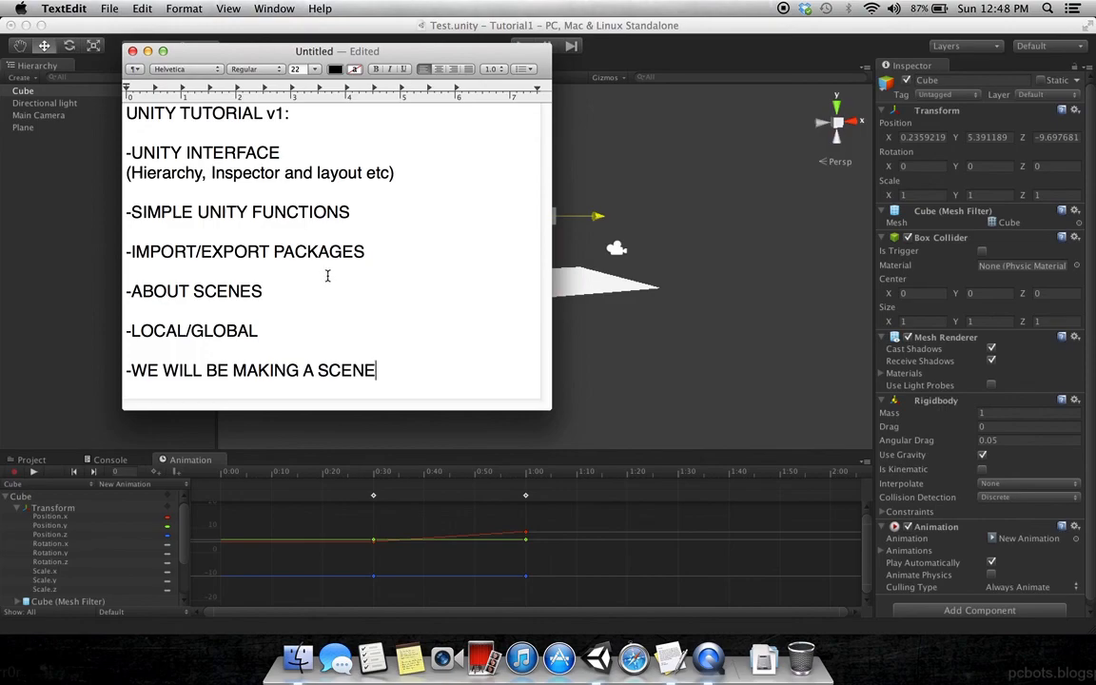
pyautogui.moveTo(335, 280)
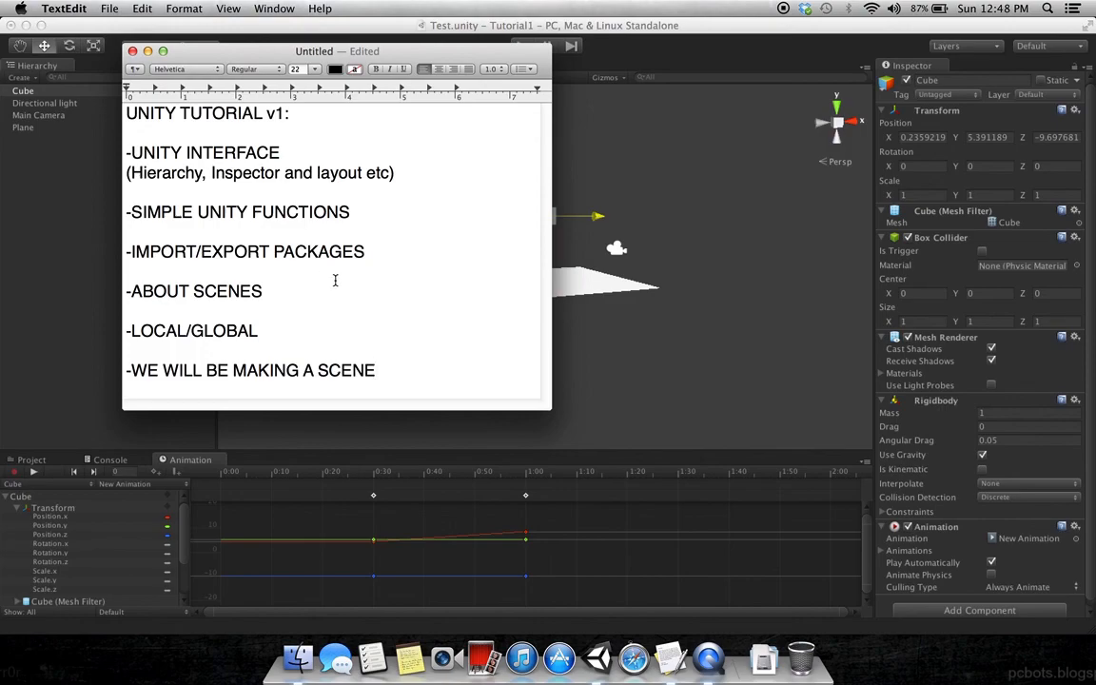
pyautogui.moveTo(352, 270)
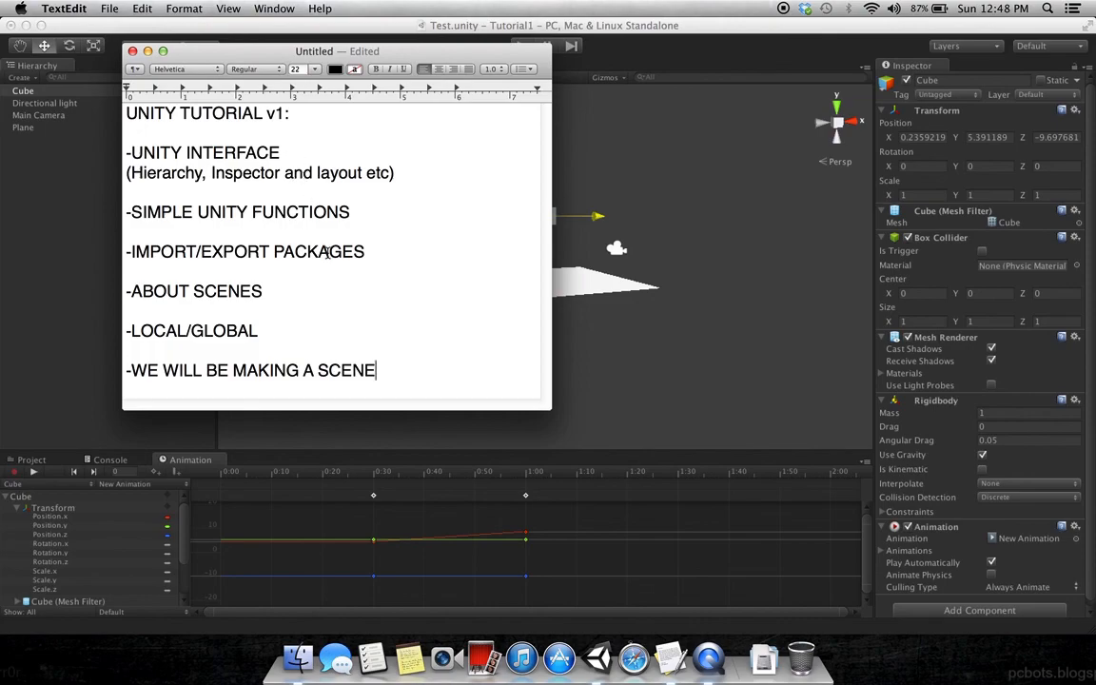
pyautogui.moveTo(593, 186)
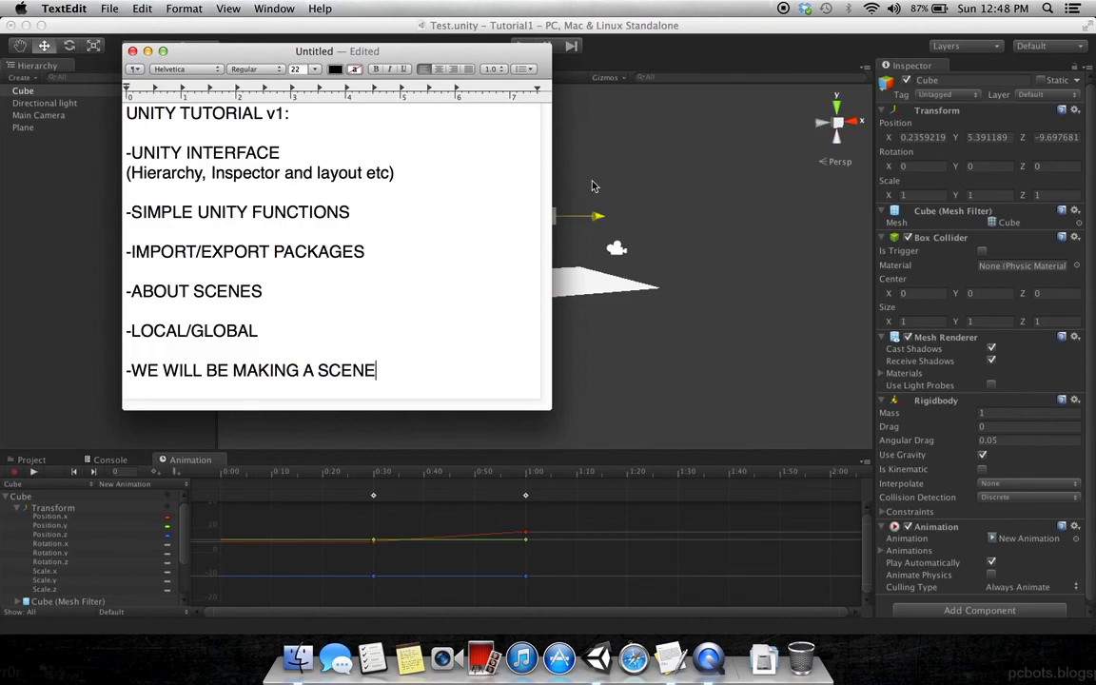